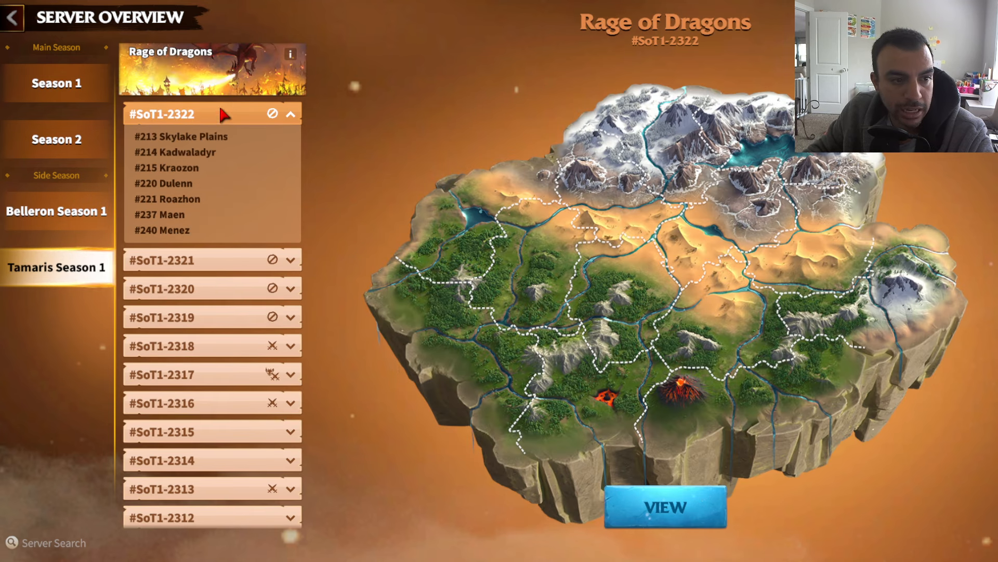
Open the reaction-roles channel, then the #cod-data-stats channel with the spreadsheet links
{"action": "scroll", "scroll_direction": "down", "scroll_amount": 3}
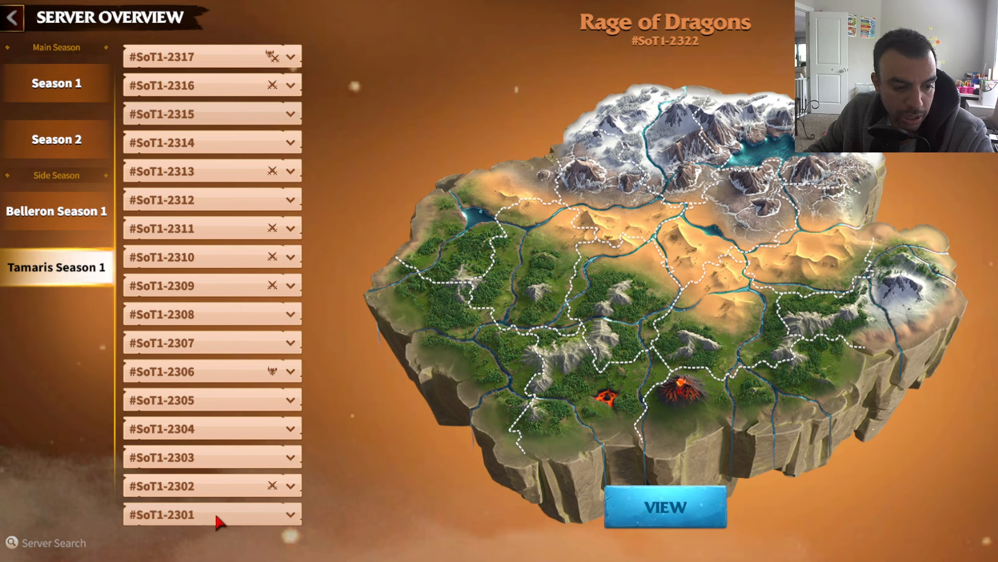
{"action": "mouse_move", "coordinate": [188, 288]}
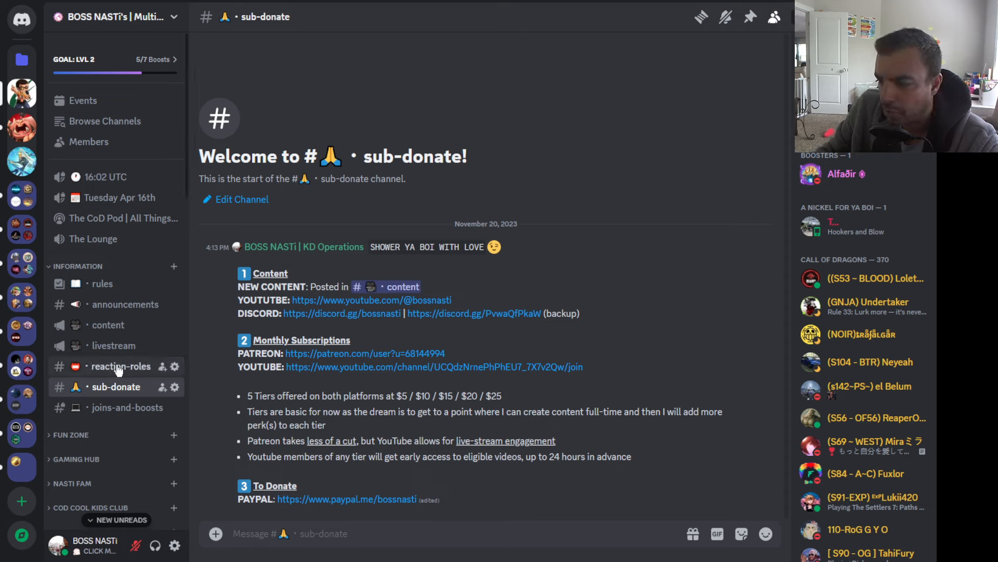
{"action": "left_click", "coordinate": [121, 365]}
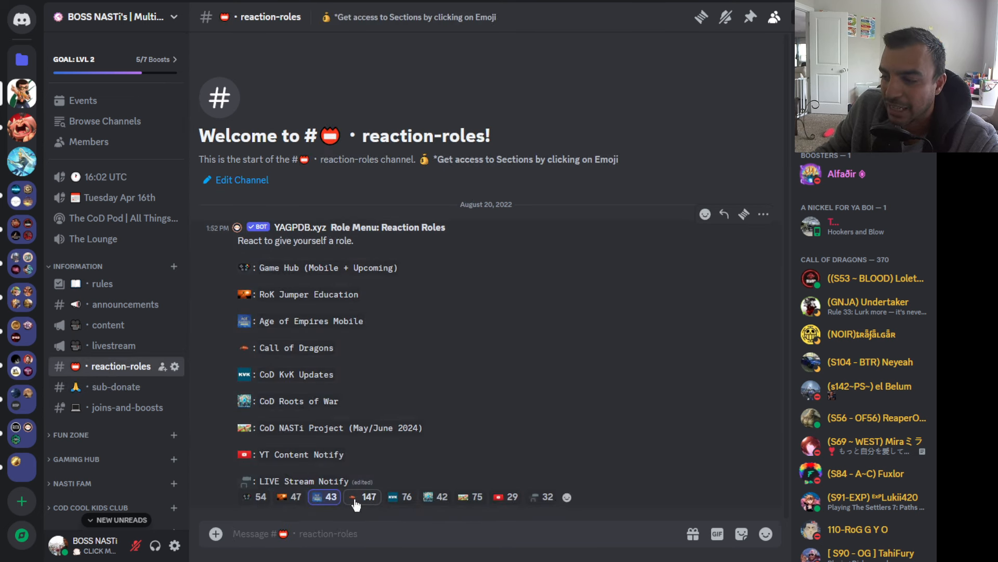
{"action": "mouse_move", "coordinate": [362, 496]}
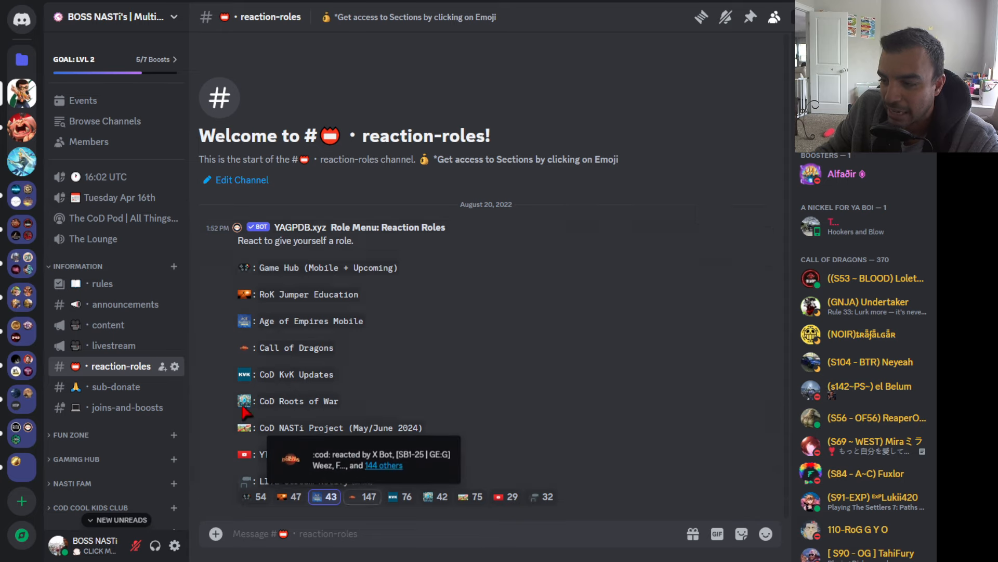
{"action": "scroll", "scroll_direction": "down", "scroll_amount": 3}
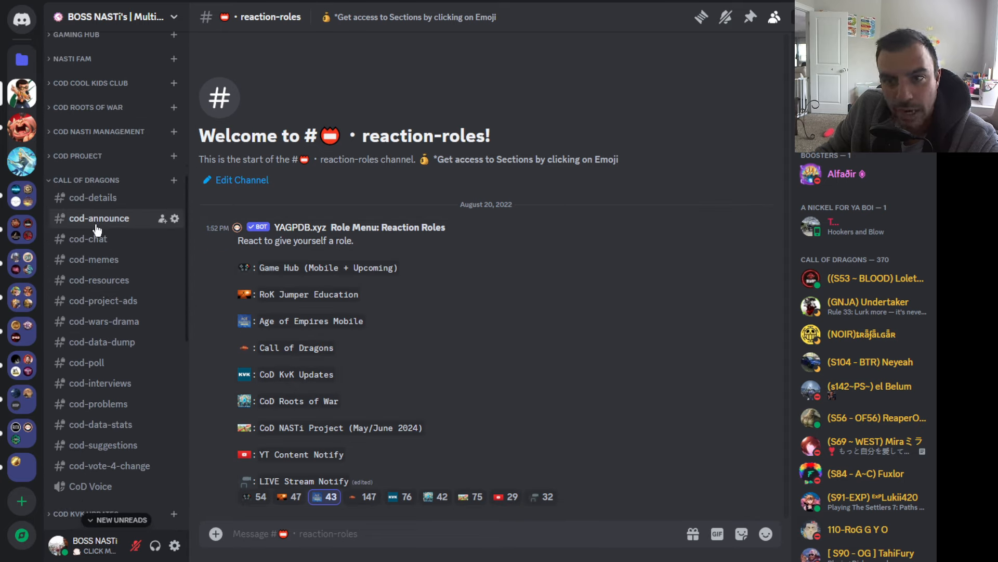
{"action": "left_click", "coordinate": [101, 425]}
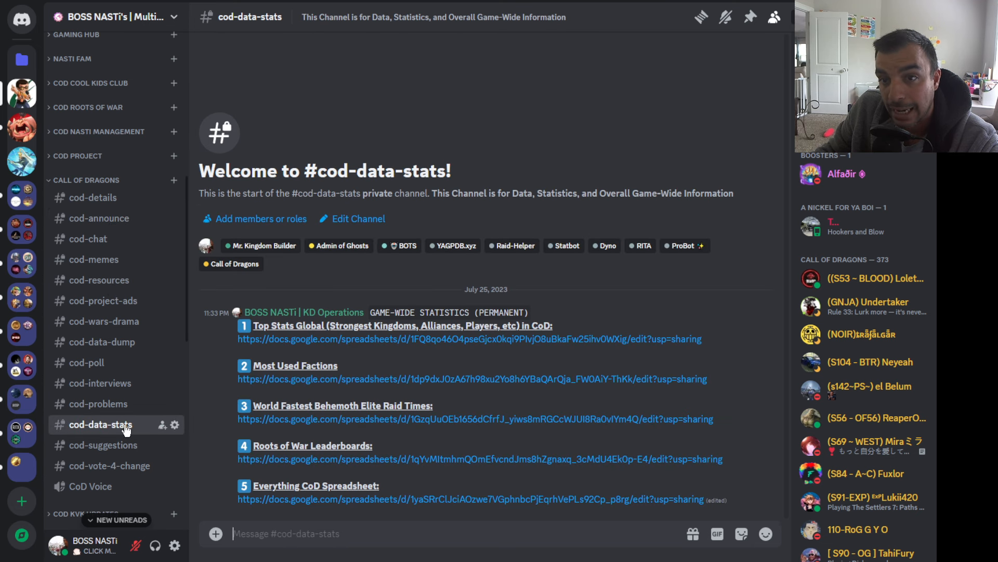
{"action": "mouse_move", "coordinate": [375, 520]}
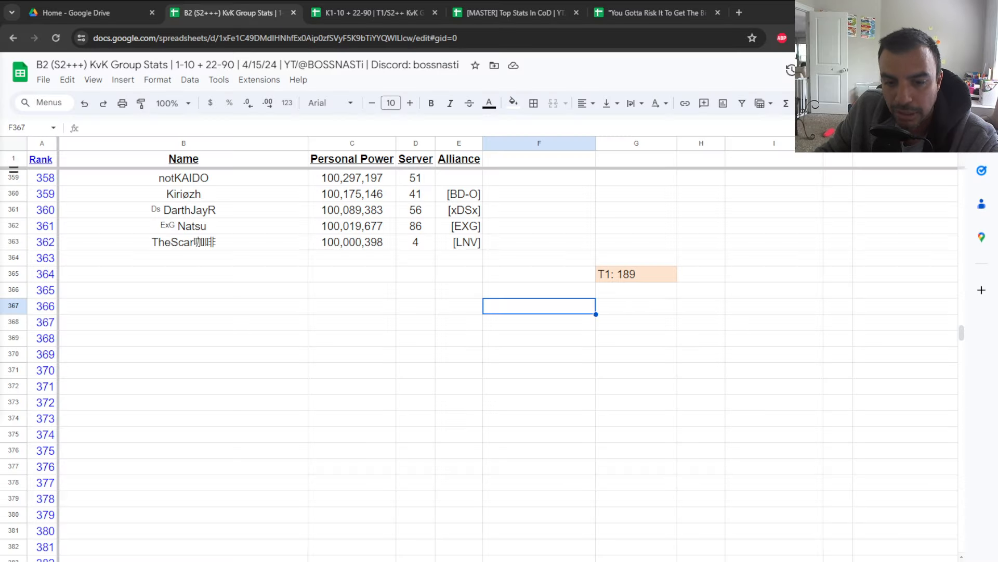
{"action": "mouse_move", "coordinate": [274, 258]}
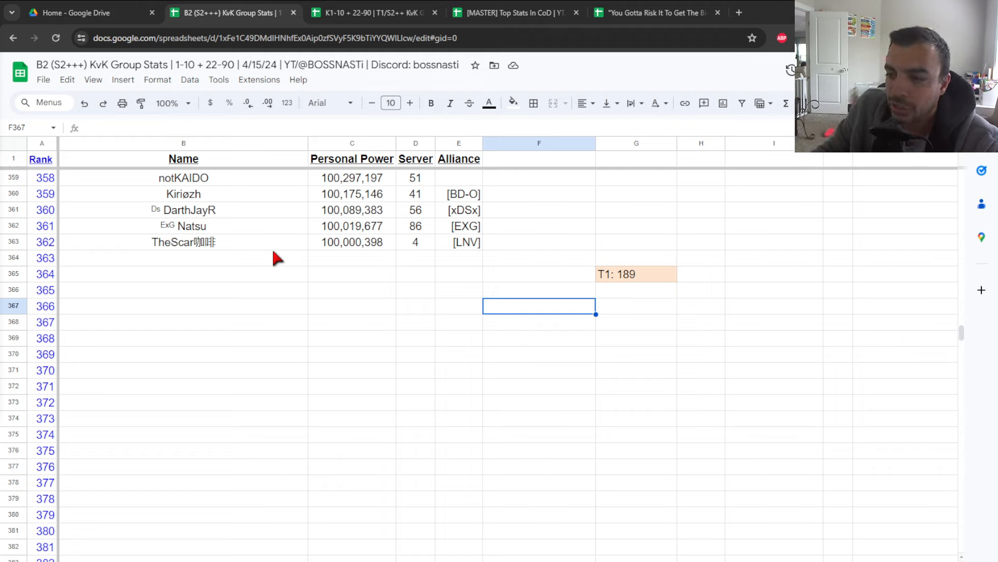
{"action": "mouse_move", "coordinate": [407, 422]}
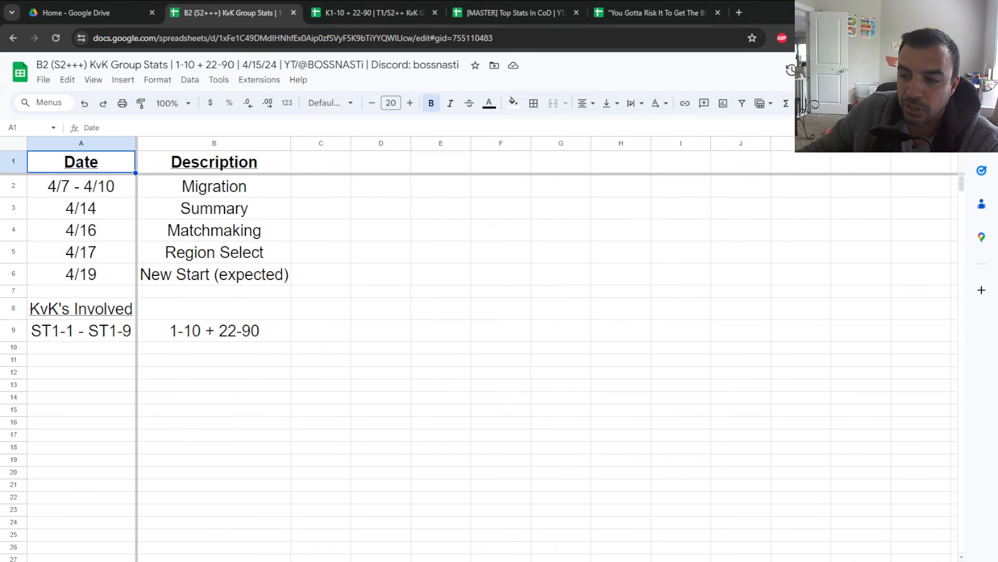
{"action": "mouse_move", "coordinate": [202, 306]}
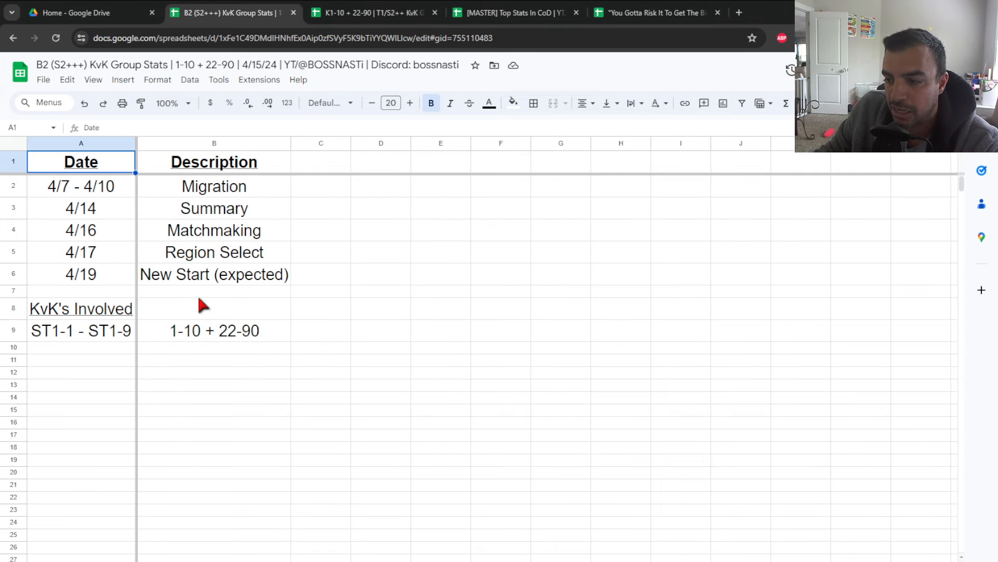
{"action": "mouse_move", "coordinate": [108, 337]}
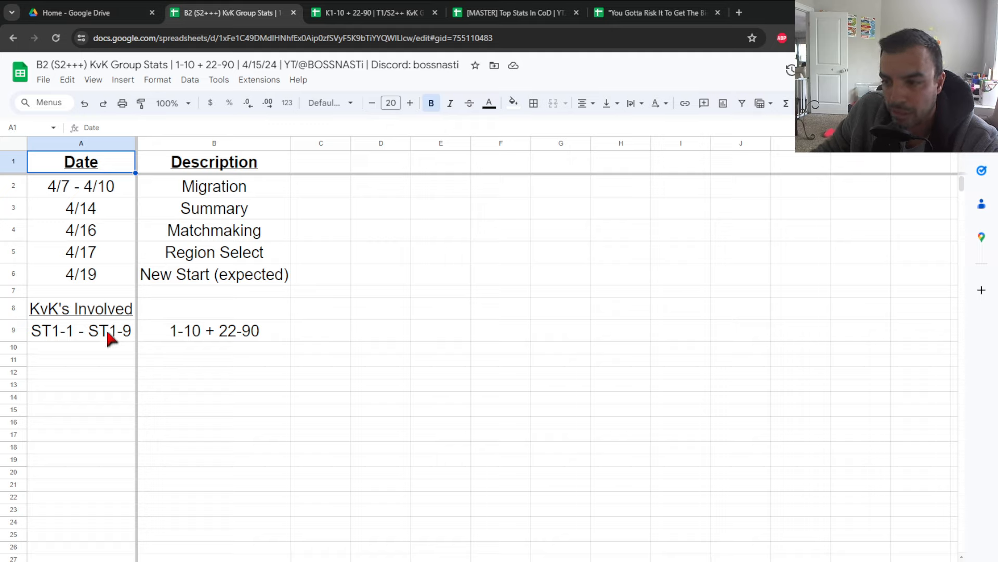
{"action": "mouse_move", "coordinate": [231, 344]}
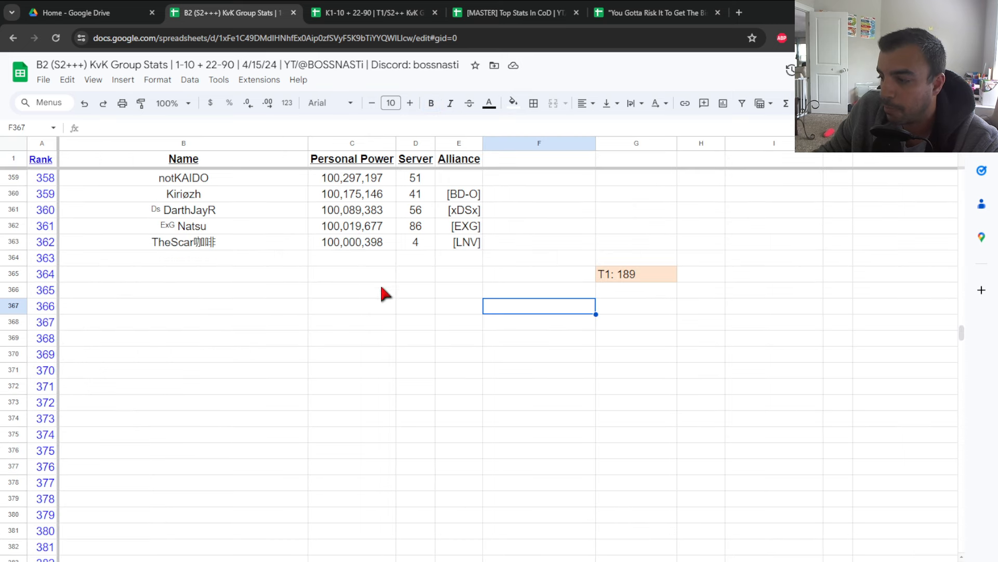
{"action": "mouse_move", "coordinate": [387, 269]}
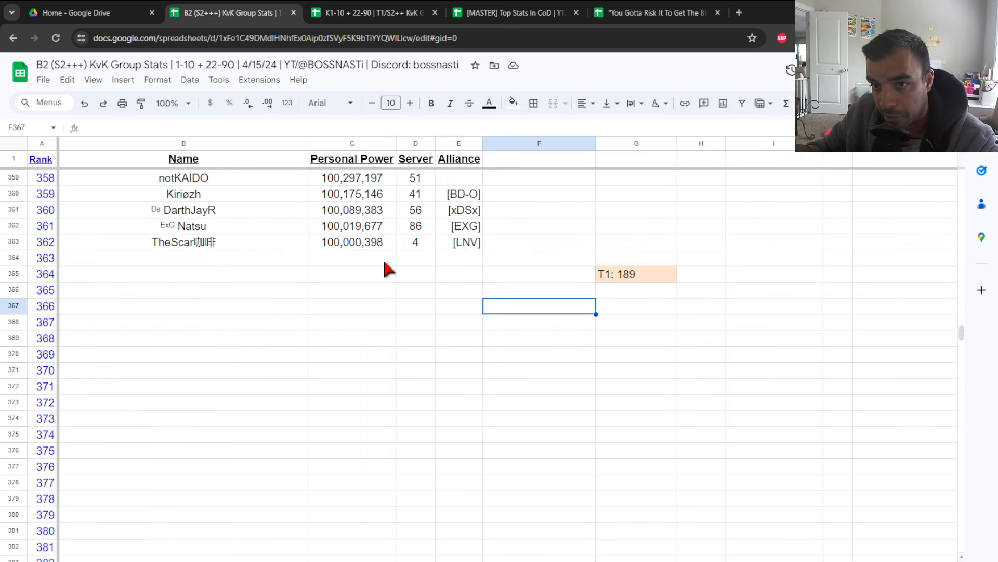
{"action": "mouse_move", "coordinate": [615, 273]}
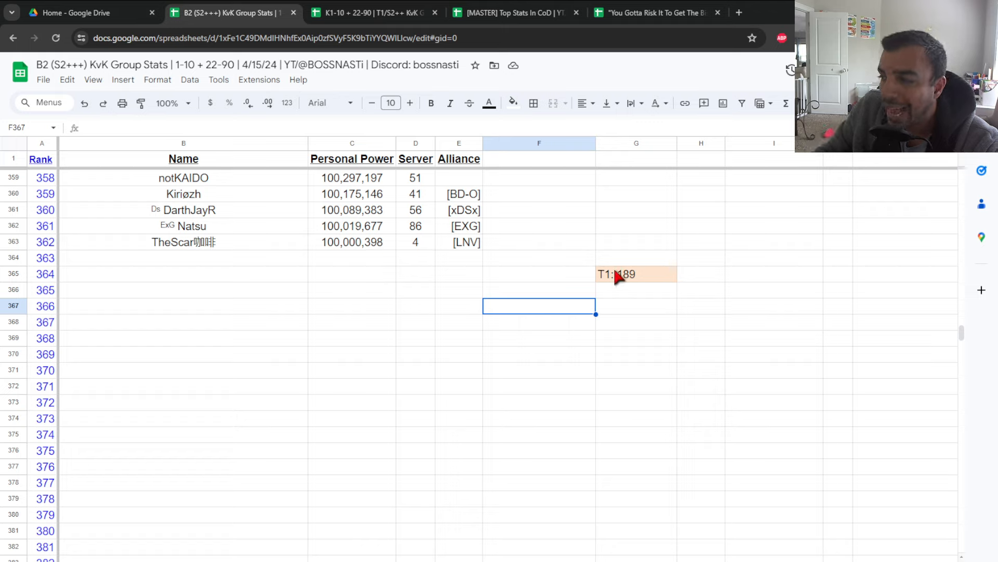
{"action": "left_click", "coordinate": [635, 274]}
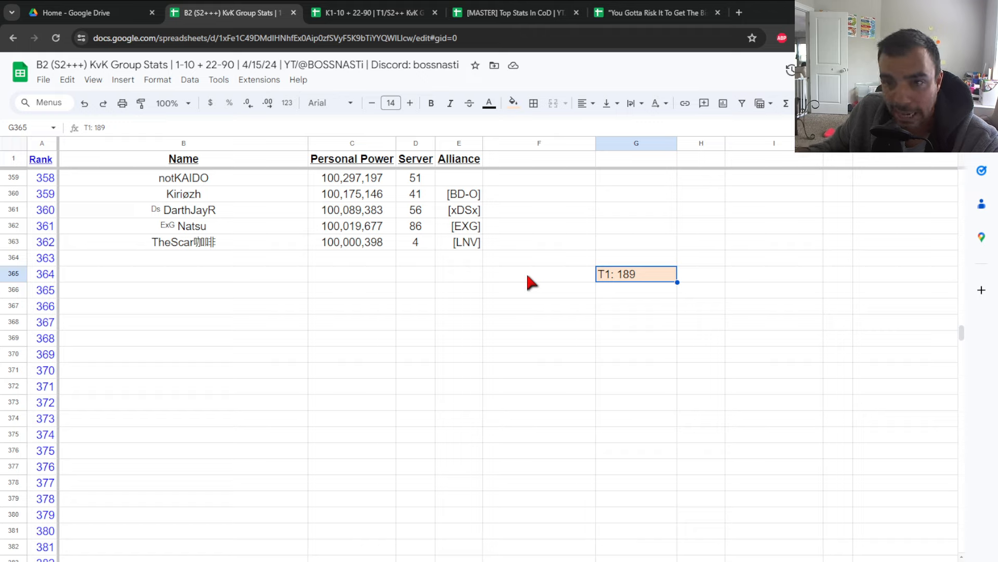
{"action": "mouse_move", "coordinate": [455, 261]}
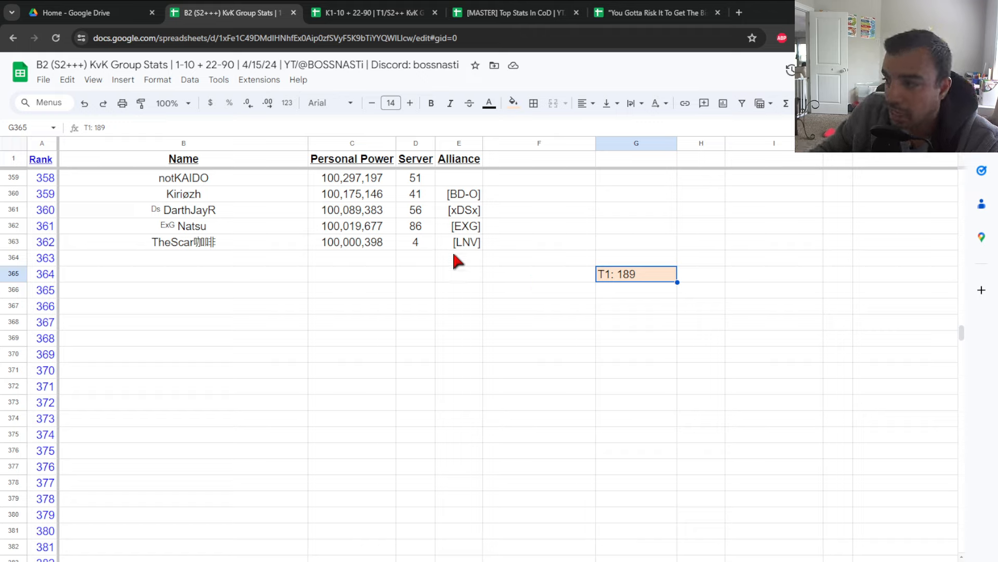
{"action": "mouse_move", "coordinate": [207, 252]}
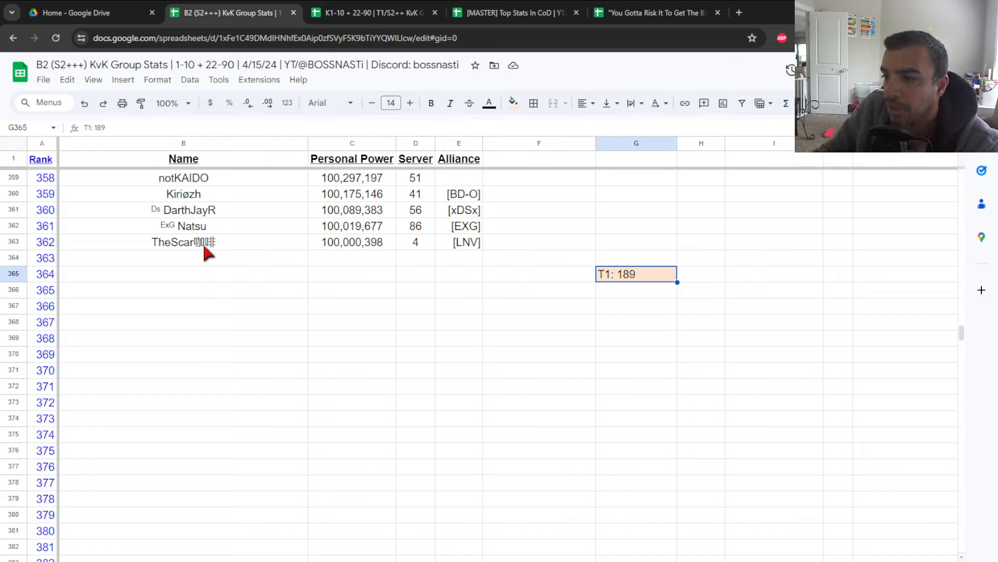
{"action": "mouse_move", "coordinate": [398, 257]}
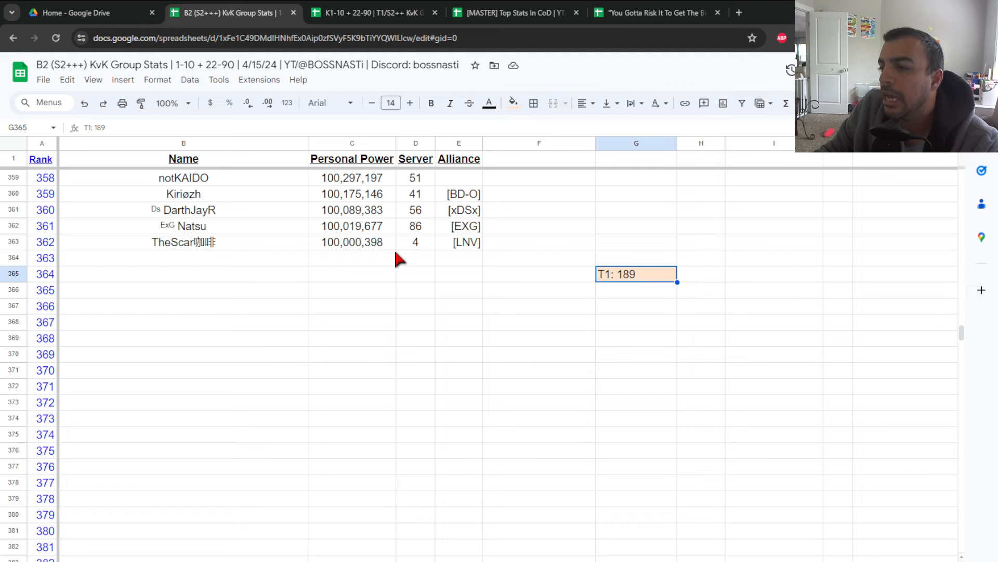
Scroll the B2 player ranking back to the top, rank 1 at 1,006,648,105 power
{"action": "scroll", "scroll_direction": "up", "scroll_amount": 3}
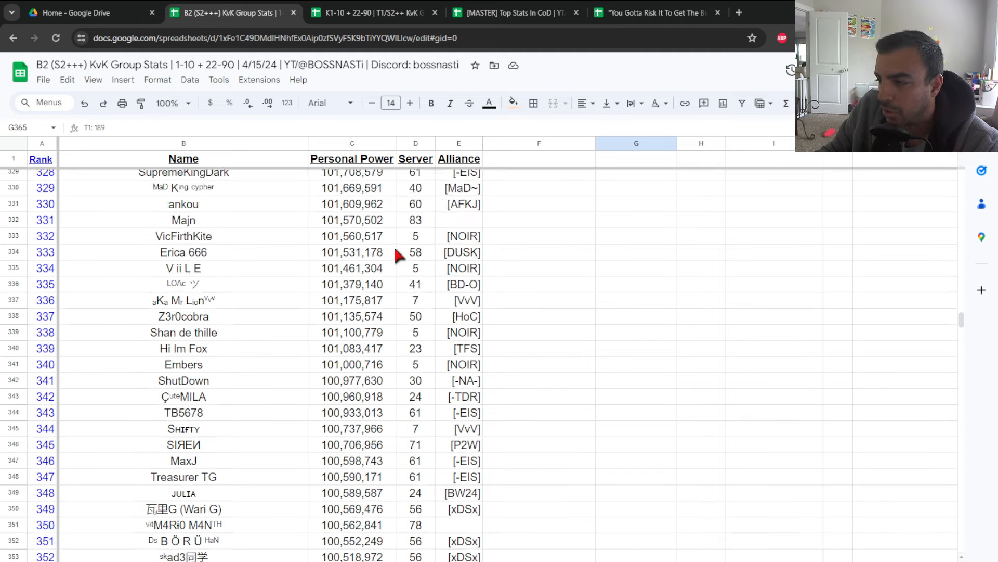
{"action": "scroll", "scroll_direction": "up", "scroll_amount": 3}
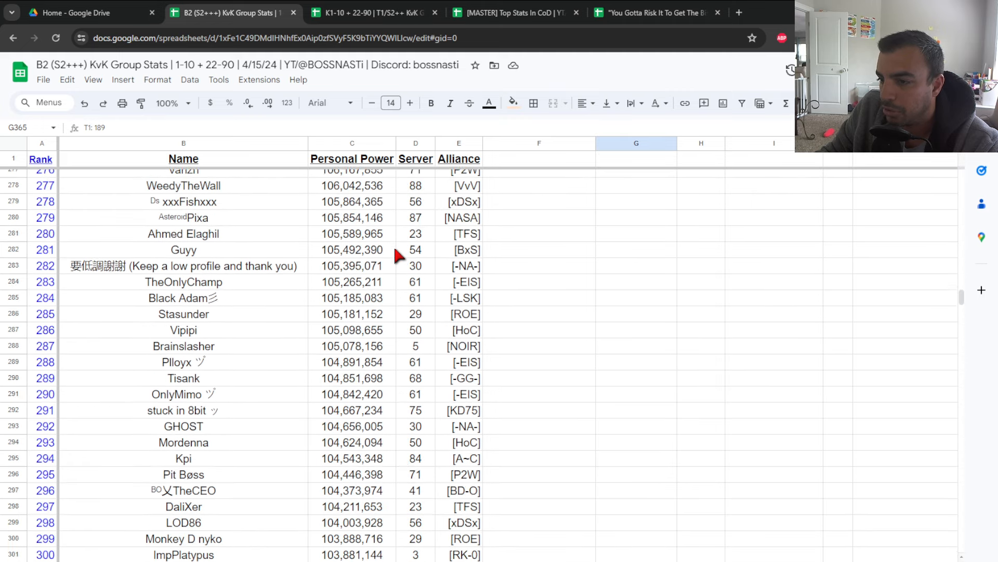
{"action": "scroll", "scroll_direction": "up", "scroll_amount": 3}
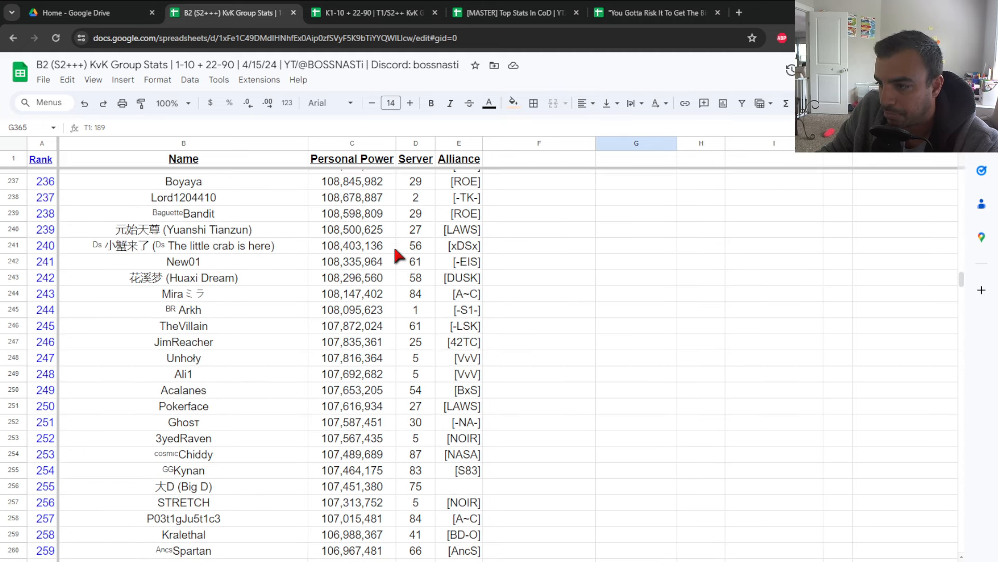
{"action": "scroll", "scroll_direction": "up", "scroll_amount": 3}
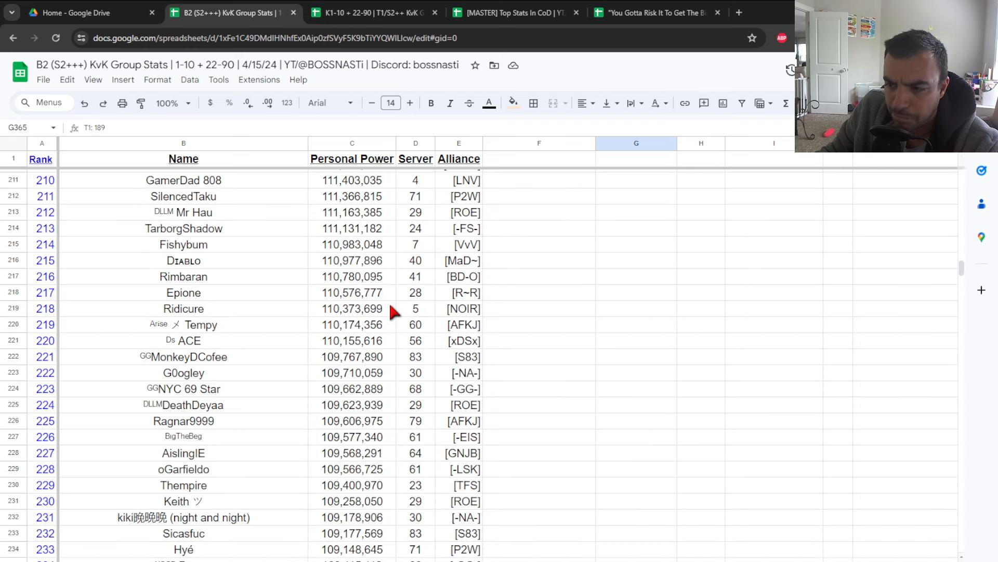
{"action": "scroll", "scroll_direction": "up", "scroll_amount": 3}
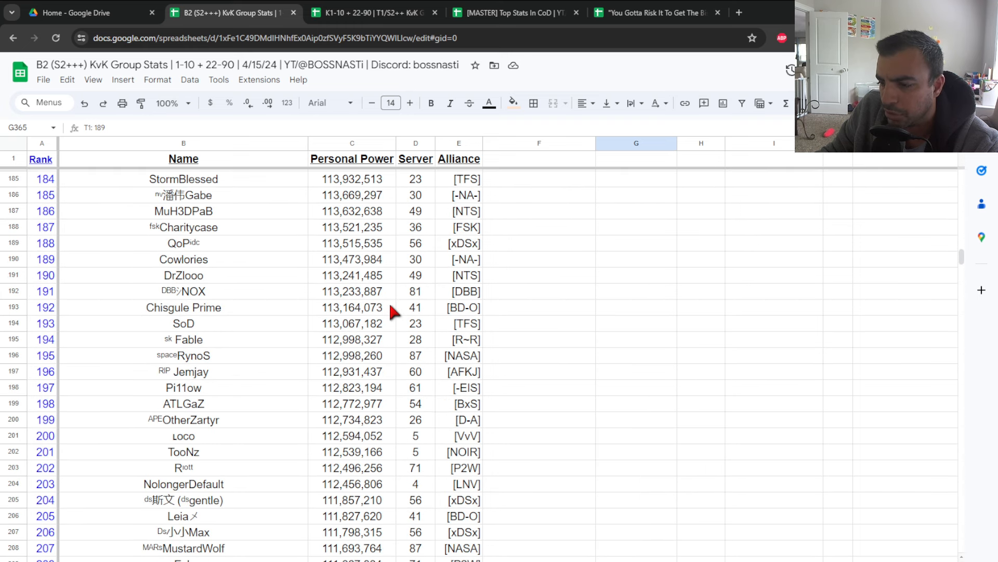
{"action": "scroll", "scroll_direction": "up", "scroll_amount": 3}
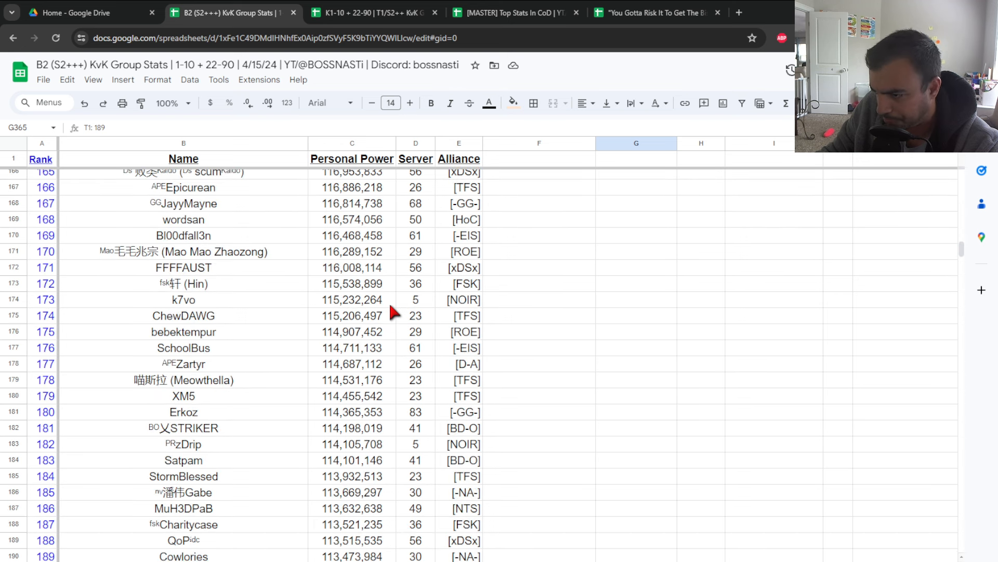
{"action": "scroll", "scroll_direction": "up", "scroll_amount": 3}
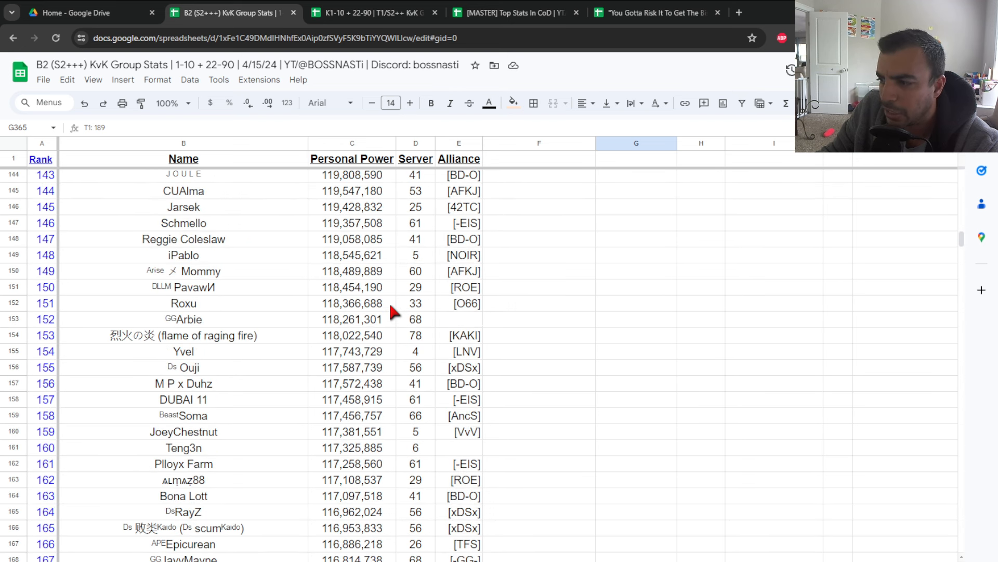
{"action": "scroll", "scroll_direction": "up", "scroll_amount": 3}
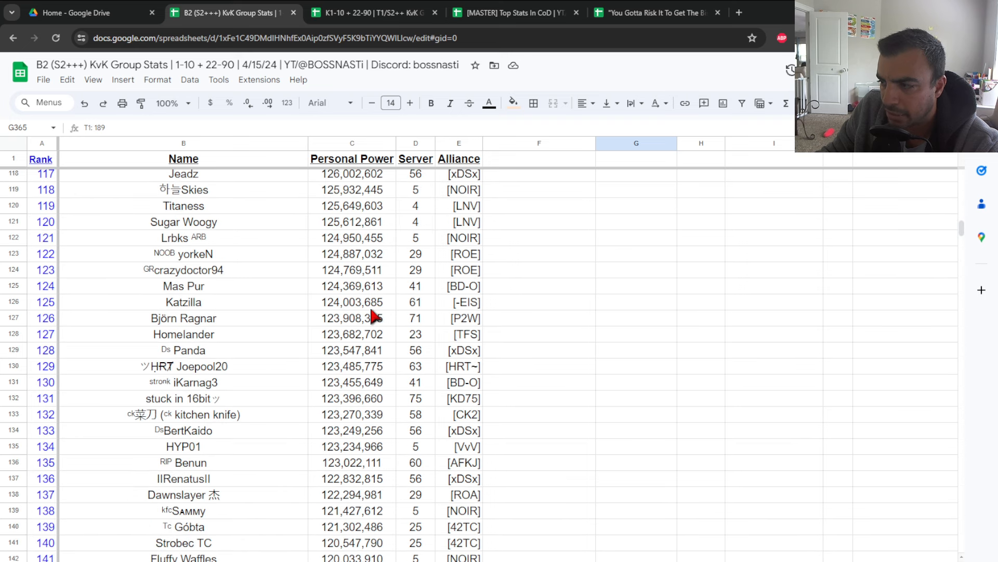
{"action": "scroll", "scroll_direction": "up", "scroll_amount": 3}
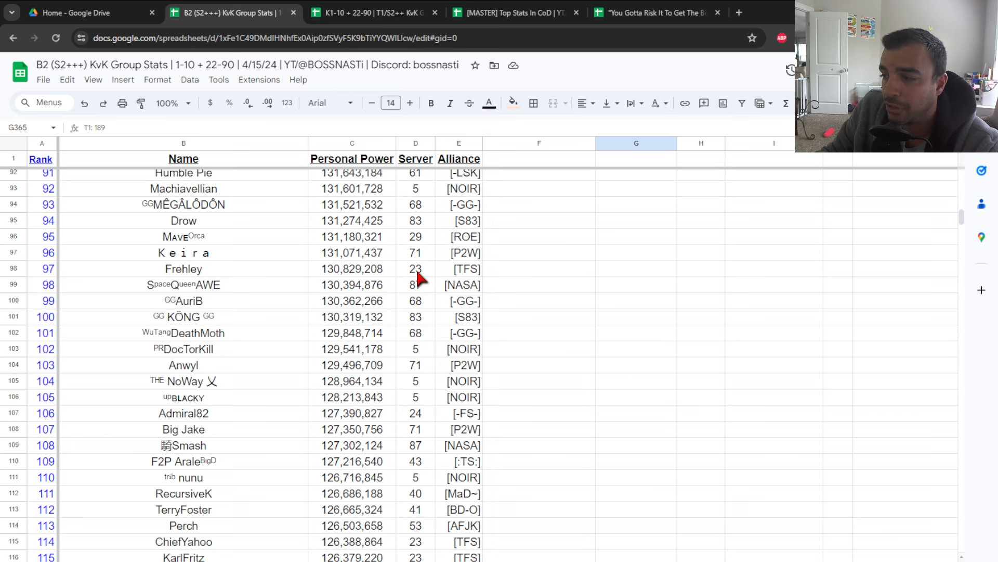
{"action": "scroll", "scroll_direction": "up", "scroll_amount": 3}
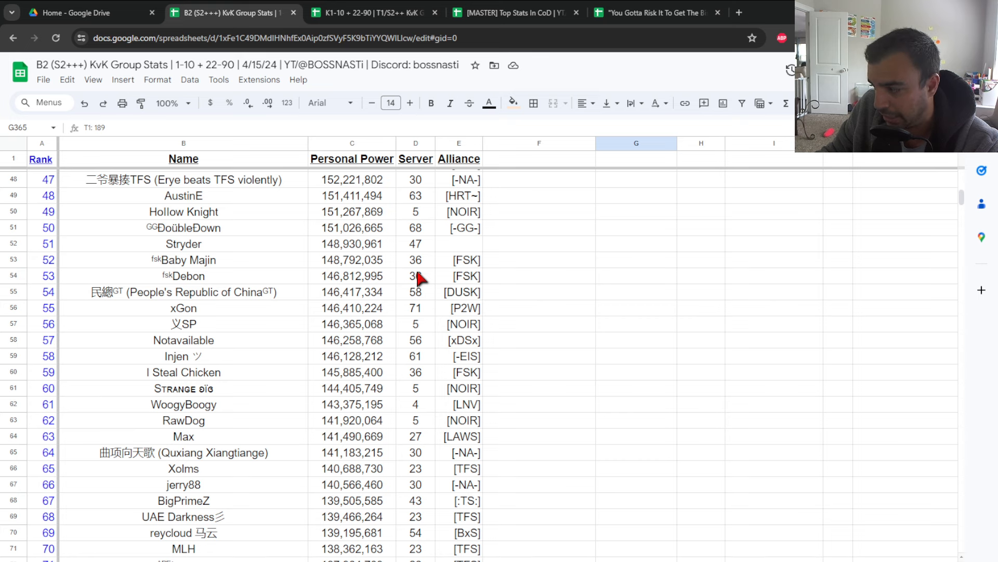
{"action": "scroll", "scroll_direction": "up", "scroll_amount": 3}
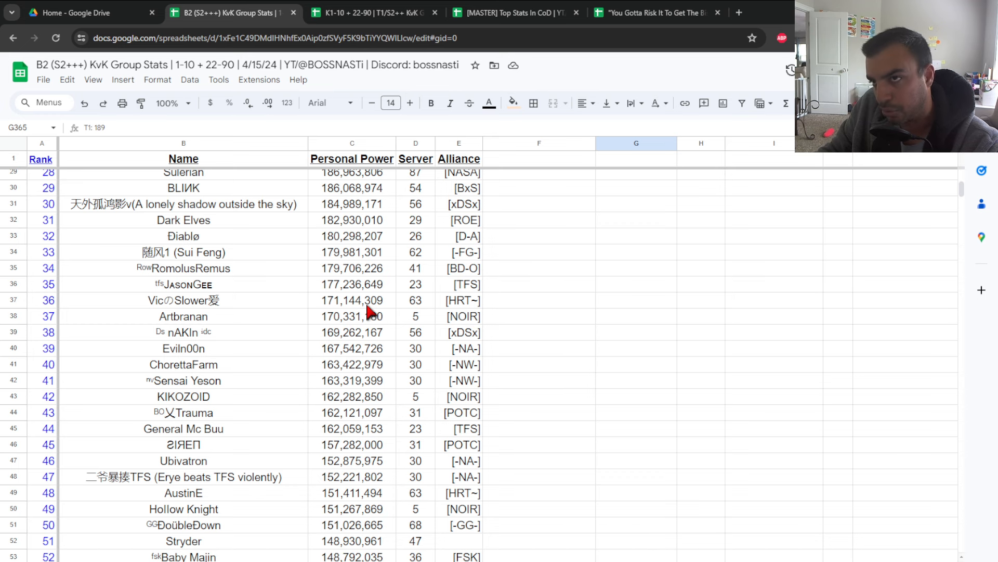
{"action": "scroll", "scroll_direction": "up", "scroll_amount": 3}
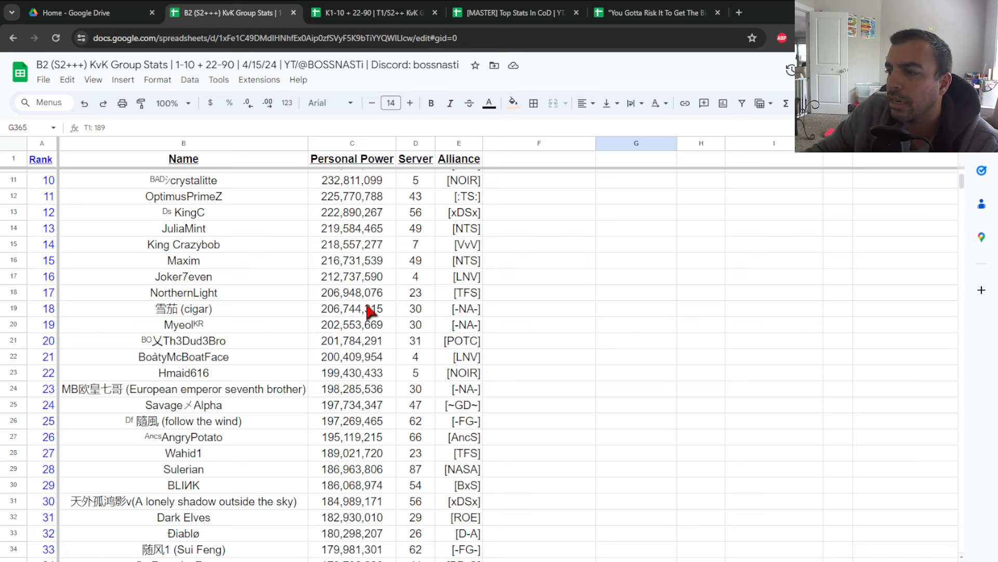
{"action": "scroll", "scroll_direction": "up", "scroll_amount": 3}
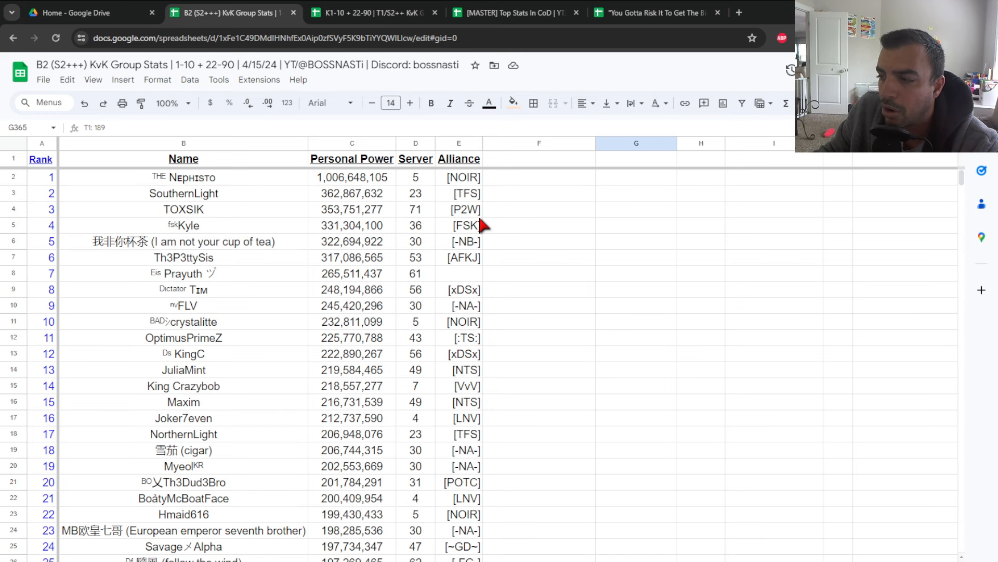
{"action": "mouse_move", "coordinate": [465, 345]}
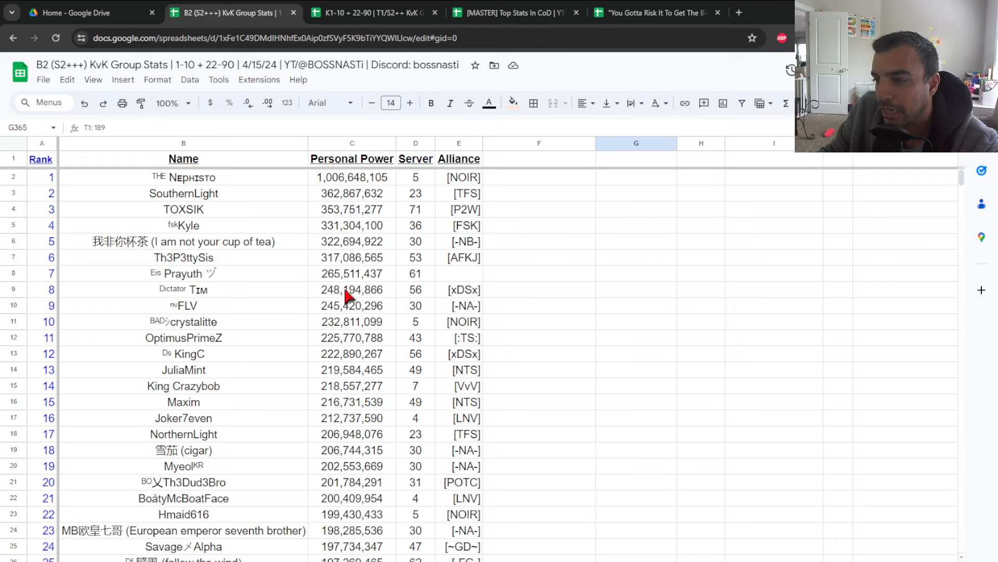
{"action": "mouse_move", "coordinate": [339, 373]}
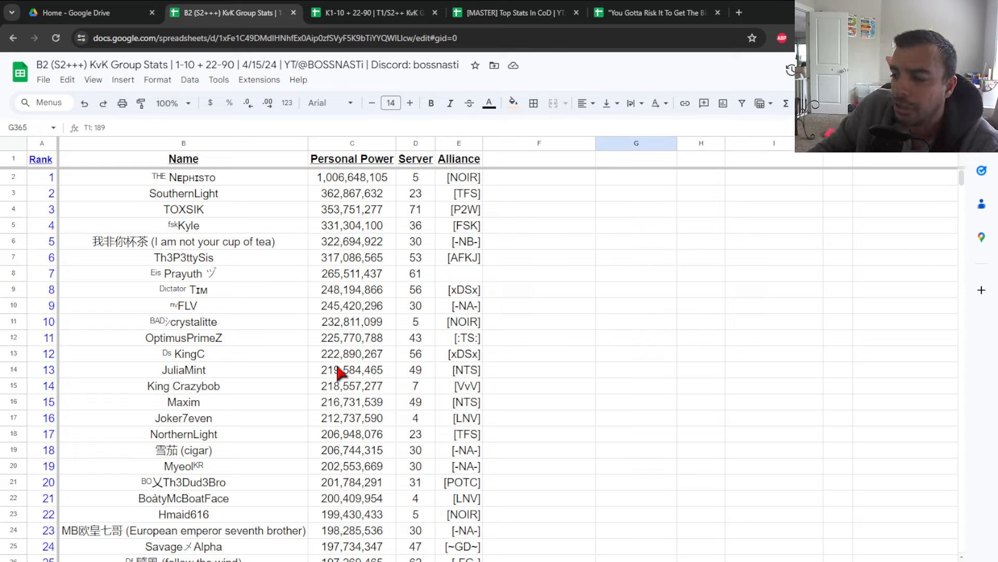
{"action": "left_click", "coordinate": [367, 12]}
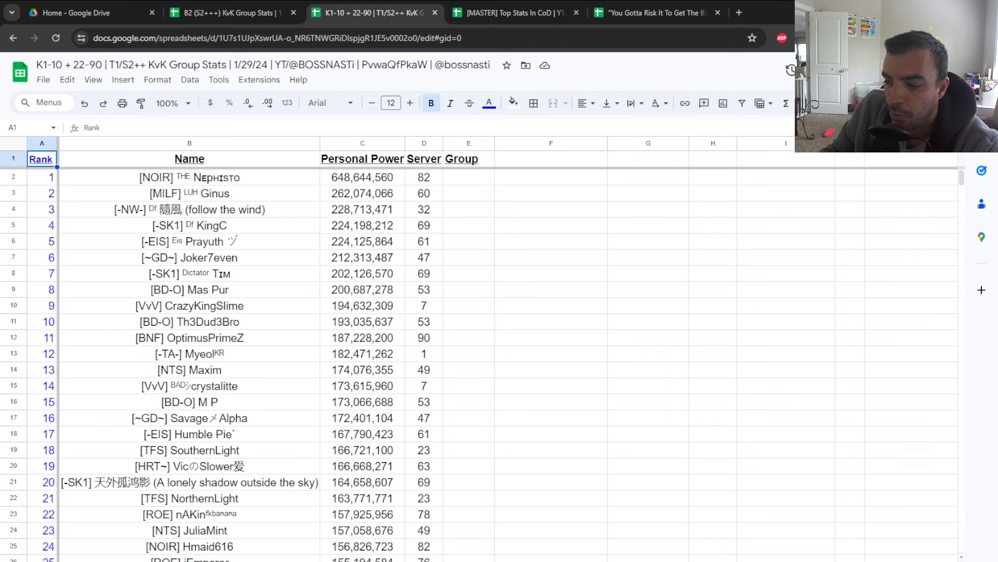
{"action": "mouse_move", "coordinate": [357, 197]}
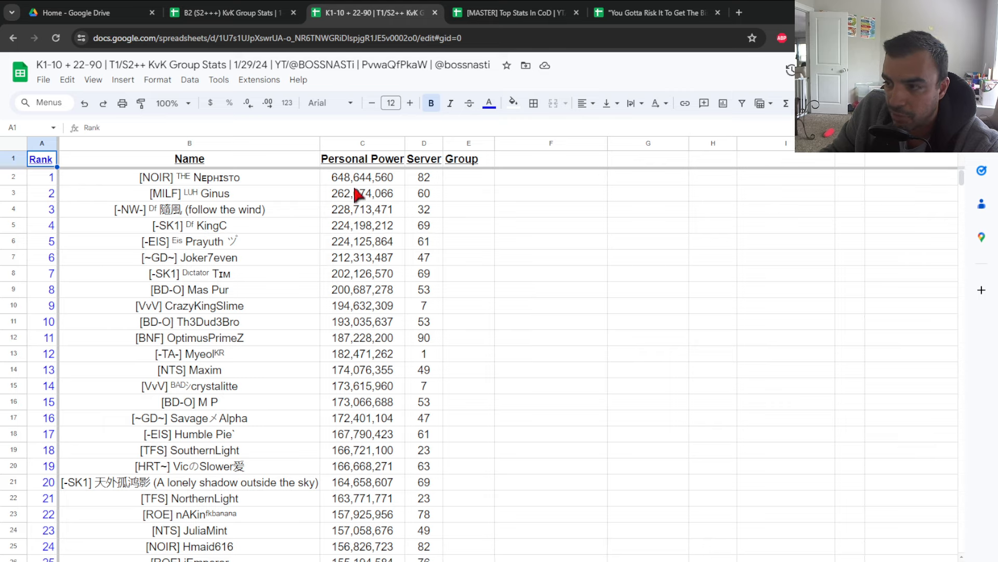
{"action": "left_click", "coordinate": [223, 13]}
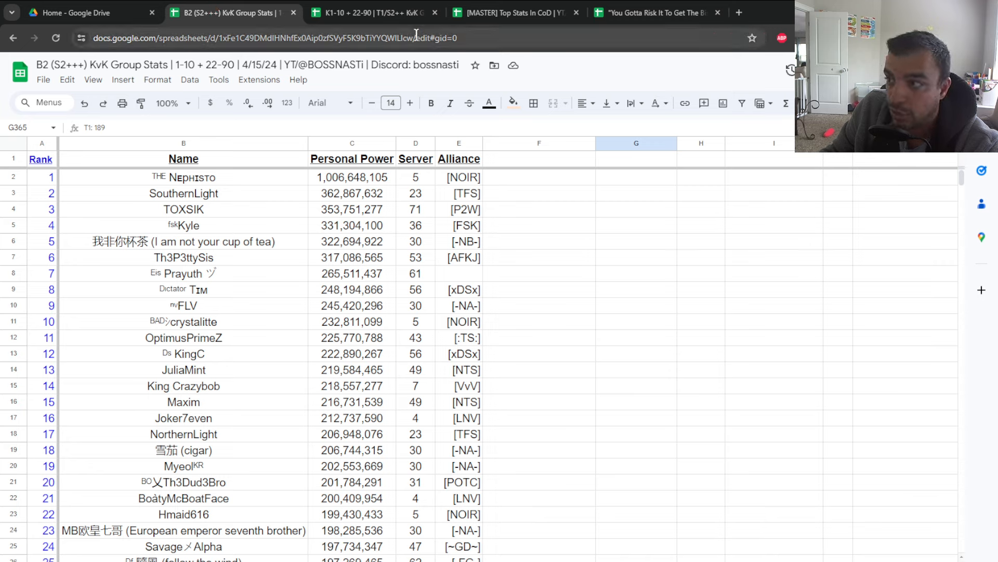
{"action": "left_click", "coordinate": [373, 13]}
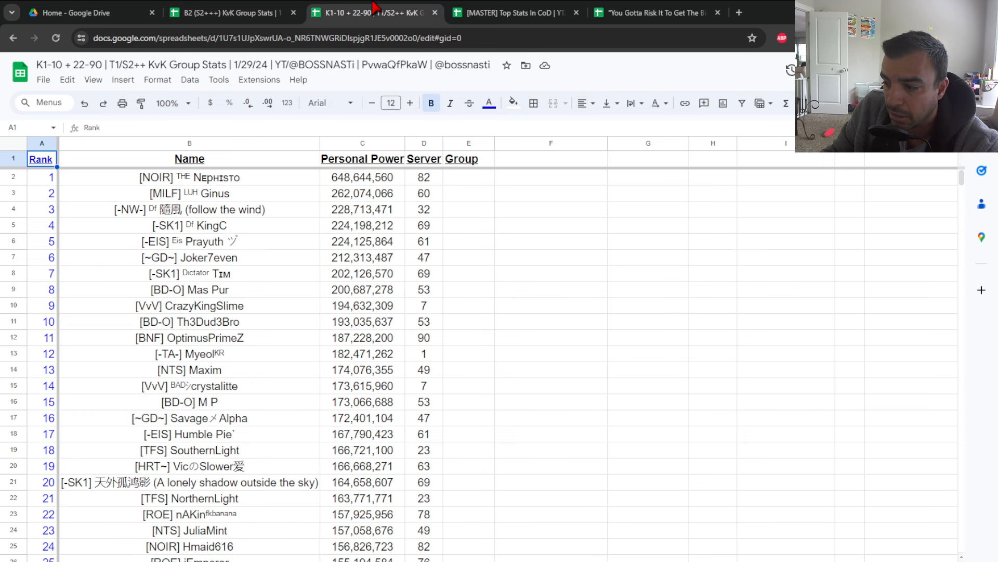
{"action": "left_click", "coordinate": [222, 12]}
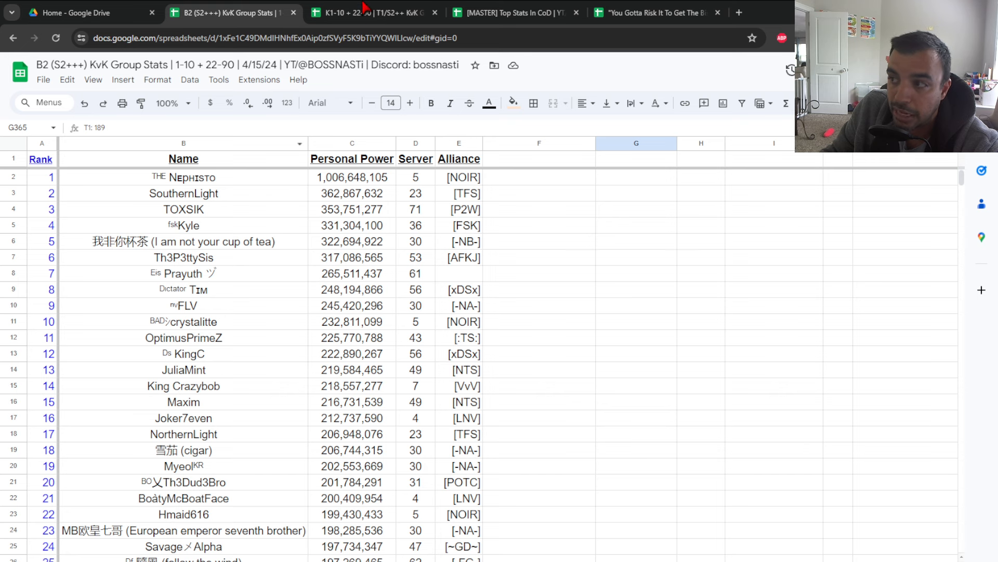
{"action": "left_click", "coordinate": [369, 13]}
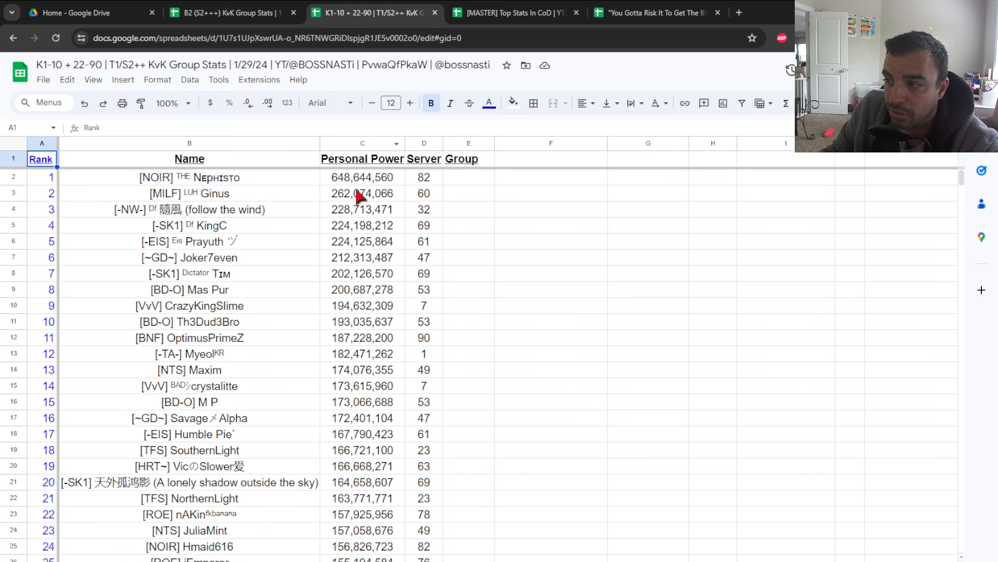
{"action": "mouse_move", "coordinate": [354, 207]}
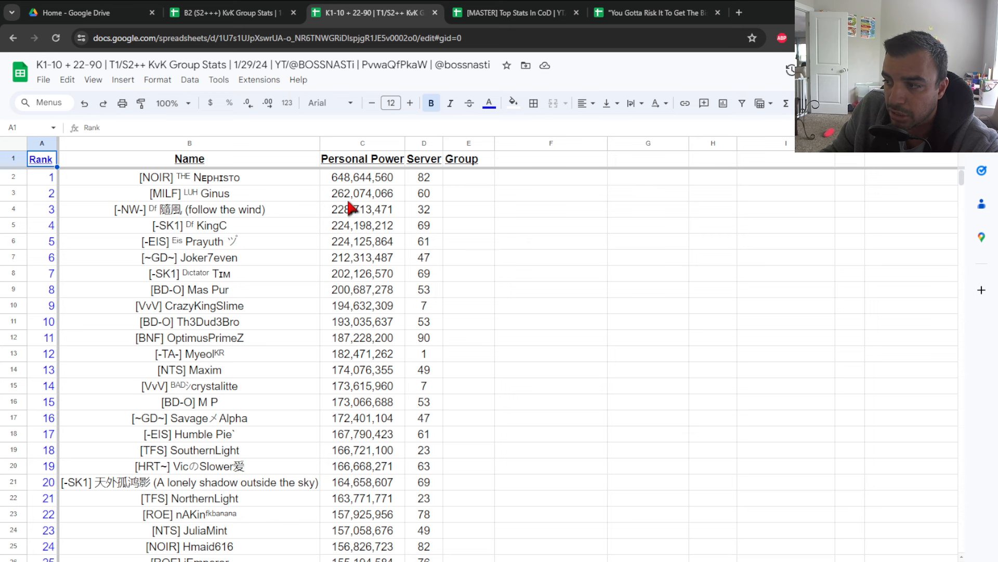
{"action": "left_click", "coordinate": [222, 13]}
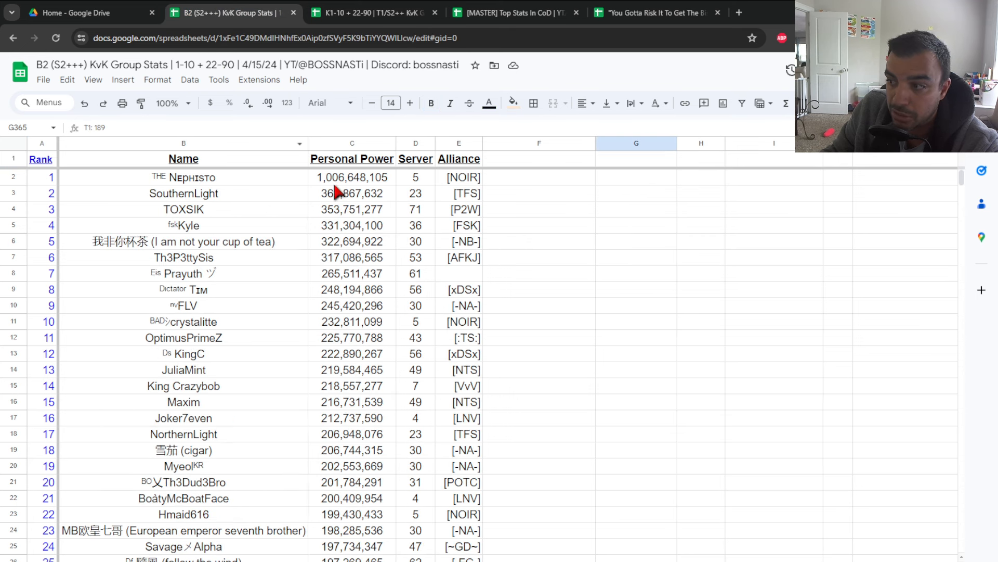
{"action": "mouse_move", "coordinate": [290, 396]}
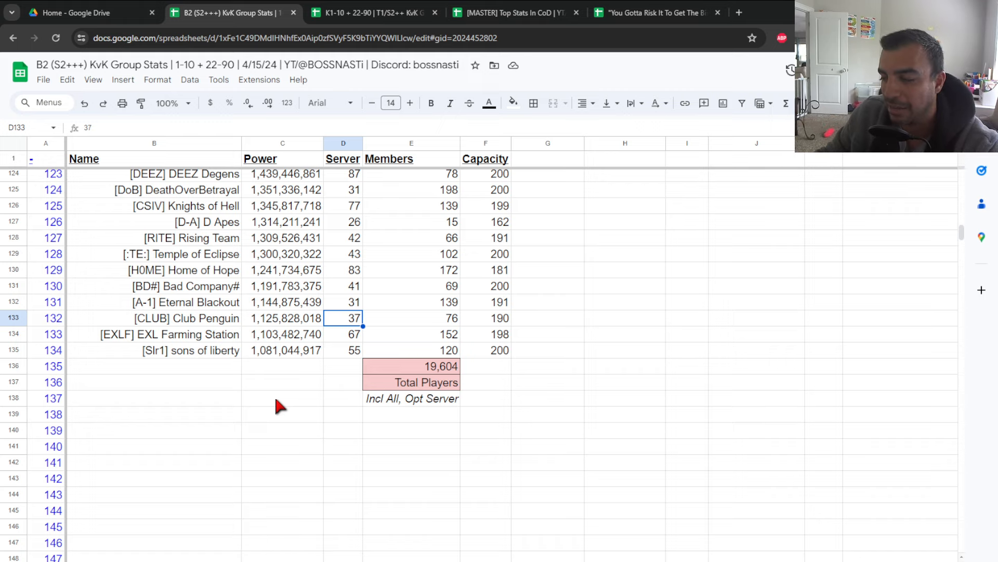
{"action": "mouse_move", "coordinate": [462, 392]}
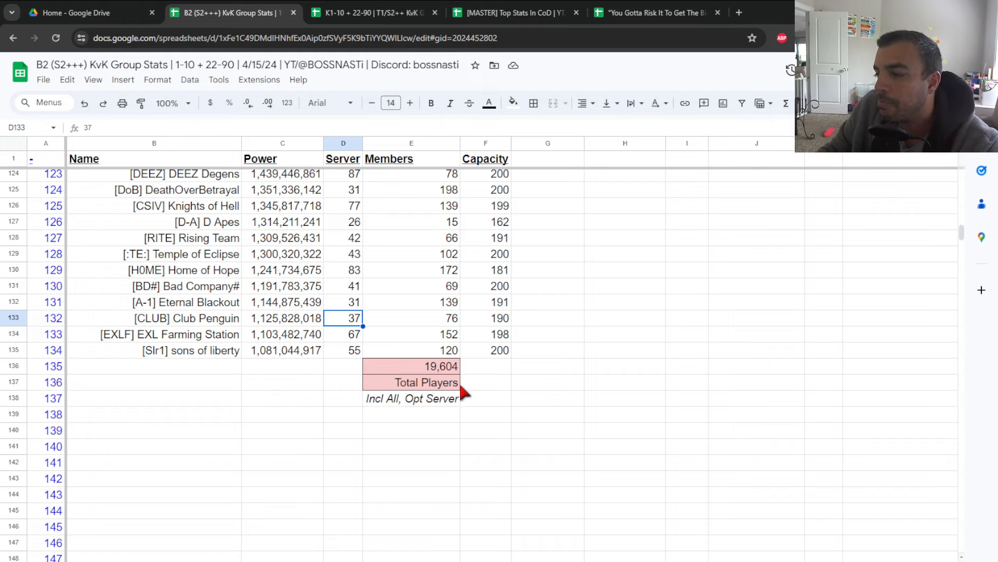
{"action": "mouse_move", "coordinate": [430, 255]}
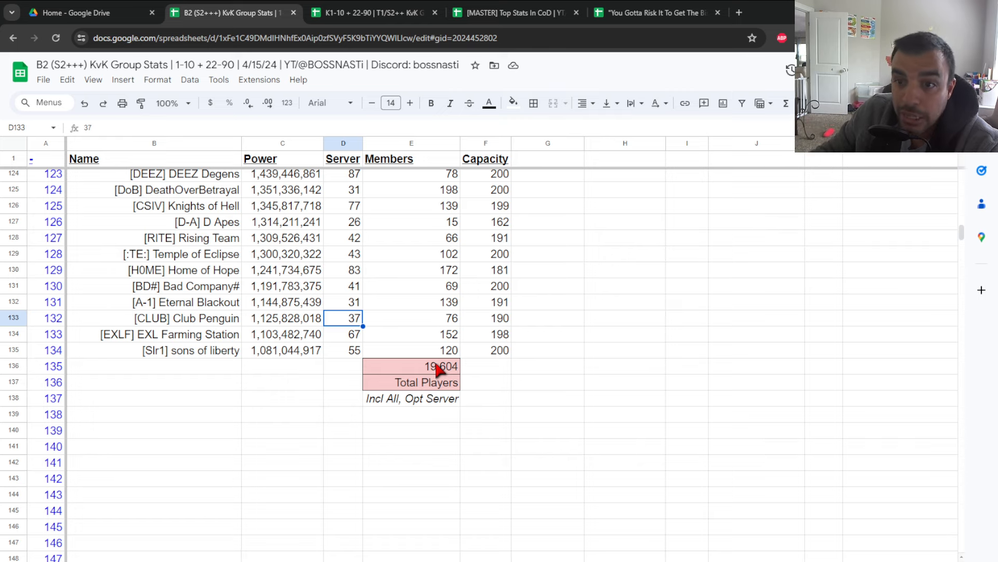
{"action": "mouse_move", "coordinate": [213, 220]}
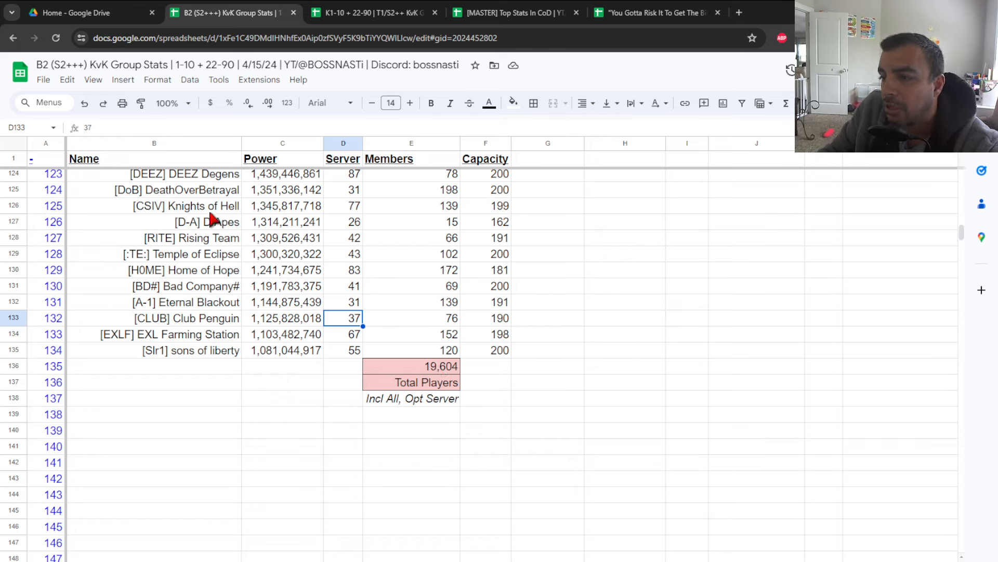
{"action": "mouse_move", "coordinate": [210, 370]}
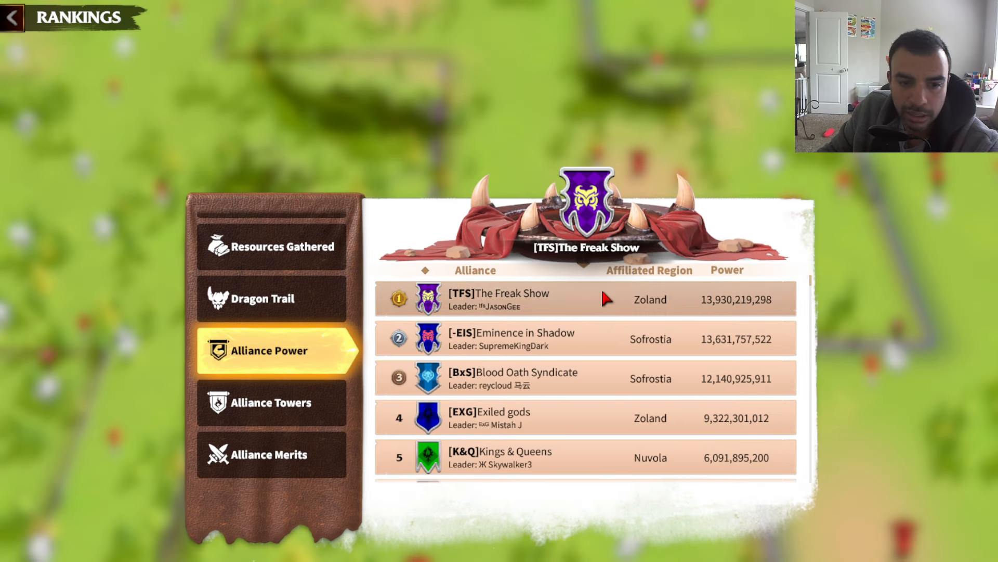
{"action": "left_click", "coordinate": [500, 300]}
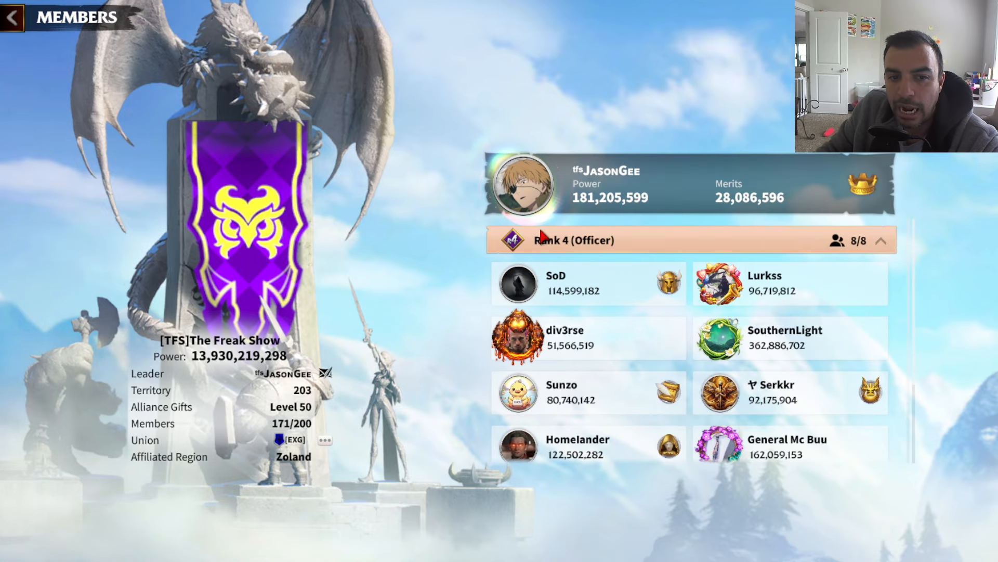
{"action": "mouse_move", "coordinate": [570, 293]}
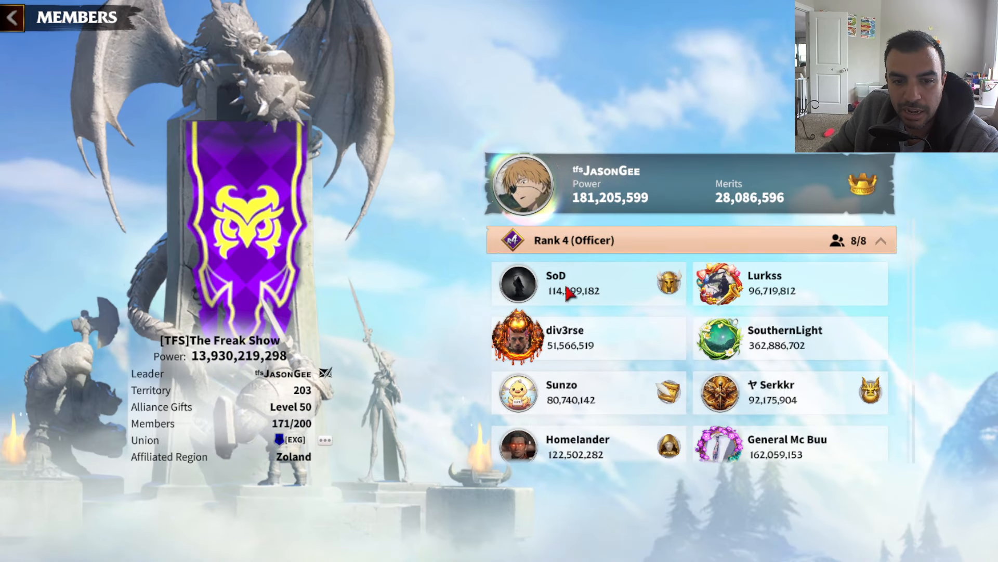
{"action": "left_click", "coordinate": [518, 283]}
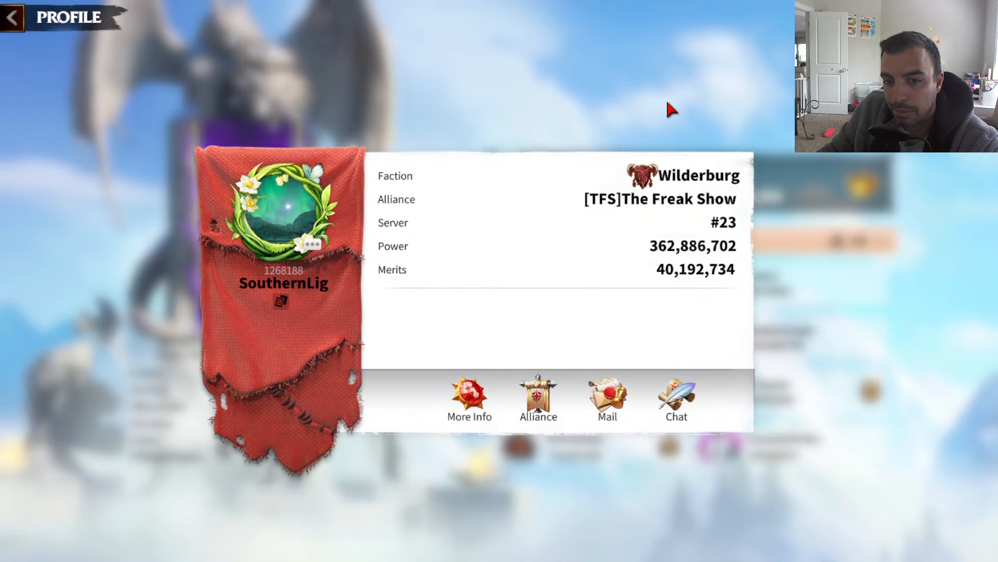
{"action": "left_click", "coordinate": [536, 398]}
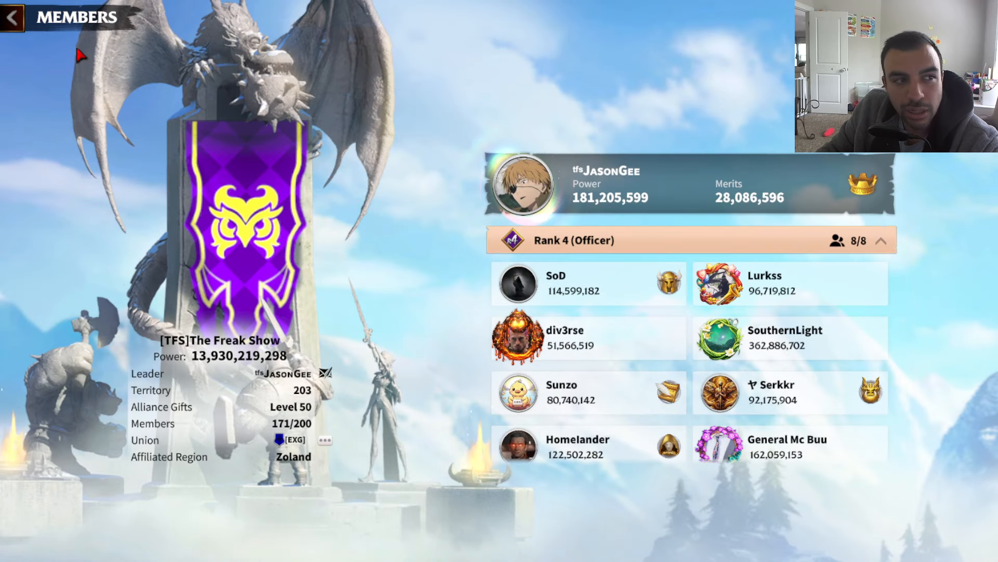
{"action": "left_click", "coordinate": [13, 16]}
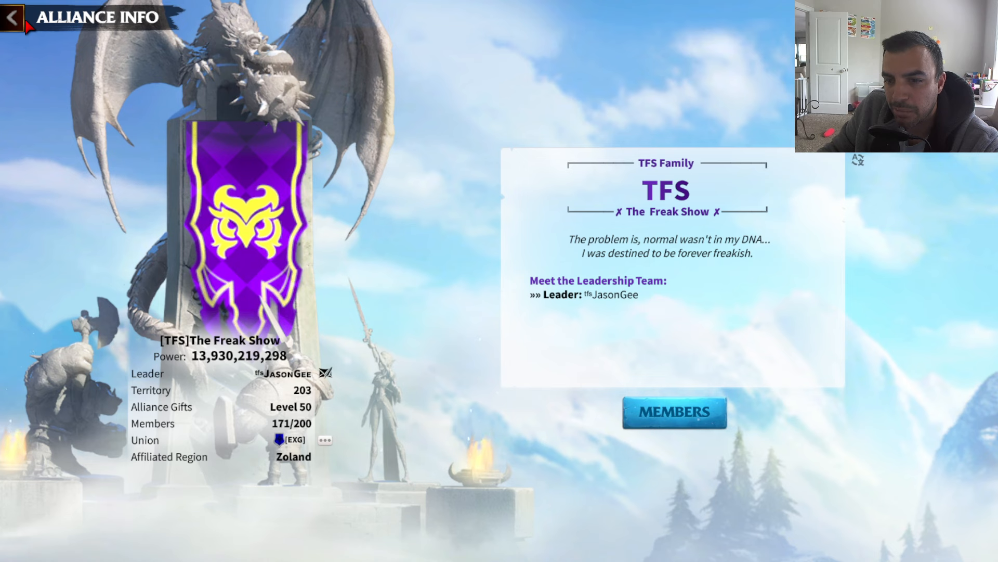
Recheck the member list, return to Alliance Info, and switch back to the B2 alliance sheet
{"action": "left_click", "coordinate": [674, 412]}
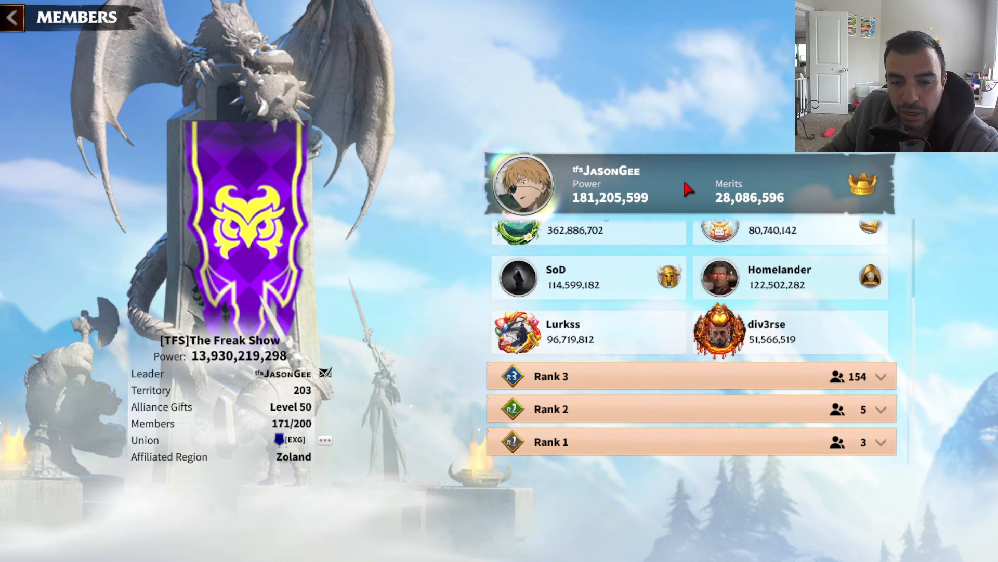
{"action": "left_click", "coordinate": [12, 18]}
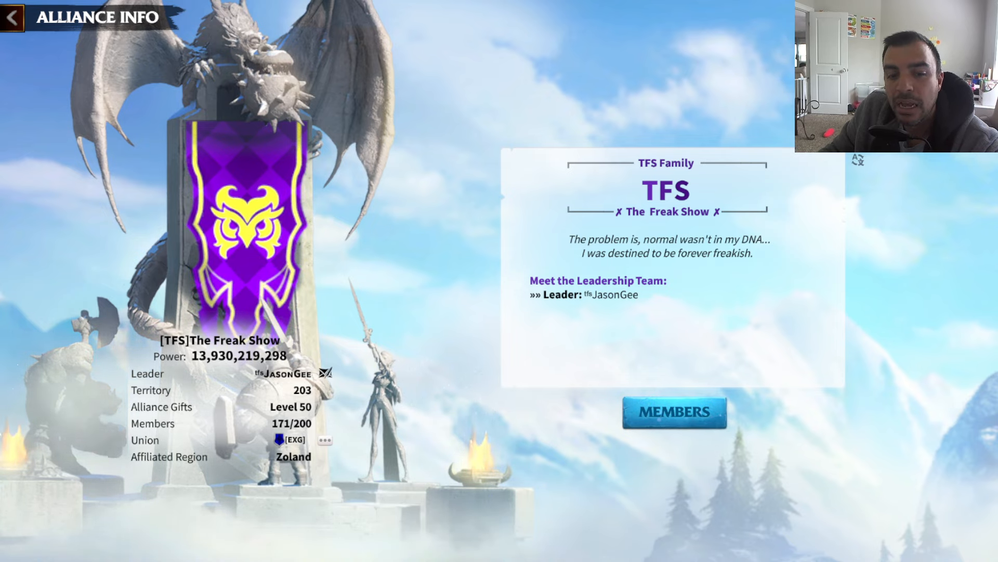
{"action": "left_click", "coordinate": [225, 12]}
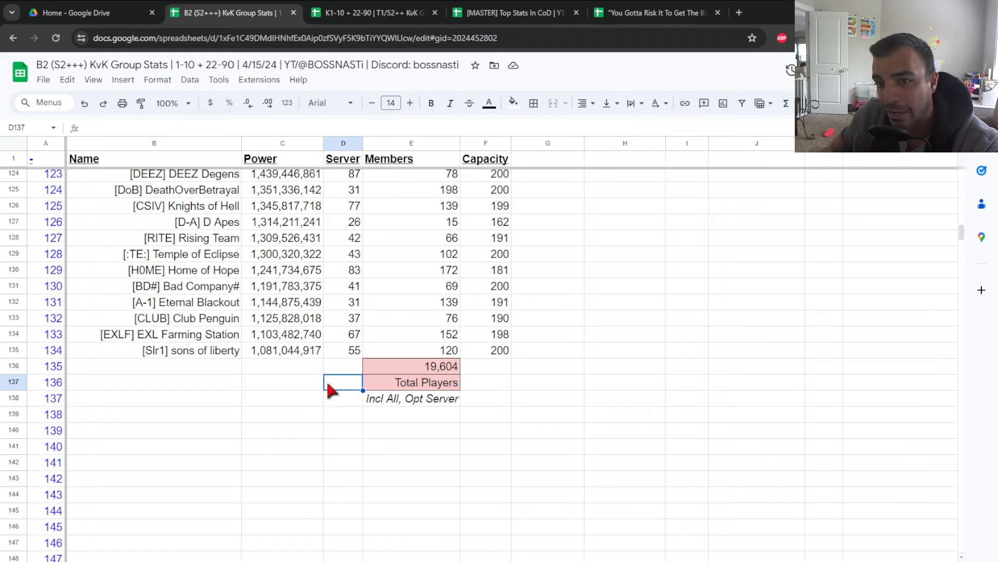
{"action": "mouse_move", "coordinate": [283, 365]}
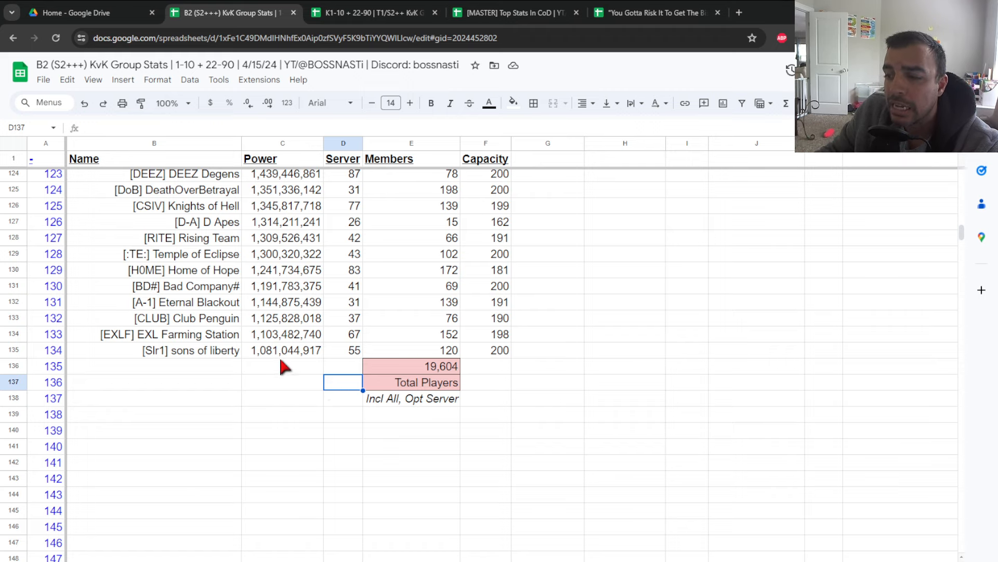
{"action": "mouse_move", "coordinate": [312, 474]}
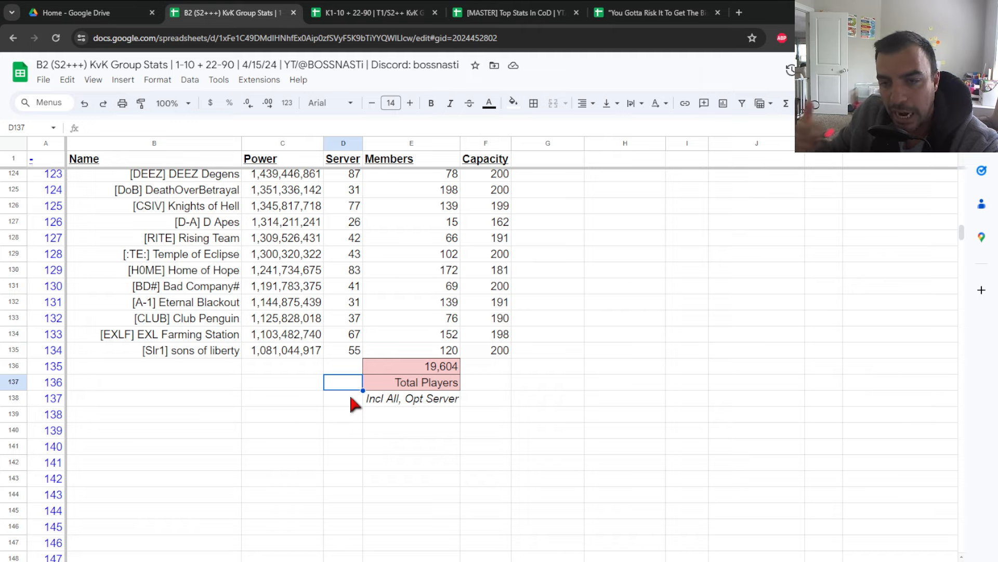
{"action": "mouse_move", "coordinate": [439, 363]}
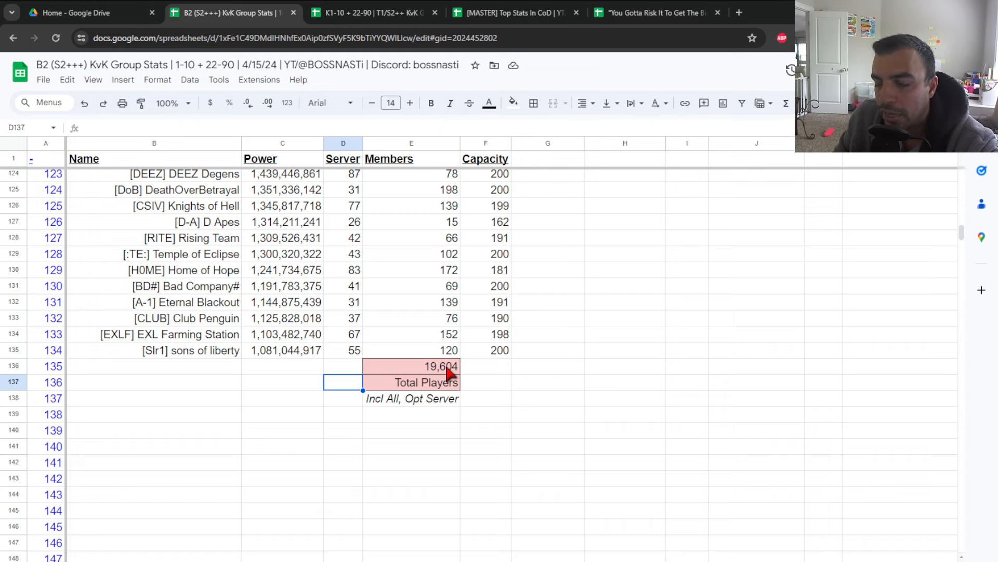
{"action": "mouse_move", "coordinate": [458, 255]}
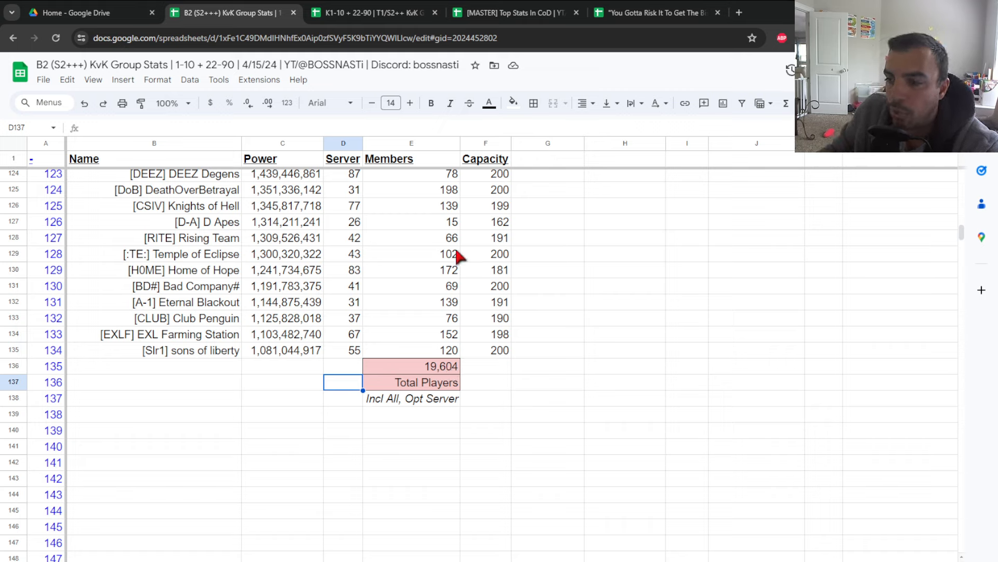
{"action": "mouse_move", "coordinate": [426, 276]}
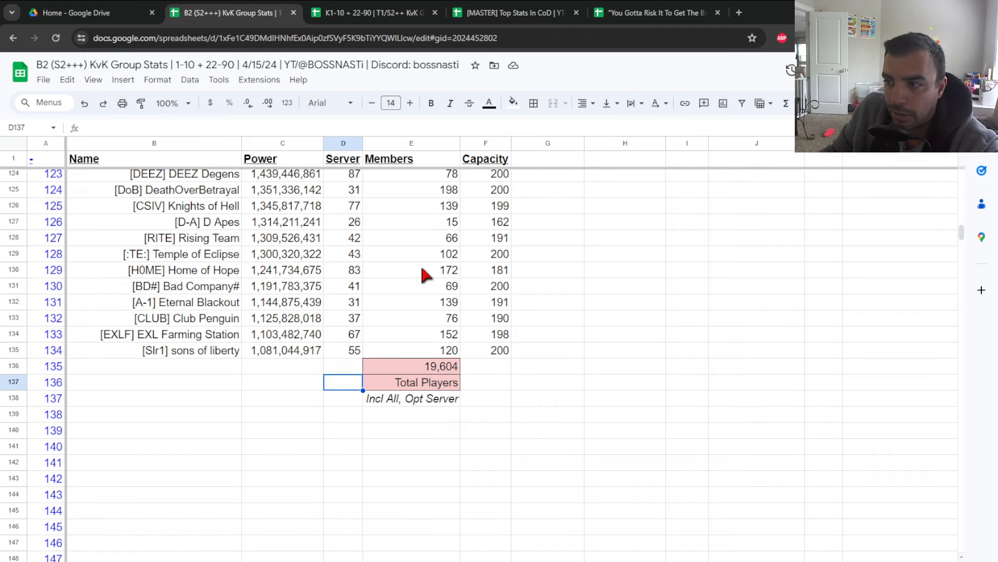
{"action": "scroll", "scroll_direction": "down", "scroll_amount": 3}
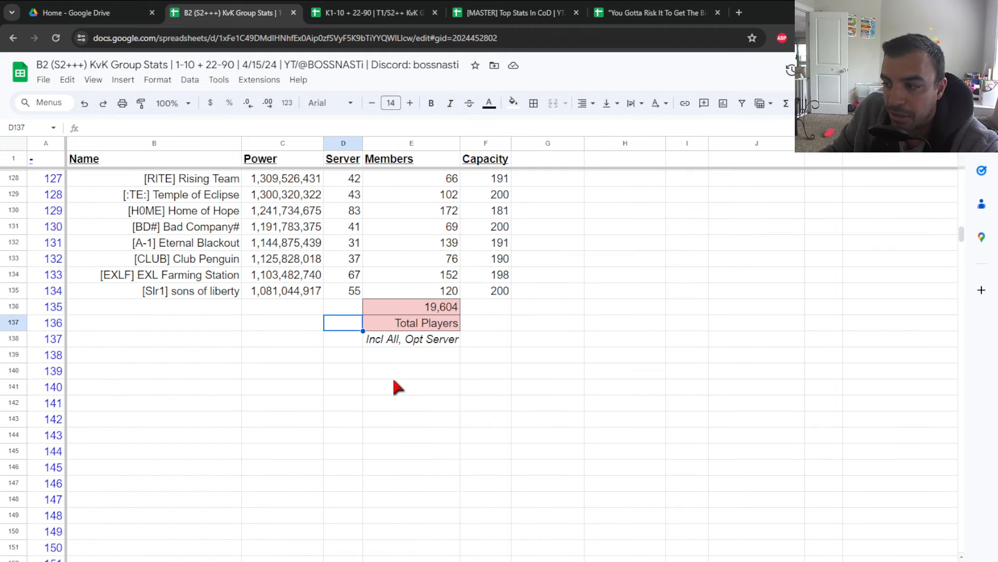
{"action": "scroll", "scroll_direction": "up", "scroll_amount": 3}
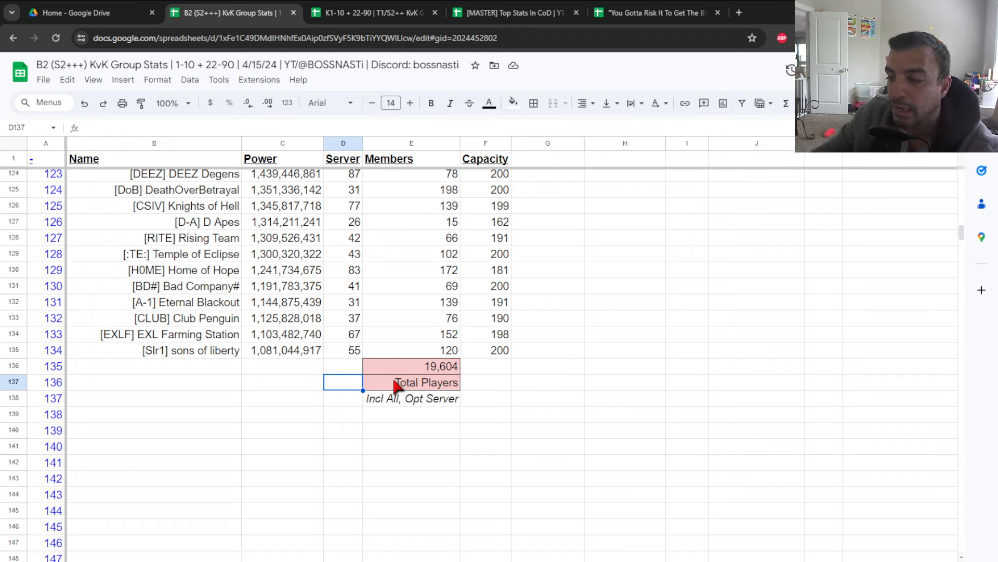
{"action": "mouse_move", "coordinate": [490, 375]}
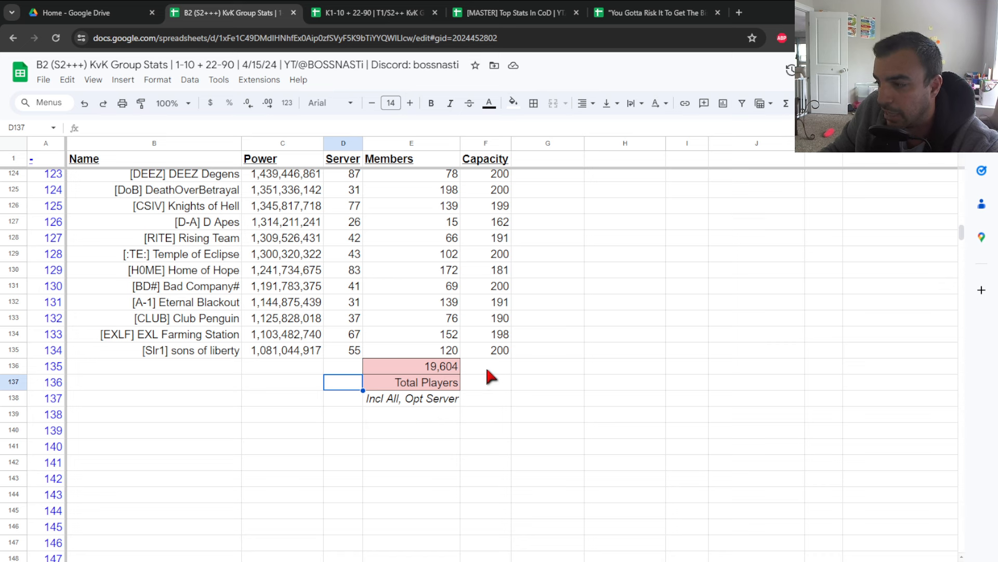
{"action": "scroll", "scroll_direction": "up", "scroll_amount": 3}
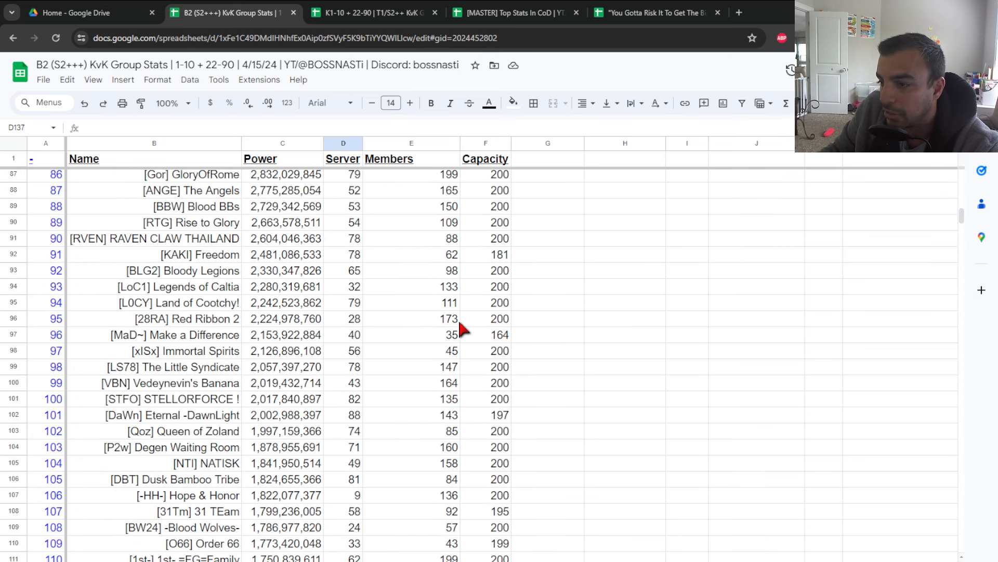
{"action": "scroll", "scroll_direction": "up", "scroll_amount": 3}
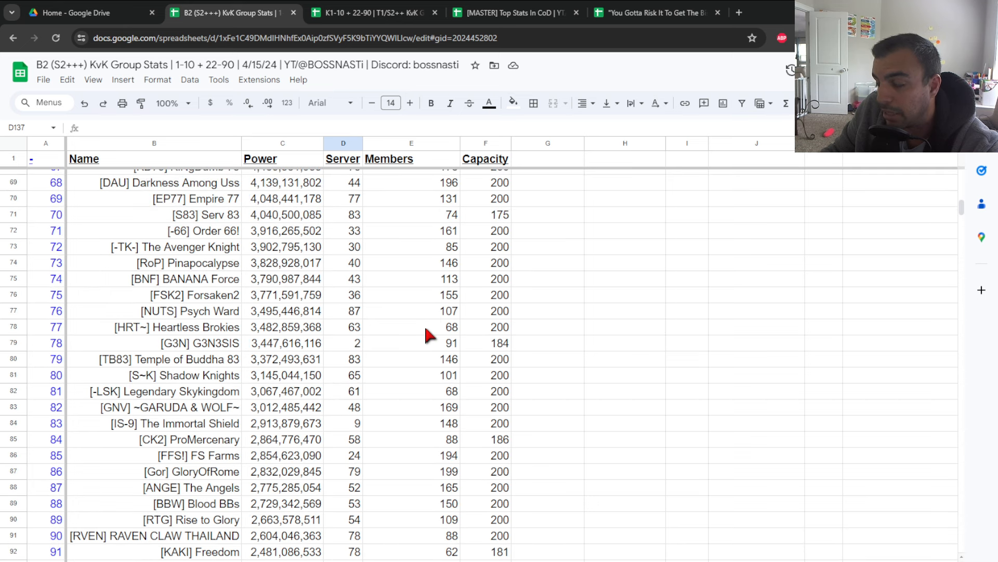
{"action": "scroll", "scroll_direction": "up", "scroll_amount": 3}
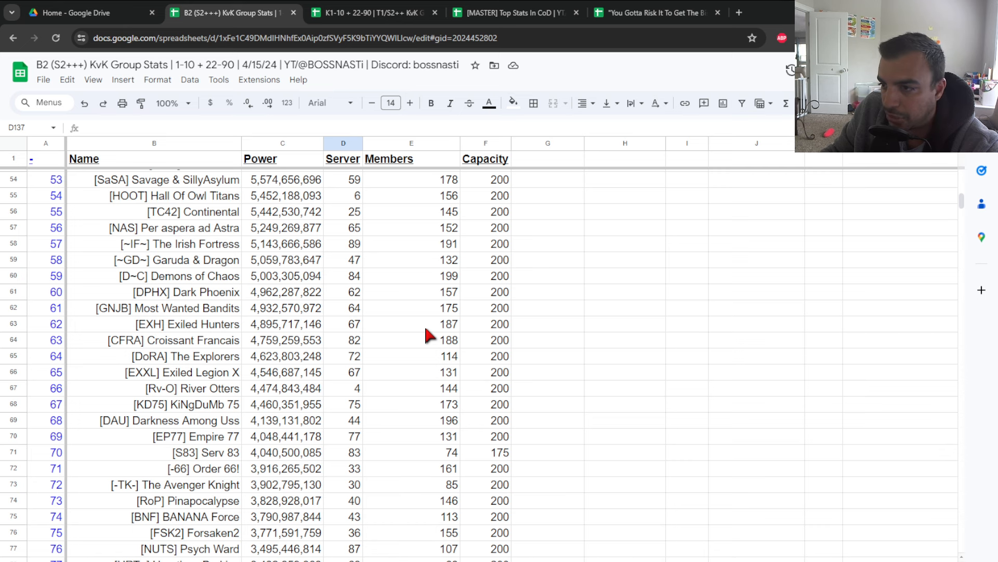
{"action": "scroll", "scroll_direction": "up", "scroll_amount": 3}
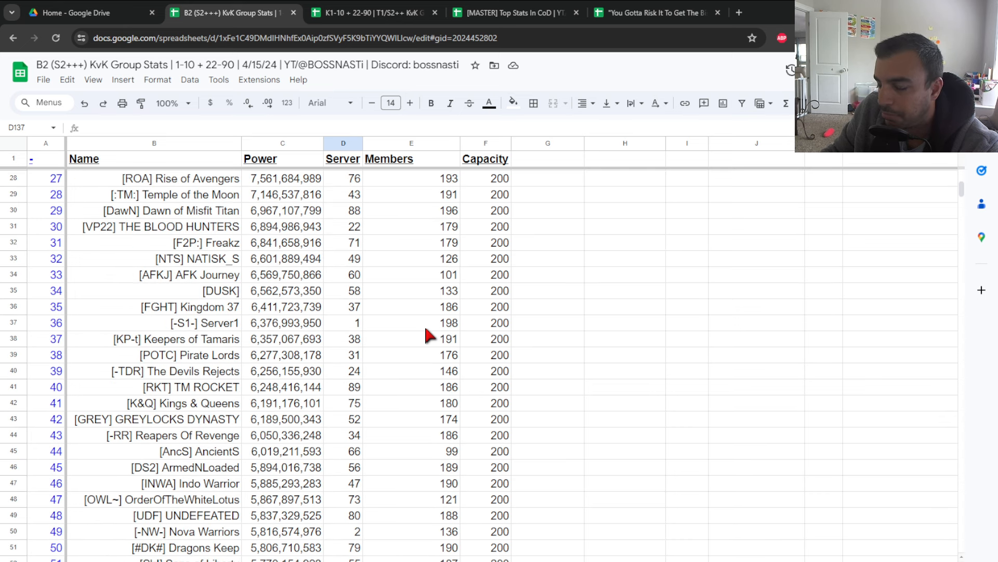
{"action": "scroll", "scroll_direction": "up", "scroll_amount": 3}
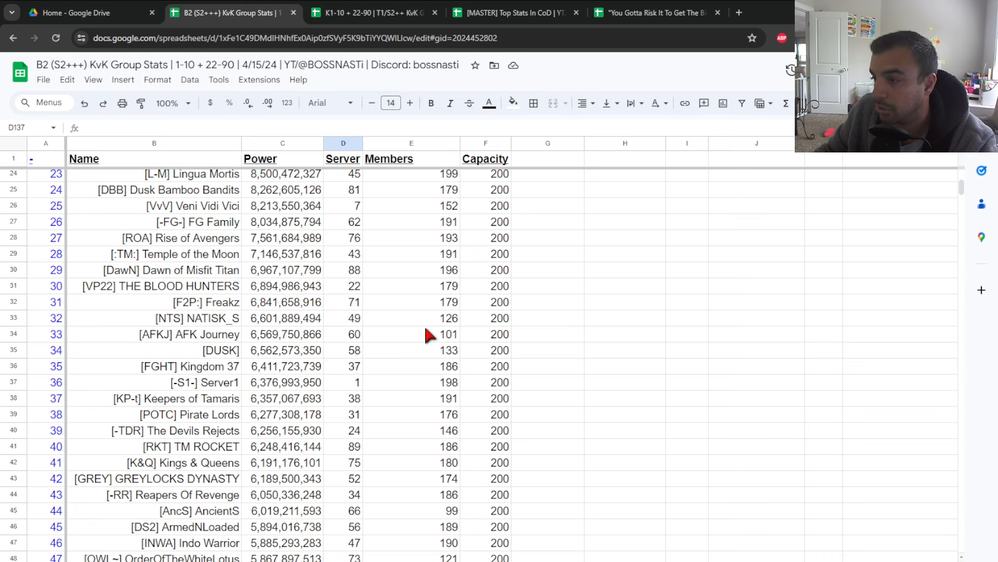
{"action": "scroll", "scroll_direction": "up", "scroll_amount": 3}
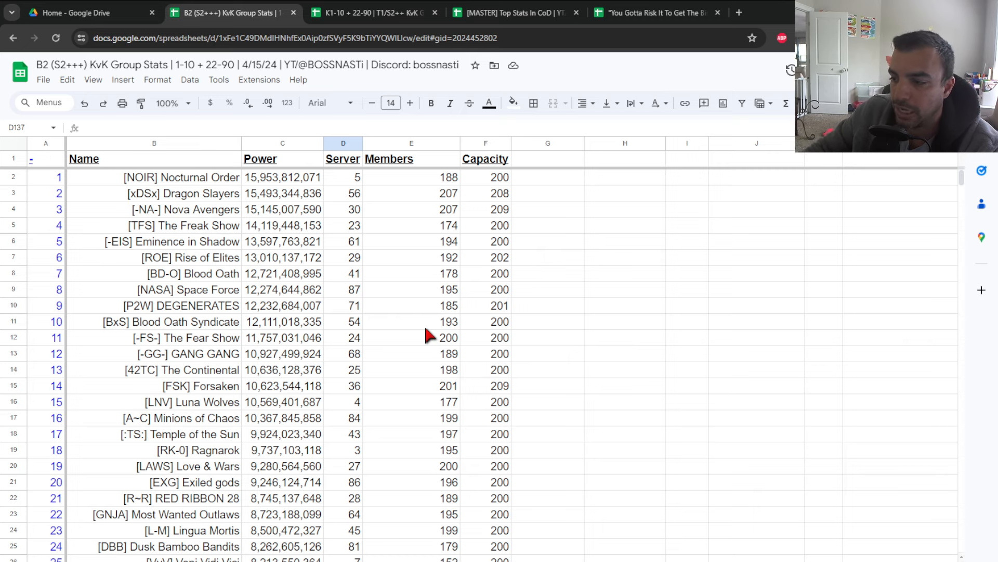
{"action": "mouse_move", "coordinate": [207, 185]}
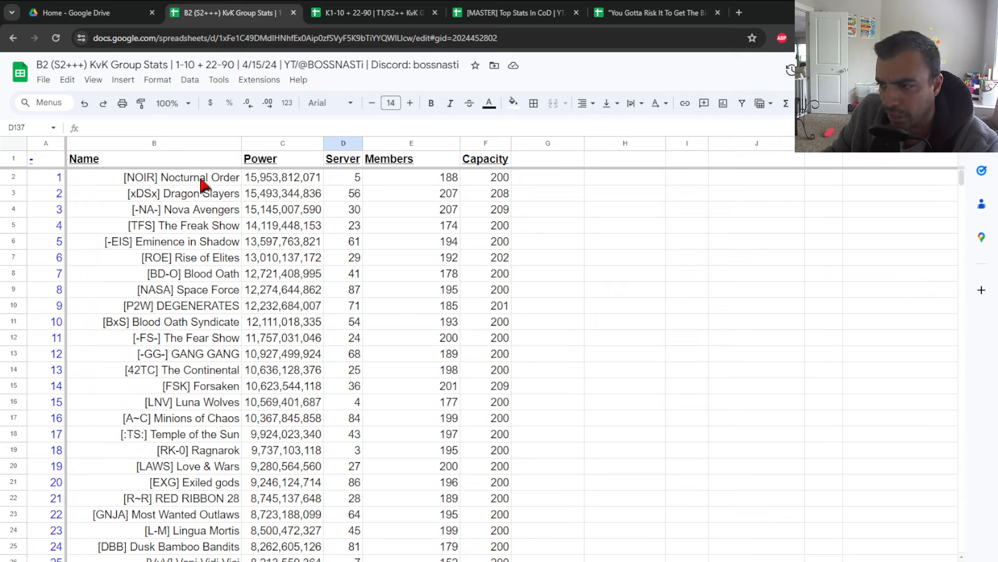
{"action": "mouse_move", "coordinate": [236, 301]}
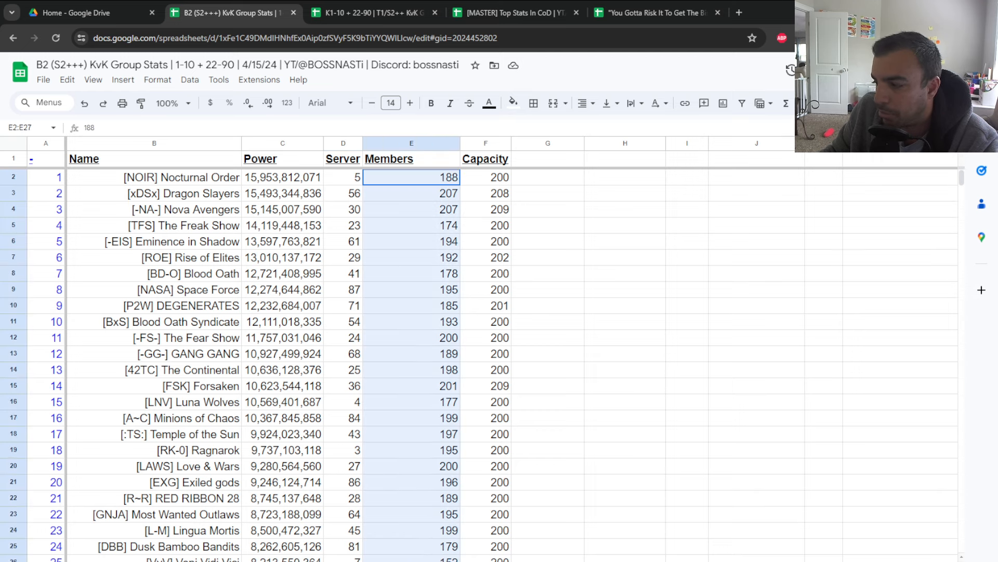
Scroll from the 10,535 member sum down to the 19,604 Total Players cell
{"action": "scroll", "scroll_direction": "down", "scroll_amount": 3}
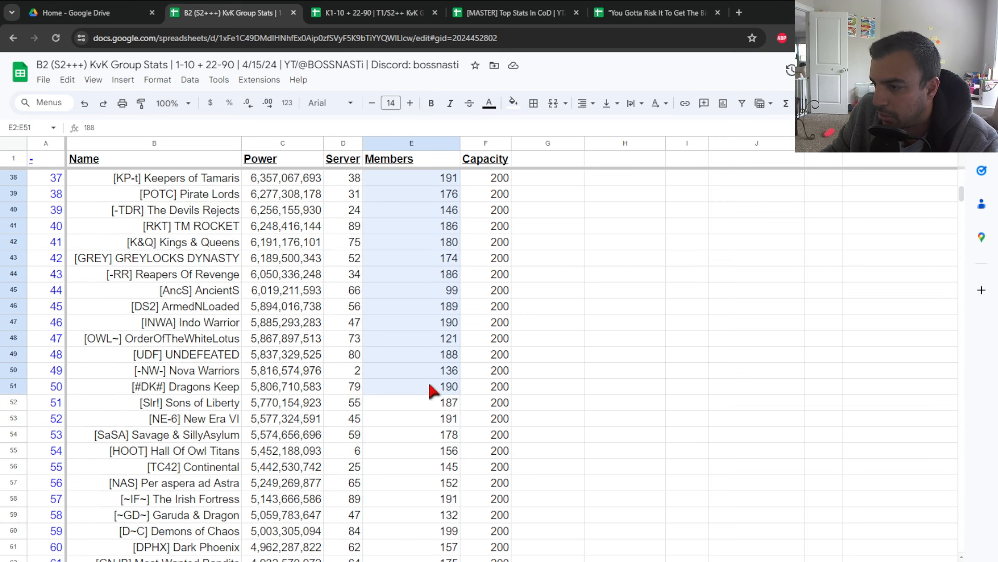
{"action": "scroll", "scroll_direction": "down", "scroll_amount": 3}
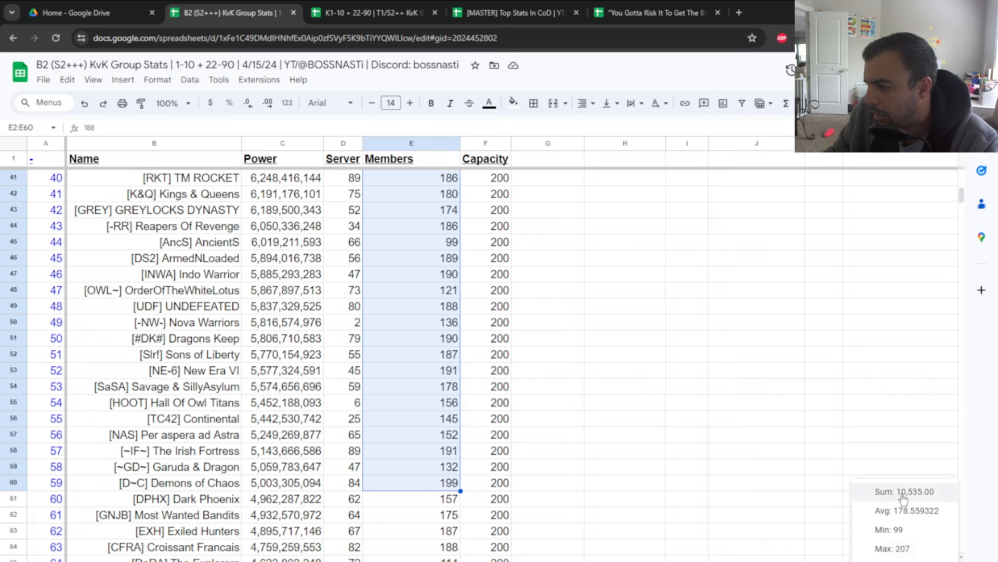
{"action": "mouse_move", "coordinate": [516, 439]}
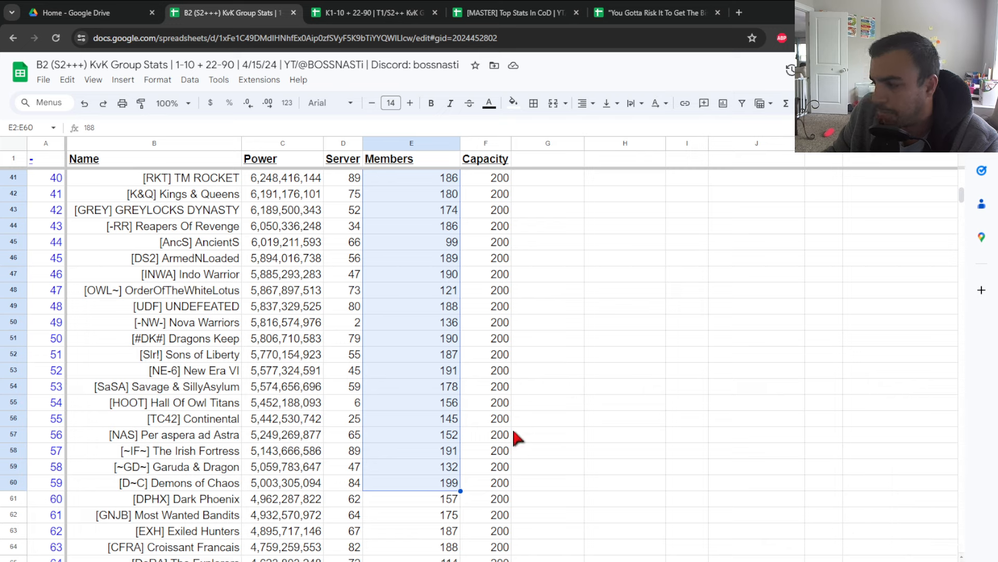
{"action": "mouse_move", "coordinate": [479, 373]}
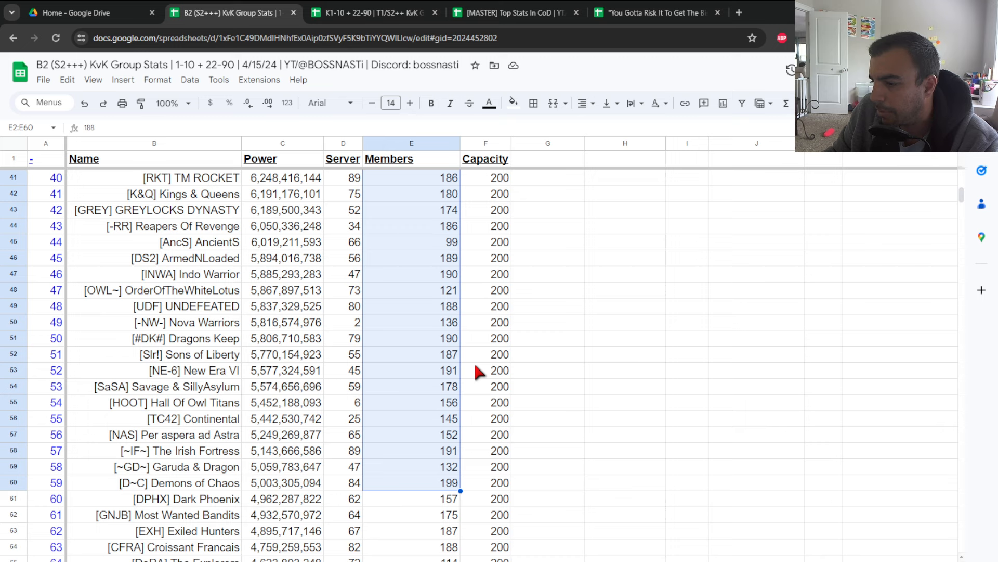
{"action": "mouse_move", "coordinate": [404, 489]}
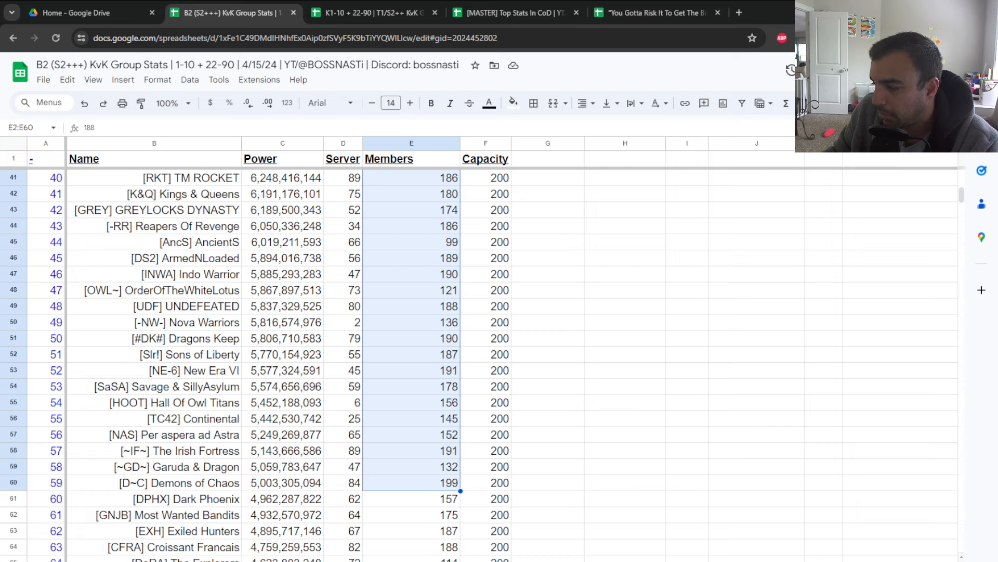
{"action": "mouse_move", "coordinate": [586, 449]}
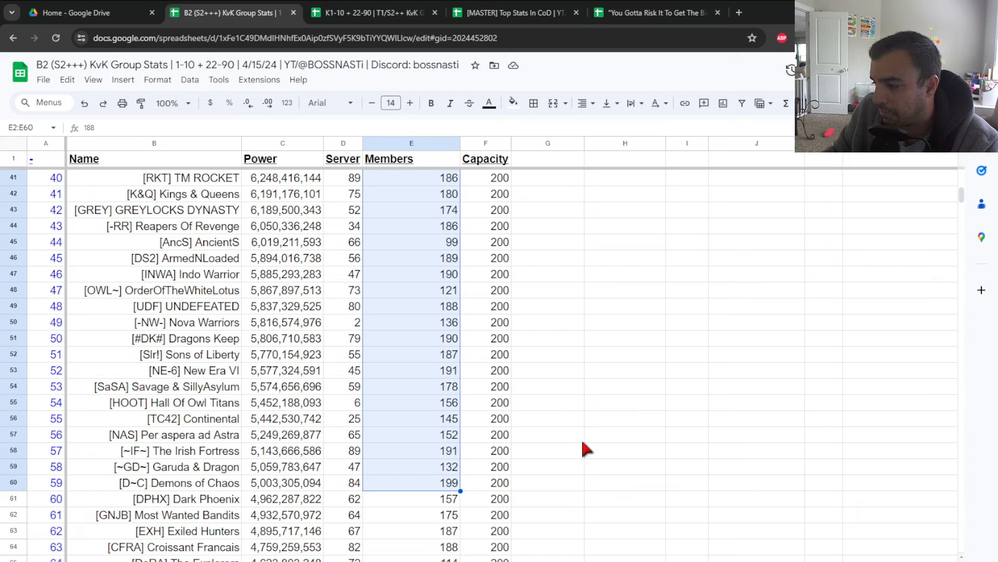
{"action": "scroll", "scroll_direction": "down", "scroll_amount": 3}
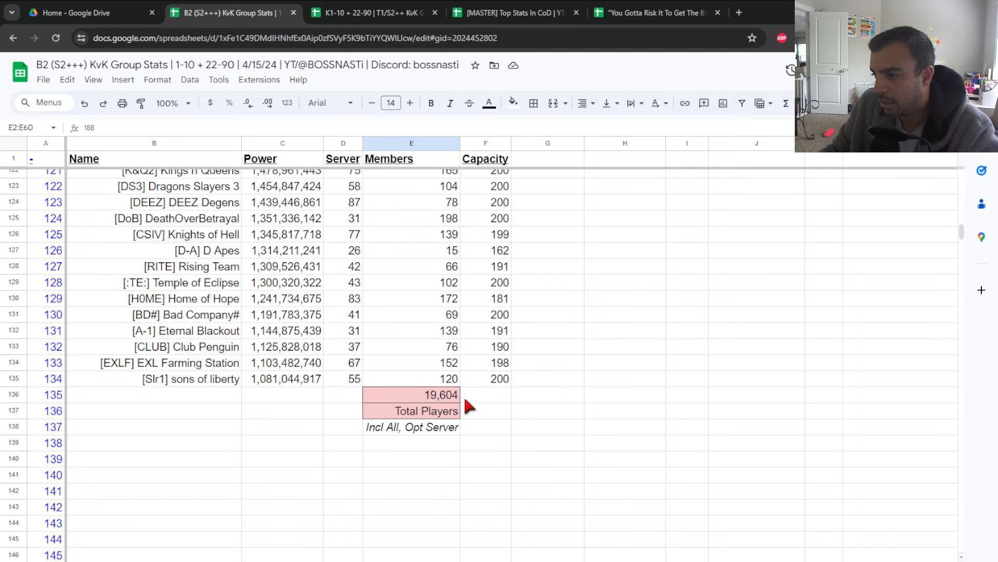
{"action": "mouse_move", "coordinate": [540, 407]}
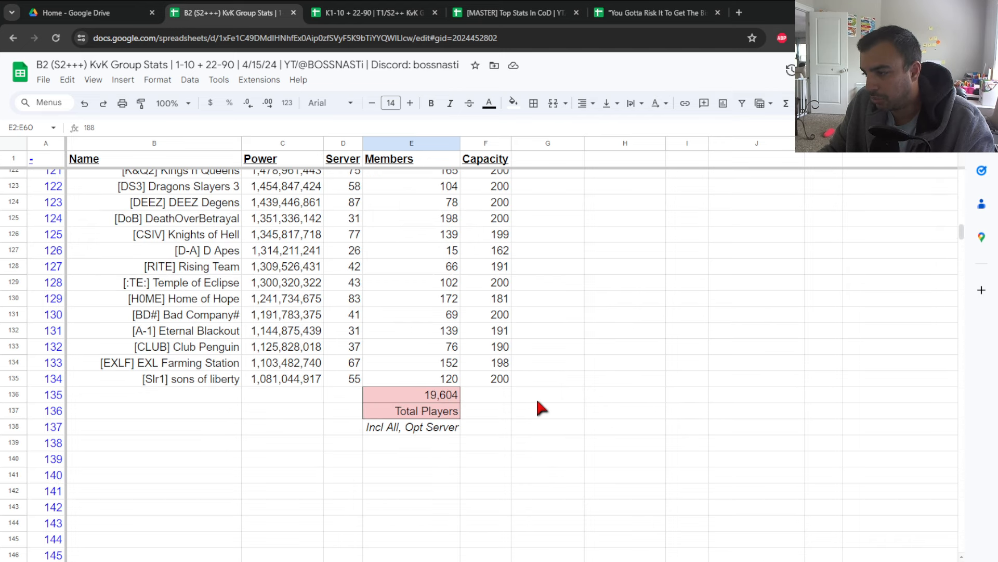
Enter the note 'SB2 5B: 10535' in G136 beside Total Players, then return to the top
{"action": "left_click", "coordinate": [547, 394]}
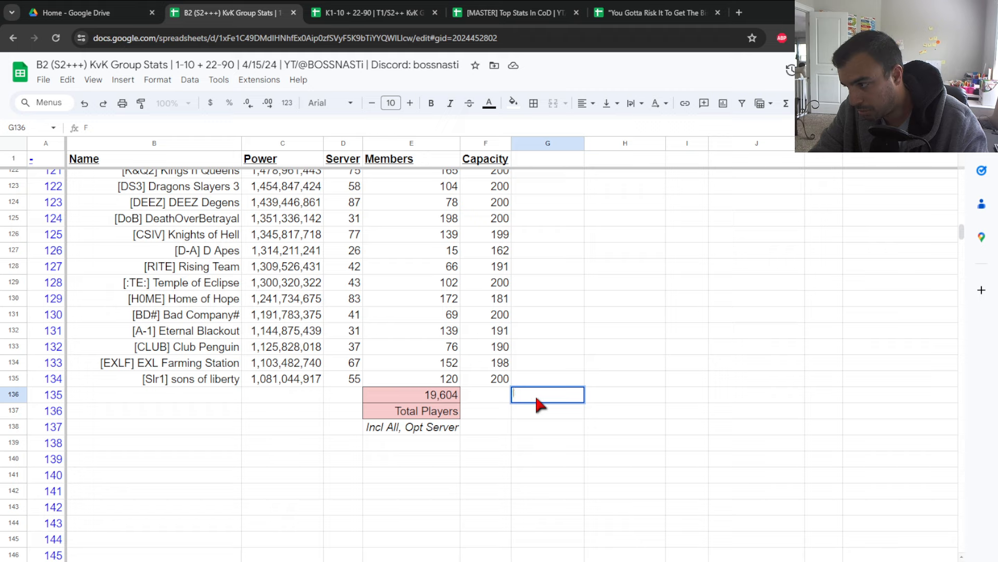
{"action": "type", "text": "SB2"}
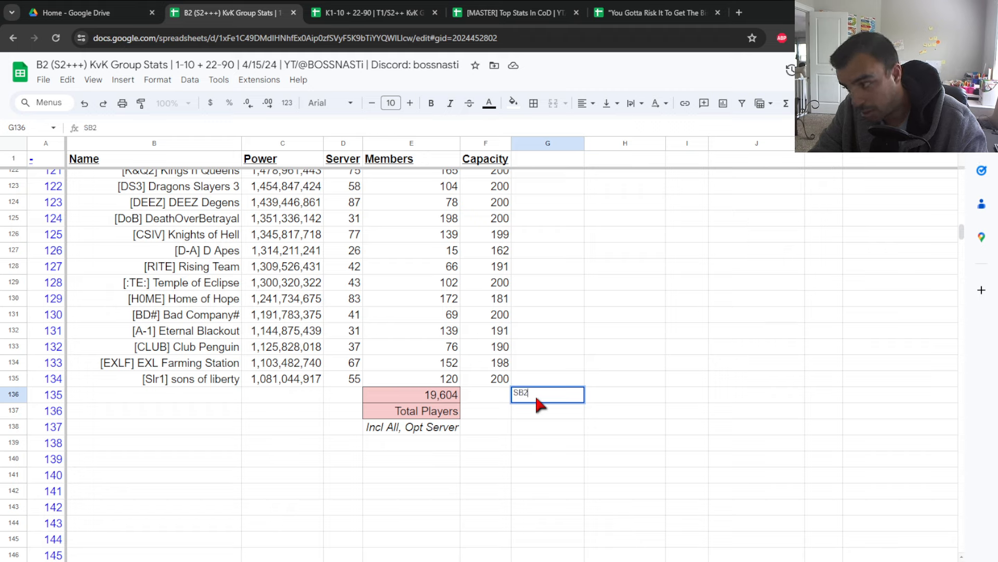
{"action": "type", "text": "5B:"}
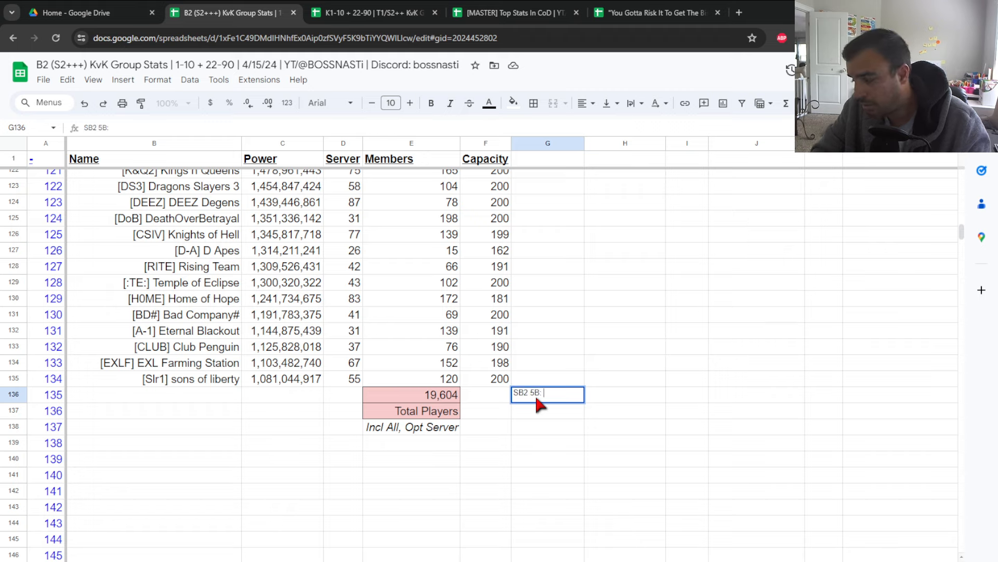
{"action": "type", "text": "10535"}
{"action": "left_click", "coordinate": [391, 103]}
{"action": "type", "text": "14"}
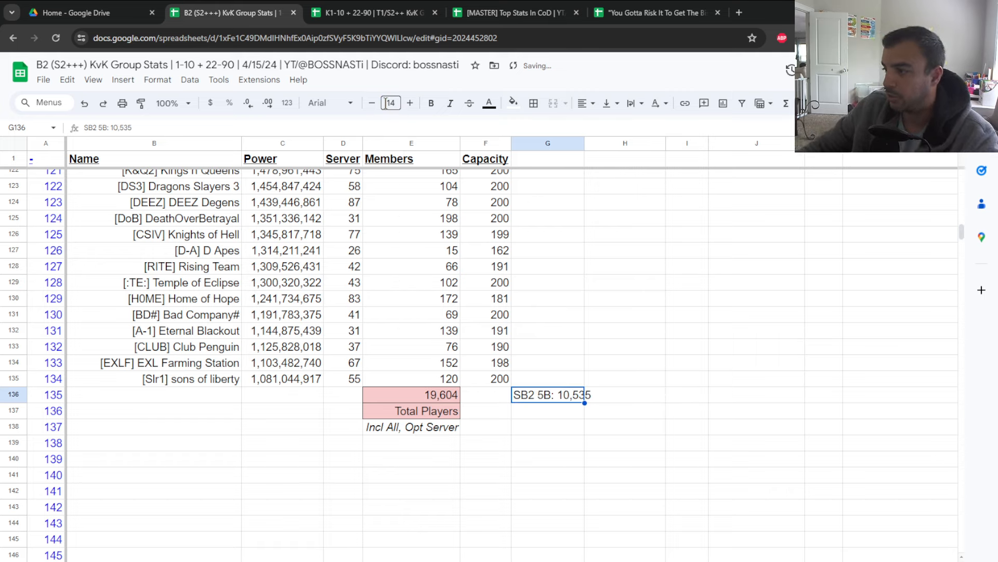
{"action": "scroll", "scroll_direction": "up", "scroll_amount": 3}
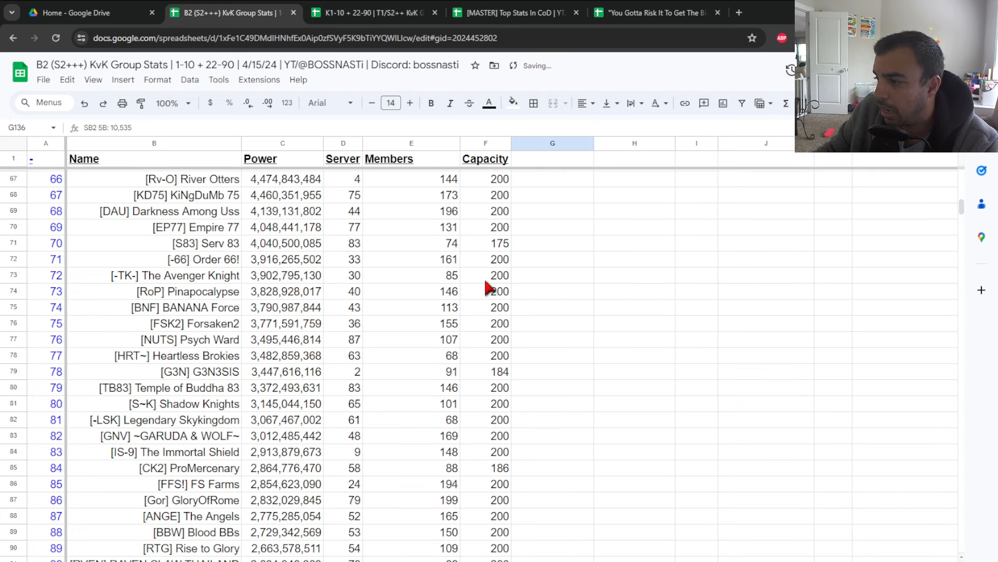
{"action": "scroll", "scroll_direction": "up", "scroll_amount": 3}
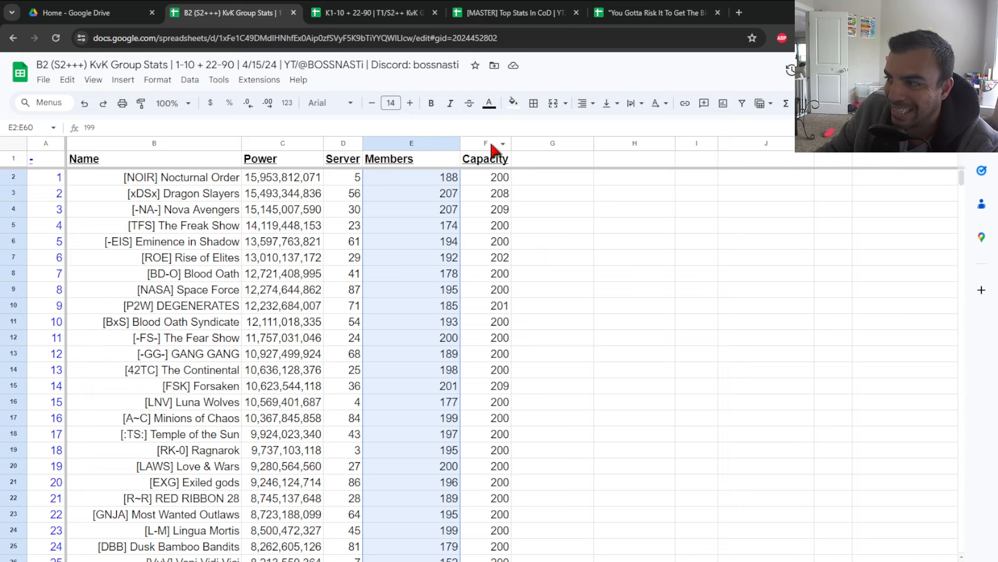
{"action": "mouse_move", "coordinate": [512, 12]}
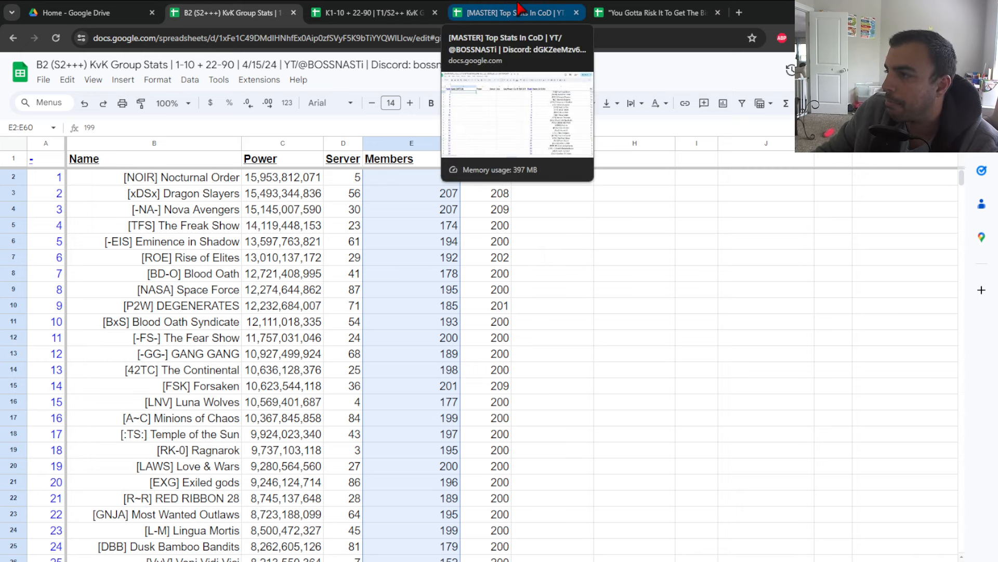
Switch to the T1 K1-10 + 22-90 spreadsheet and view its alliance list
{"action": "left_click", "coordinate": [372, 12]}
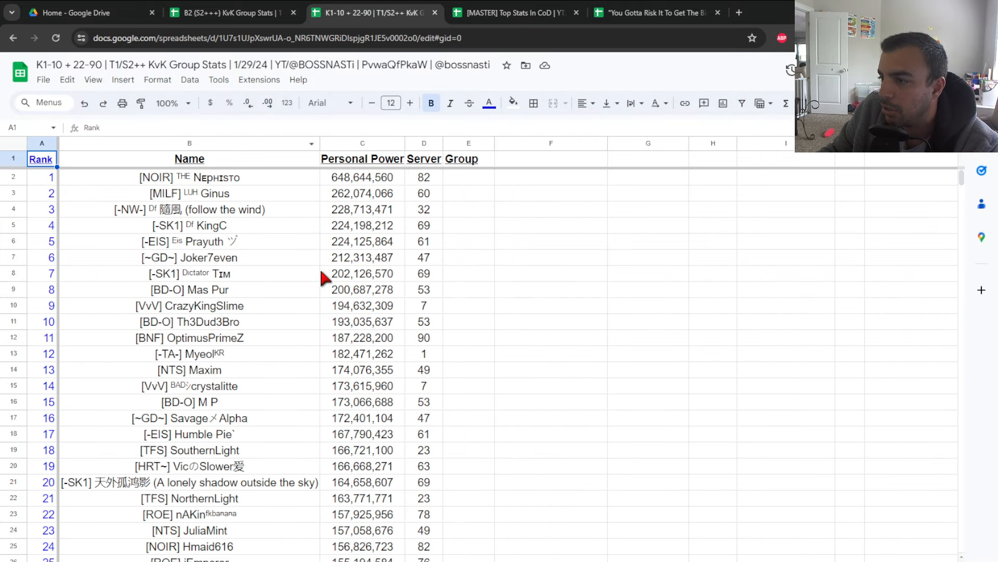
{"action": "mouse_move", "coordinate": [324, 279]}
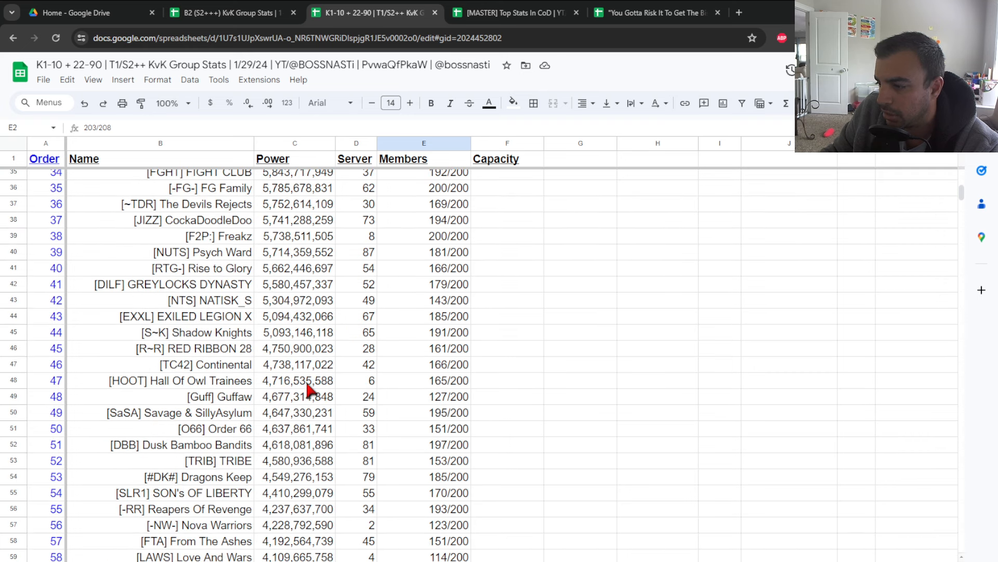
{"action": "scroll", "scroll_direction": "up", "scroll_amount": 3}
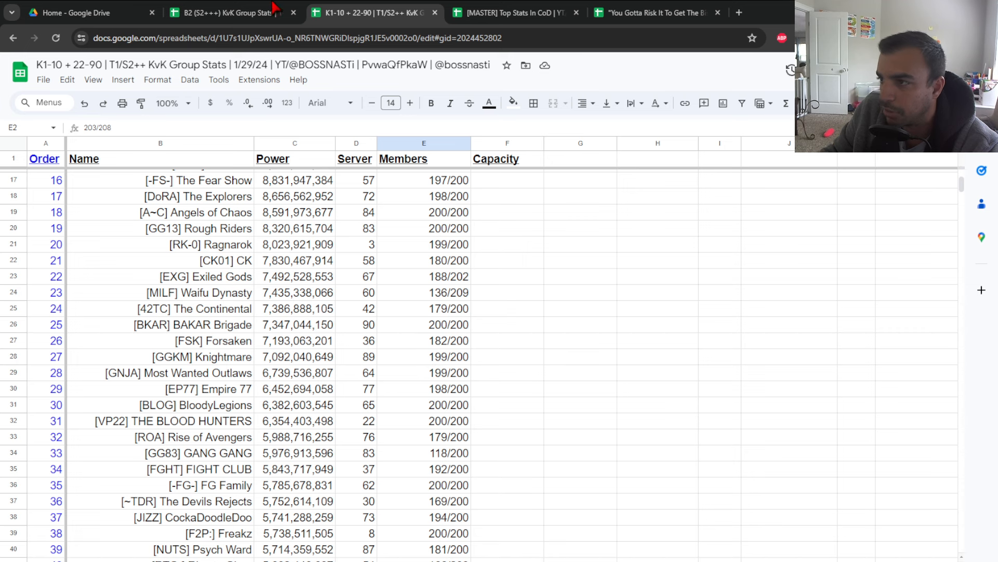
Return to the B2 spreadsheet and browse its alliance list toward the kingdom status sheet
{"action": "left_click", "coordinate": [223, 13]}
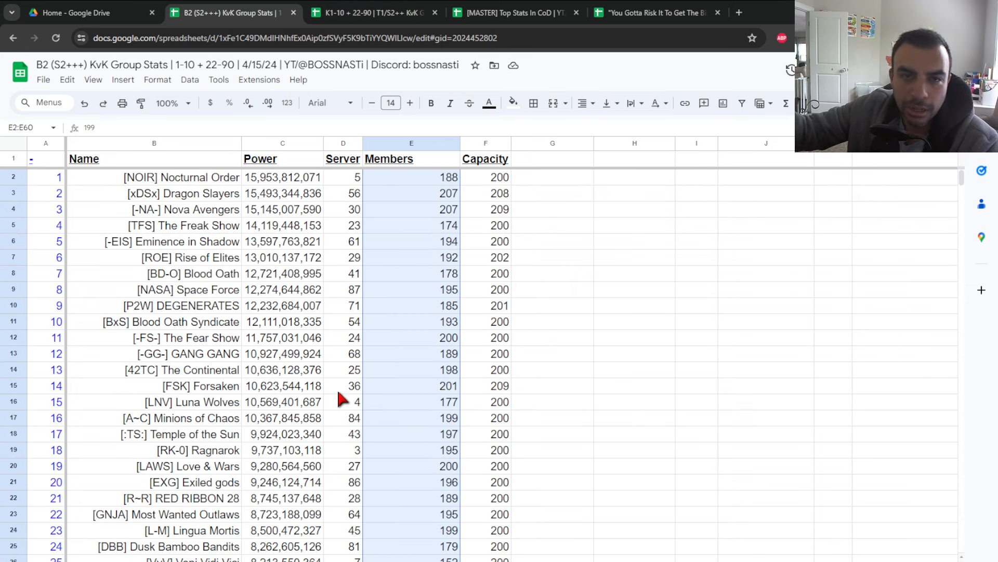
{"action": "left_click", "coordinate": [343, 385]}
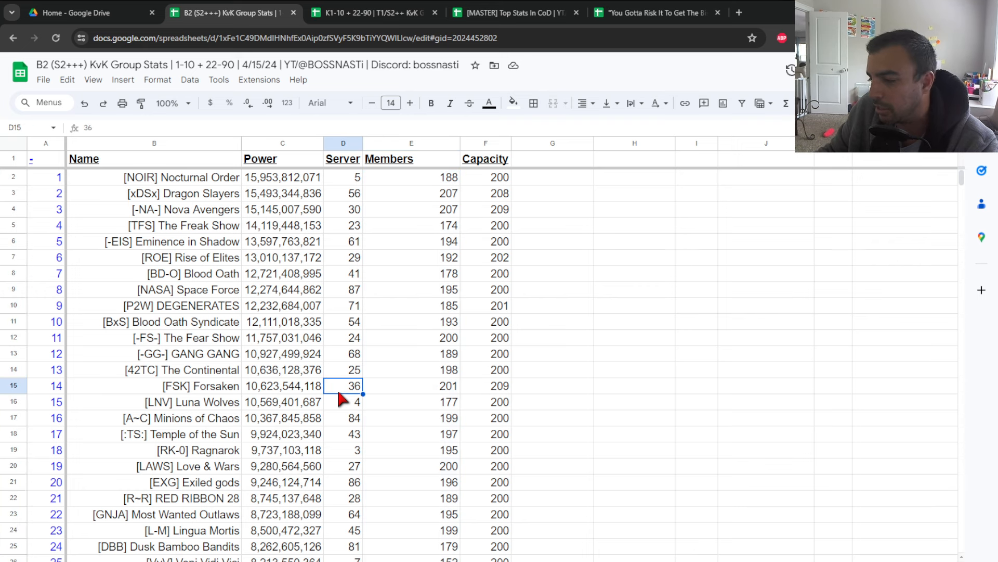
{"action": "scroll", "scroll_direction": "down", "scroll_amount": 3}
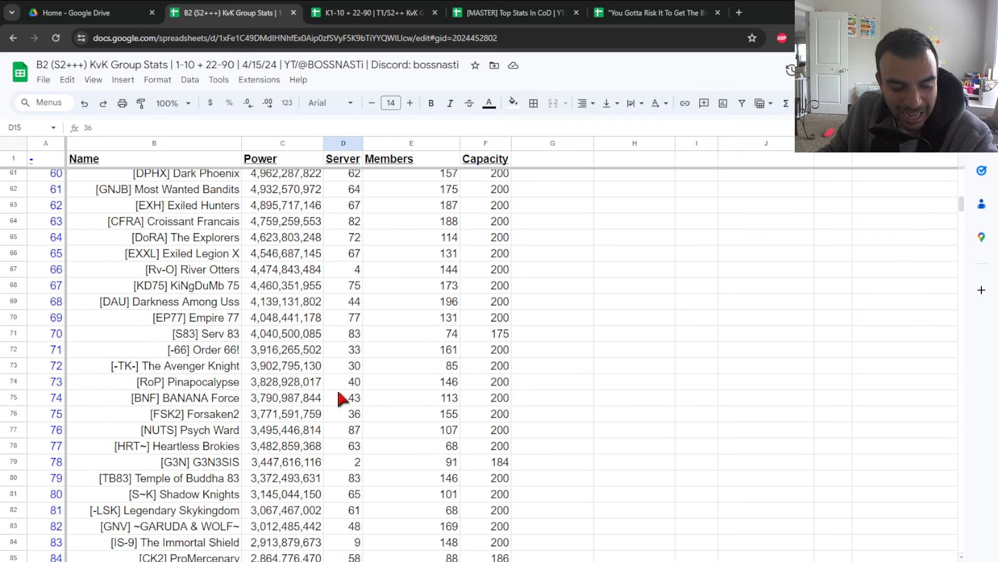
{"action": "scroll", "scroll_direction": "up", "scroll_amount": 3}
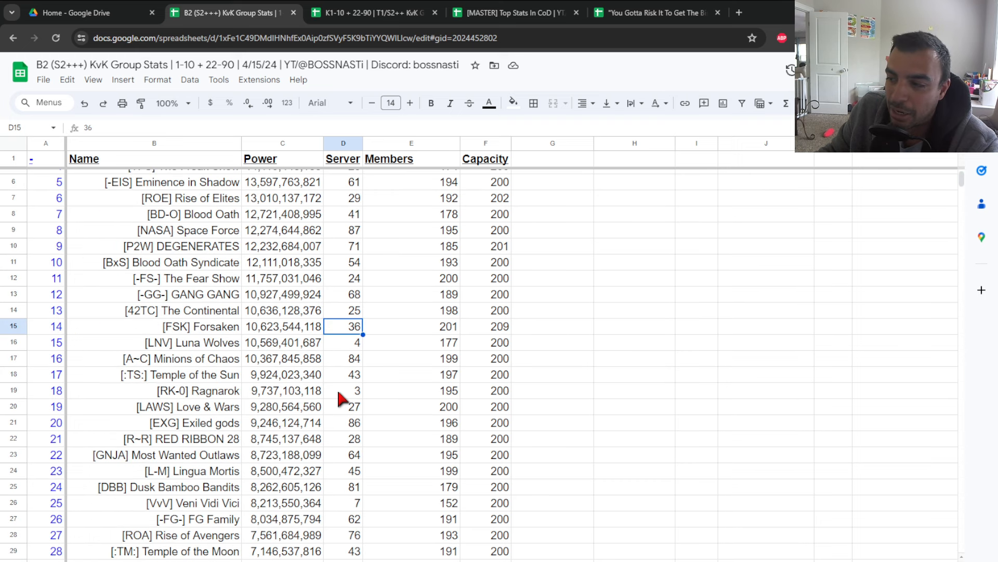
{"action": "scroll", "scroll_direction": "up", "scroll_amount": 3}
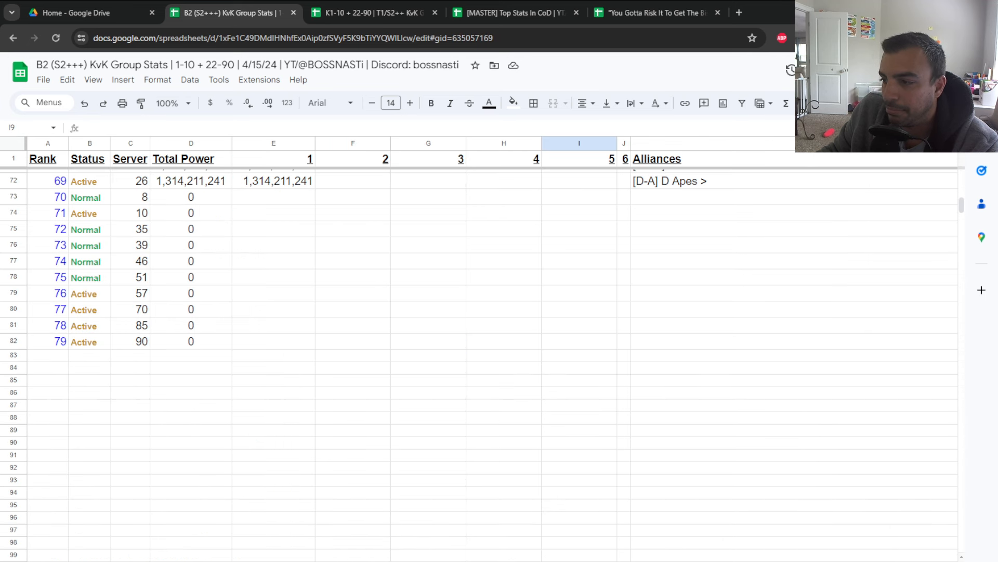
{"action": "mouse_move", "coordinate": [357, 215]}
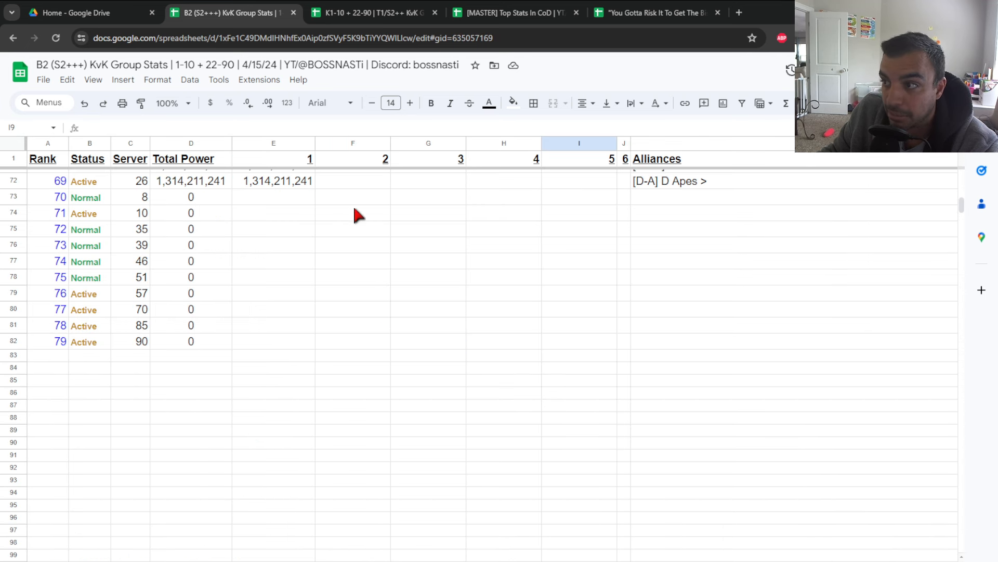
Switch to the K1-10 + 22-90 T1 sheet showing server 69 leading at about 22.77 billion power
{"action": "left_click", "coordinate": [369, 13]}
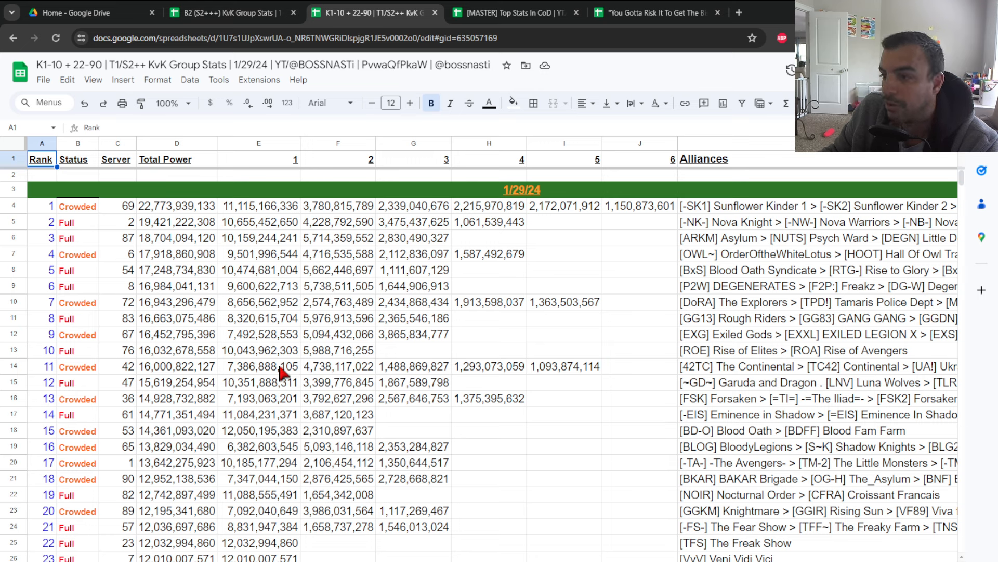
{"action": "mouse_move", "coordinate": [277, 249]}
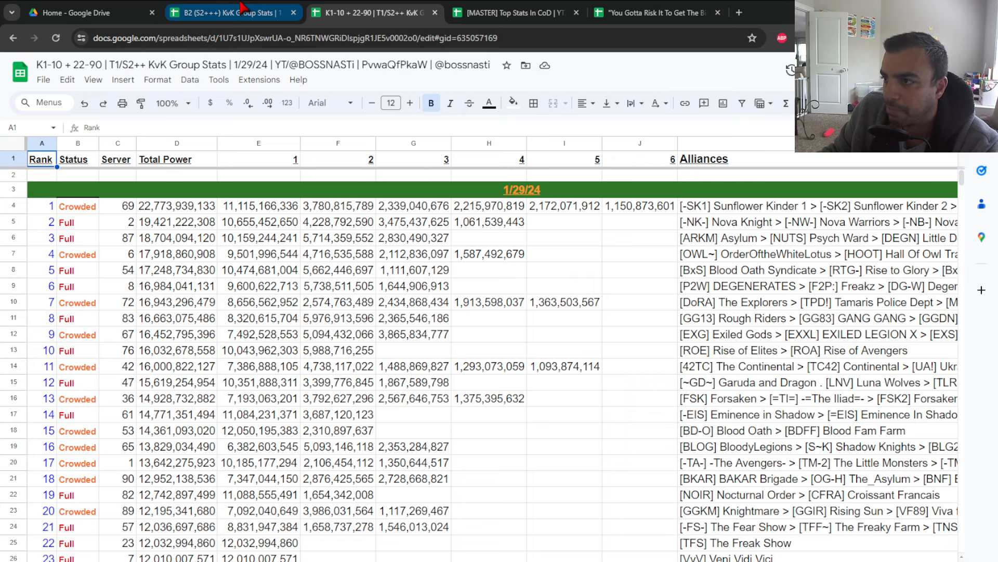
Review the B2 sheet's bottom rows, then open the 'You Gotta Risk It To Get The Biscuit' activity sheet
{"action": "left_click", "coordinate": [226, 13]}
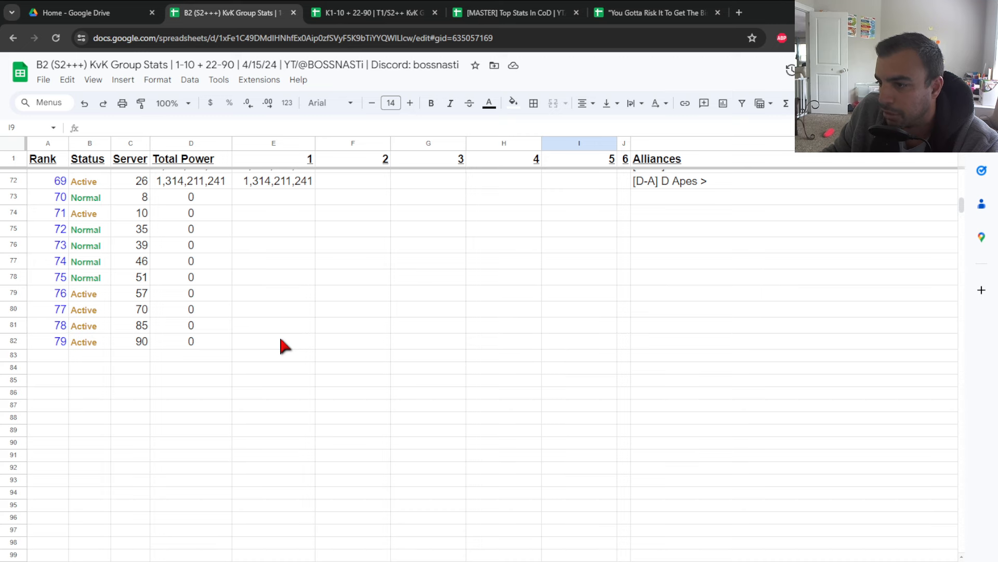
{"action": "scroll", "scroll_direction": "up", "scroll_amount": 3}
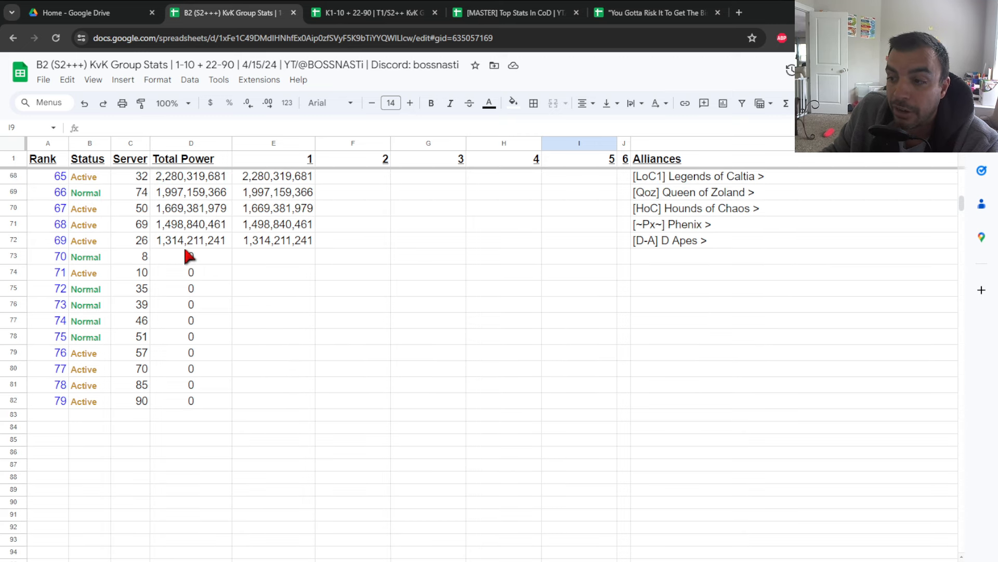
{"action": "mouse_move", "coordinate": [213, 336]}
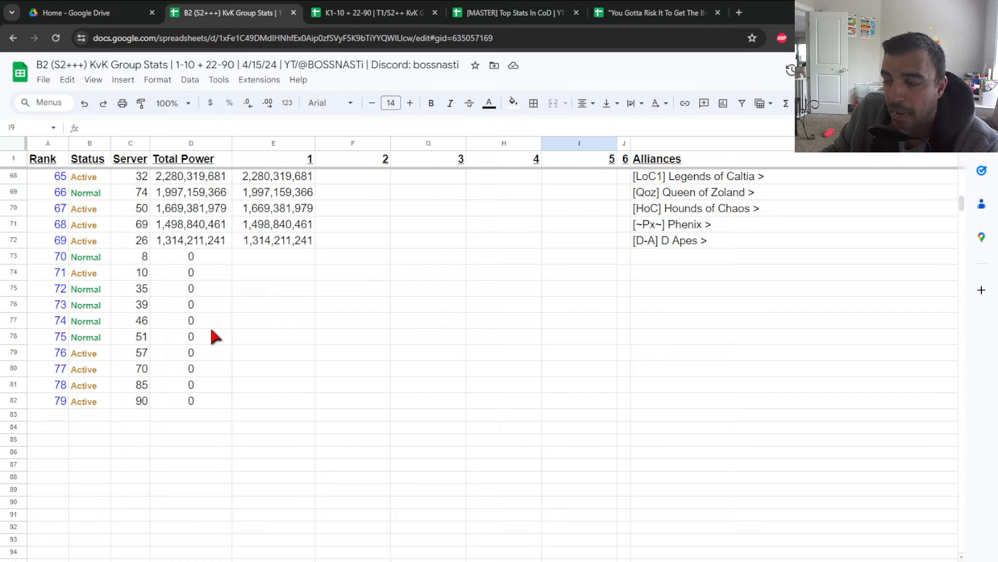
{"action": "mouse_move", "coordinate": [249, 257]}
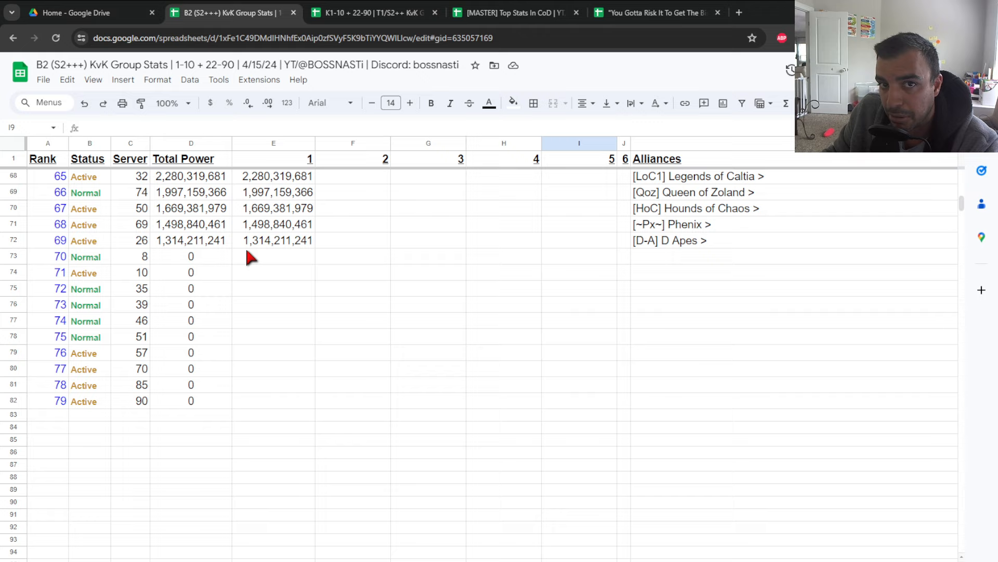
{"action": "mouse_move", "coordinate": [255, 265]}
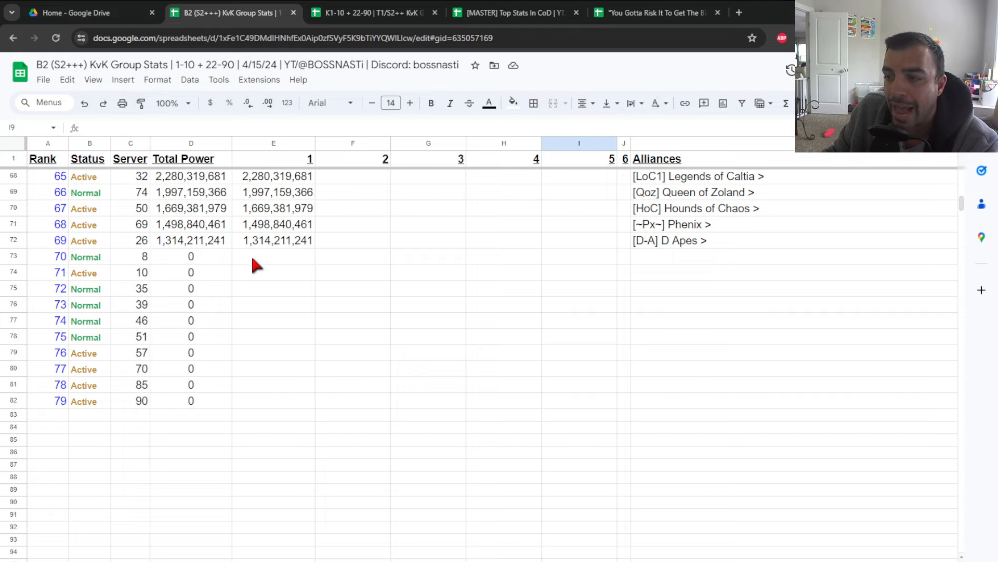
{"action": "mouse_move", "coordinate": [275, 266]}
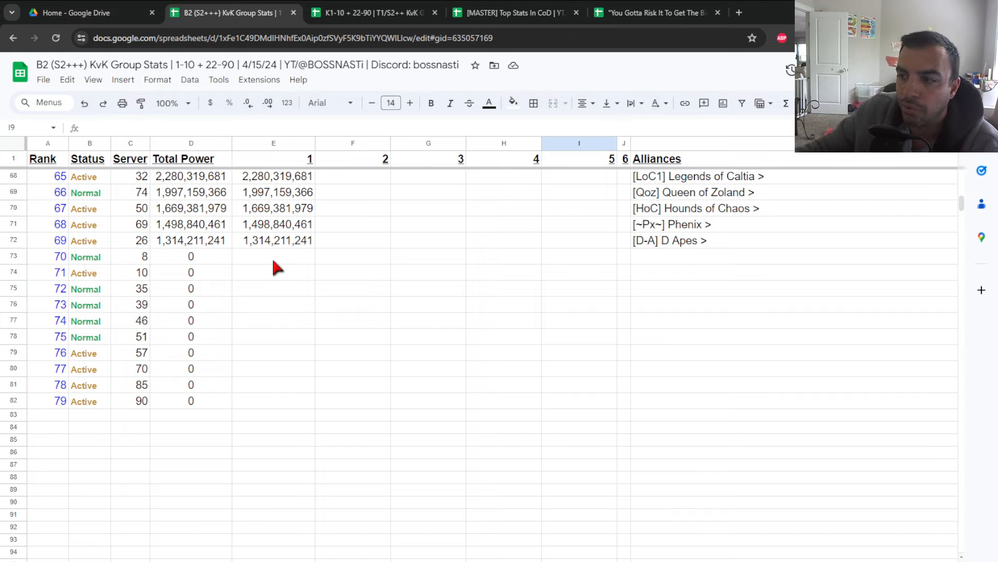
{"action": "scroll", "scroll_direction": "up", "scroll_amount": 3}
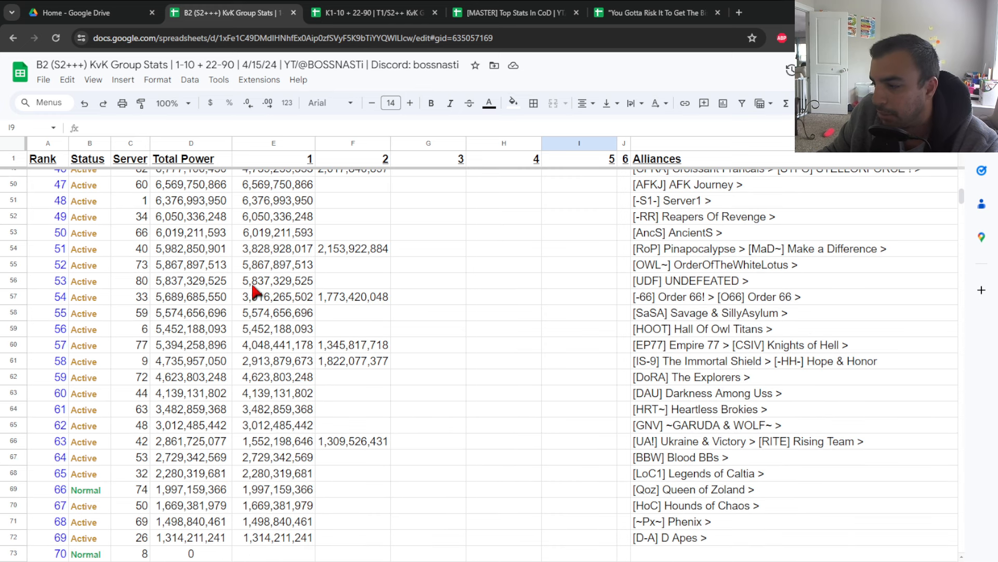
{"action": "mouse_move", "coordinate": [304, 288]}
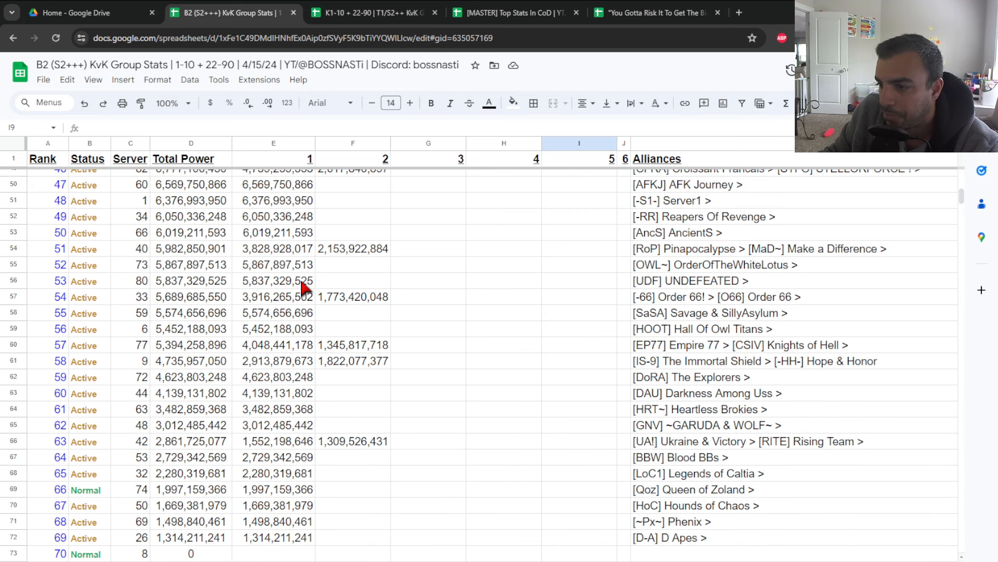
{"action": "mouse_move", "coordinate": [86, 226]}
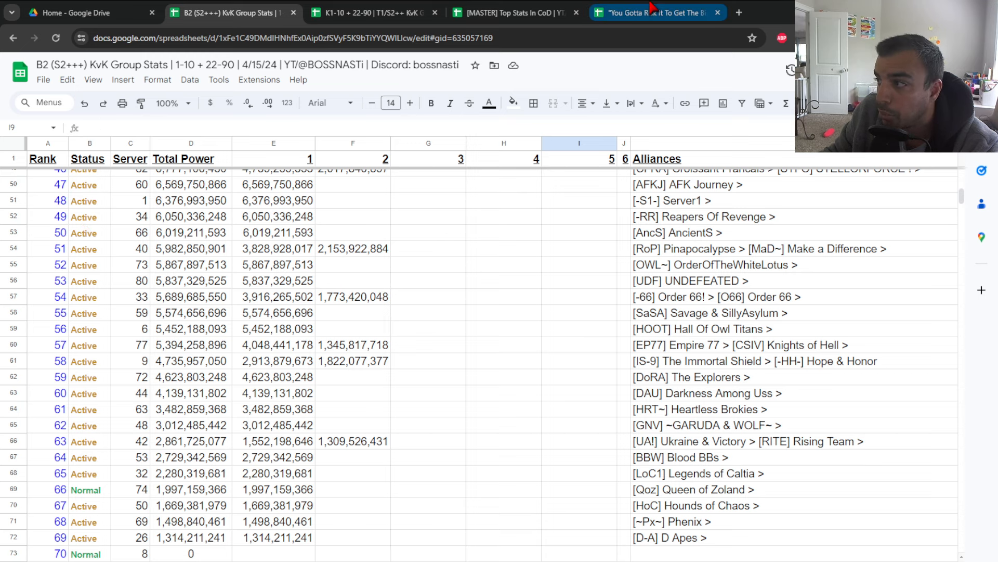
{"action": "left_click", "coordinate": [656, 13]}
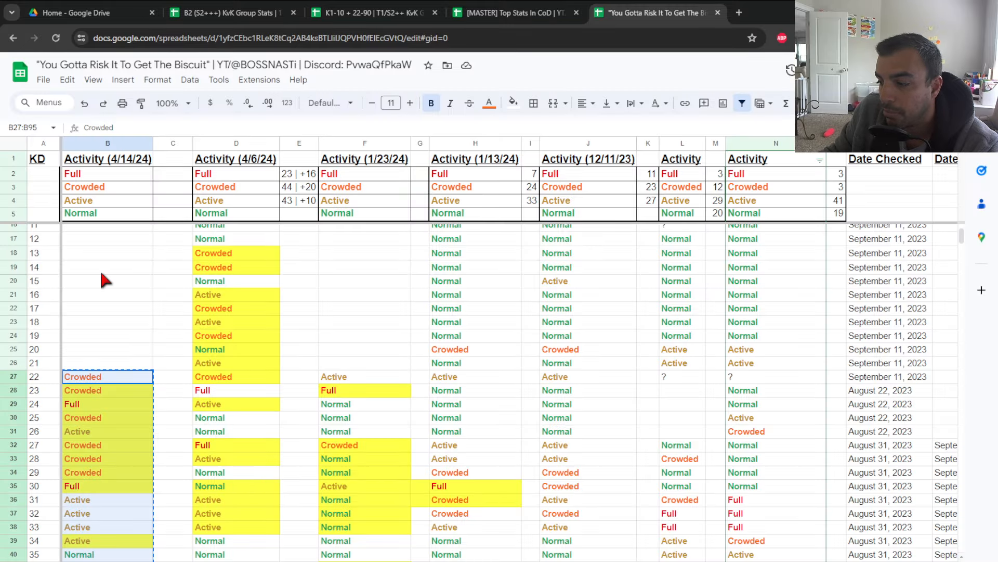
Return to the B2 server ranking and scroll to its 4/15/24 top section with five Full servers
{"action": "scroll", "scroll_direction": "up", "scroll_amount": 3}
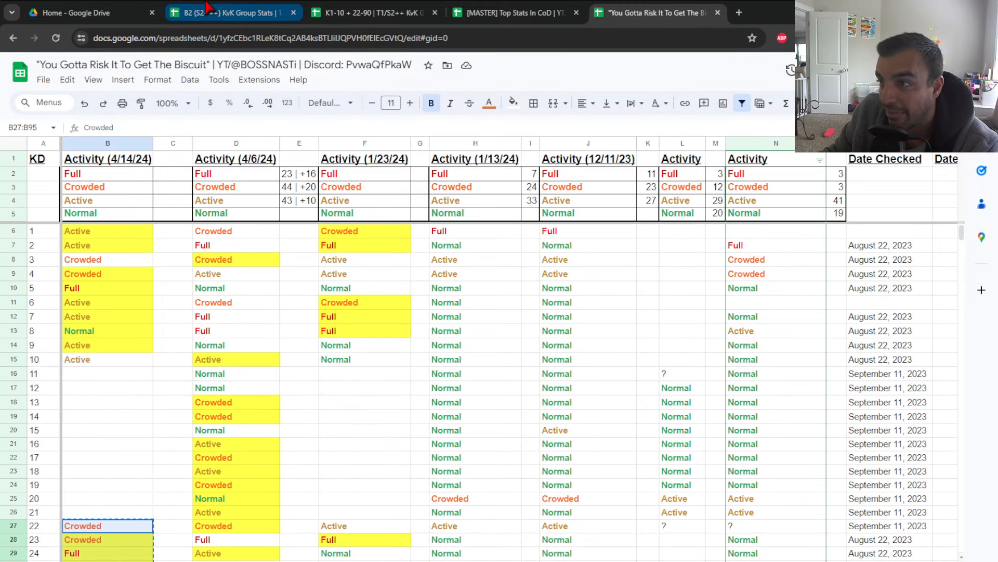
{"action": "left_click", "coordinate": [229, 13]}
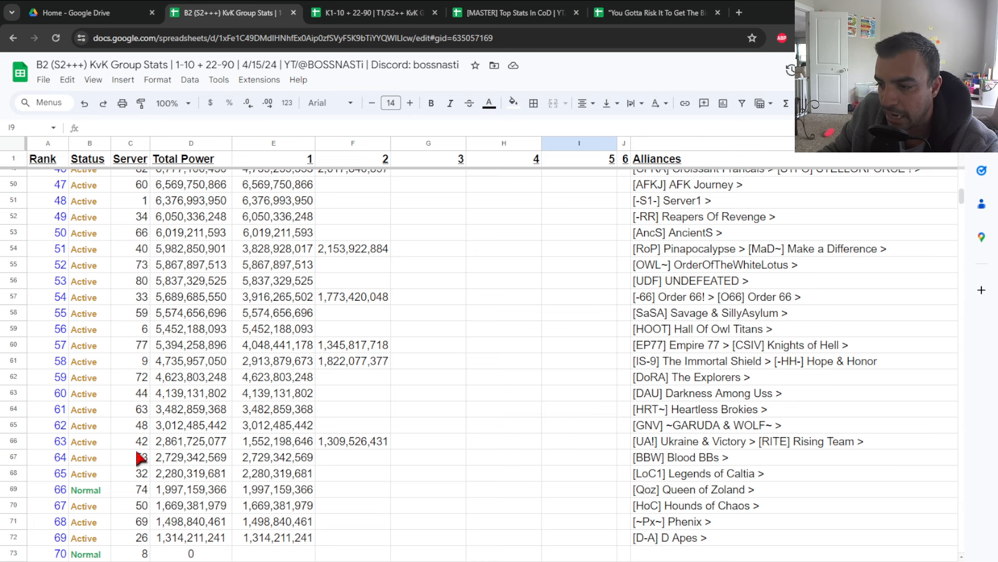
{"action": "scroll", "scroll_direction": "up", "scroll_amount": 3}
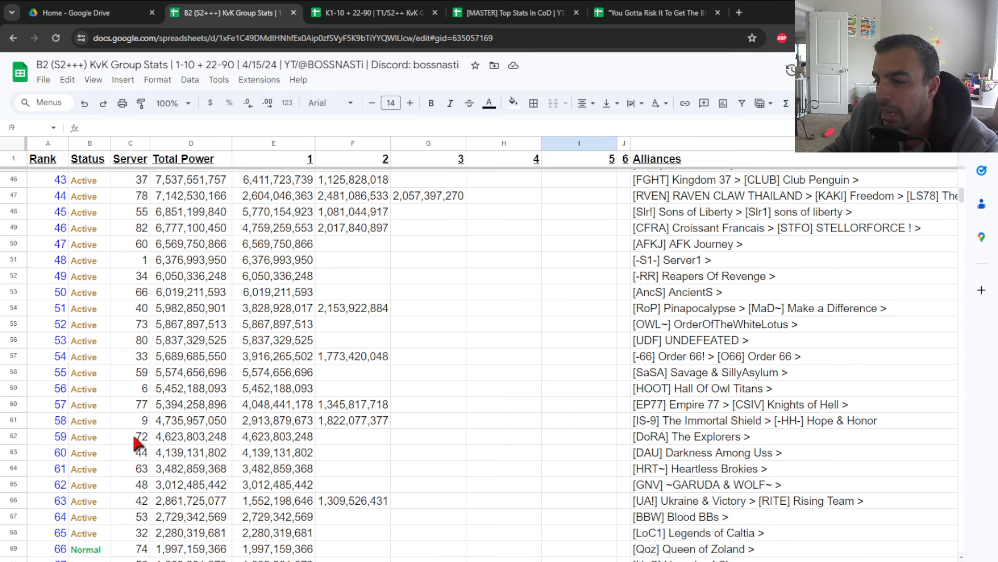
{"action": "scroll", "scroll_direction": "up", "scroll_amount": 3}
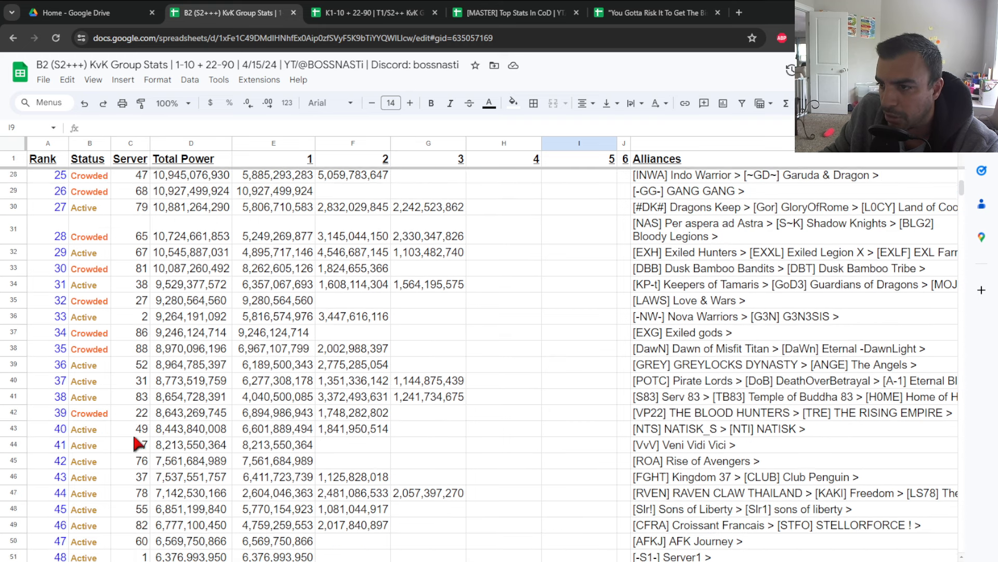
{"action": "scroll", "scroll_direction": "up", "scroll_amount": 3}
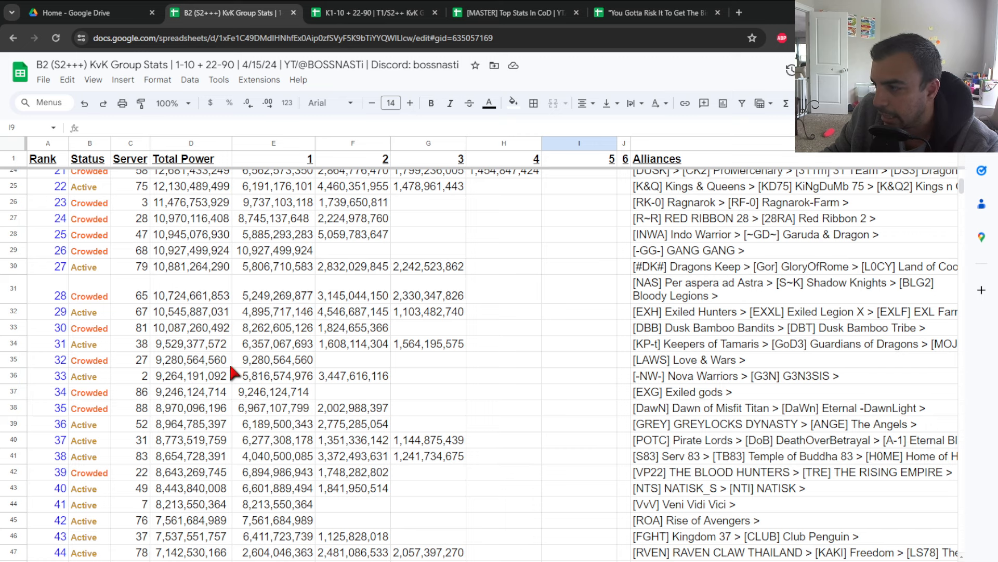
{"action": "scroll", "scroll_direction": "up", "scroll_amount": 3}
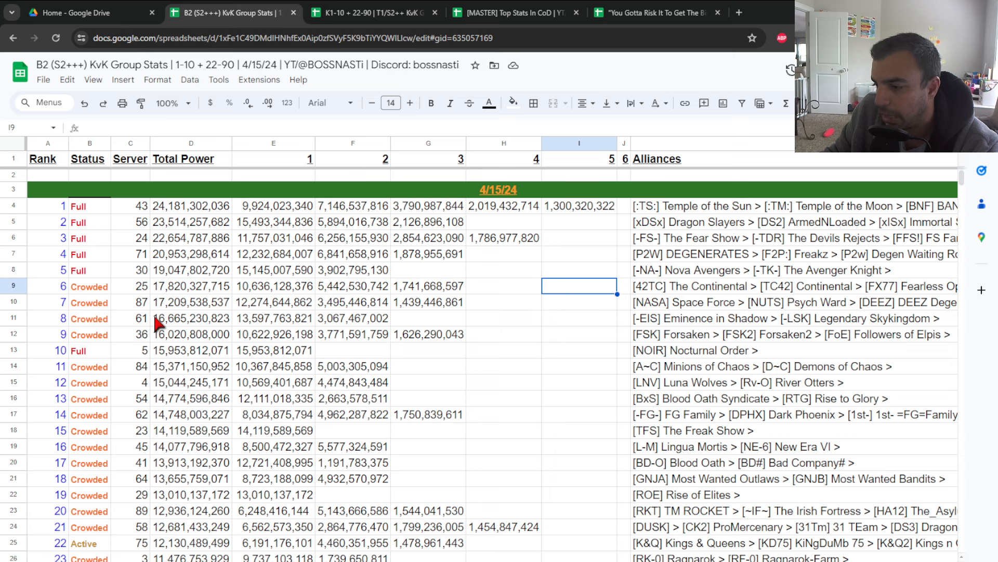
{"action": "mouse_move", "coordinate": [264, 347]}
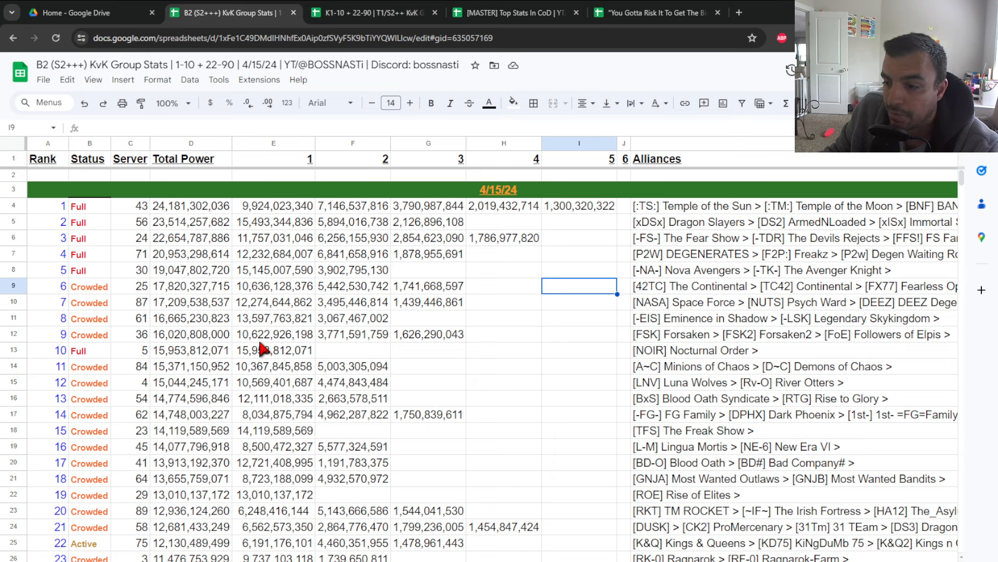
{"action": "mouse_move", "coordinate": [248, 261]}
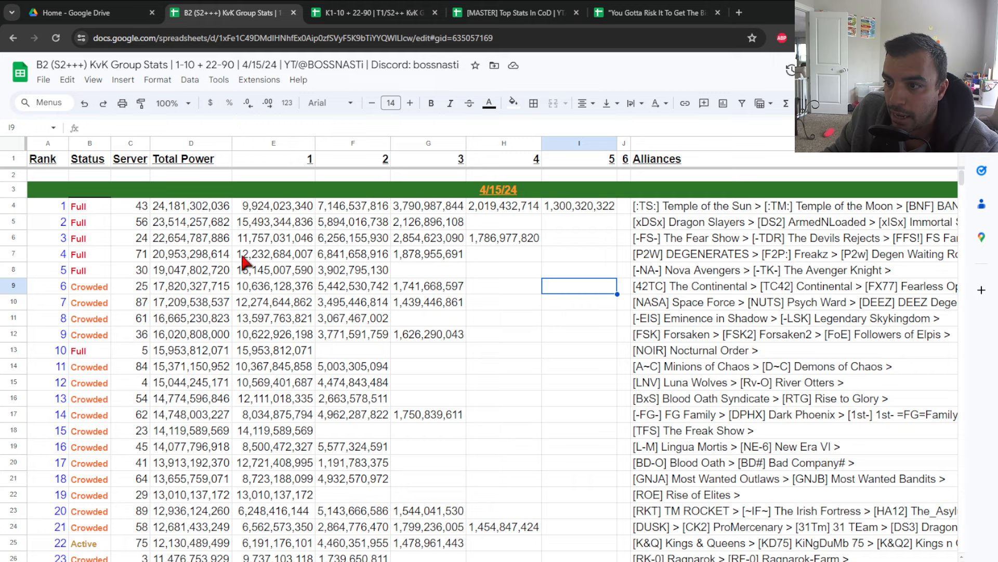
{"action": "mouse_move", "coordinate": [114, 279]}
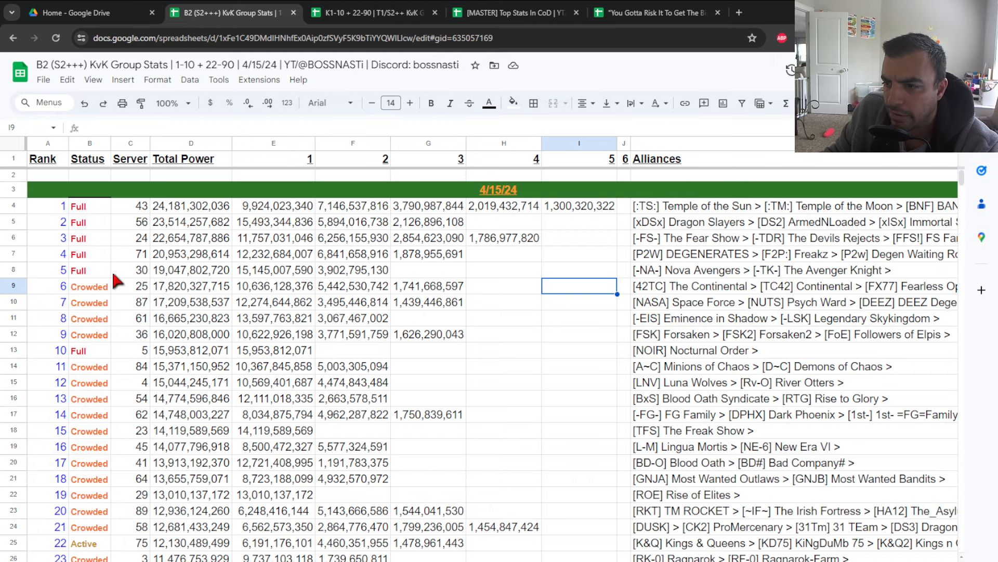
Scroll the B2 server ranking down to rank 79 and back to the 4/15/24 top section
{"action": "scroll", "scroll_direction": "down", "scroll_amount": 3}
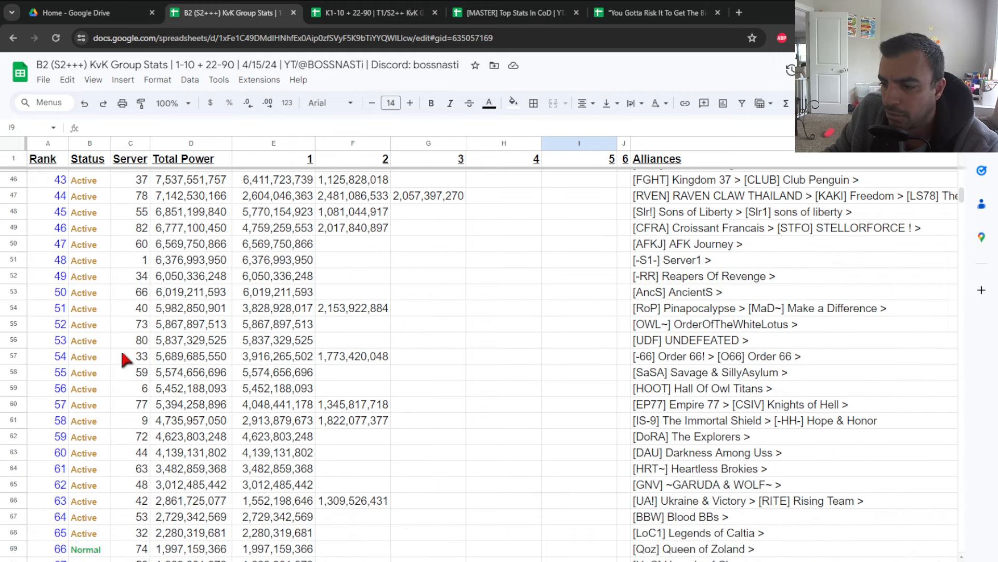
{"action": "scroll", "scroll_direction": "down", "scroll_amount": 3}
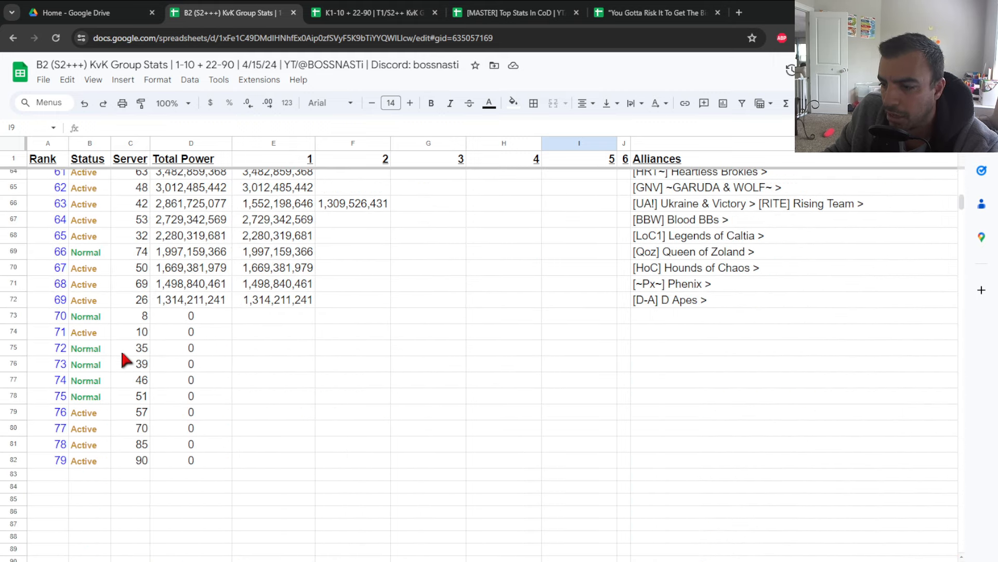
{"action": "scroll", "scroll_direction": "up", "scroll_amount": 3}
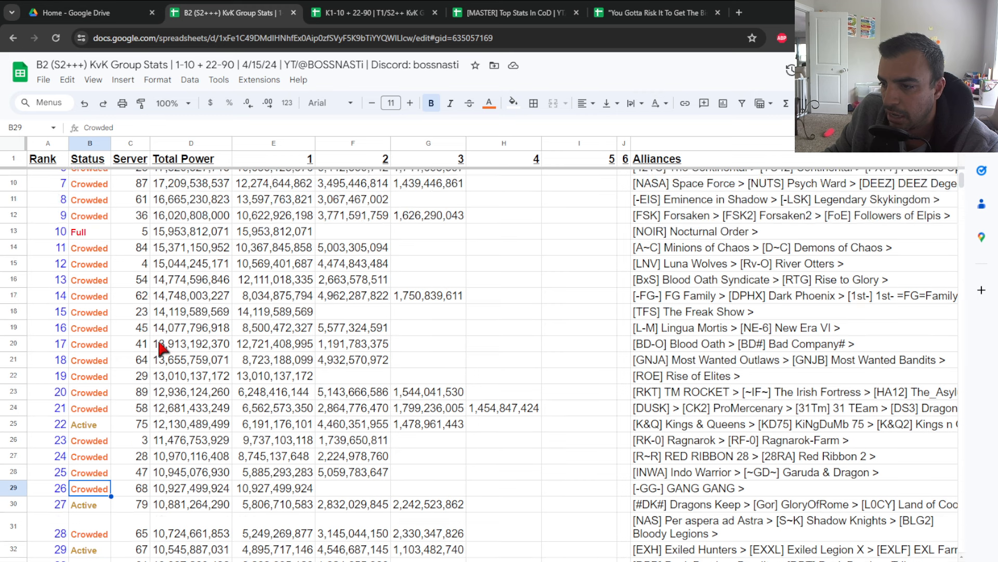
{"action": "scroll", "scroll_direction": "up", "scroll_amount": 3}
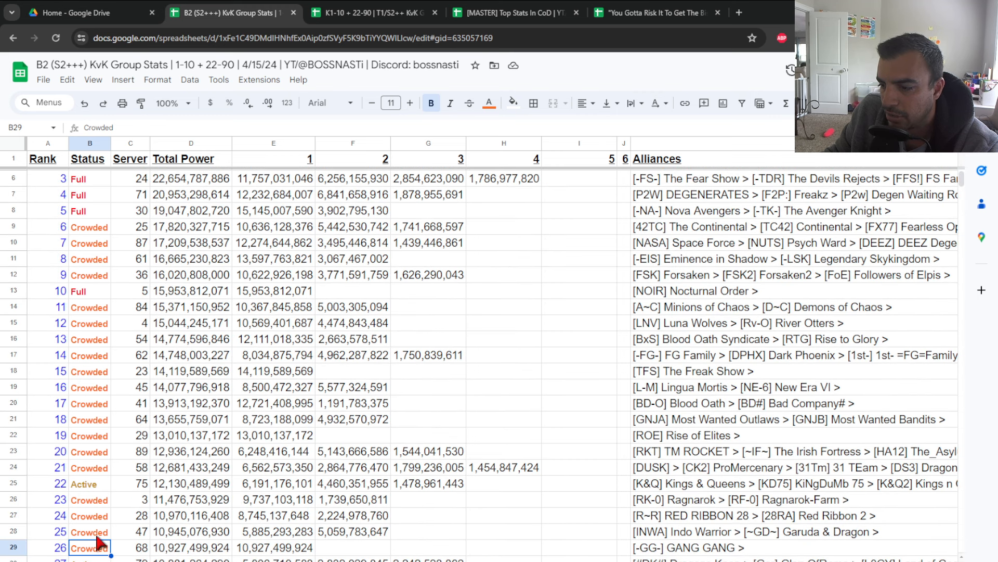
{"action": "mouse_move", "coordinate": [89, 427]}
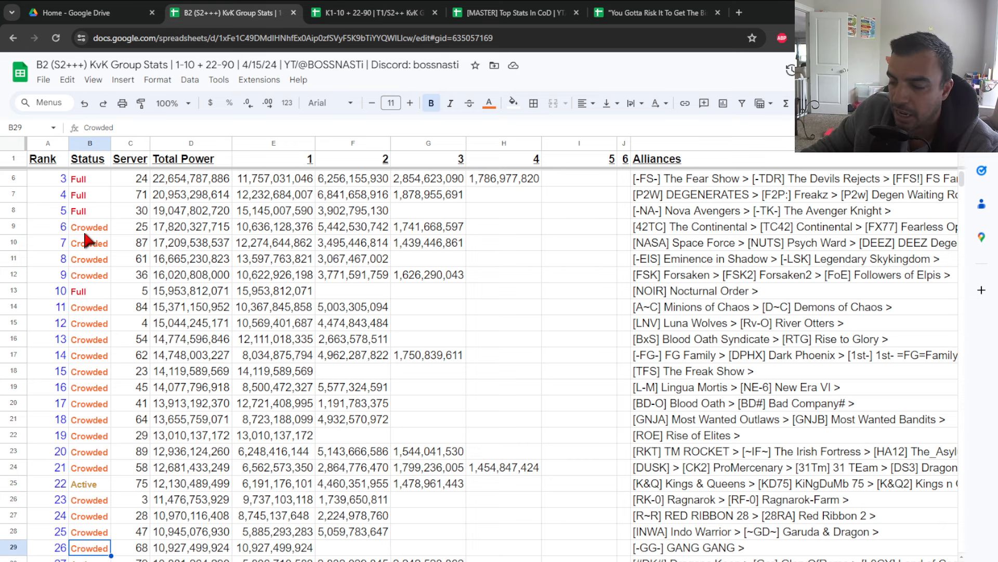
{"action": "scroll", "scroll_direction": "up", "scroll_amount": 3}
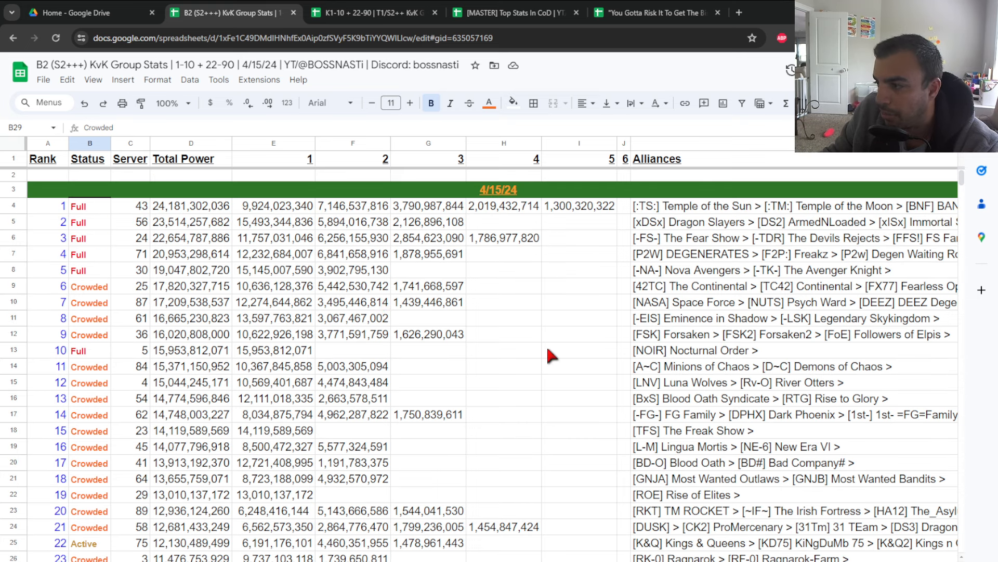
{"action": "mouse_move", "coordinate": [447, 376]}
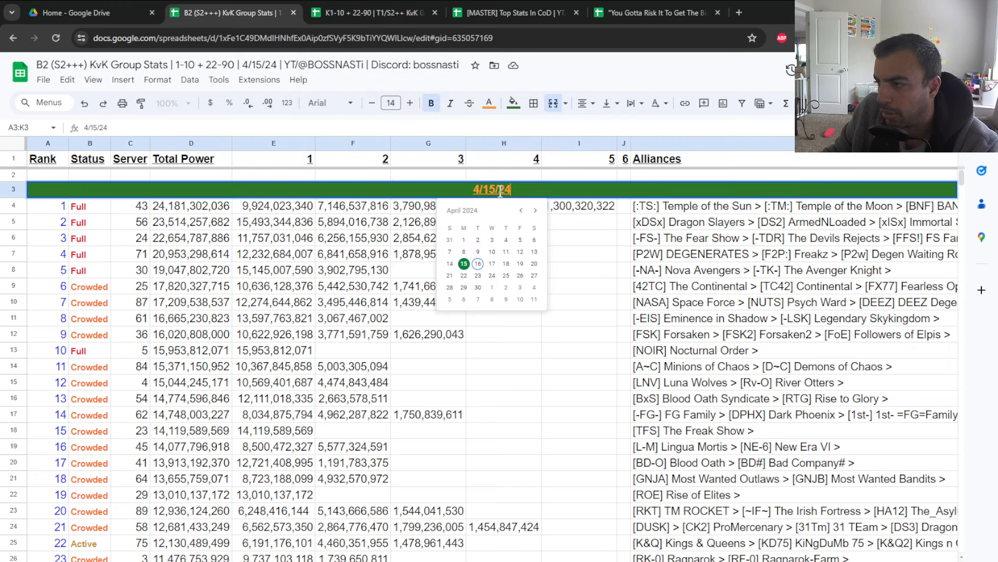
Change the B2 date heading to 4/16/24 and switch to the K1-10 + 22-90 group stats sheet
{"action": "left_click", "coordinate": [47, 206]}
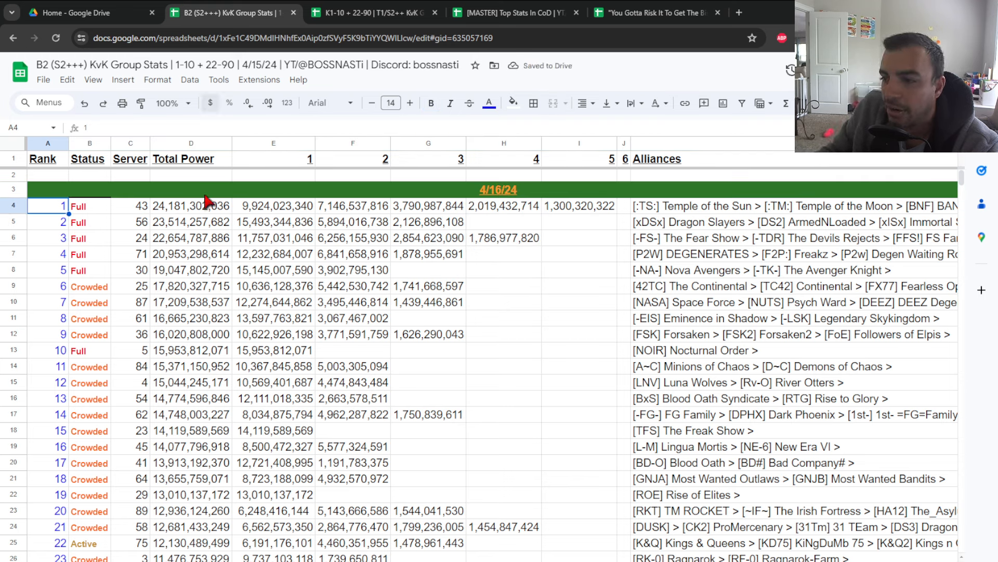
{"action": "mouse_move", "coordinate": [162, 270]}
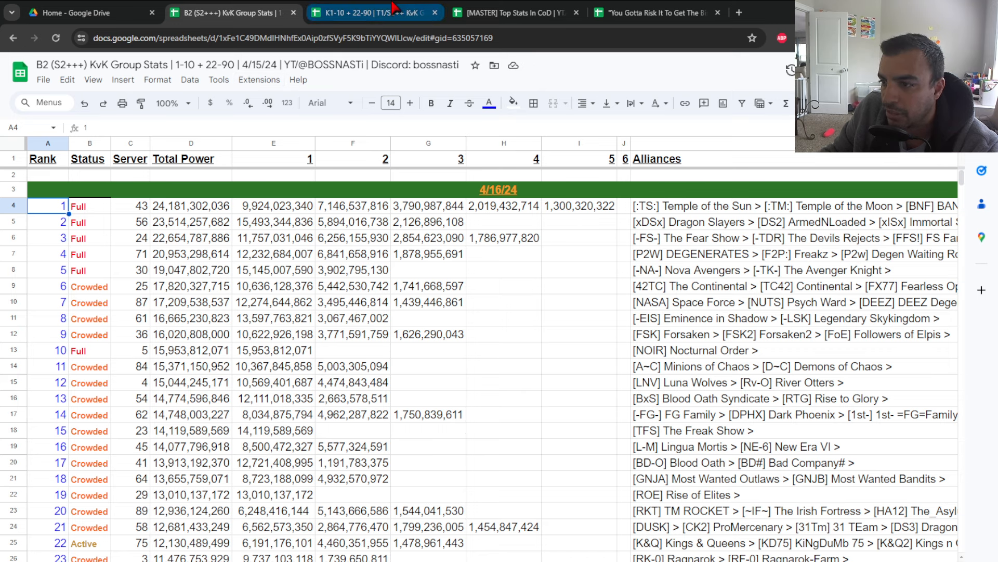
{"action": "left_click", "coordinate": [373, 12]}
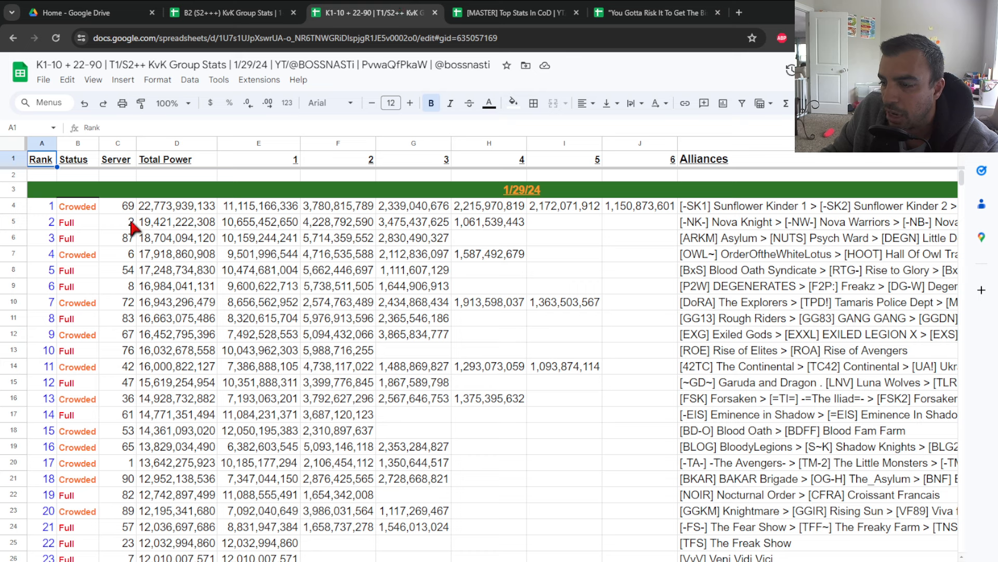
{"action": "mouse_move", "coordinate": [132, 380]}
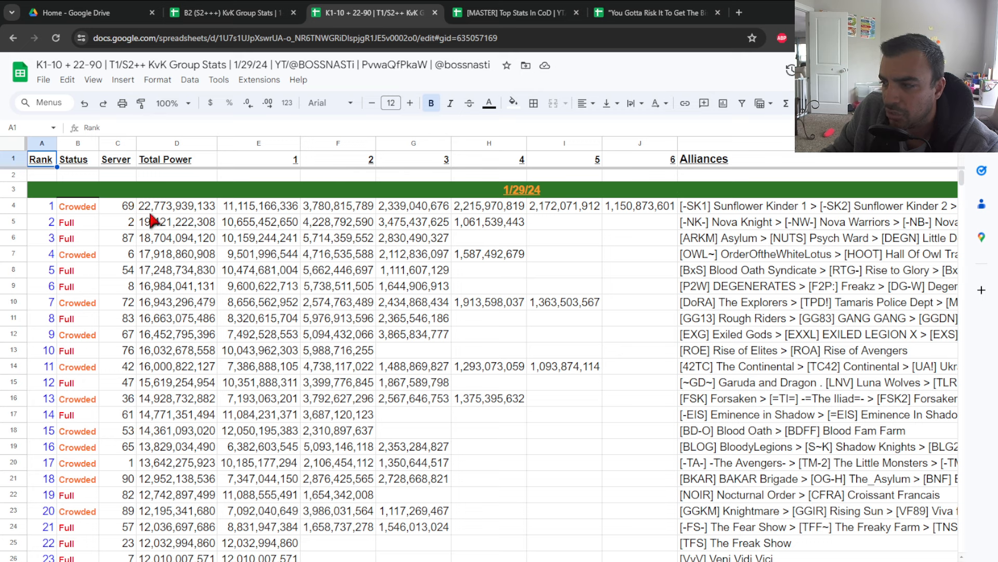
{"action": "mouse_move", "coordinate": [133, 275]}
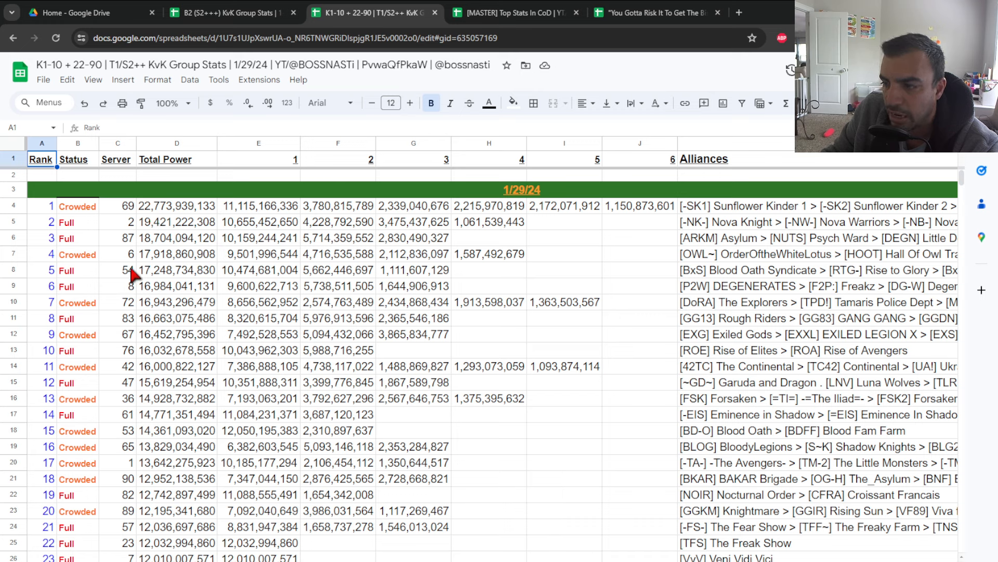
{"action": "left_click", "coordinate": [222, 13]}
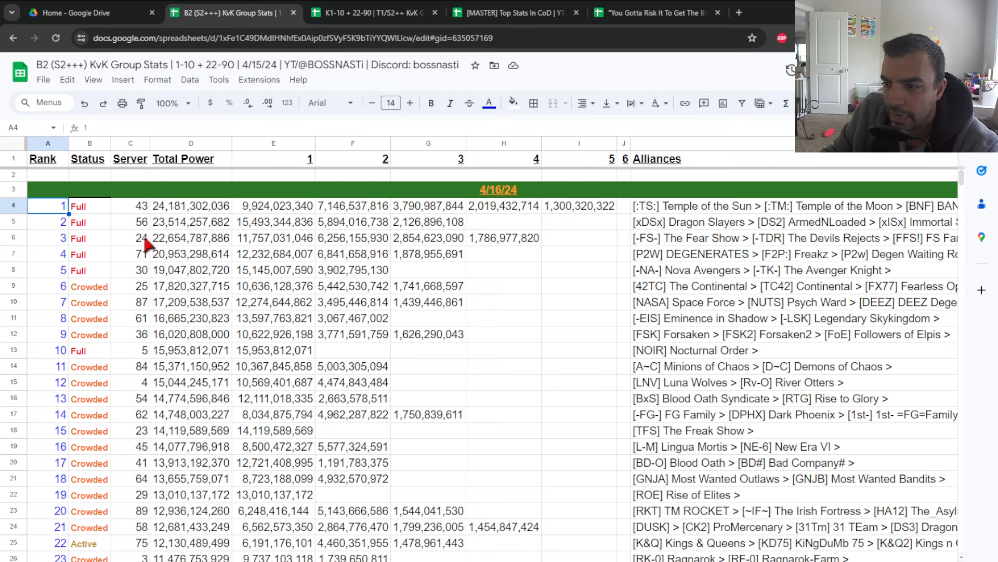
{"action": "mouse_move", "coordinate": [158, 408]}
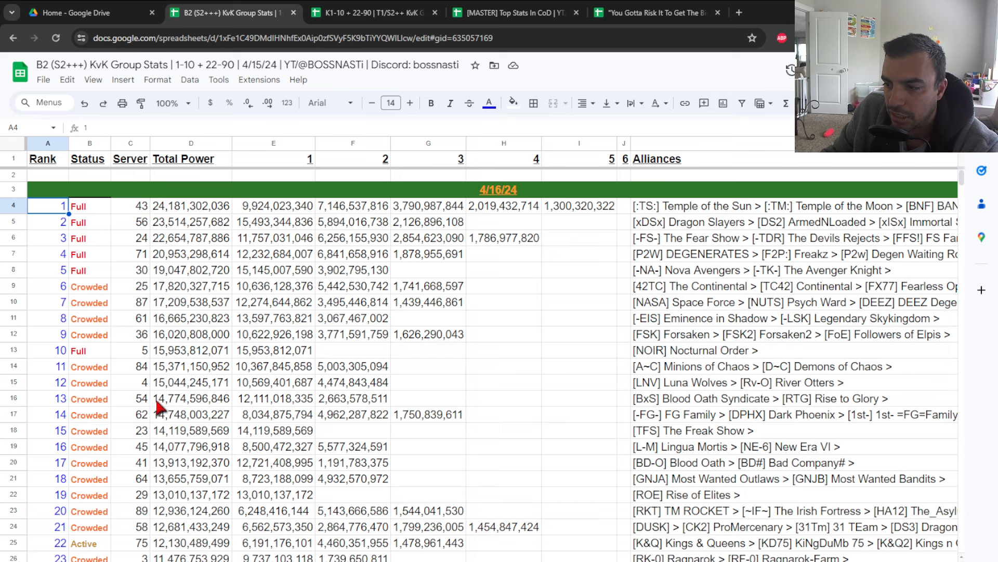
{"action": "left_click", "coordinate": [372, 13]}
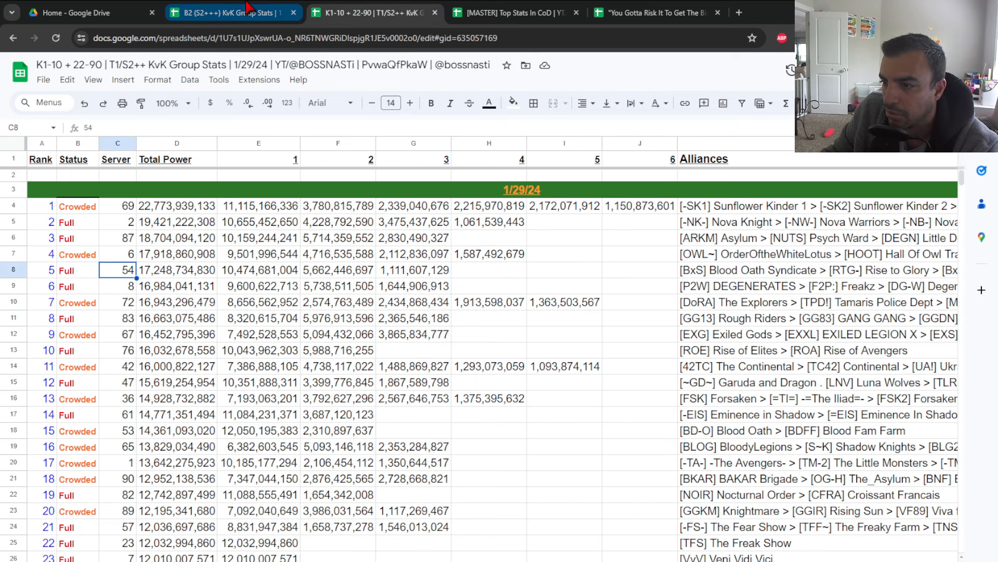
{"action": "left_click", "coordinate": [222, 13]}
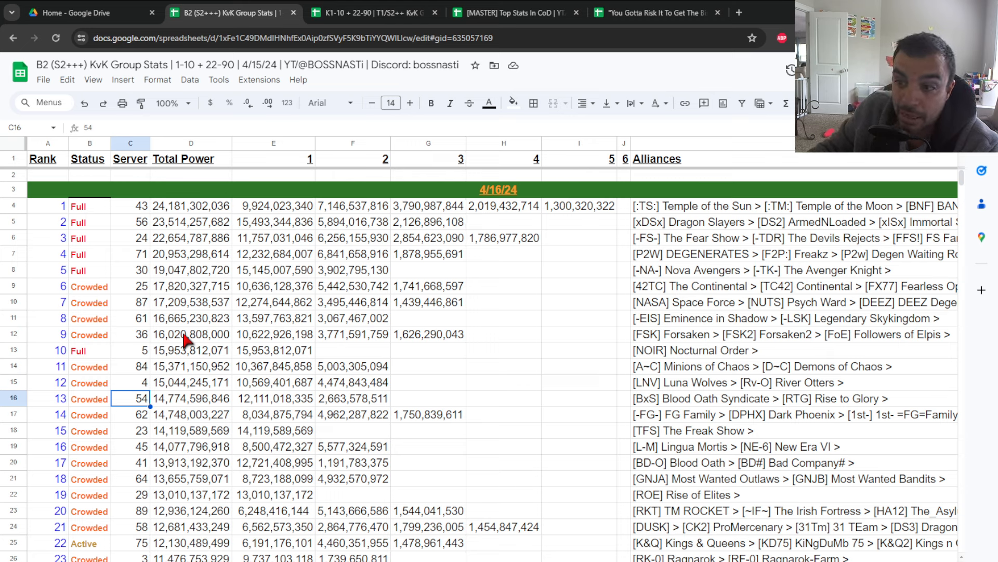
{"action": "mouse_move", "coordinate": [357, 13]}
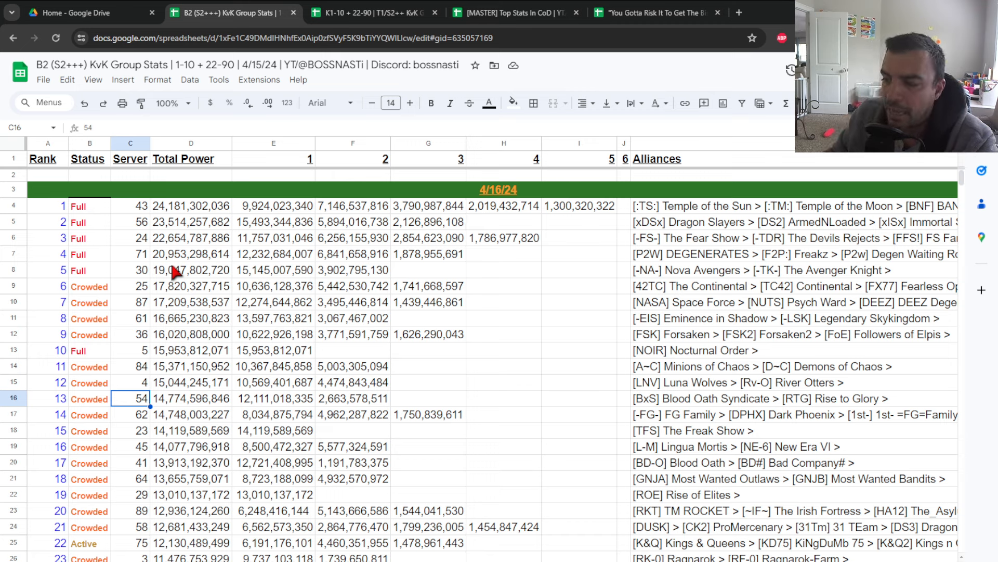
{"action": "mouse_move", "coordinate": [134, 210]}
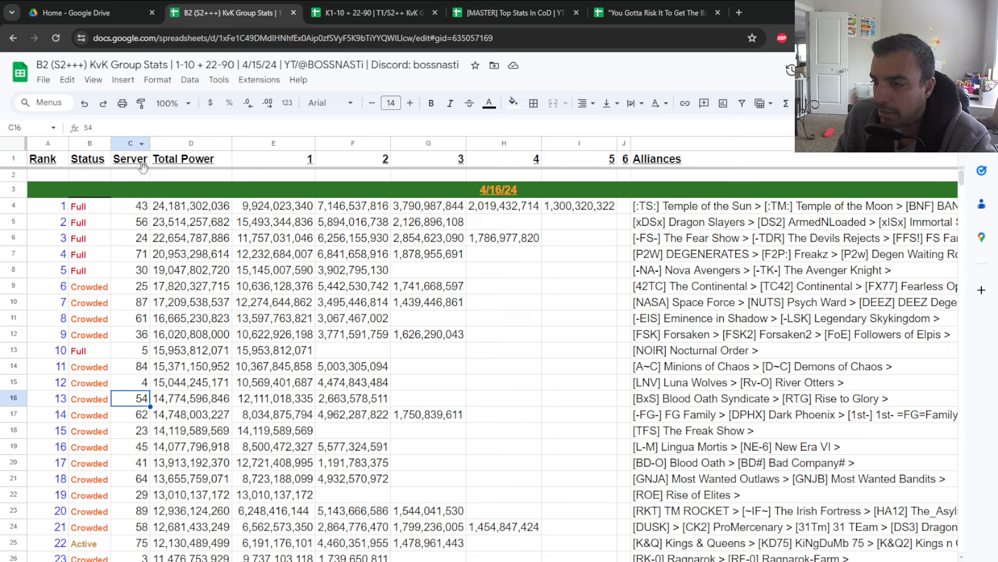
{"action": "mouse_move", "coordinate": [135, 150]}
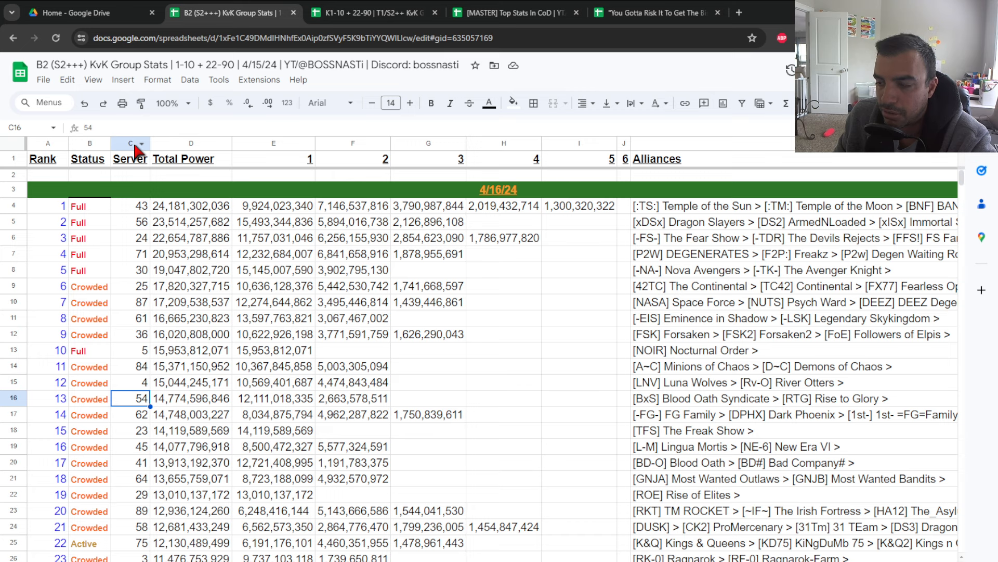
{"action": "left_click", "coordinate": [191, 144]}
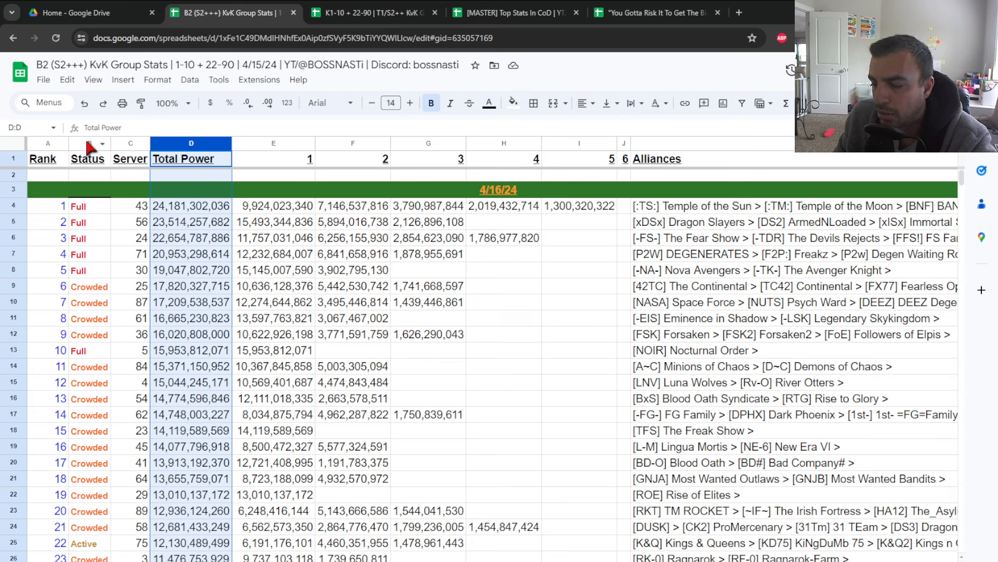
Rename the Rank header in A1 to C-Rank
{"action": "left_click", "coordinate": [47, 159]}
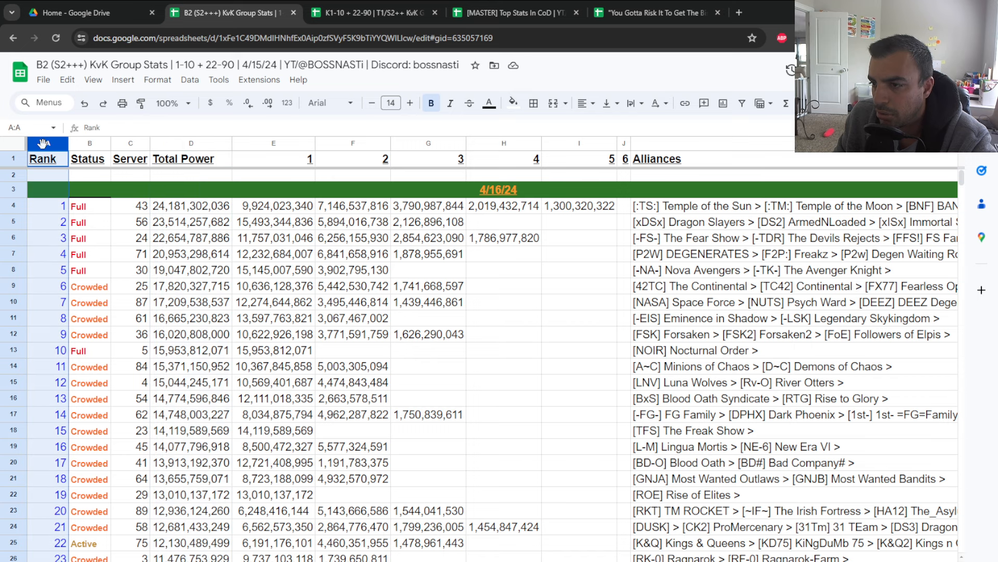
{"action": "left_click", "coordinate": [42, 158]}
{"action": "type", "text": "C-"}
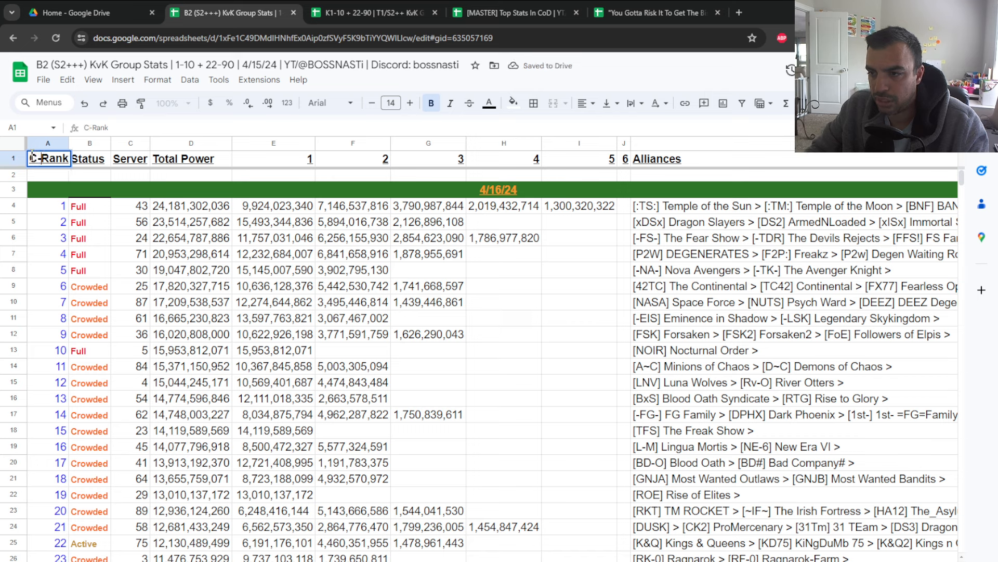
{"action": "left_click", "coordinate": [47, 174]}
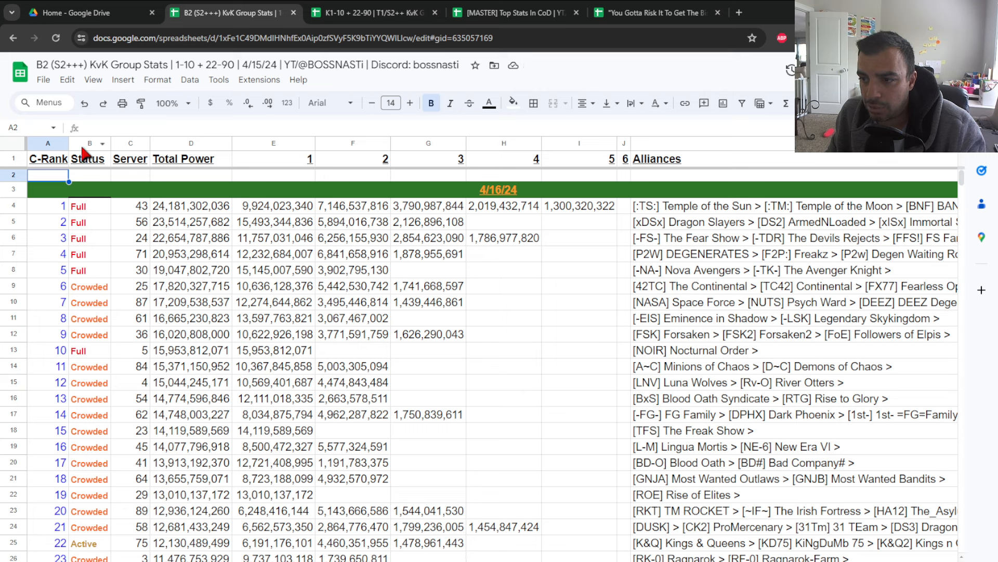
Insert a new column before Status and start its '-r' header
{"action": "right_click", "coordinate": [90, 143]}
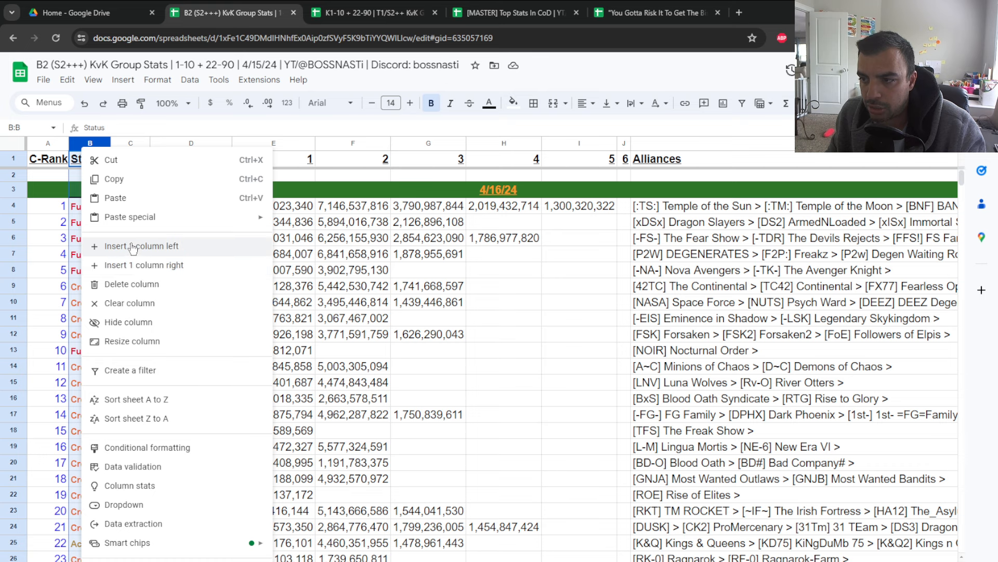
{"action": "left_click", "coordinate": [141, 245]}
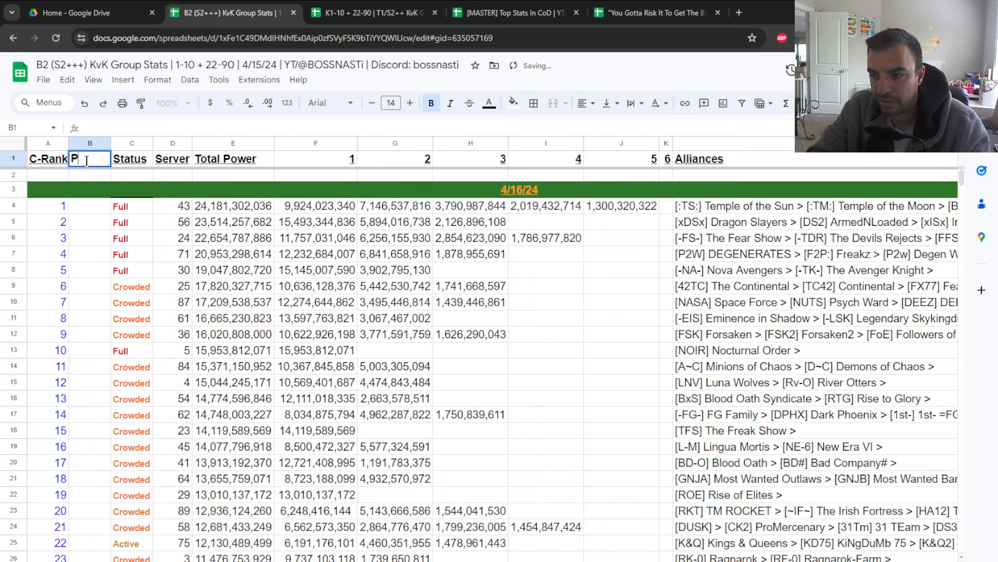
{"action": "type", "text": "-r"}
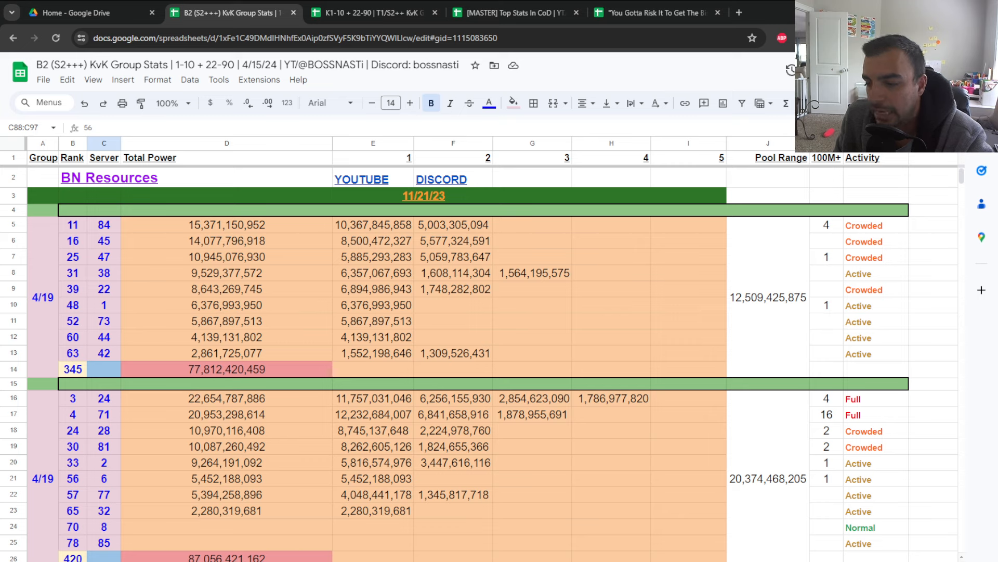
{"action": "mouse_move", "coordinate": [197, 444]}
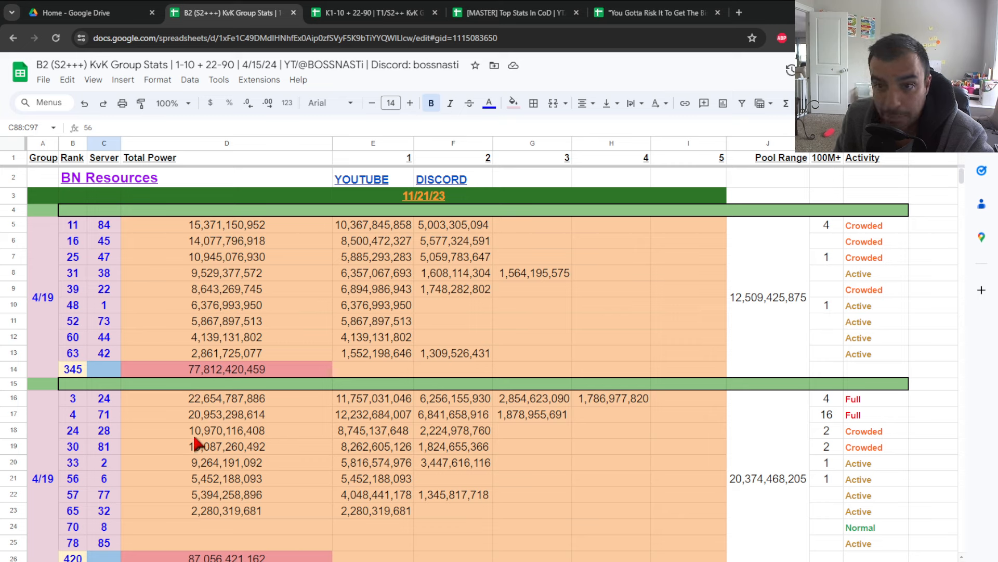
{"action": "mouse_move", "coordinate": [142, 353]}
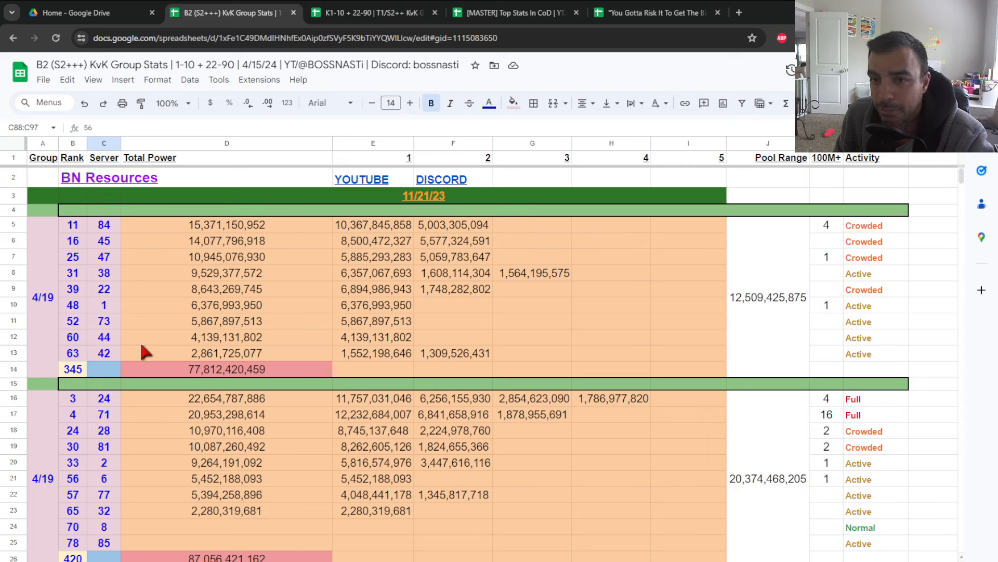
{"action": "mouse_move", "coordinate": [127, 314]}
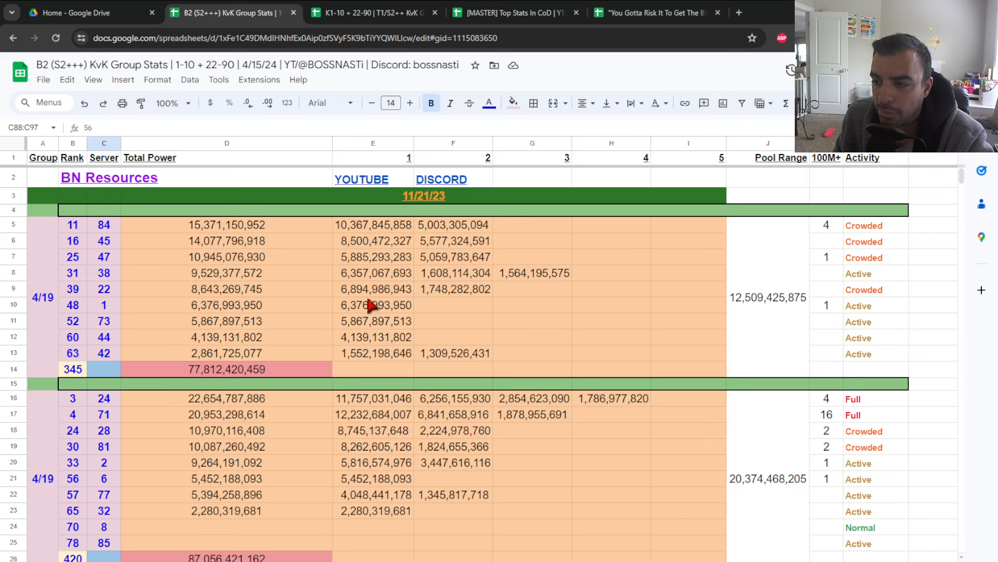
{"action": "mouse_move", "coordinate": [111, 258]}
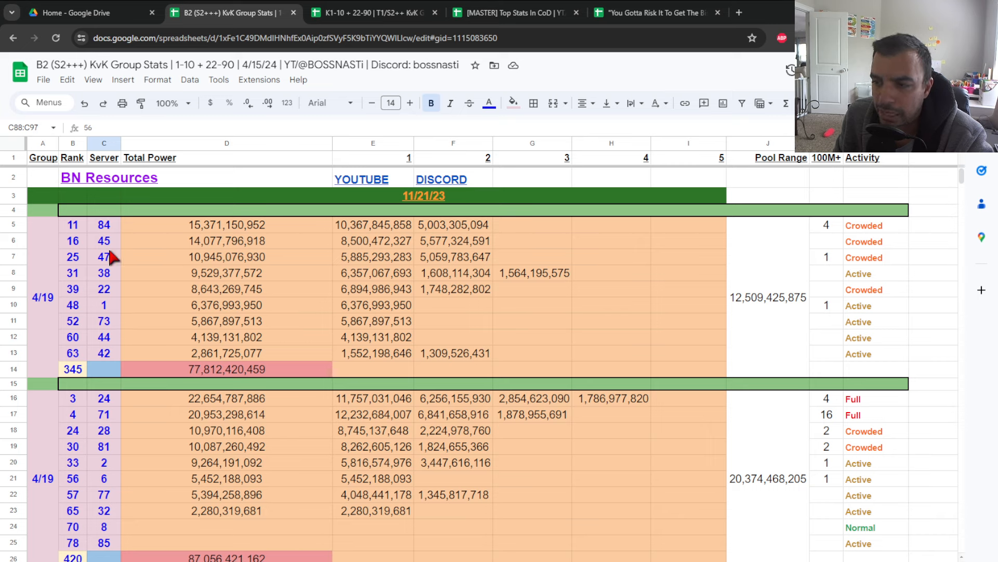
{"action": "mouse_move", "coordinate": [109, 241]}
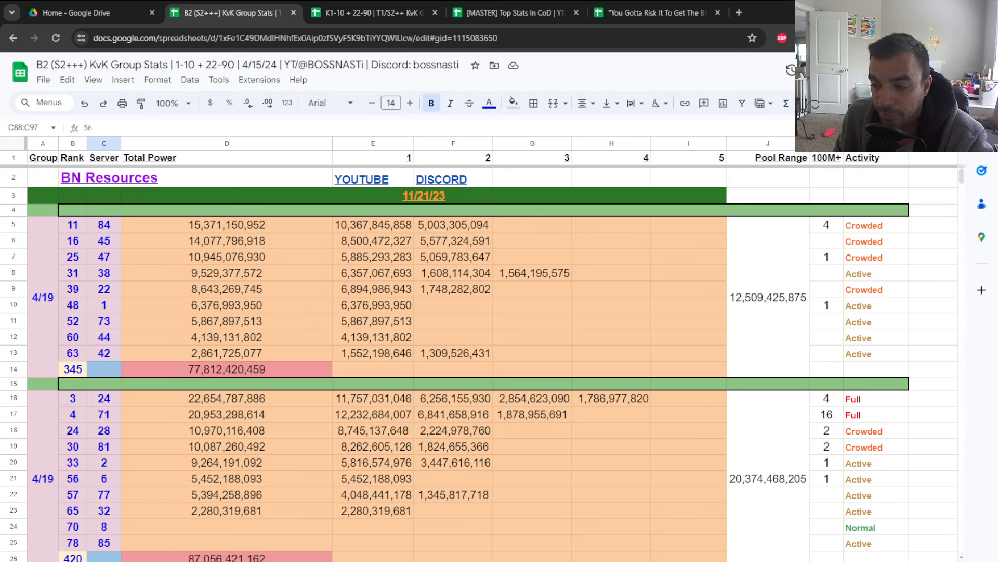
{"action": "mouse_move", "coordinate": [181, 388]}
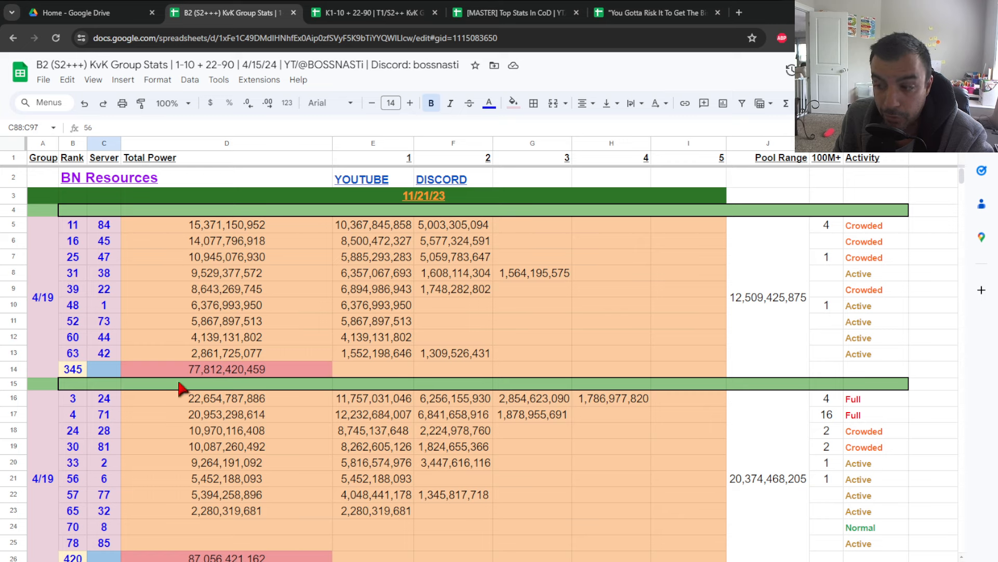
{"action": "mouse_move", "coordinate": [56, 352]}
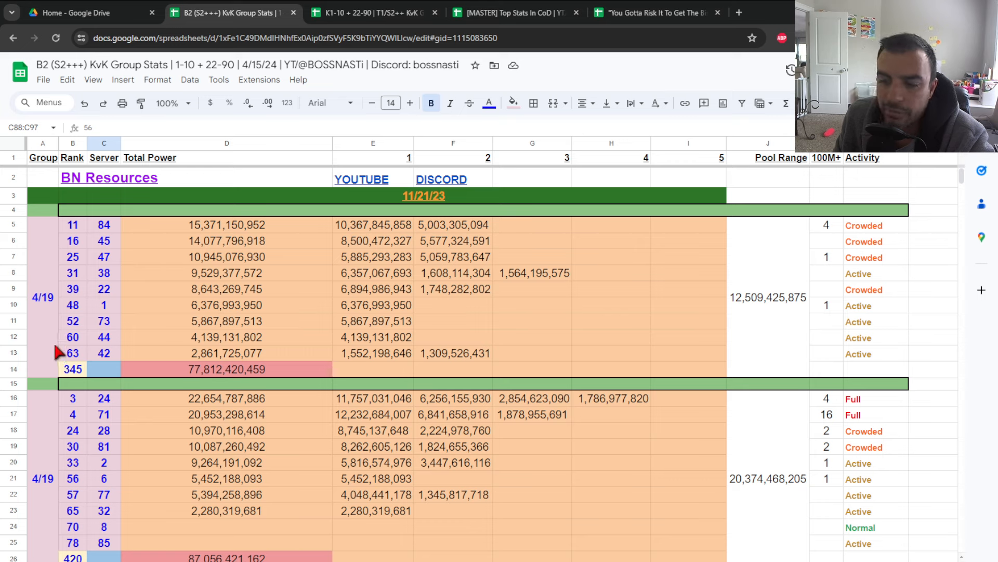
{"action": "mouse_move", "coordinate": [52, 336]}
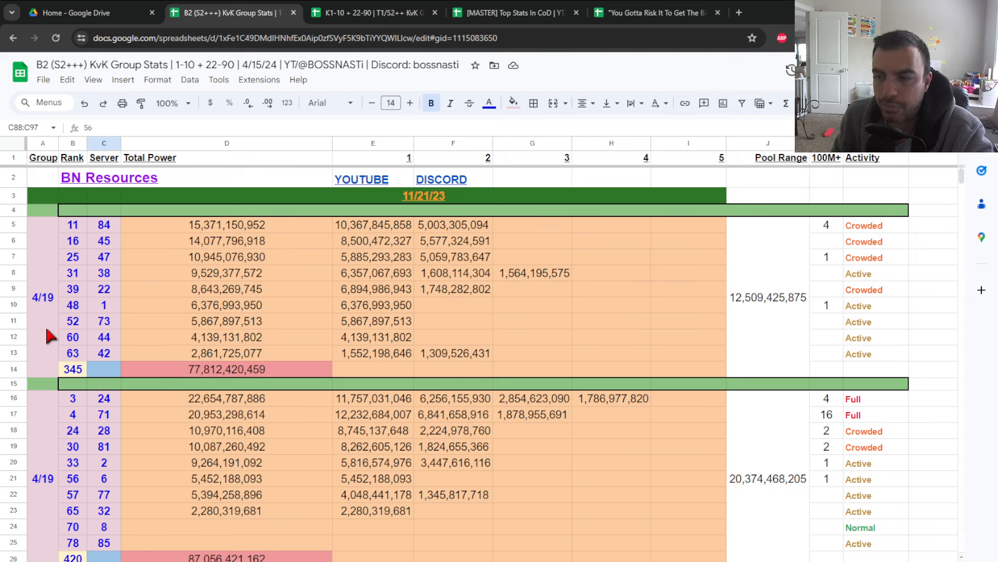
{"action": "mouse_move", "coordinate": [53, 321]}
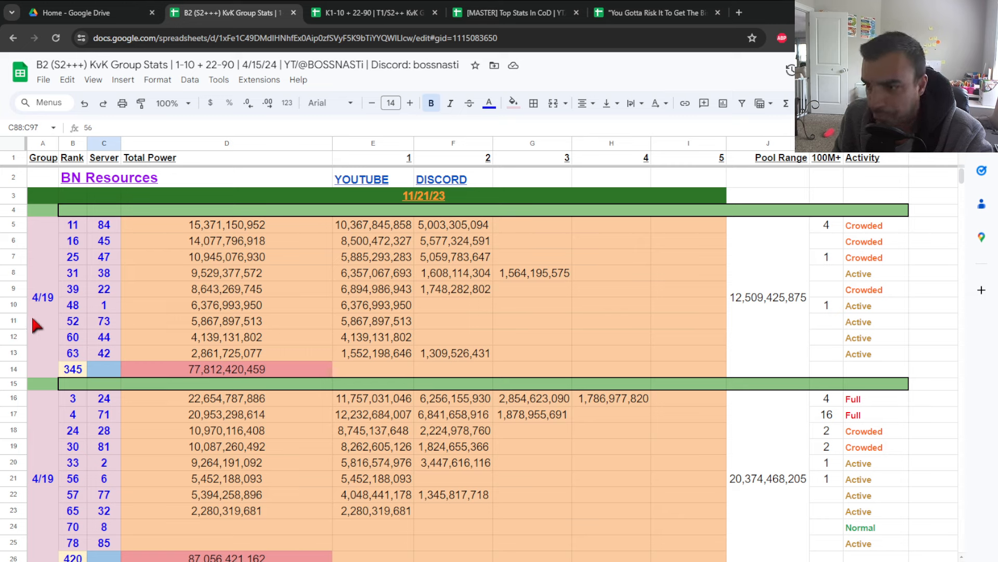
{"action": "mouse_move", "coordinate": [105, 240]}
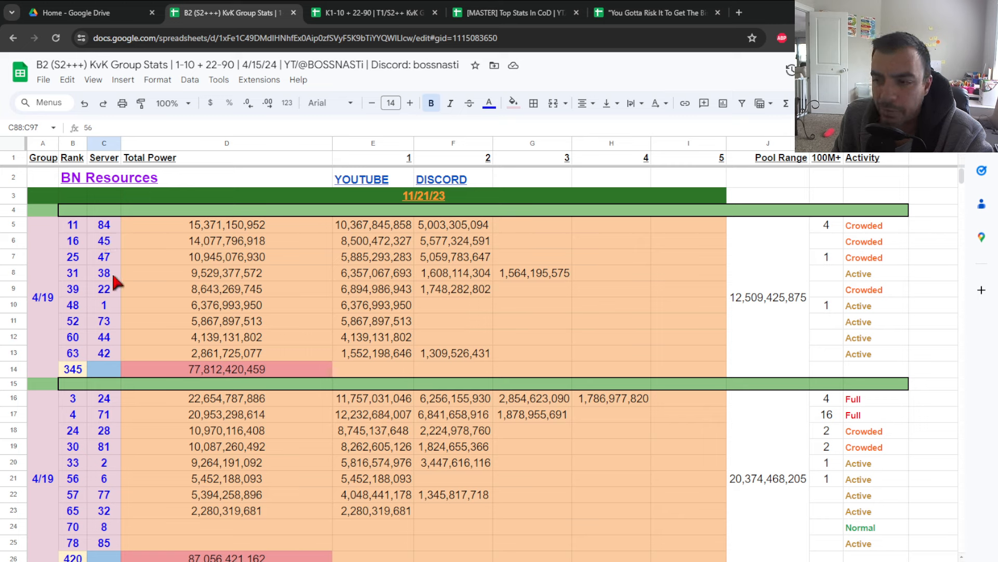
{"action": "mouse_move", "coordinate": [114, 359]}
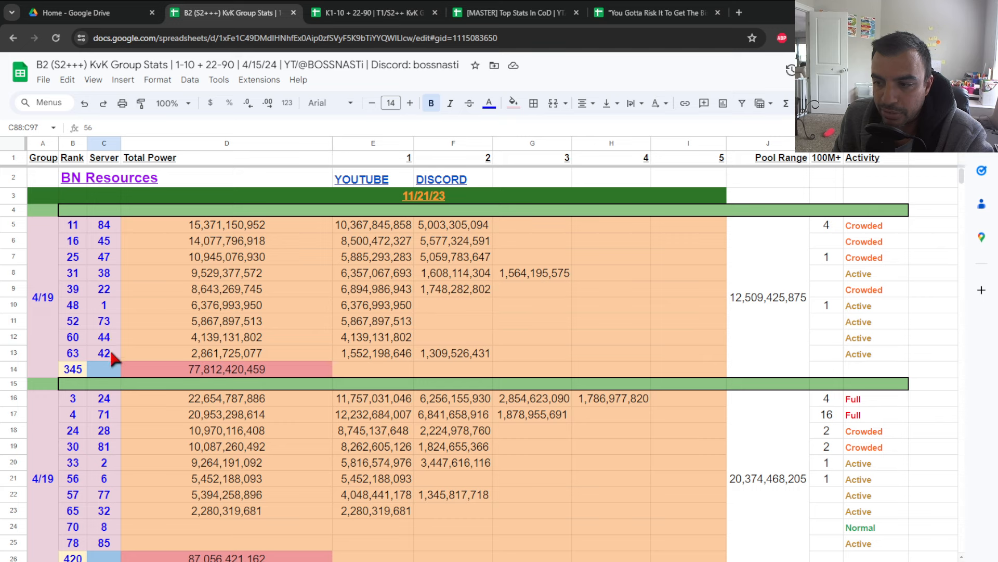
{"action": "mouse_move", "coordinate": [249, 231]}
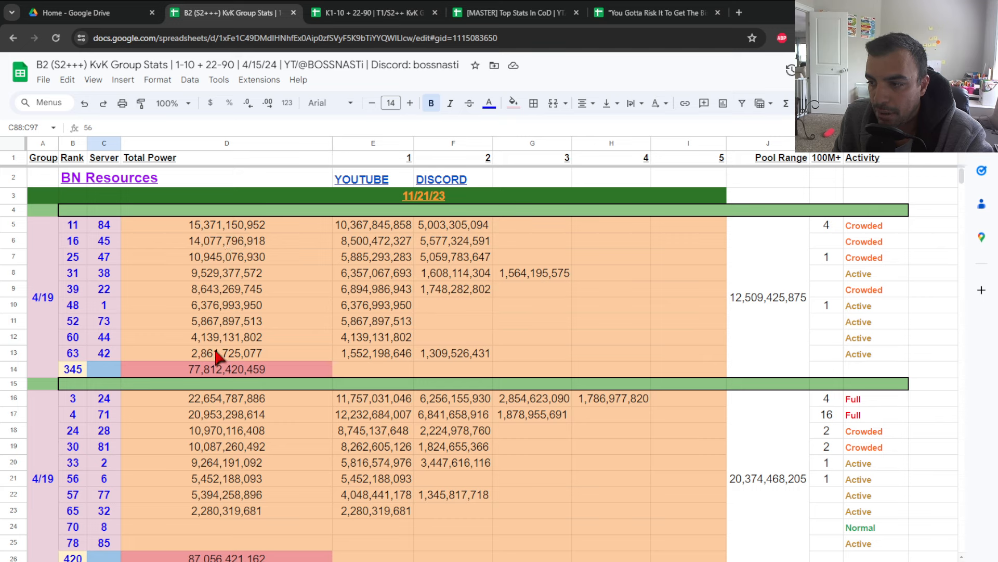
{"action": "mouse_move", "coordinate": [586, 294]}
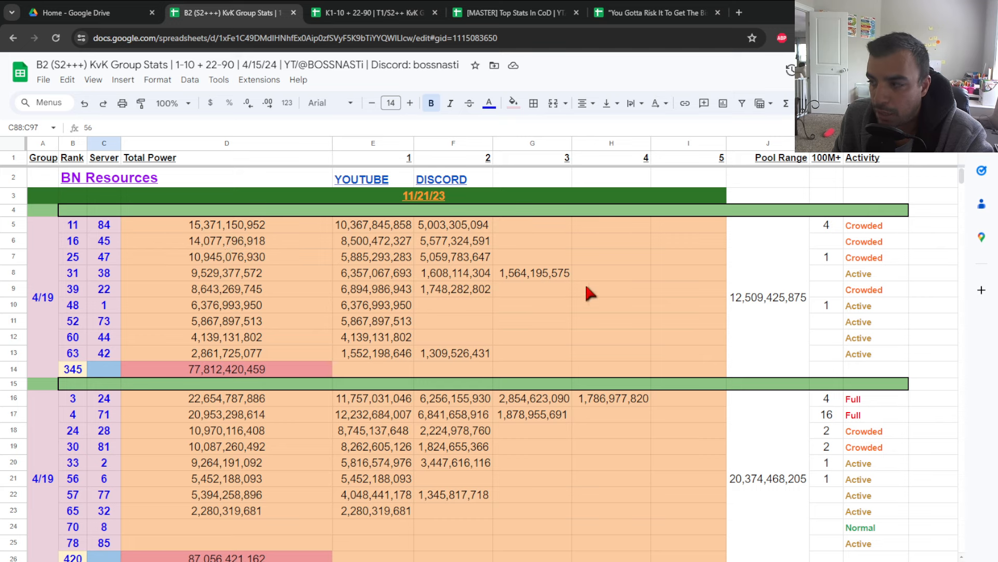
{"action": "left_click", "coordinate": [768, 296]}
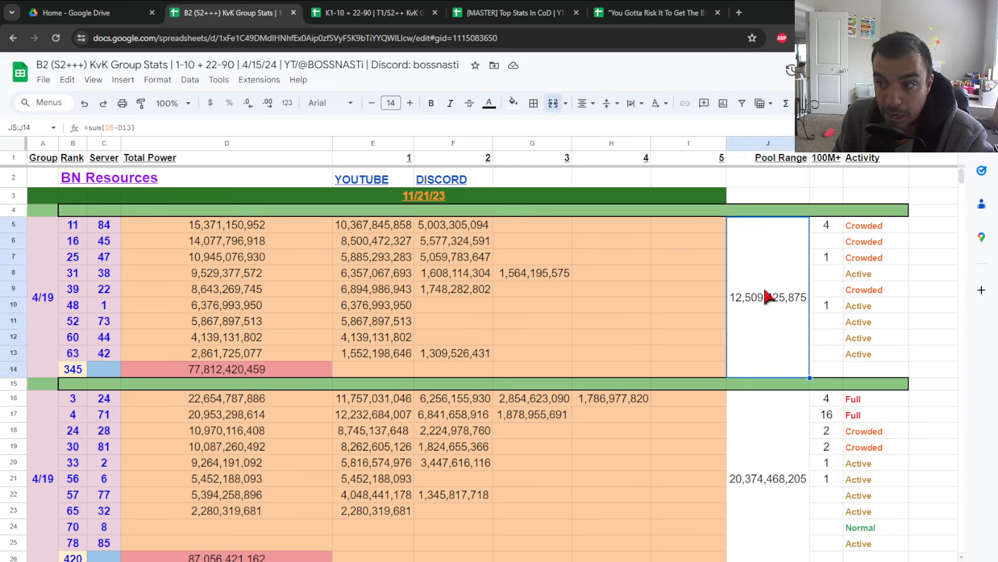
{"action": "mouse_move", "coordinate": [255, 232]}
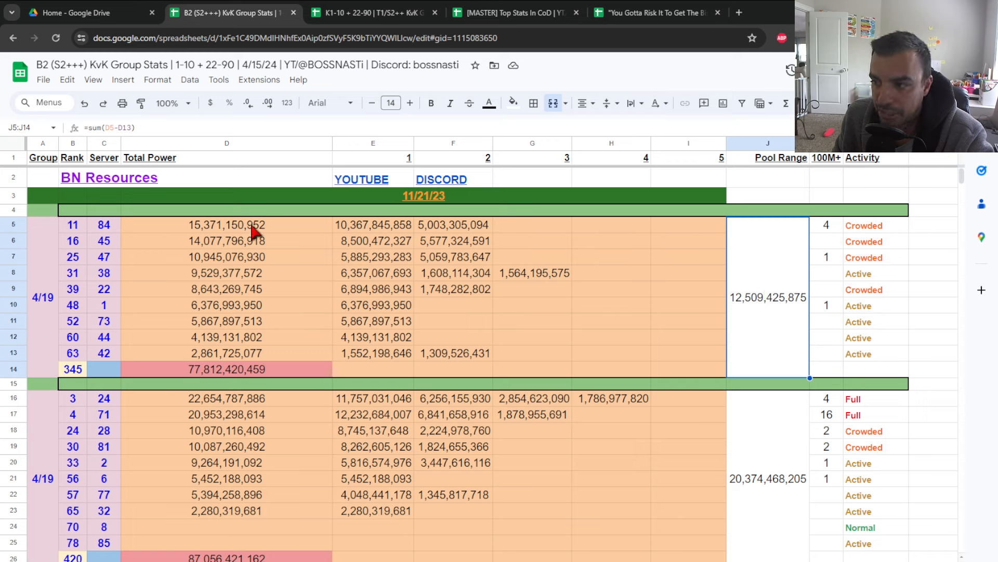
{"action": "mouse_move", "coordinate": [232, 356]}
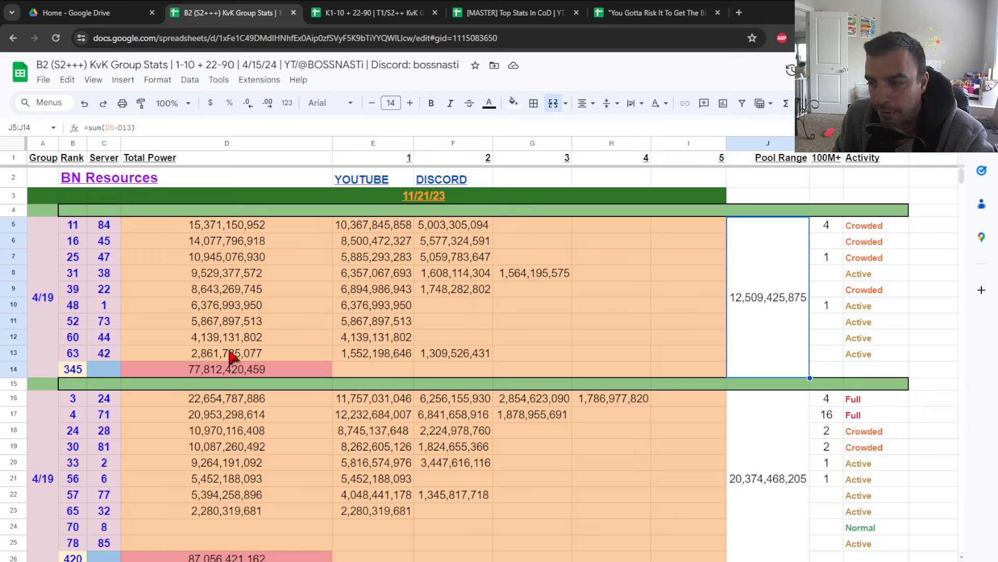
{"action": "mouse_move", "coordinate": [761, 312]}
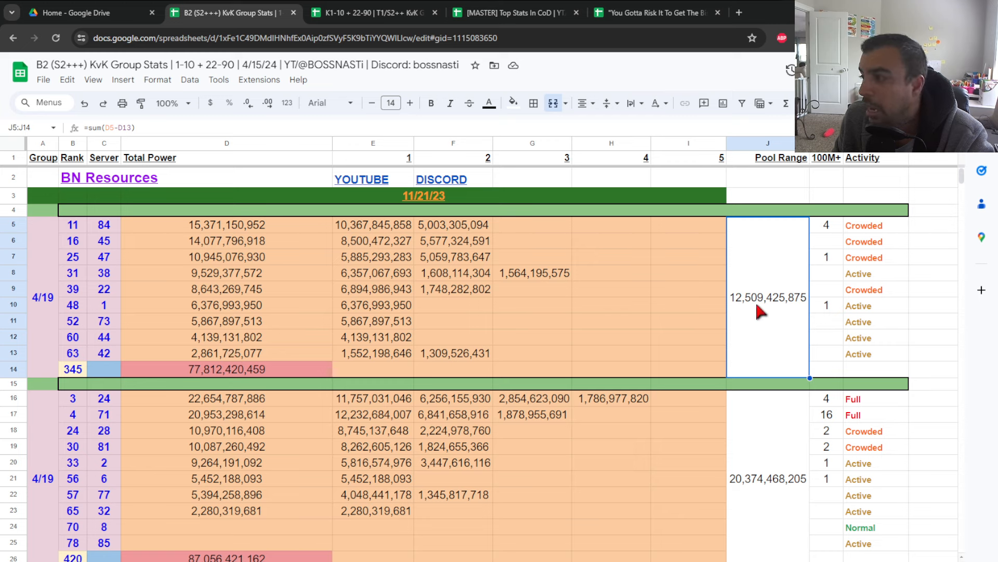
{"action": "mouse_move", "coordinate": [768, 318]}
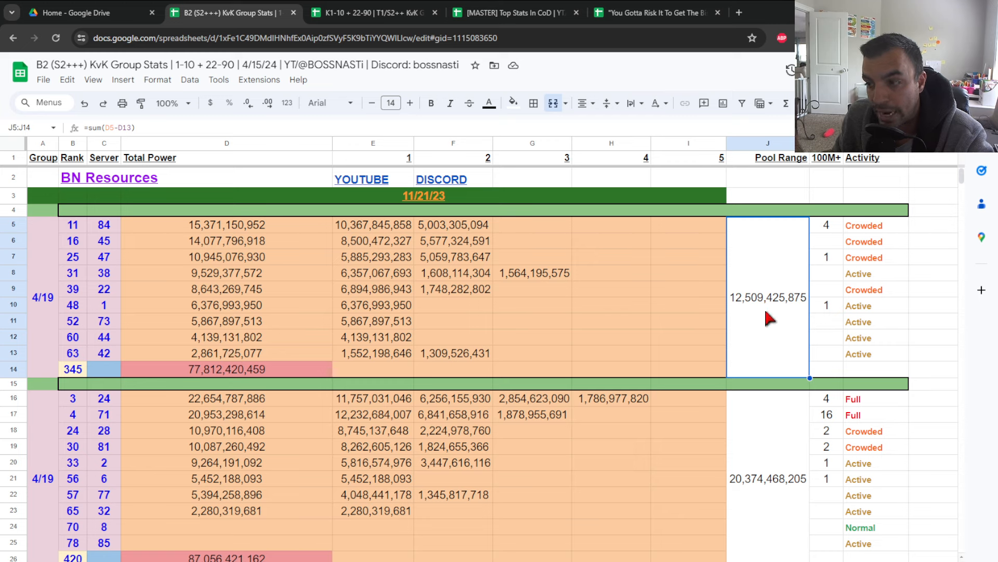
{"action": "mouse_move", "coordinate": [223, 376]}
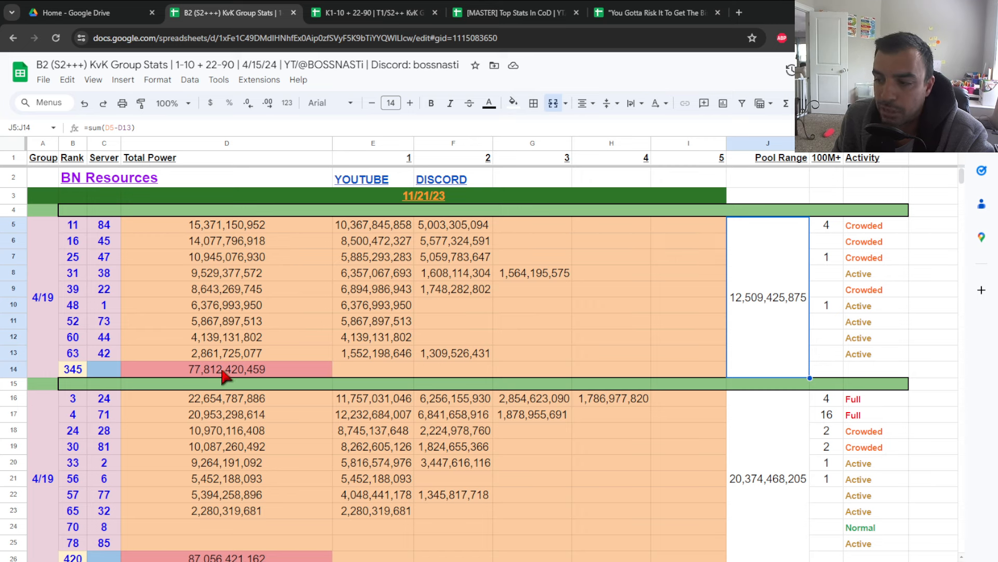
{"action": "left_click", "coordinate": [226, 368]}
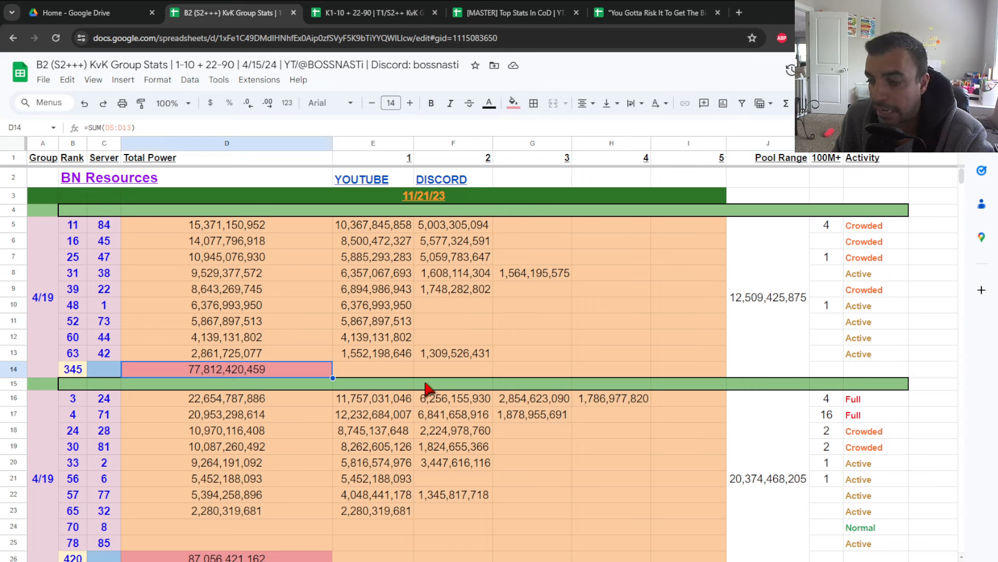
{"action": "mouse_move", "coordinate": [417, 377]}
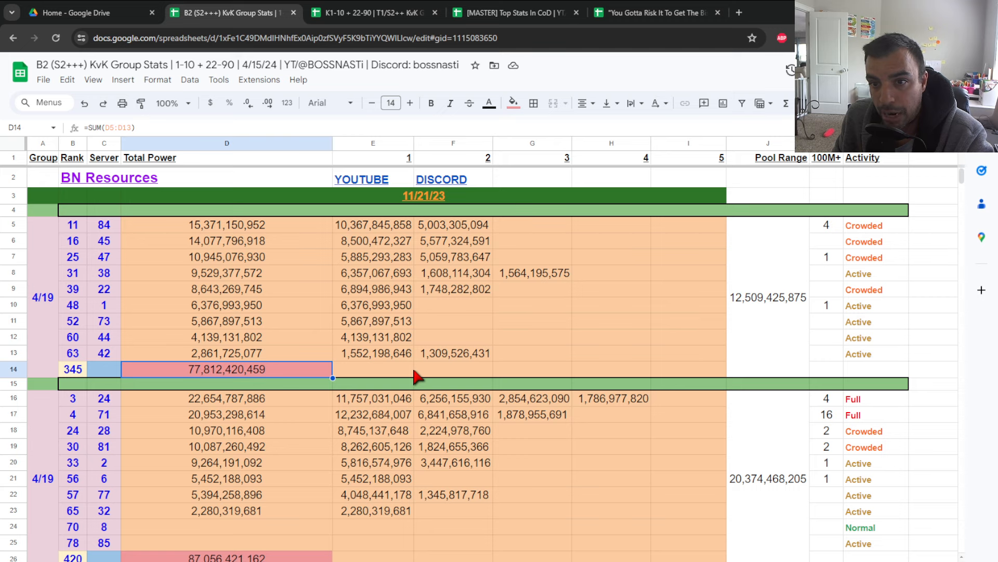
{"action": "mouse_move", "coordinate": [369, 226]}
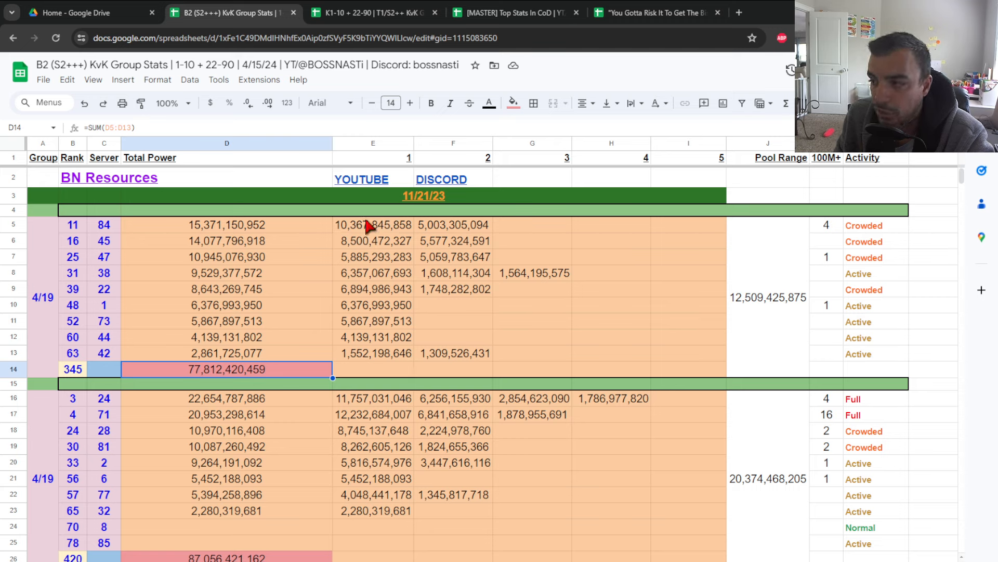
{"action": "mouse_move", "coordinate": [326, 451]}
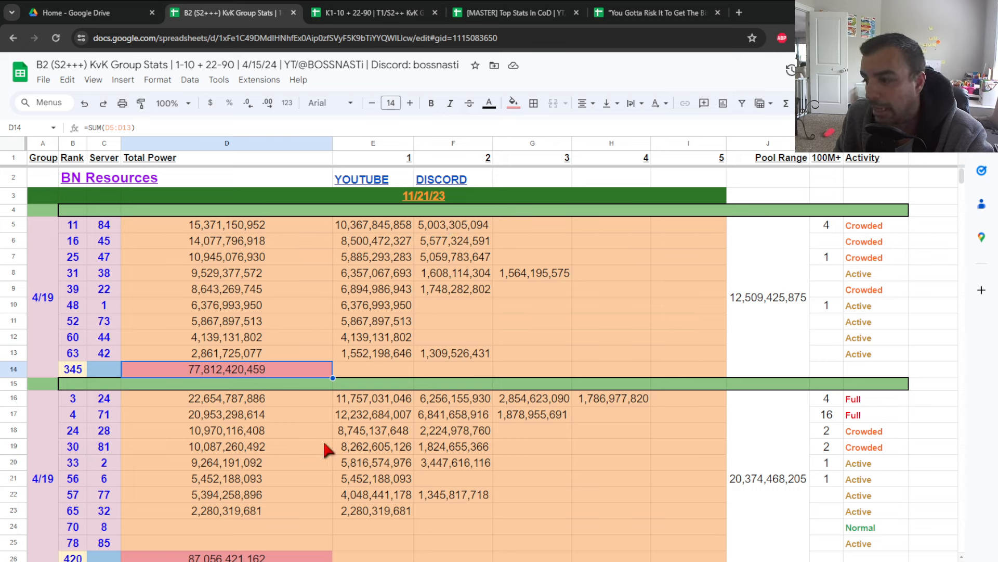
{"action": "mouse_move", "coordinate": [468, 291]}
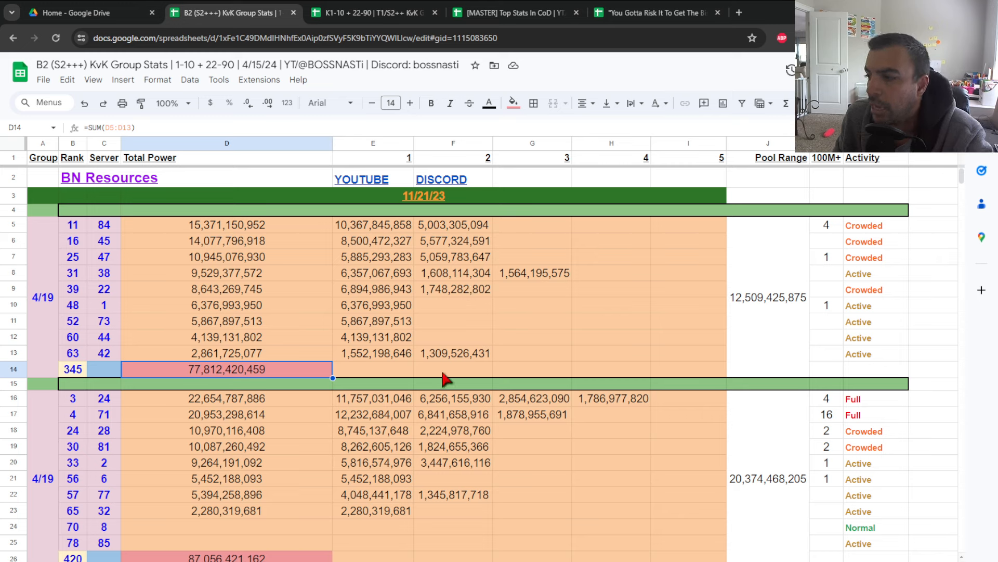
{"action": "mouse_move", "coordinate": [828, 219]}
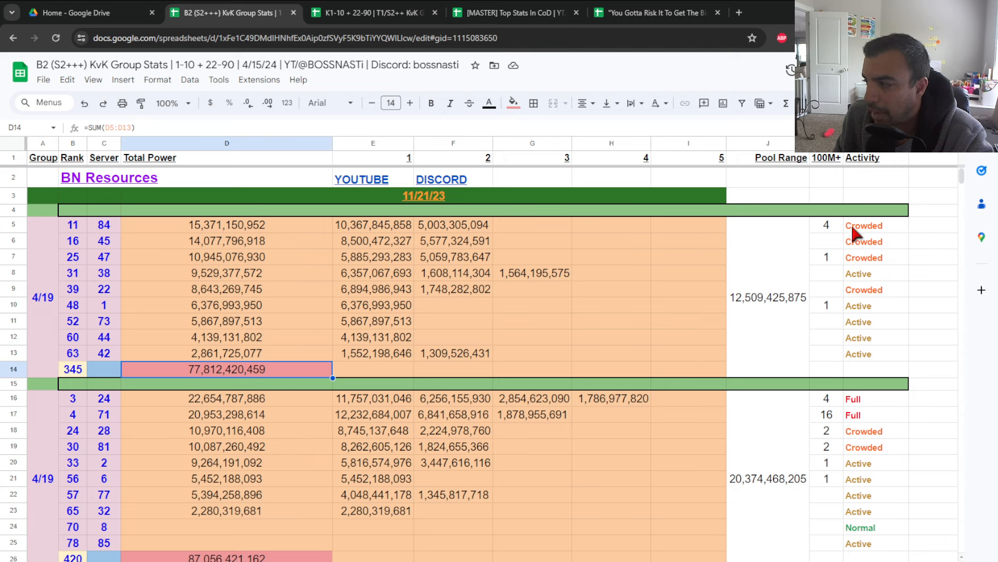
{"action": "mouse_move", "coordinate": [882, 240]}
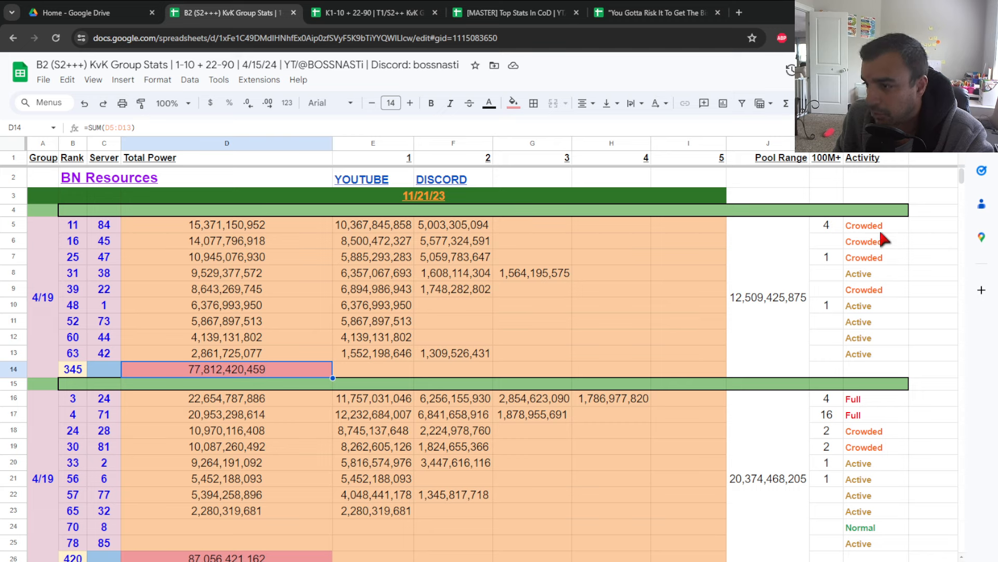
{"action": "mouse_move", "coordinate": [436, 273]}
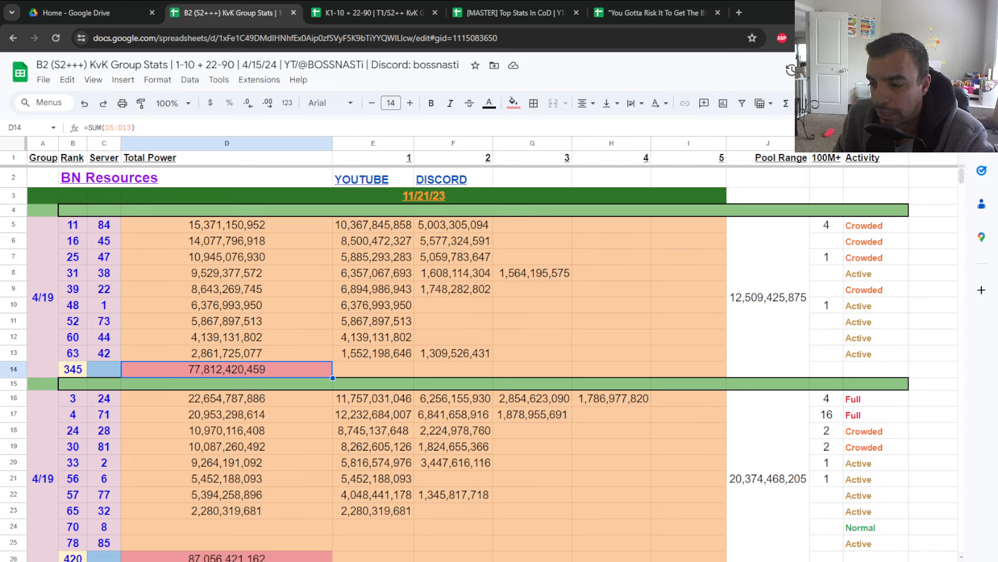
{"action": "mouse_move", "coordinate": [183, 379]}
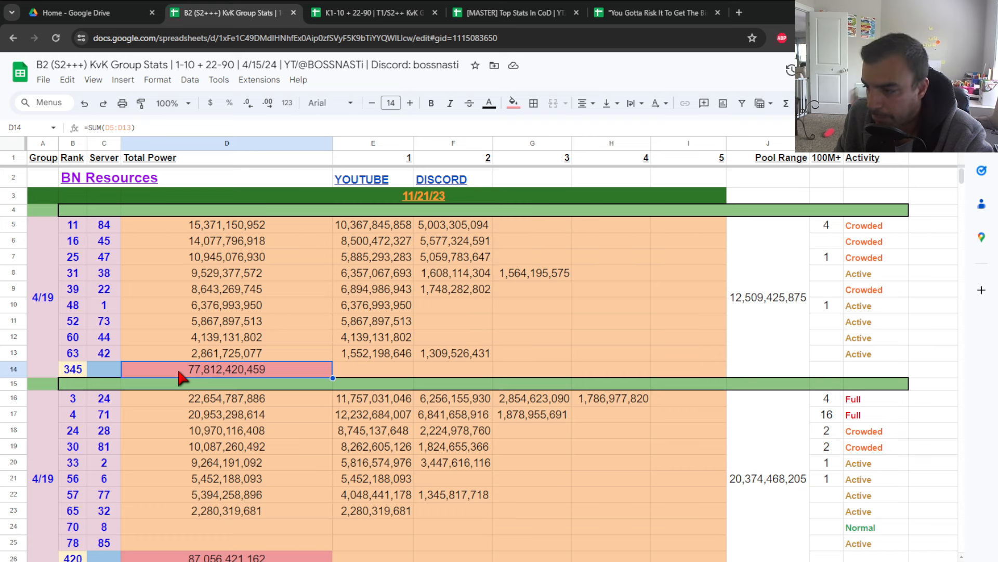
{"action": "mouse_move", "coordinate": [136, 404]}
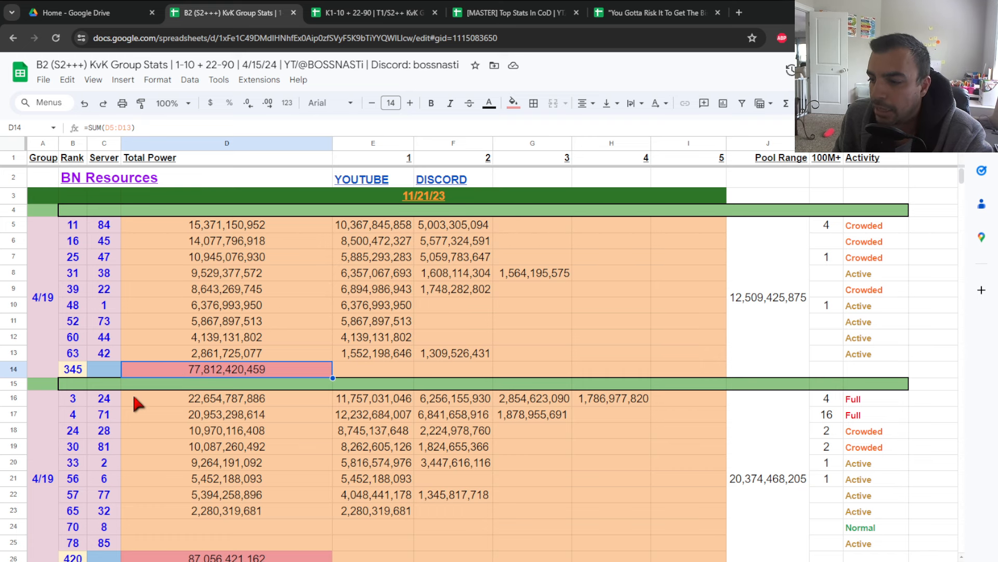
{"action": "scroll", "scroll_direction": "down", "scroll_amount": 3}
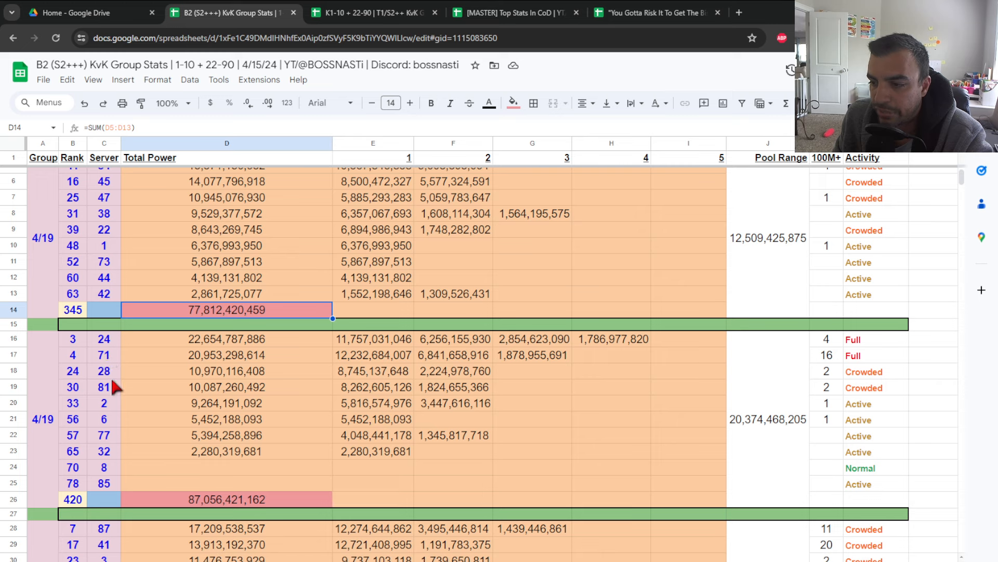
{"action": "mouse_move", "coordinate": [120, 453]}
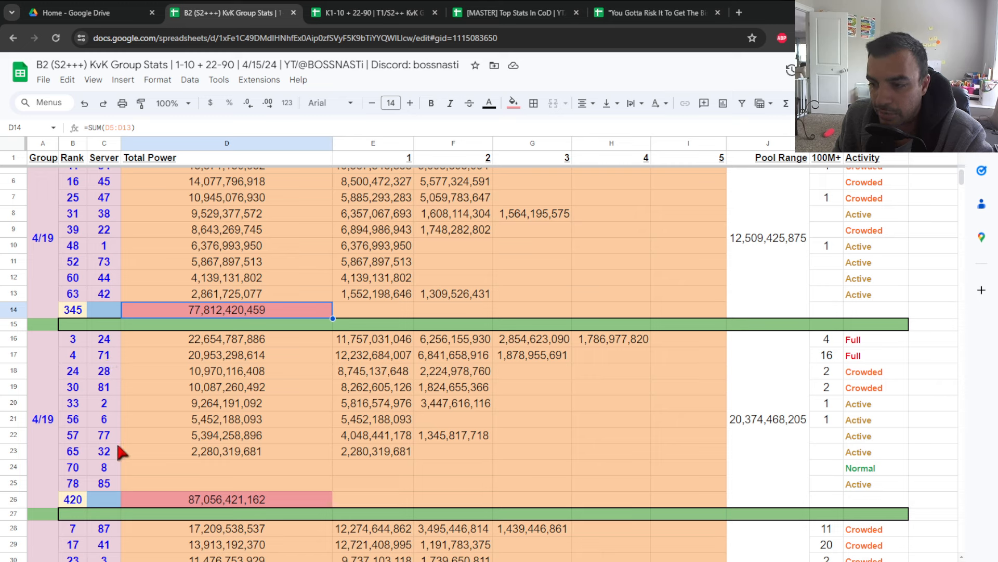
{"action": "mouse_move", "coordinate": [248, 439]}
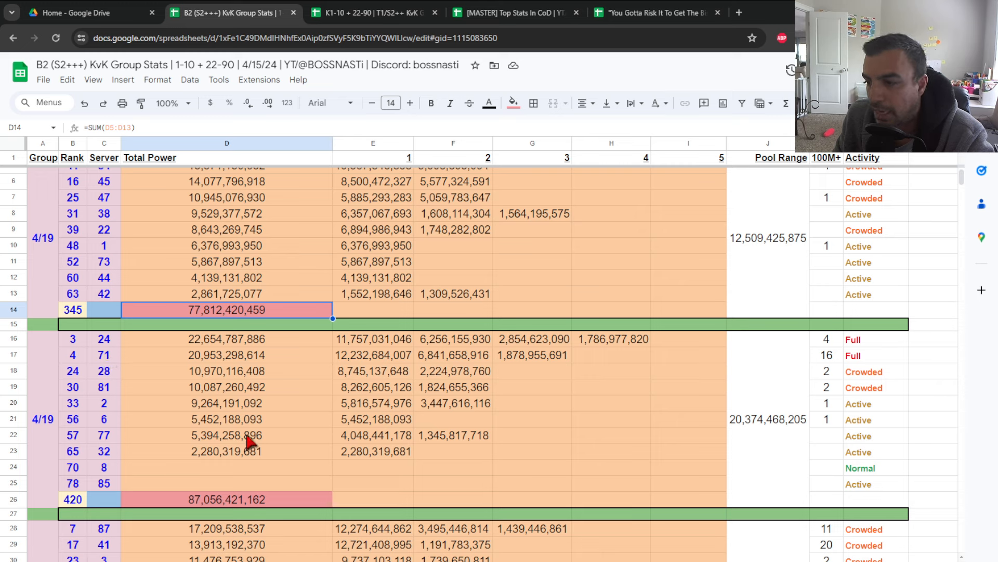
{"action": "mouse_move", "coordinate": [204, 347]}
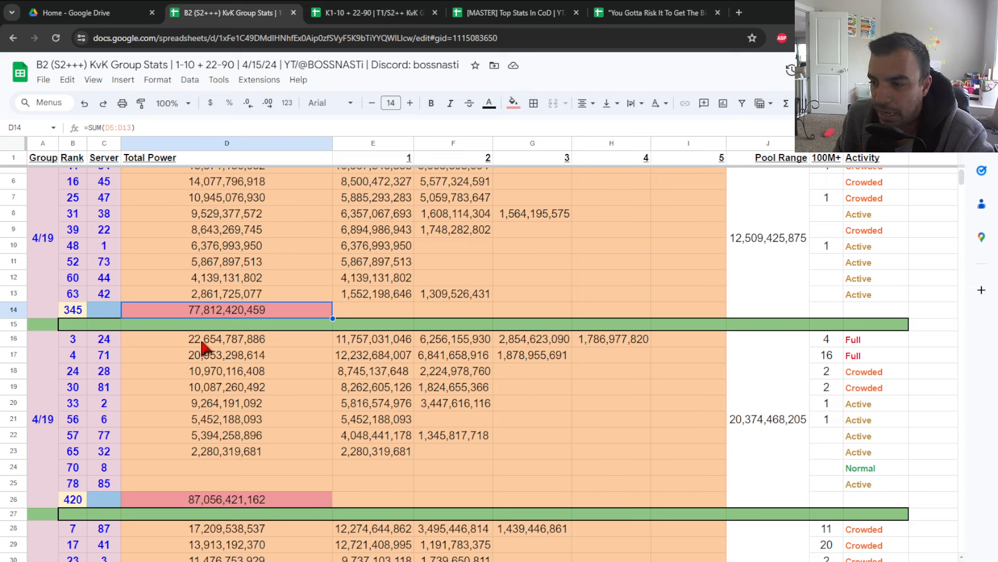
{"action": "mouse_move", "coordinate": [210, 462]}
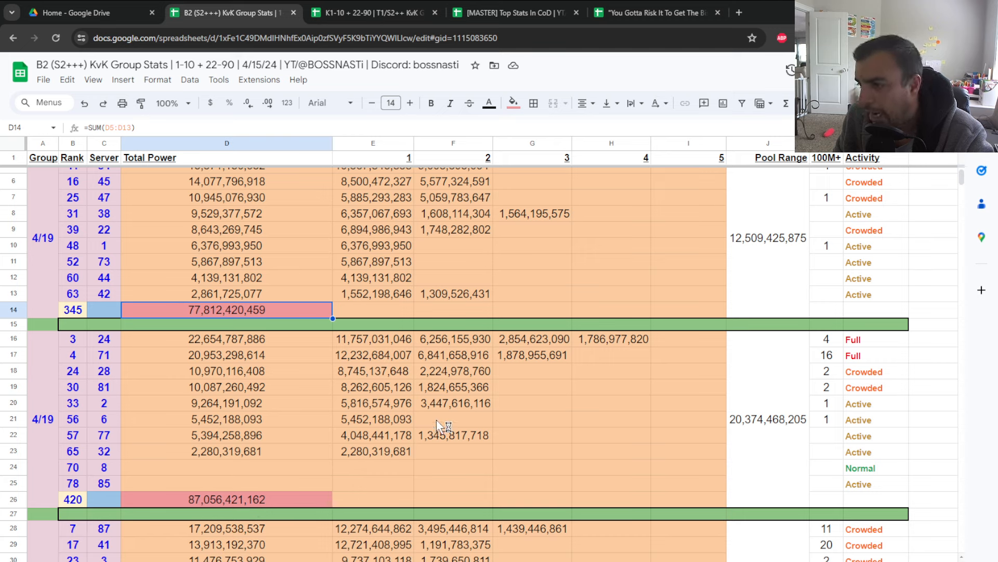
{"action": "mouse_move", "coordinate": [777, 426]}
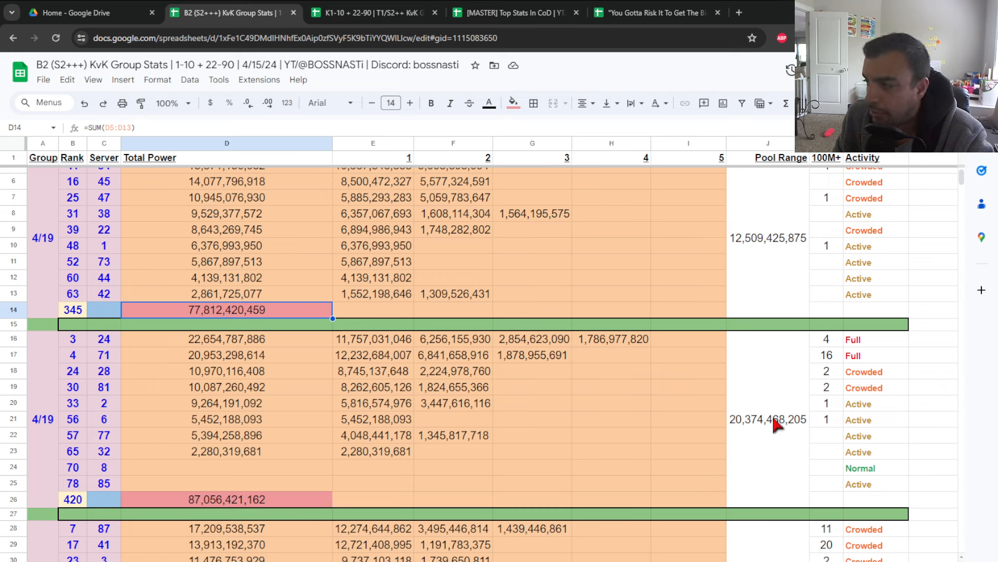
{"action": "left_click", "coordinate": [767, 419]}
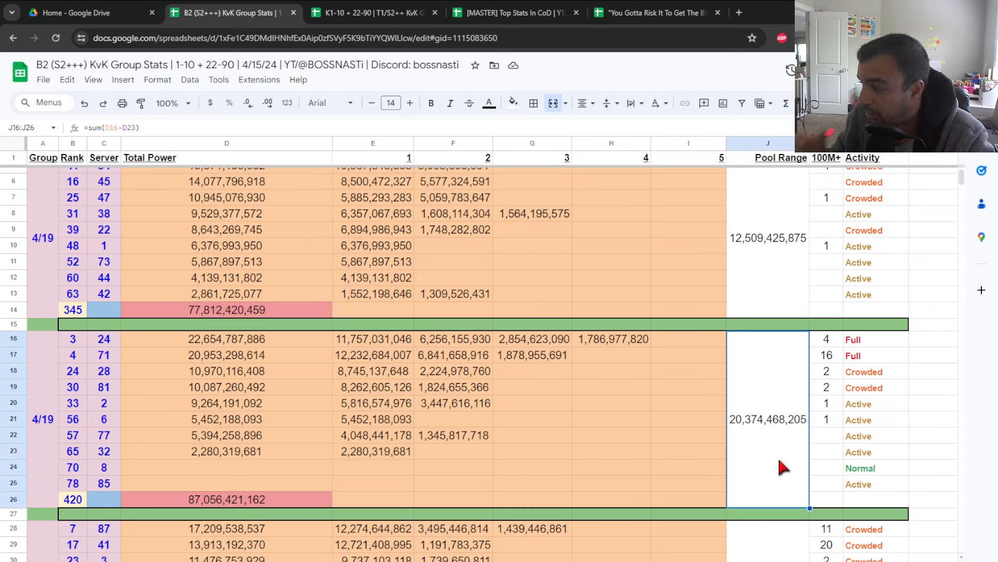
{"action": "mouse_move", "coordinate": [847, 372]}
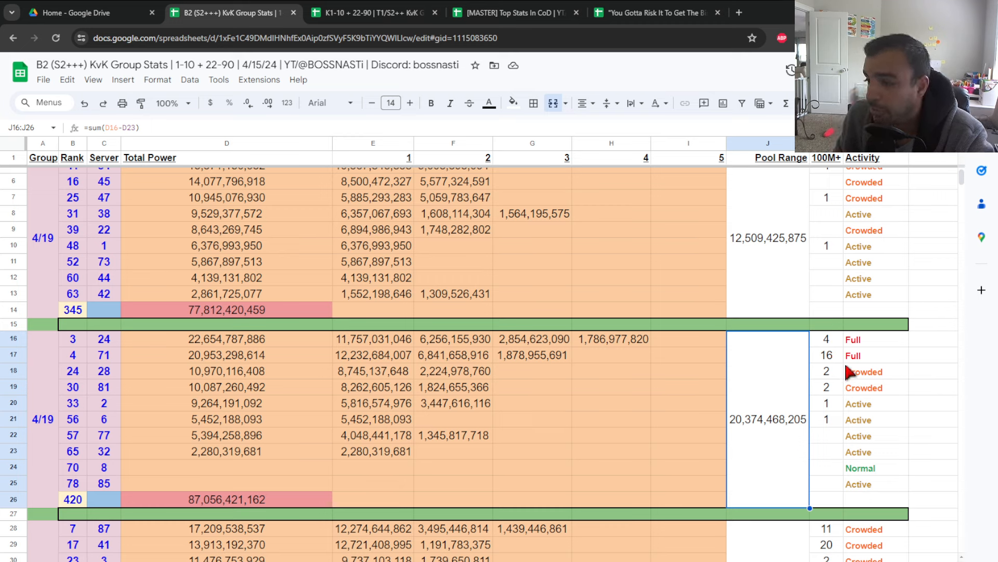
{"action": "mouse_move", "coordinate": [159, 366]}
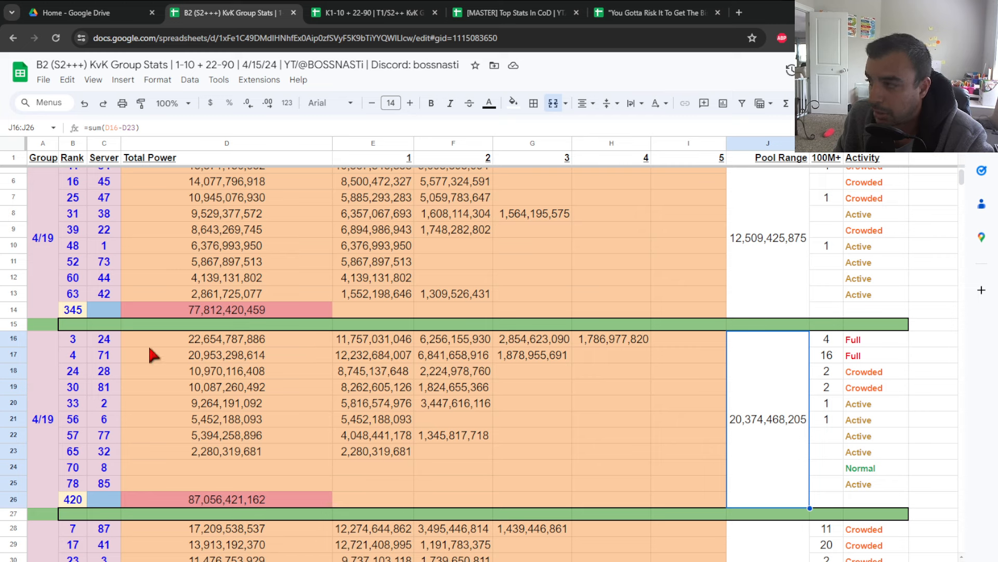
{"action": "mouse_move", "coordinate": [503, 489]}
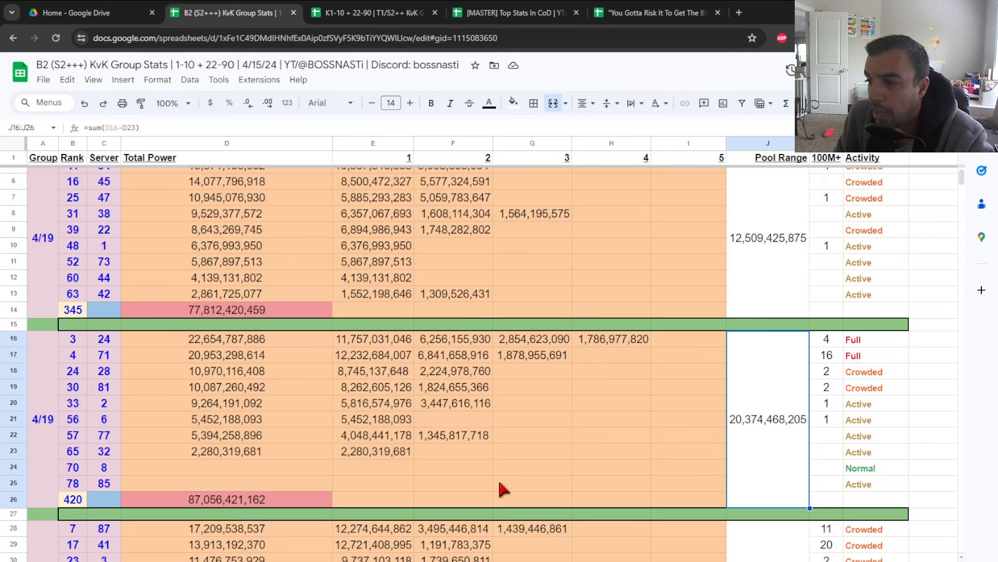
{"action": "mouse_move", "coordinate": [373, 334]}
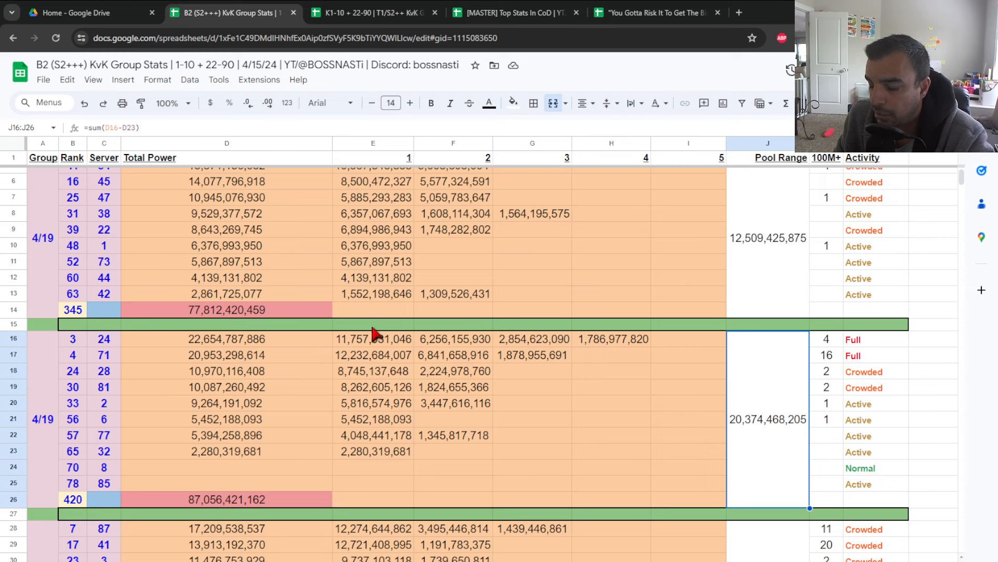
{"action": "mouse_move", "coordinate": [241, 344]}
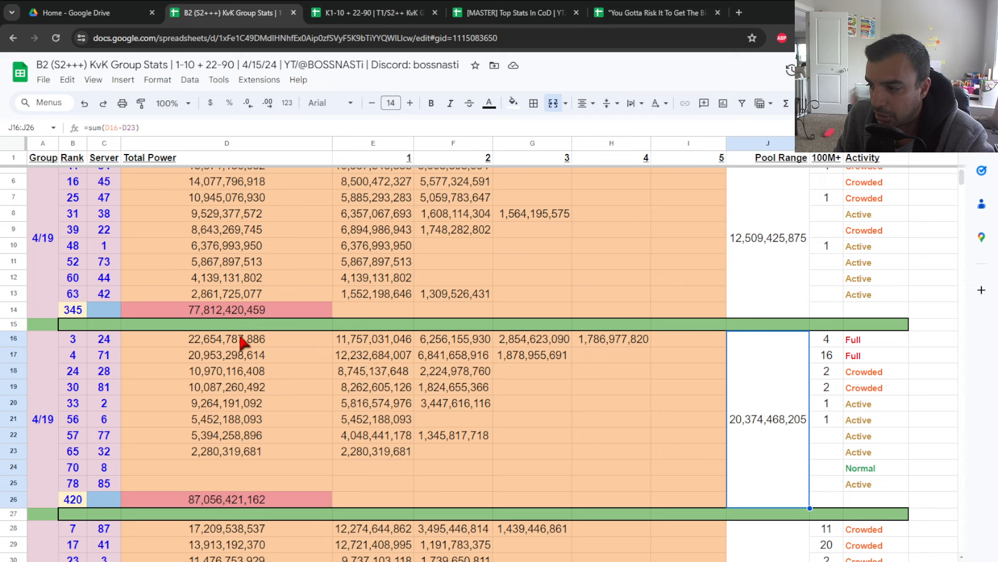
{"action": "mouse_move", "coordinate": [392, 371]}
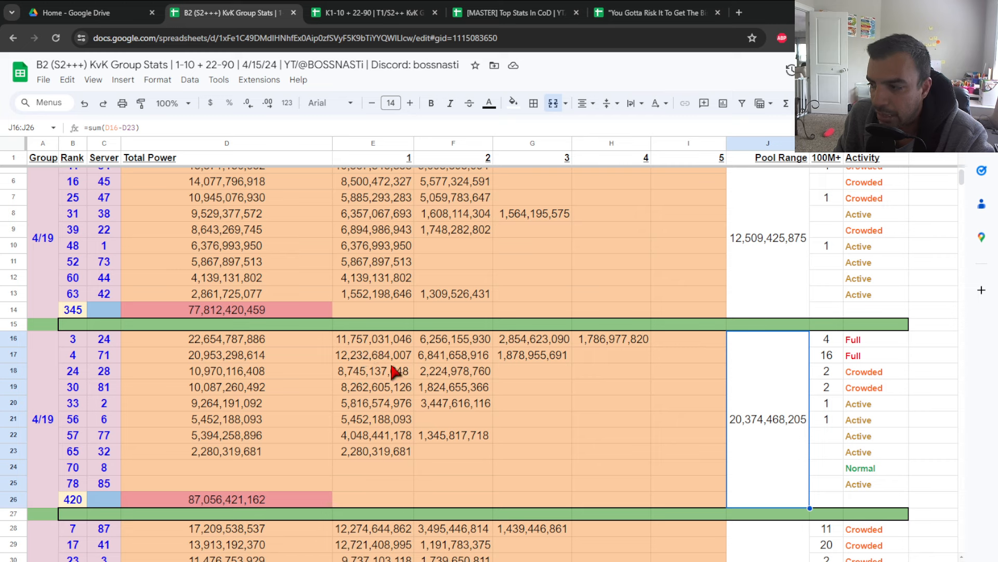
{"action": "mouse_move", "coordinate": [471, 375]}
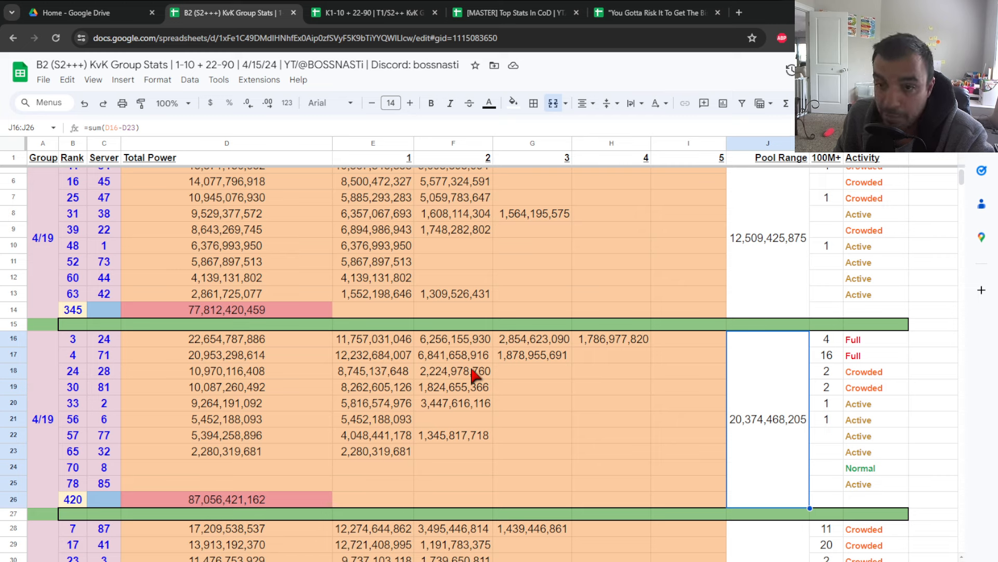
{"action": "mouse_move", "coordinate": [490, 414]}
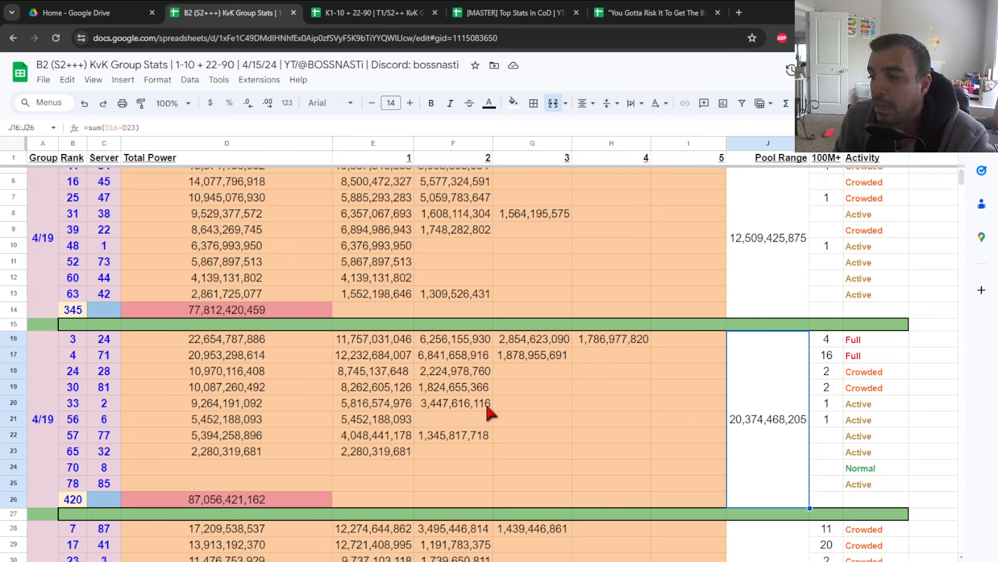
{"action": "mouse_move", "coordinate": [531, 408]}
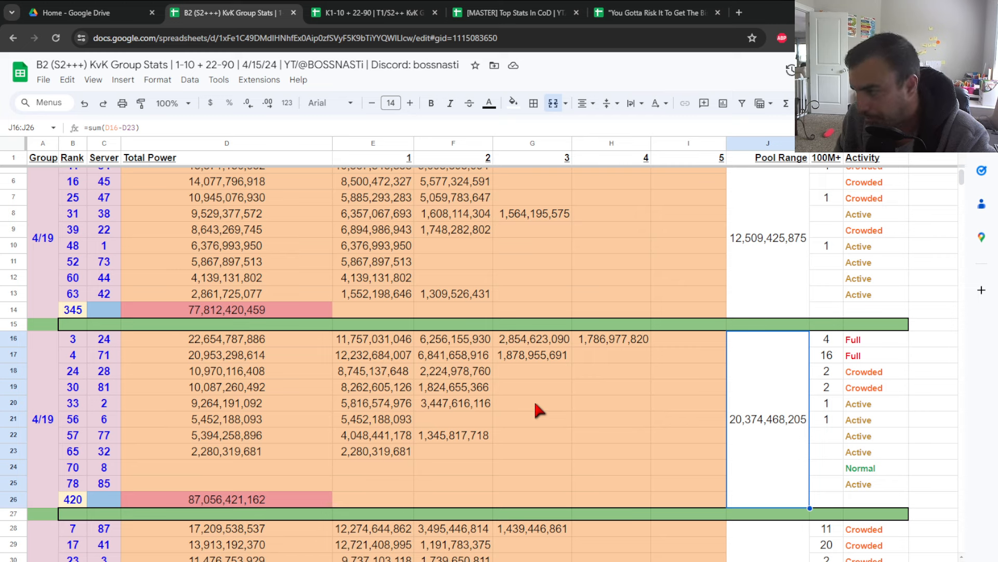
{"action": "mouse_move", "coordinate": [627, 439]}
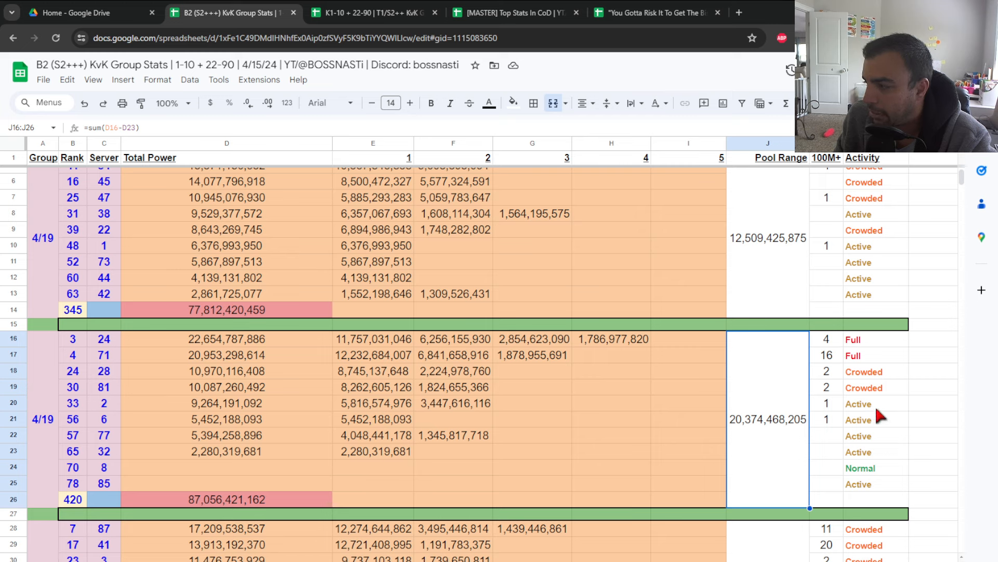
{"action": "scroll", "scroll_direction": "up", "scroll_amount": 3}
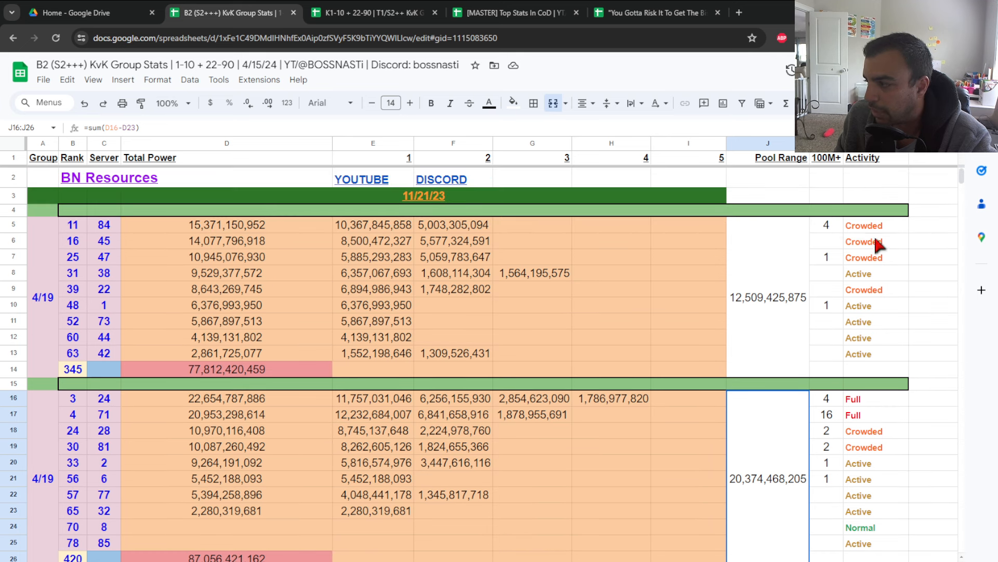
{"action": "scroll", "scroll_direction": "down", "scroll_amount": 3}
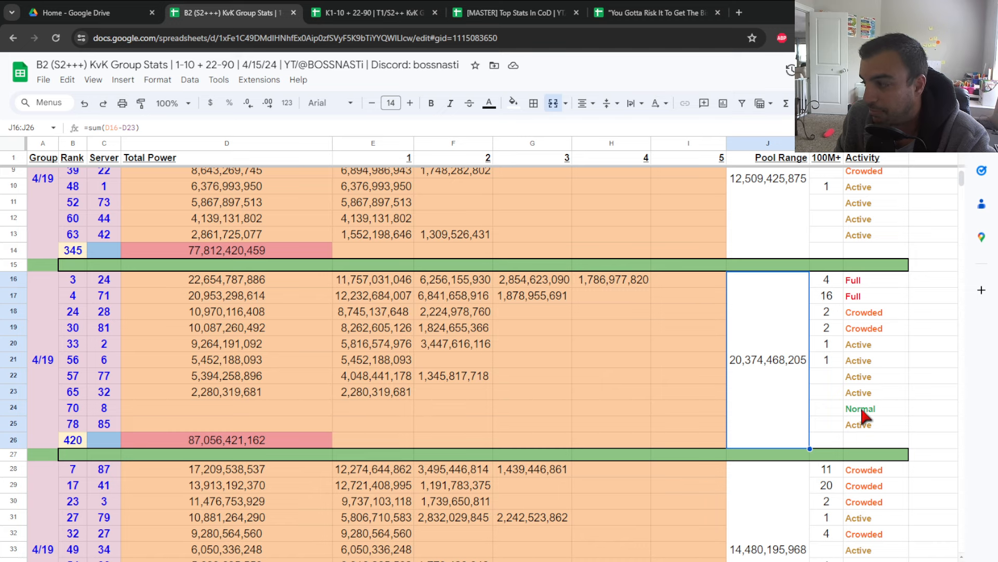
{"action": "mouse_move", "coordinate": [341, 351]}
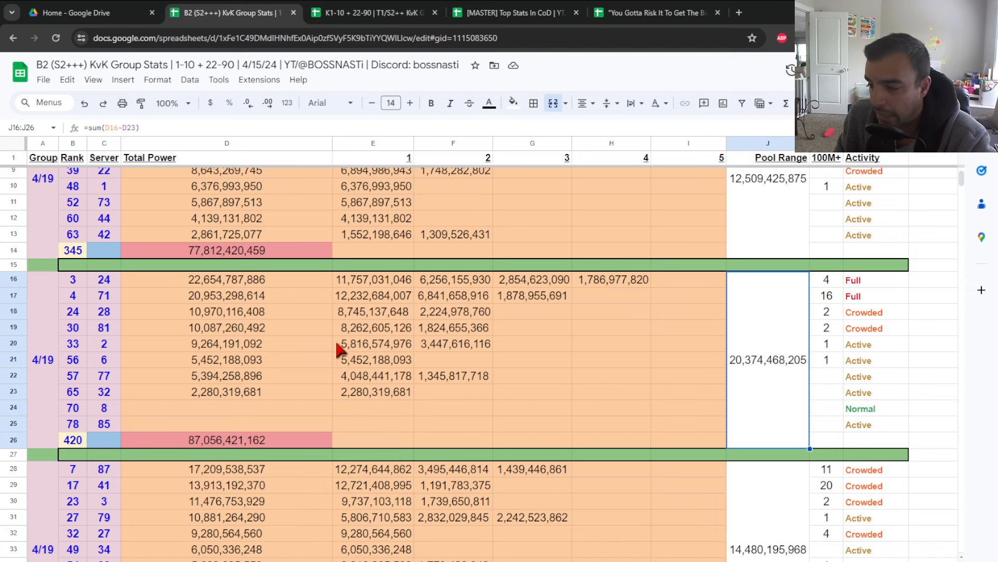
{"action": "scroll", "scroll_direction": "down", "scroll_amount": 3}
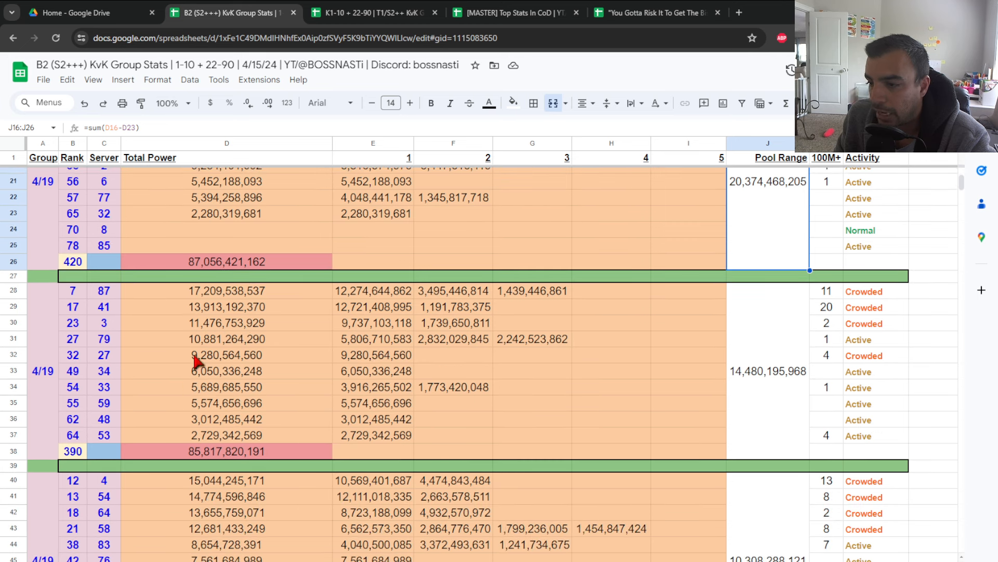
{"action": "mouse_move", "coordinate": [114, 344]}
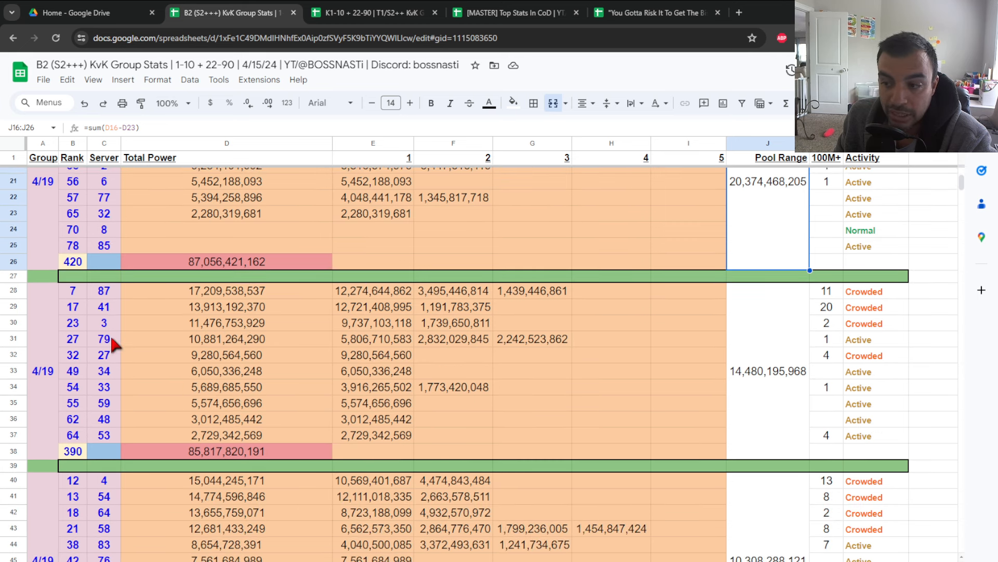
{"action": "mouse_move", "coordinate": [121, 418]}
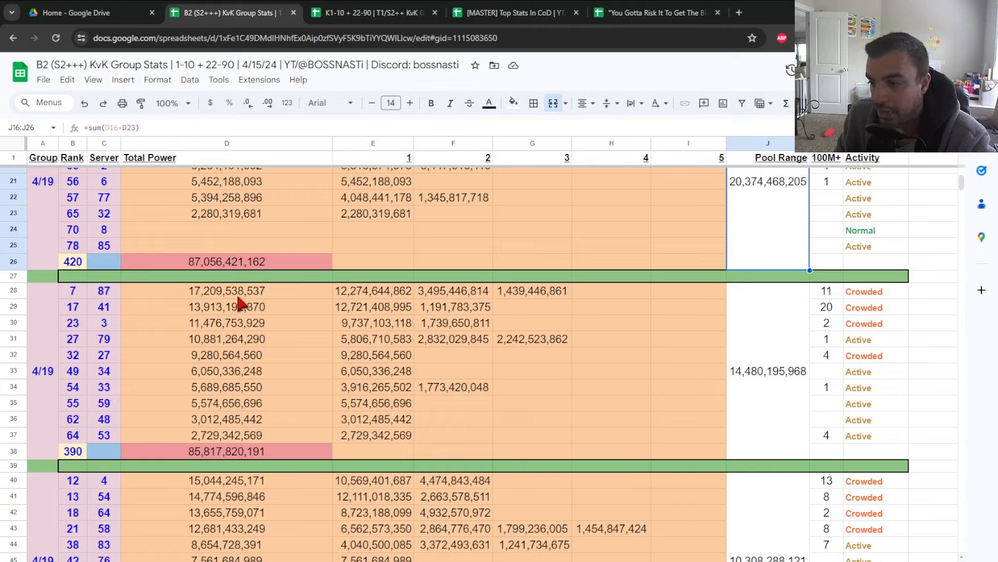
{"action": "mouse_move", "coordinate": [210, 456]}
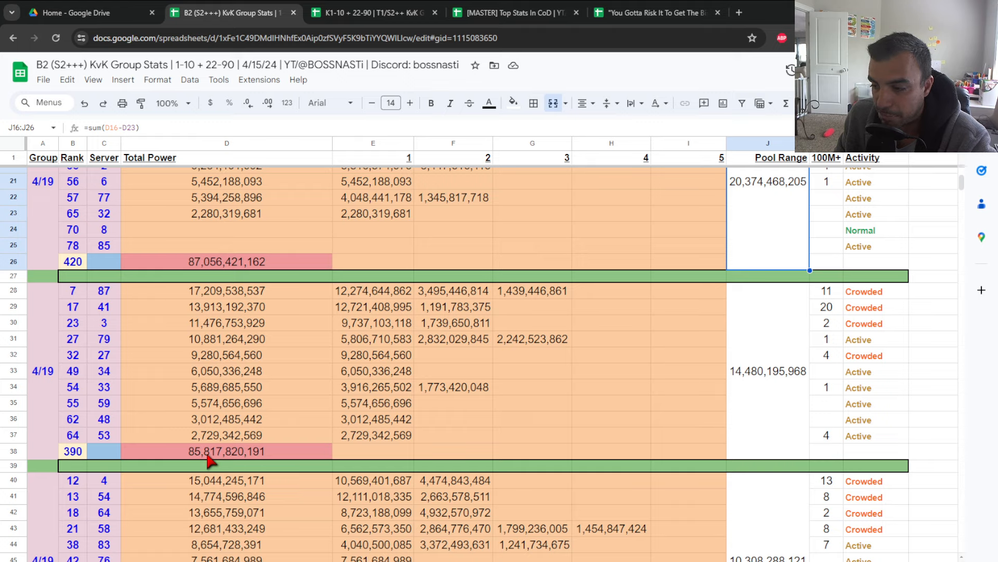
{"action": "mouse_move", "coordinate": [751, 393]}
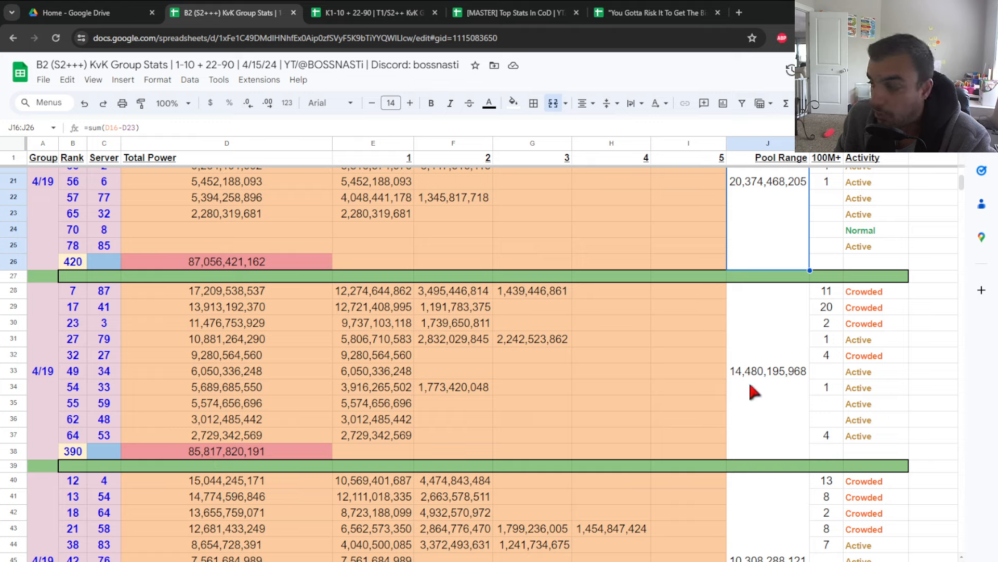
{"action": "mouse_move", "coordinate": [463, 361]}
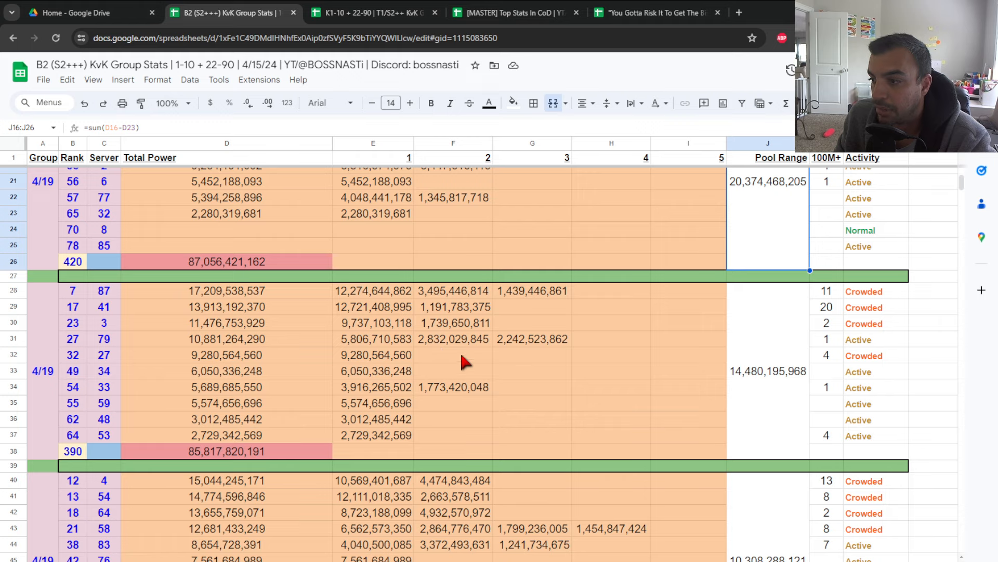
{"action": "mouse_move", "coordinate": [376, 368]}
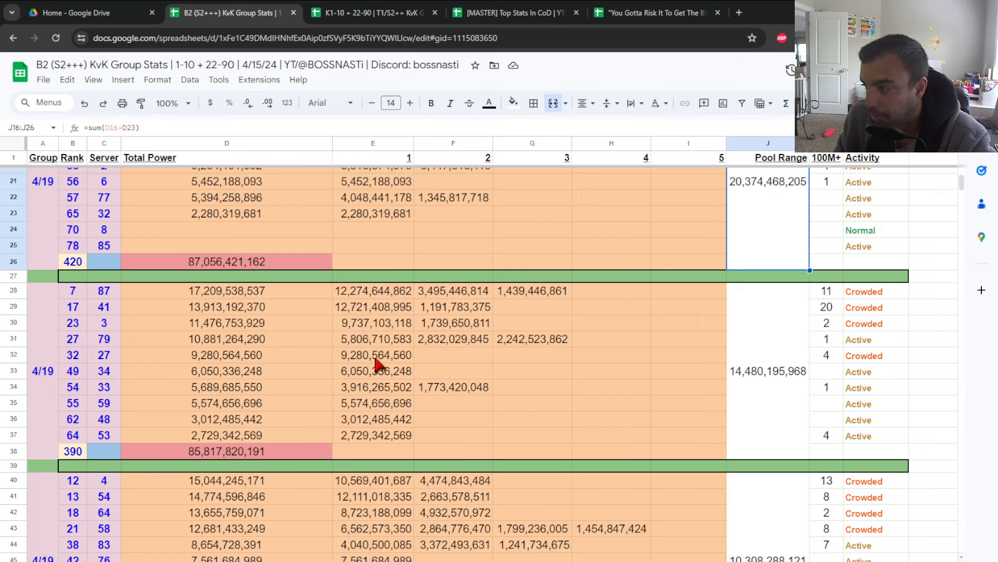
{"action": "mouse_move", "coordinate": [834, 309]}
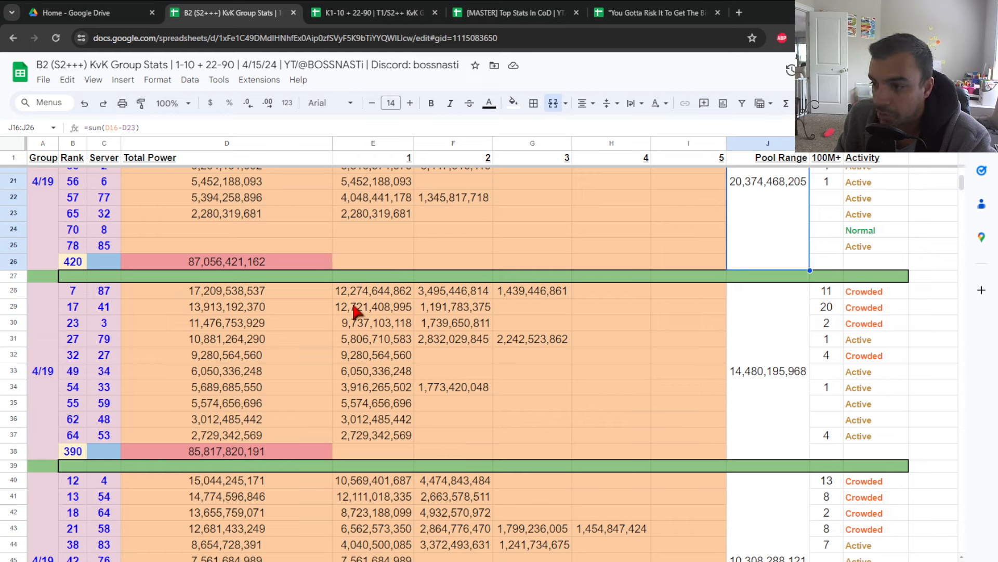
{"action": "mouse_move", "coordinate": [800, 323]}
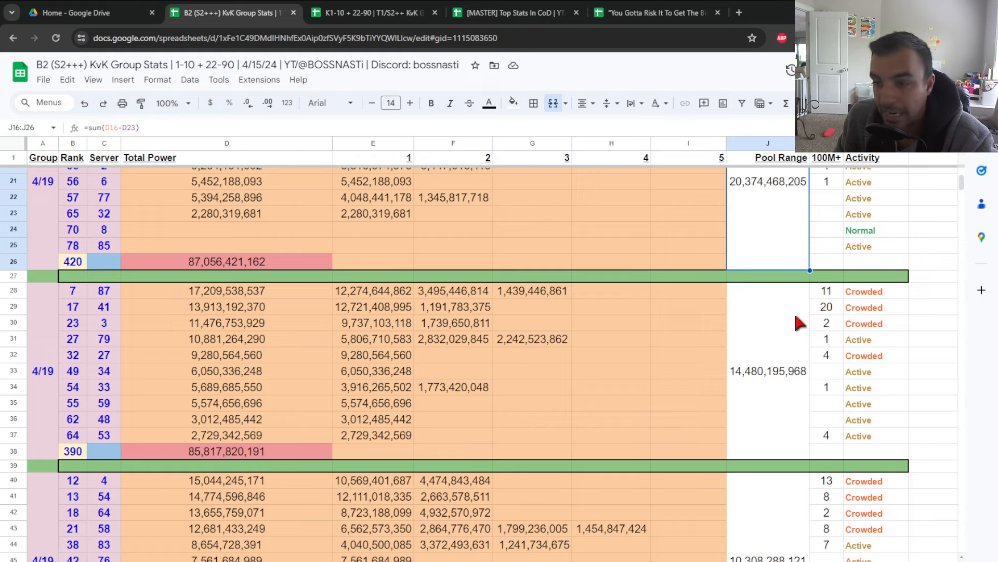
{"action": "mouse_move", "coordinate": [825, 291]}
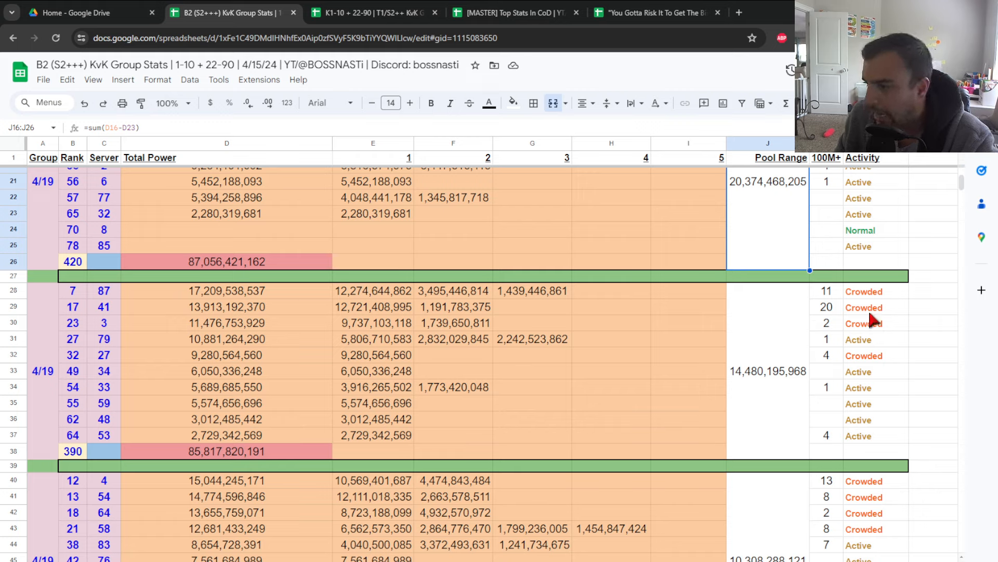
{"action": "mouse_move", "coordinate": [860, 374]}
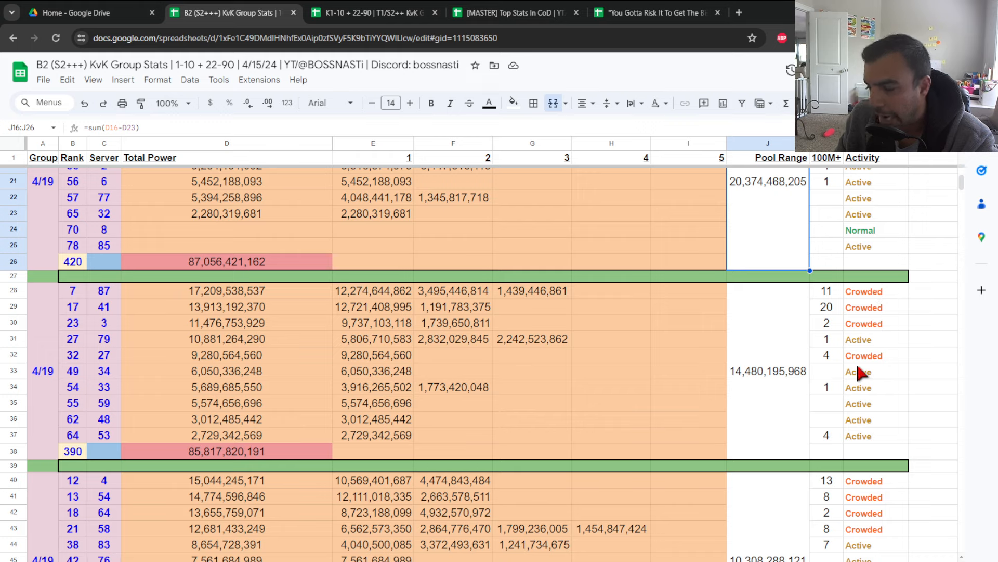
{"action": "mouse_move", "coordinate": [239, 298]}
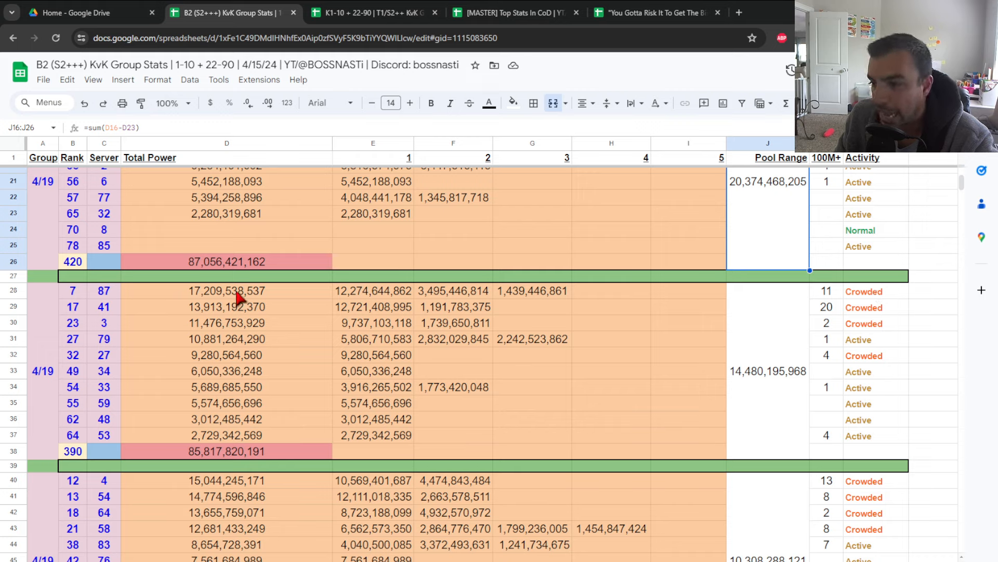
{"action": "mouse_move", "coordinate": [210, 295]}
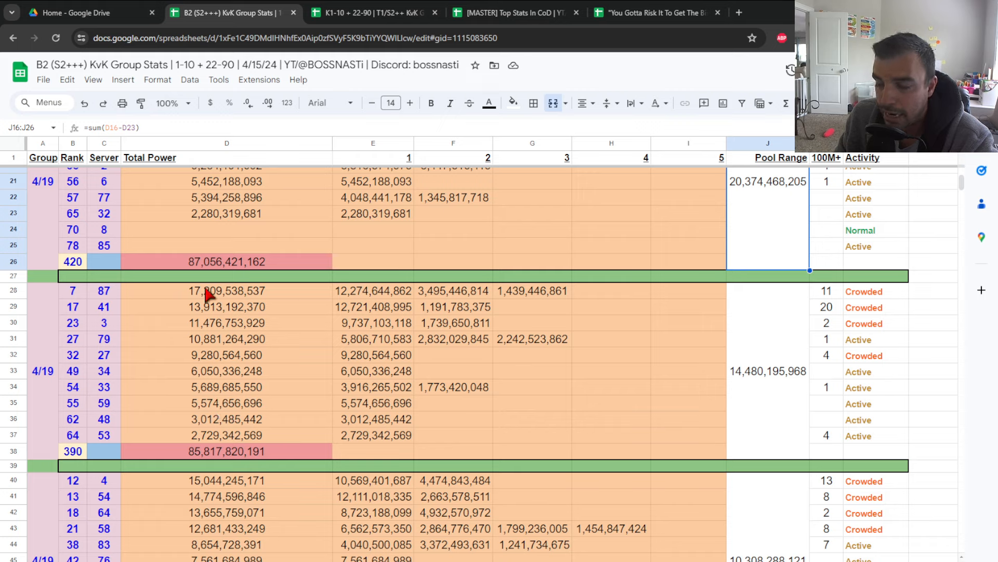
{"action": "mouse_move", "coordinate": [215, 377]}
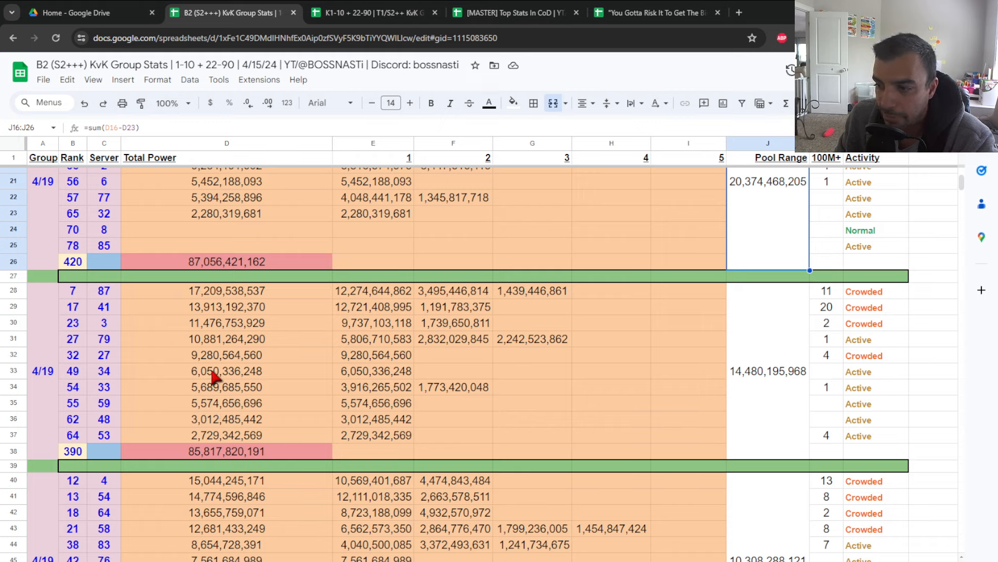
{"action": "scroll", "scroll_direction": "up", "scroll_amount": 3}
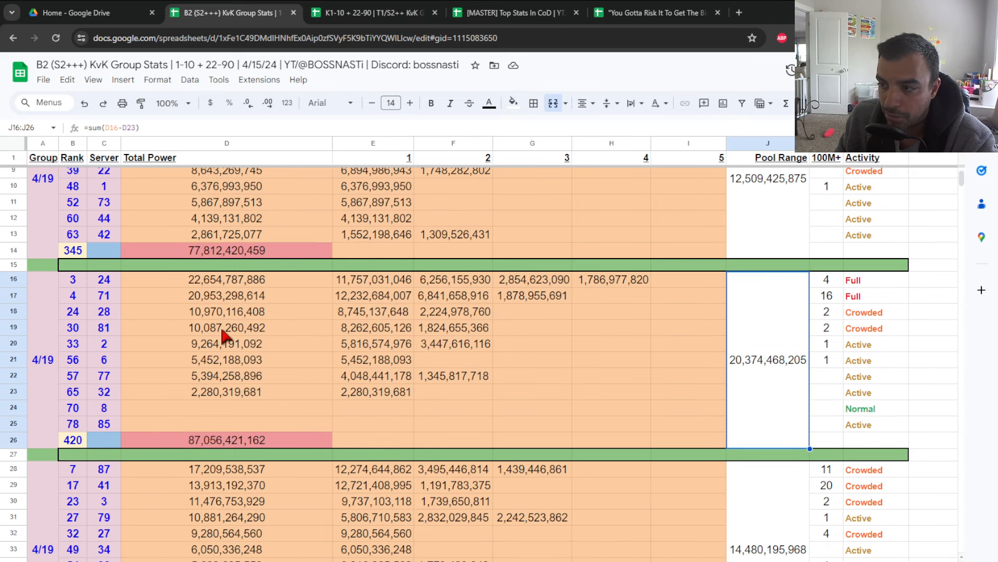
{"action": "mouse_move", "coordinate": [222, 381]}
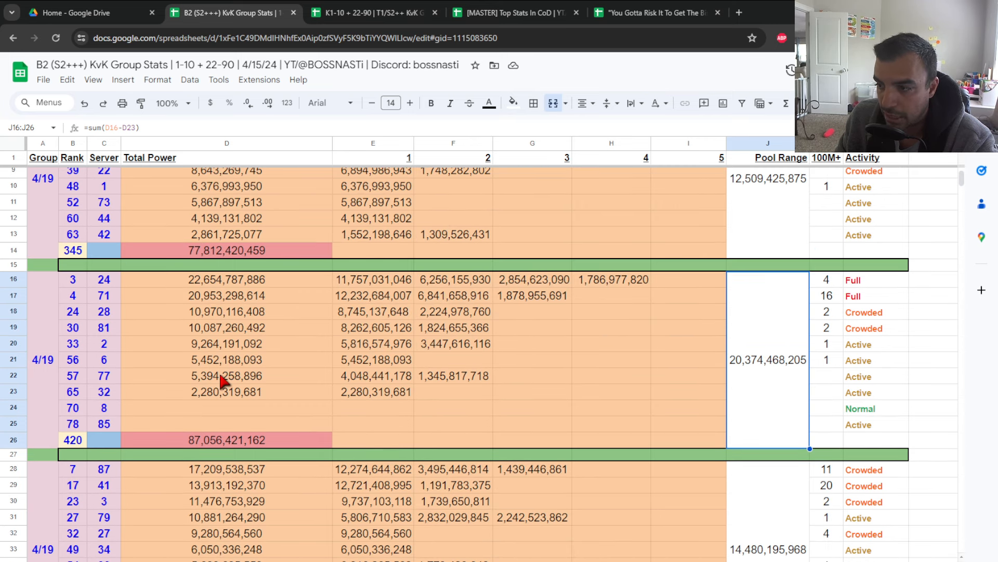
{"action": "scroll", "scroll_direction": "down", "scroll_amount": 3}
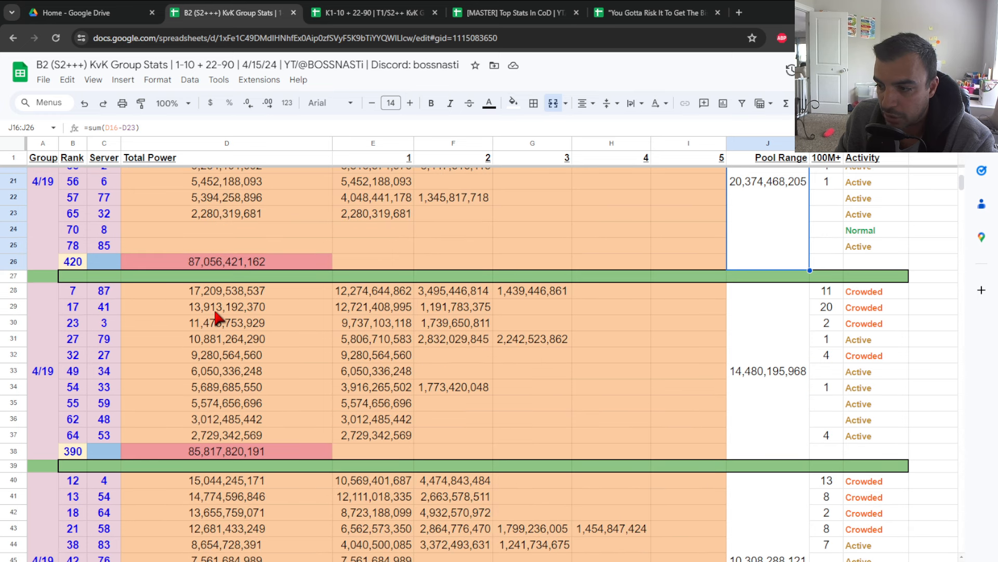
{"action": "scroll", "scroll_direction": "down", "scroll_amount": 3}
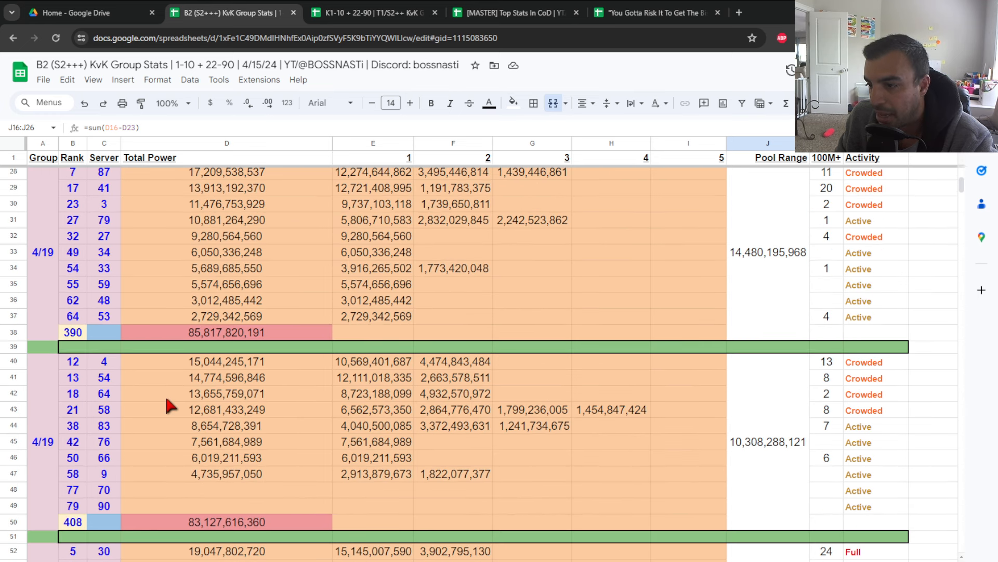
{"action": "mouse_move", "coordinate": [121, 409]}
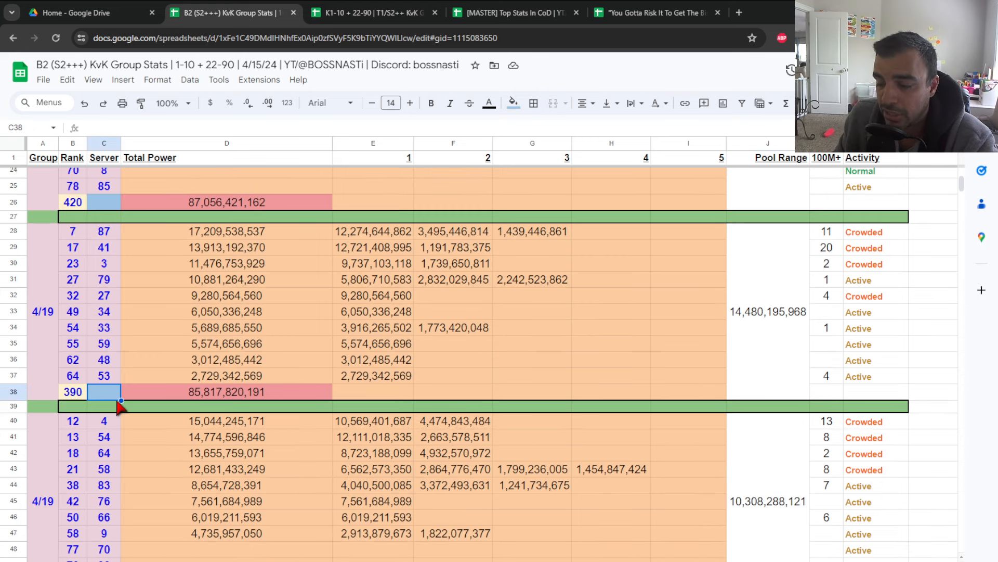
{"action": "scroll", "scroll_direction": "up", "scroll_amount": 3}
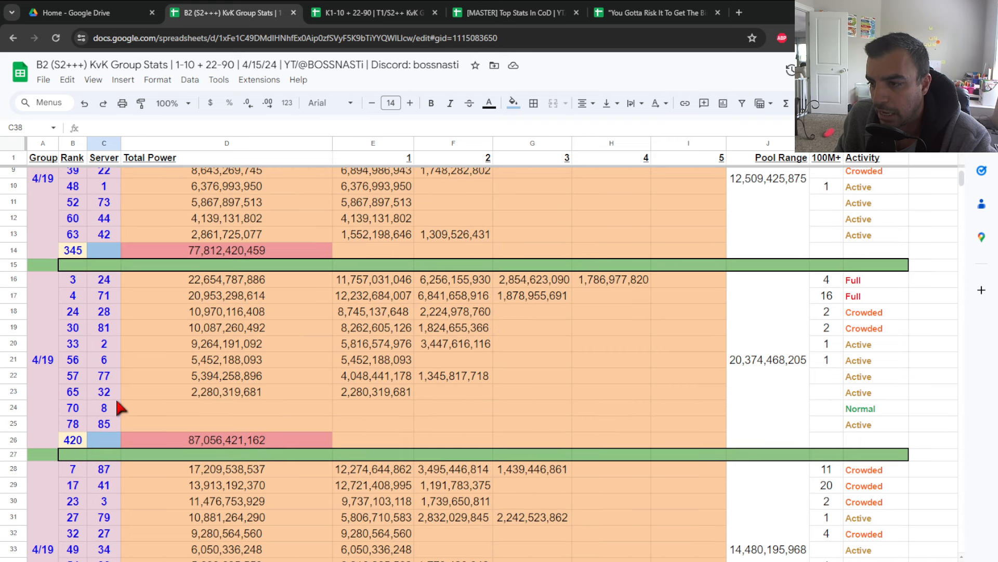
{"action": "scroll", "scroll_direction": "down", "scroll_amount": 3}
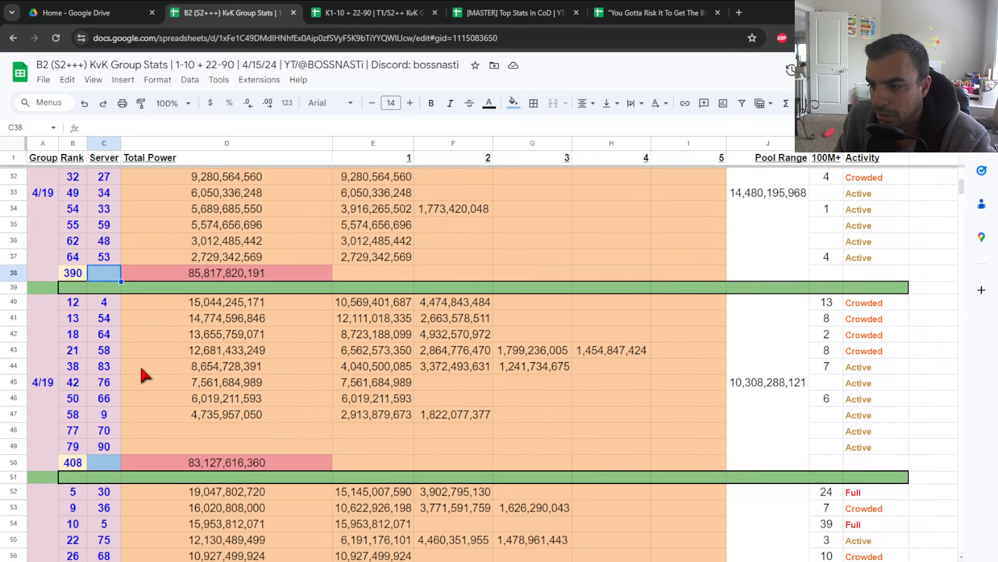
{"action": "scroll", "scroll_direction": "up", "scroll_amount": 3}
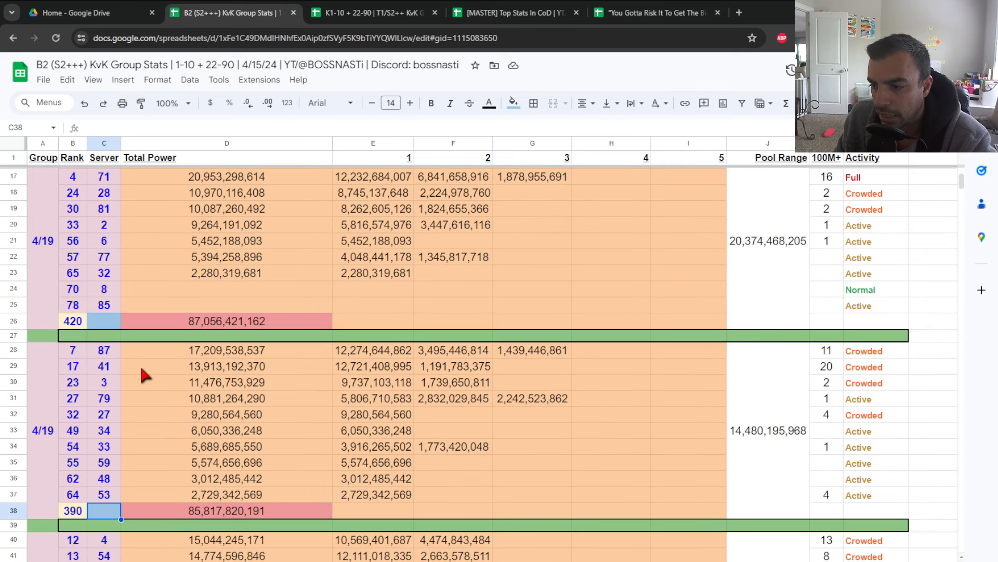
{"action": "scroll", "scroll_direction": "up", "scroll_amount": 3}
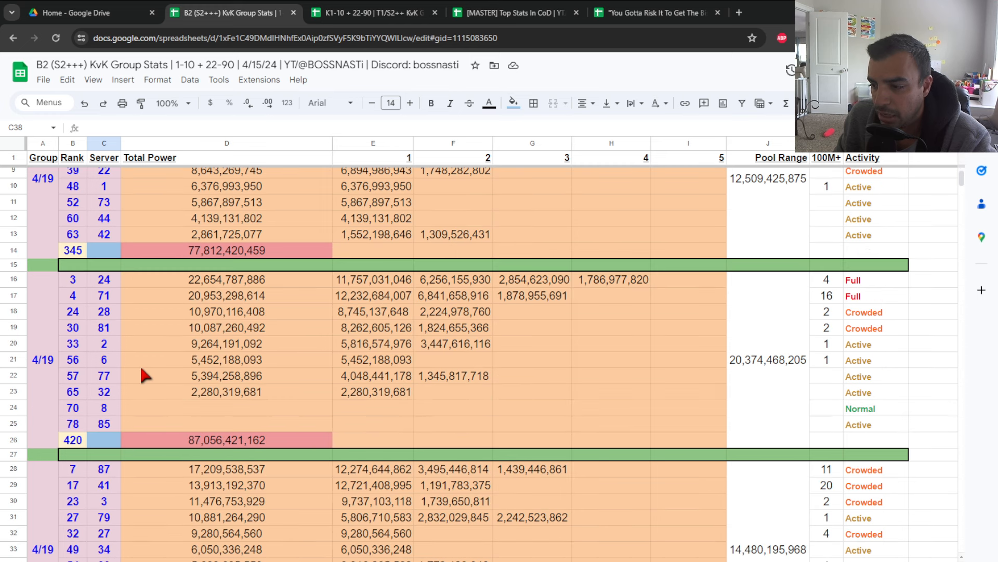
{"action": "scroll", "scroll_direction": "down", "scroll_amount": 3}
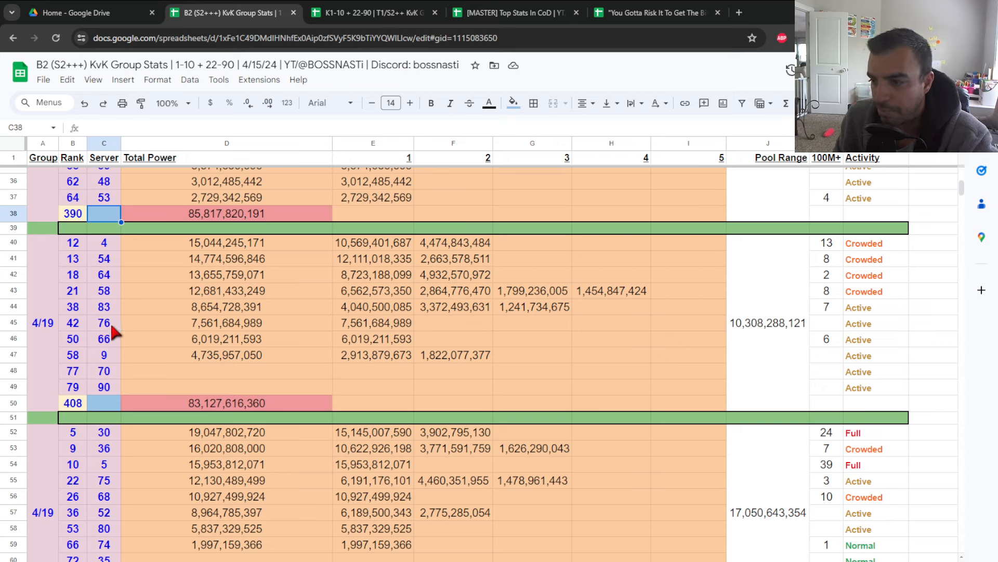
{"action": "mouse_move", "coordinate": [255, 324]}
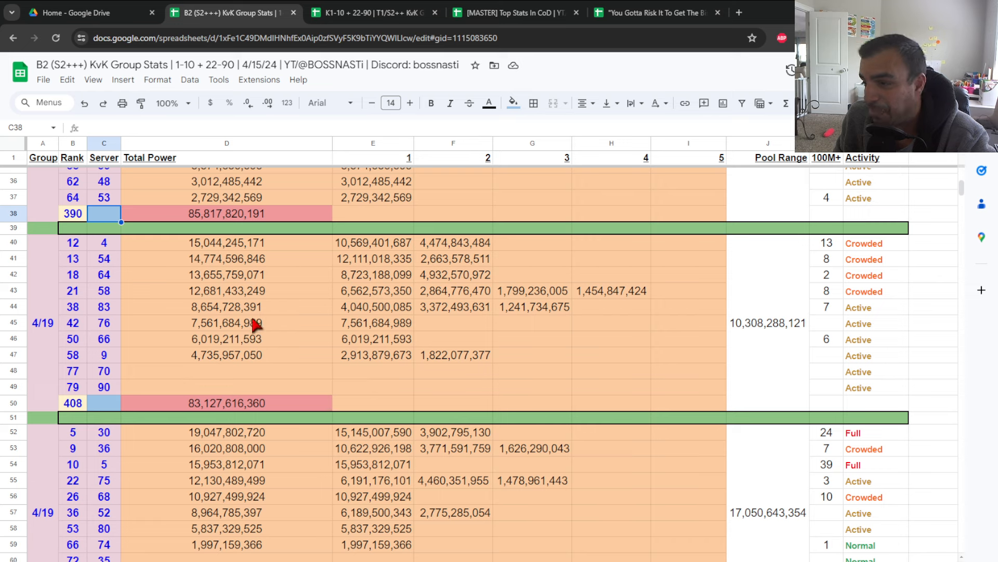
{"action": "mouse_move", "coordinate": [769, 336]}
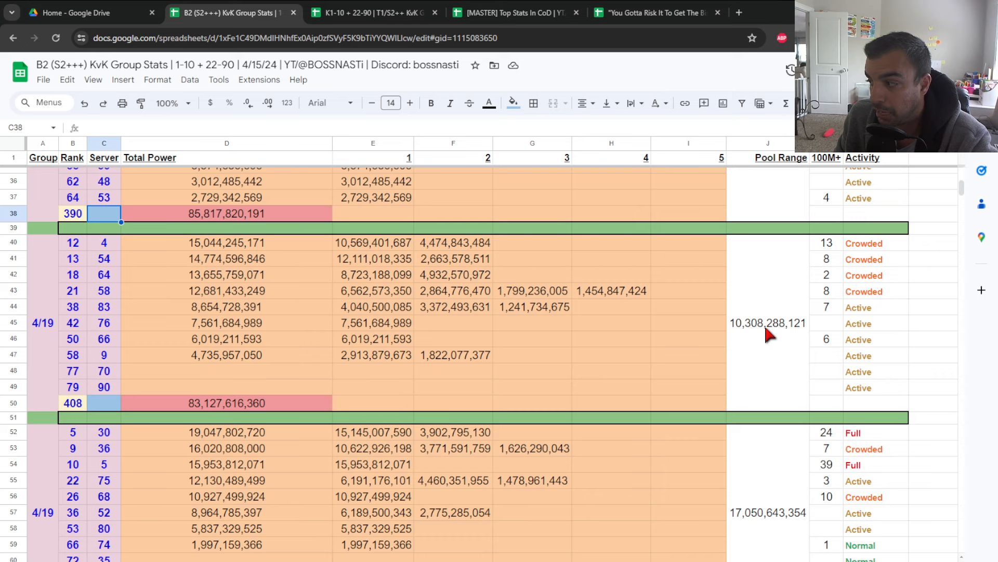
{"action": "mouse_move", "coordinate": [777, 377]}
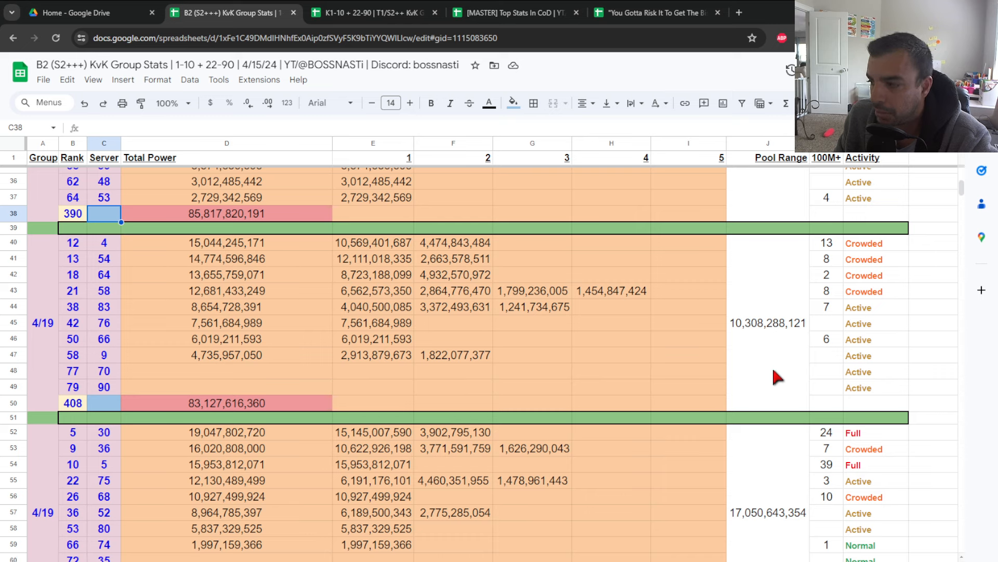
{"action": "mouse_move", "coordinate": [878, 321]}
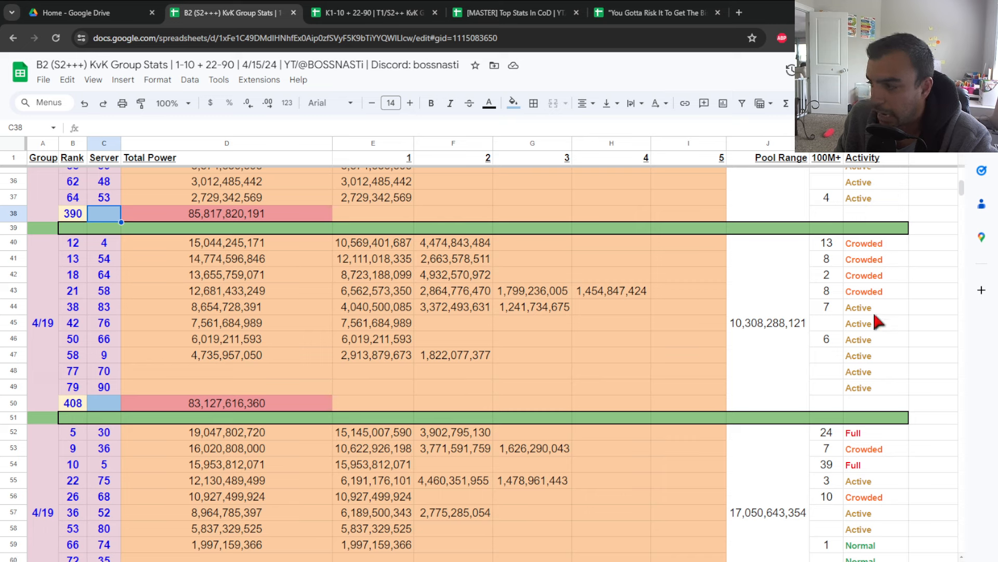
{"action": "mouse_move", "coordinate": [237, 245]}
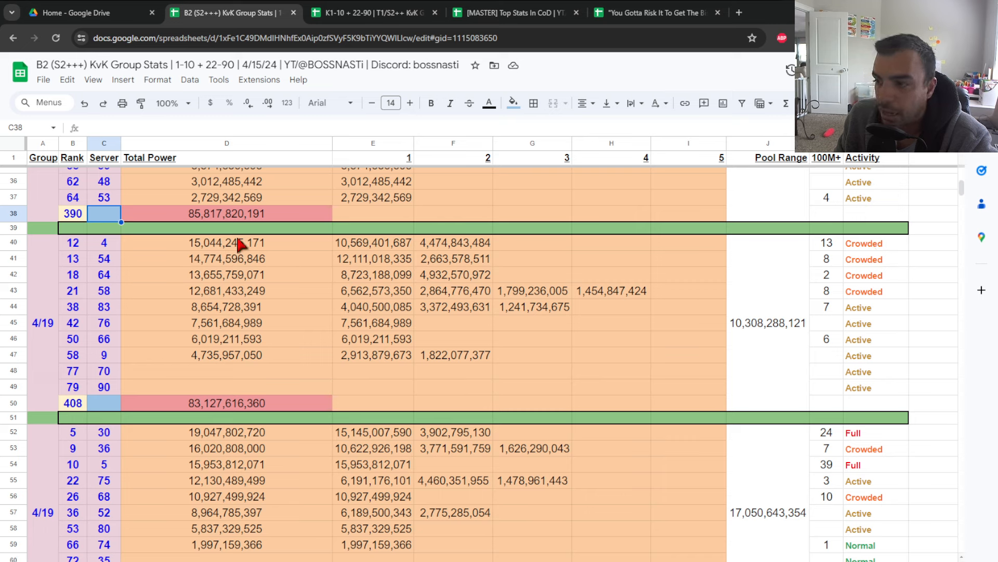
{"action": "mouse_move", "coordinate": [207, 372]}
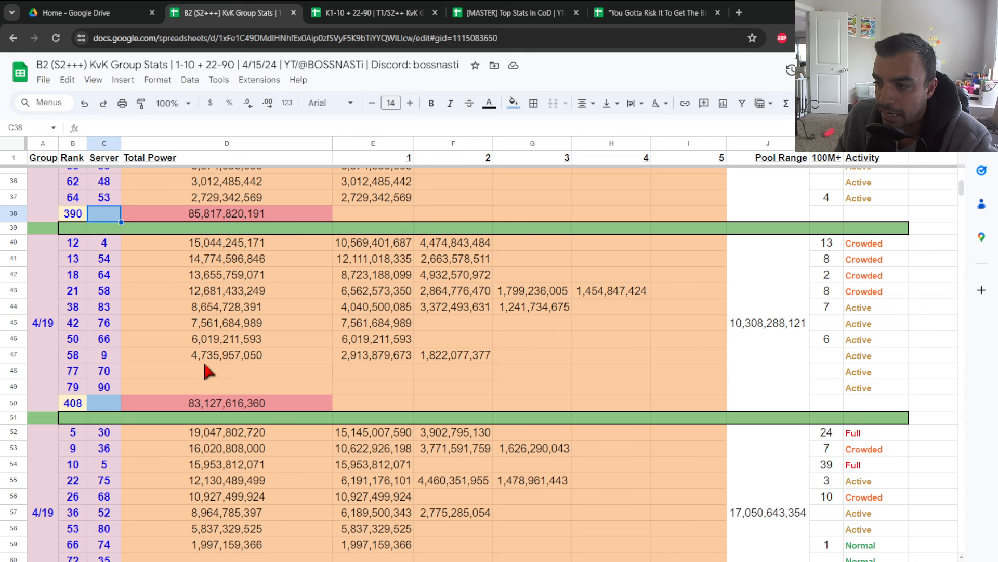
{"action": "scroll", "scroll_direction": "down", "scroll_amount": 3}
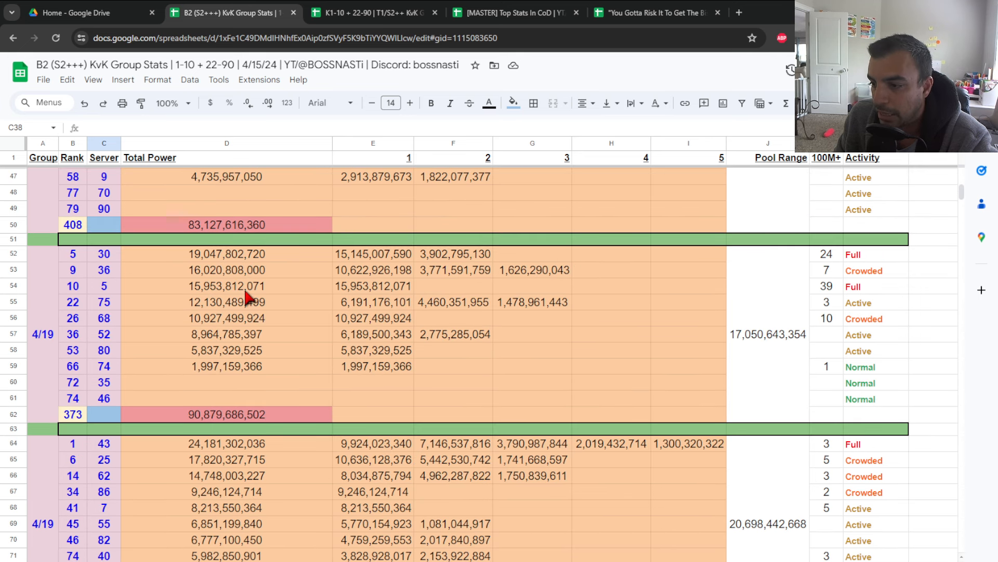
{"action": "mouse_move", "coordinate": [178, 369]}
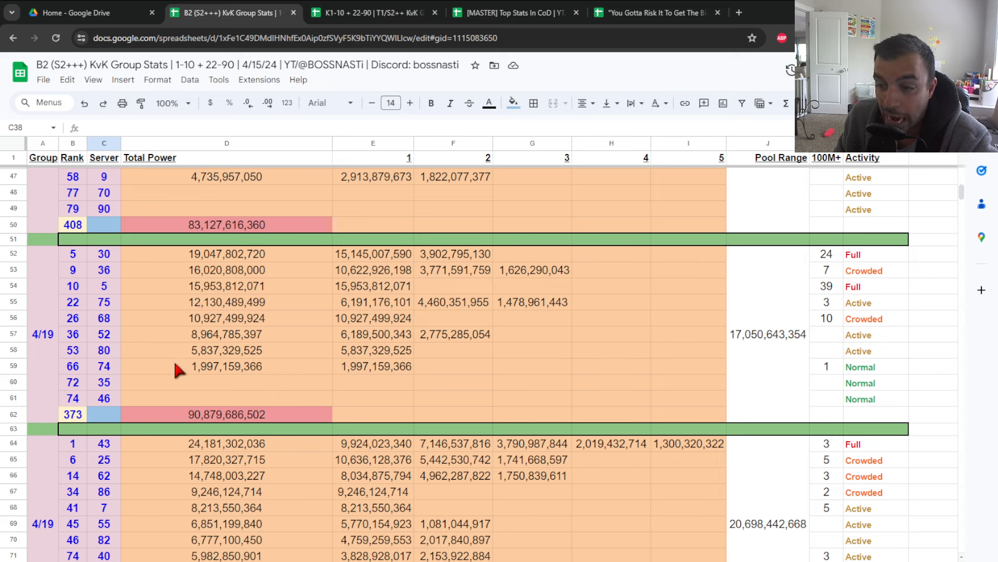
{"action": "mouse_move", "coordinate": [152, 341]}
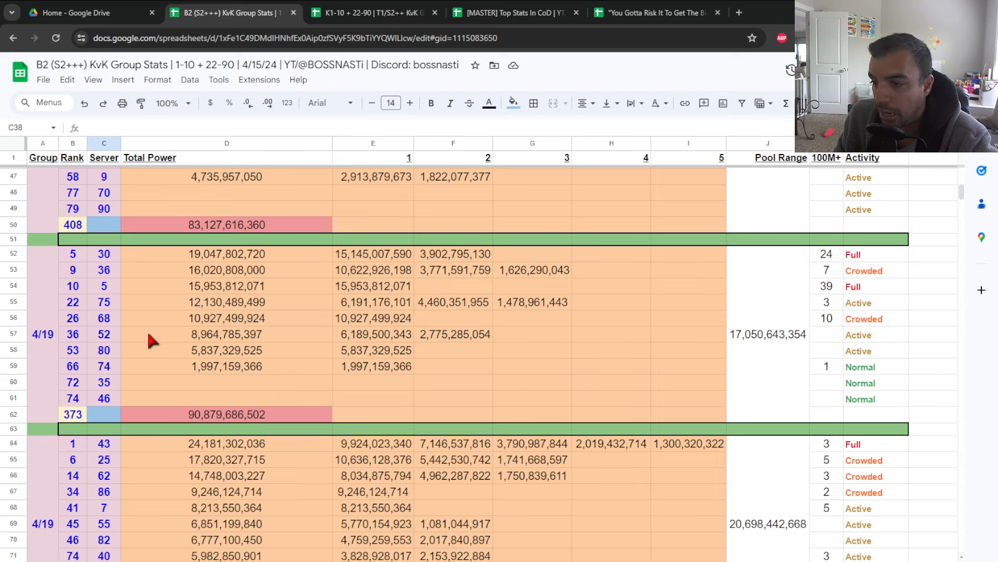
{"action": "mouse_move", "coordinate": [115, 296]}
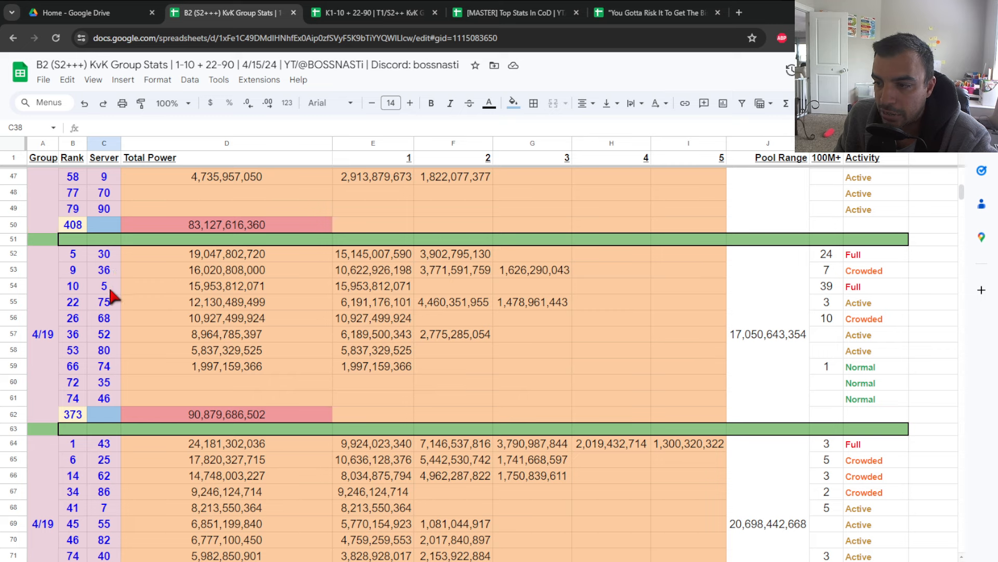
{"action": "mouse_move", "coordinate": [112, 357]}
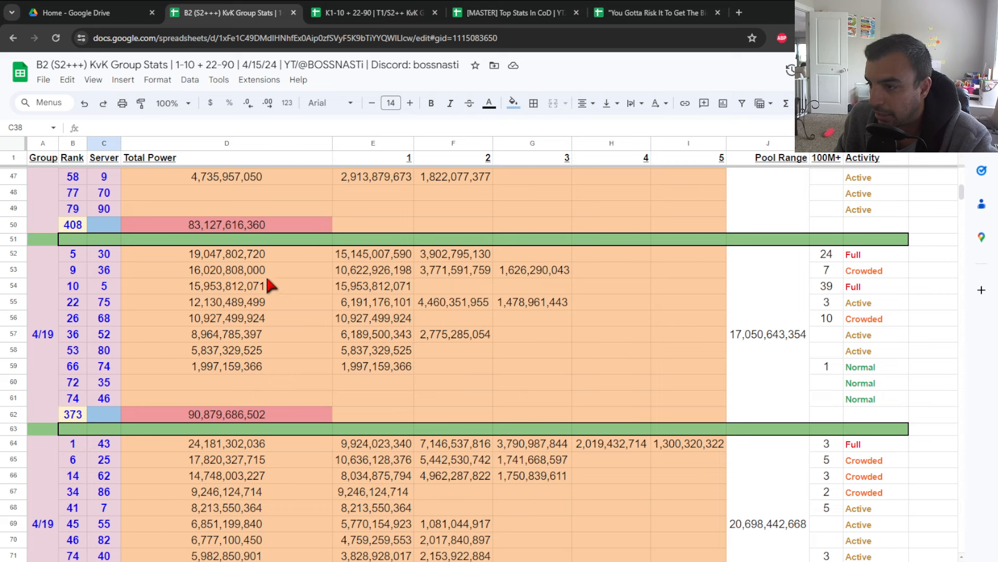
{"action": "mouse_move", "coordinate": [774, 358]}
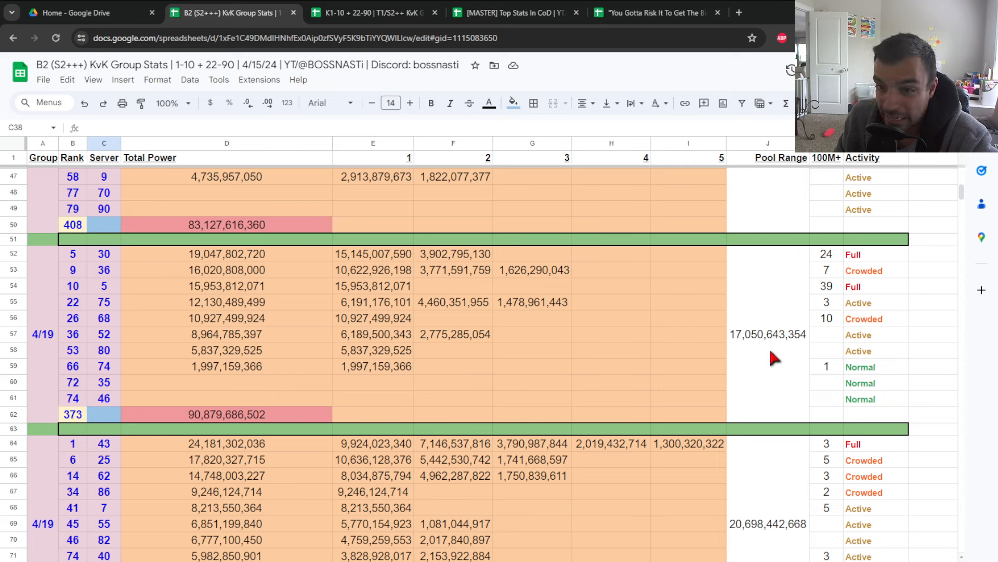
{"action": "mouse_move", "coordinate": [826, 293]}
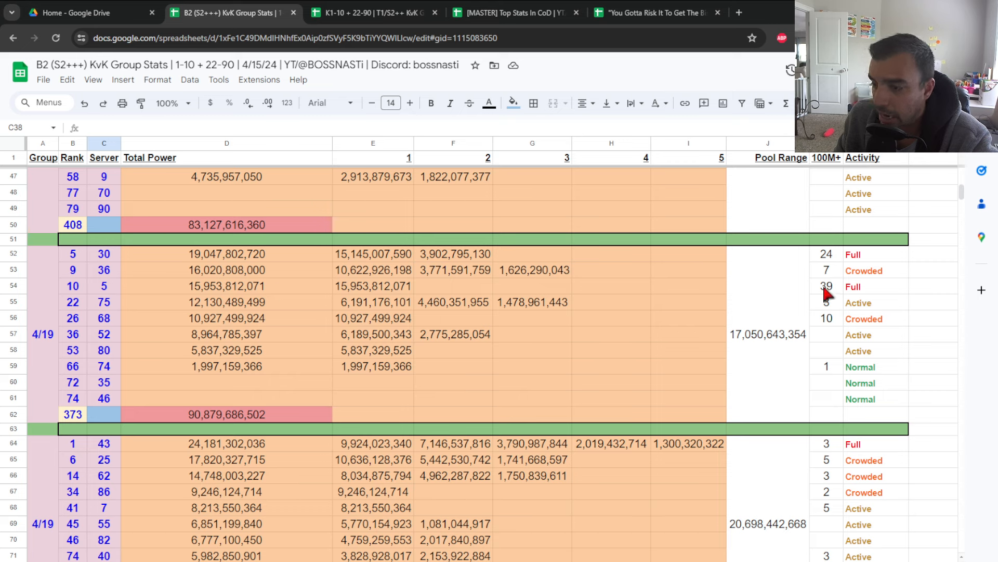
{"action": "mouse_move", "coordinate": [98, 291]}
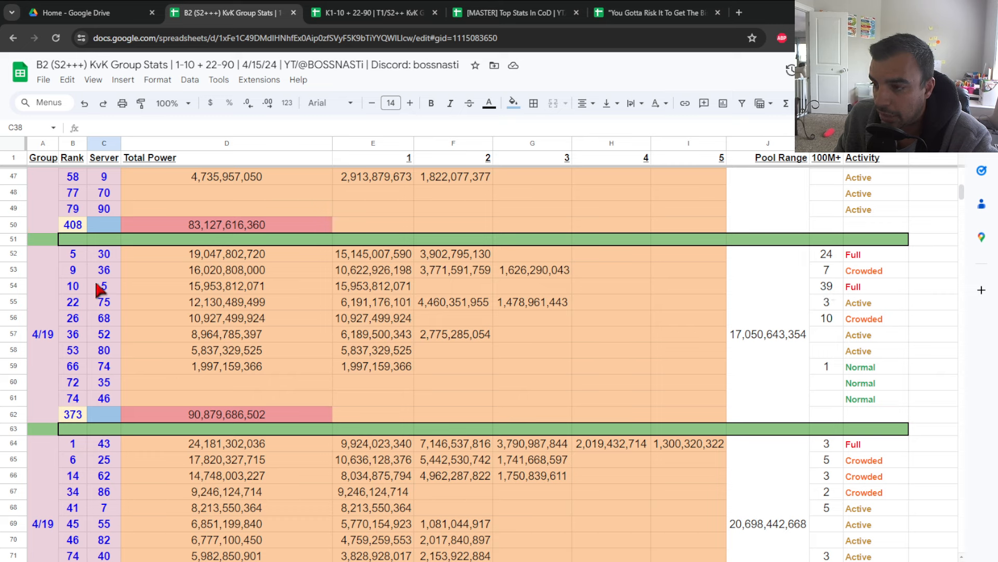
{"action": "mouse_move", "coordinate": [118, 262]}
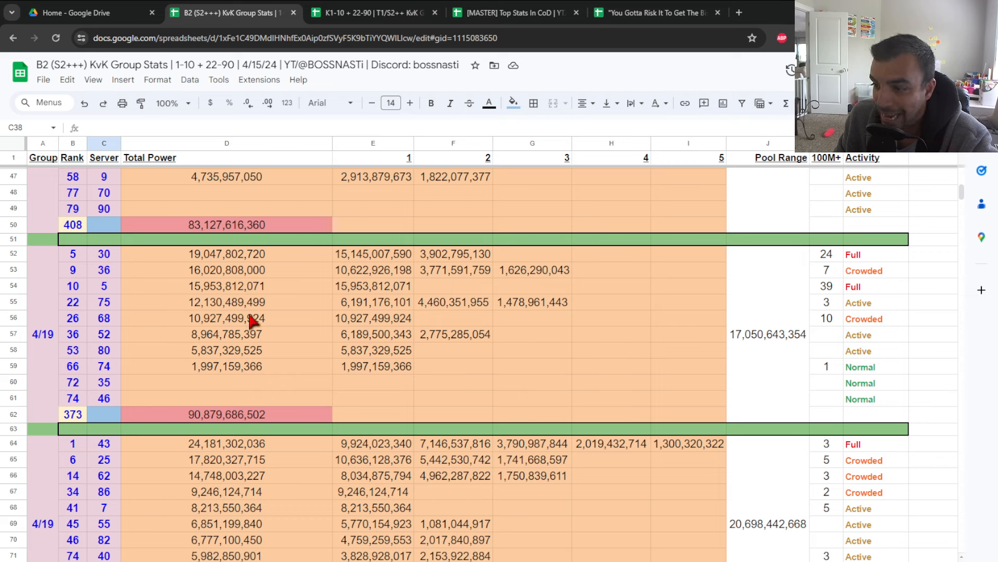
{"action": "left_click", "coordinate": [104, 318]}
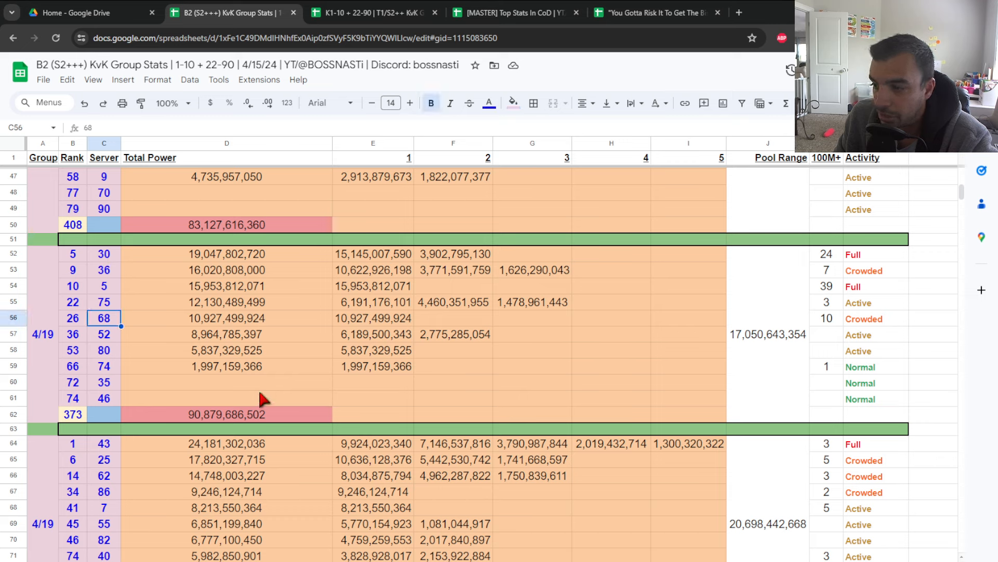
{"action": "mouse_move", "coordinate": [243, 366]}
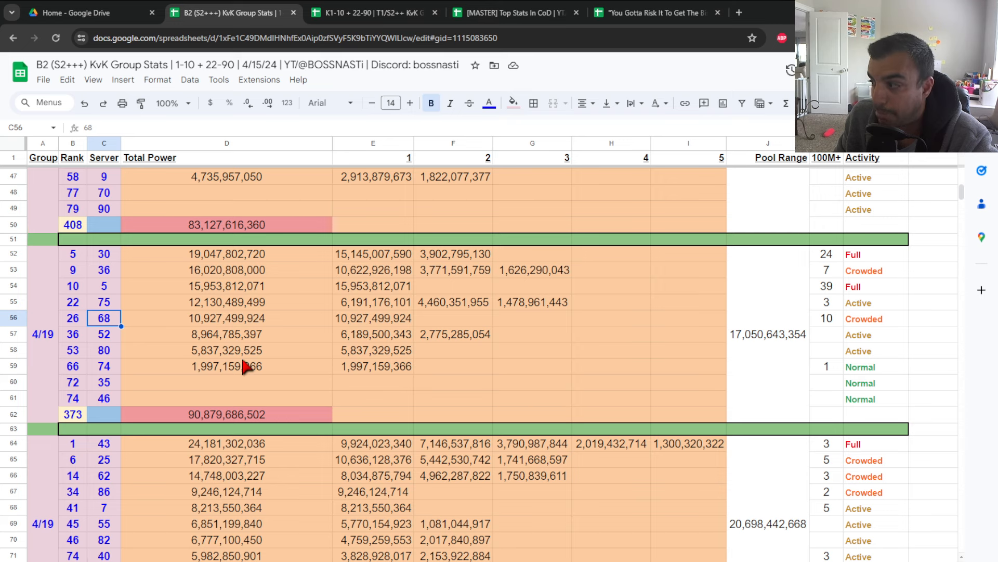
{"action": "scroll", "scroll_direction": "down", "scroll_amount": 3}
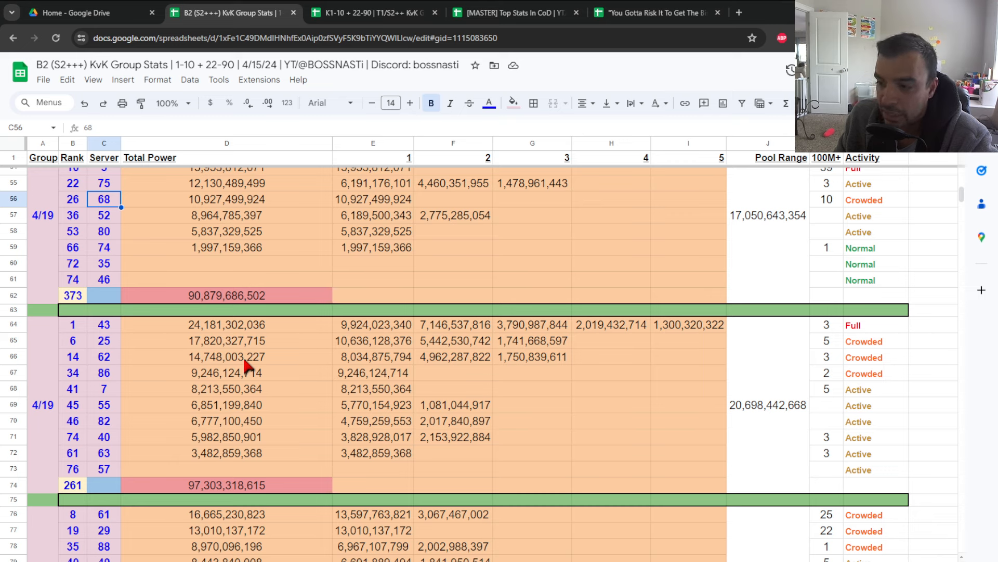
{"action": "mouse_move", "coordinate": [194, 408]}
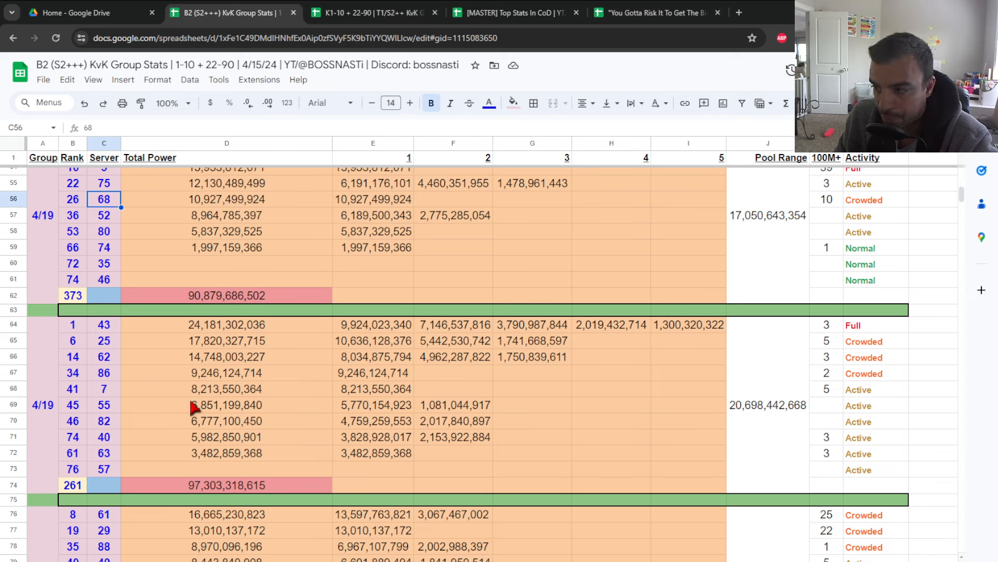
{"action": "mouse_move", "coordinate": [112, 354]}
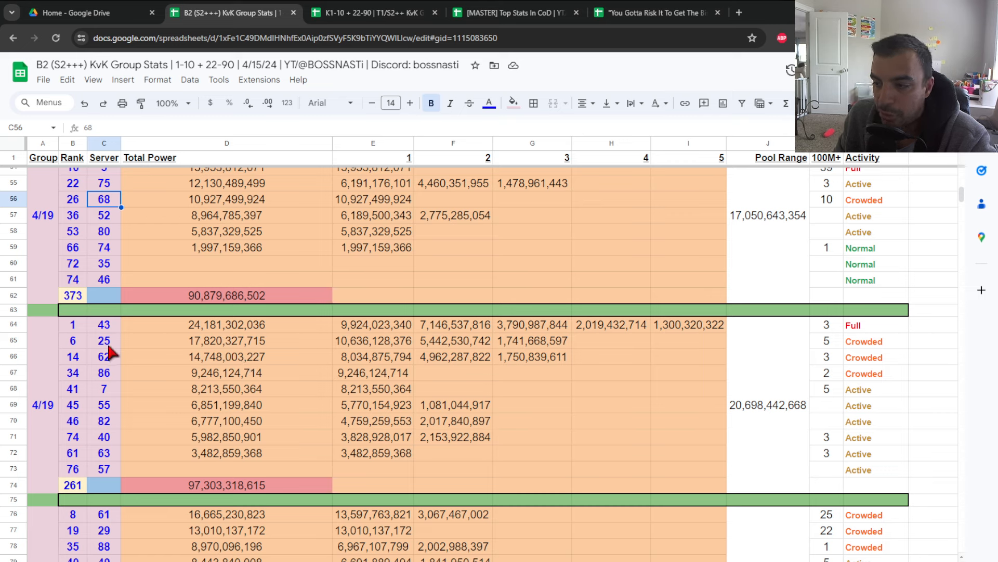
{"action": "mouse_move", "coordinate": [113, 419]}
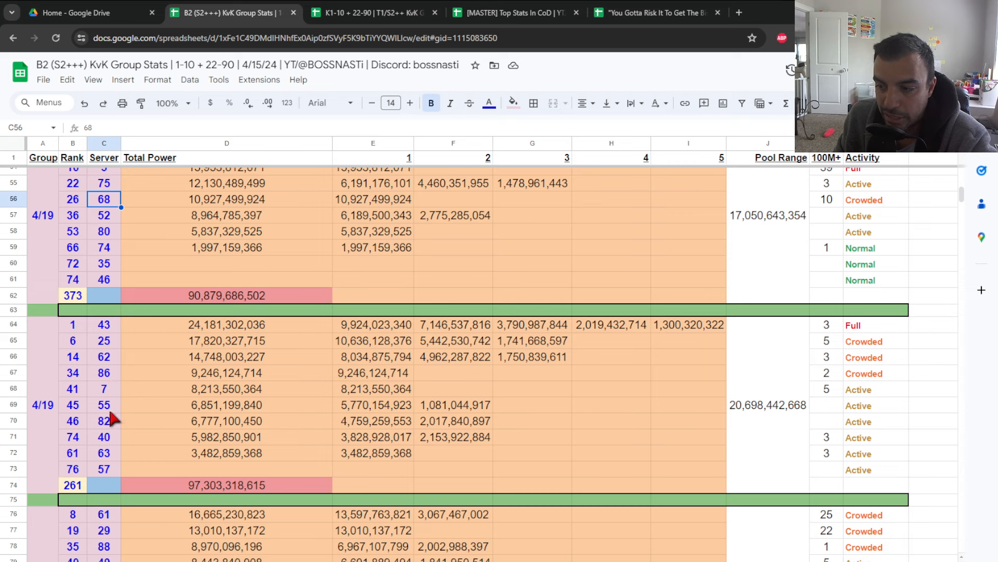
{"action": "mouse_move", "coordinate": [110, 476]}
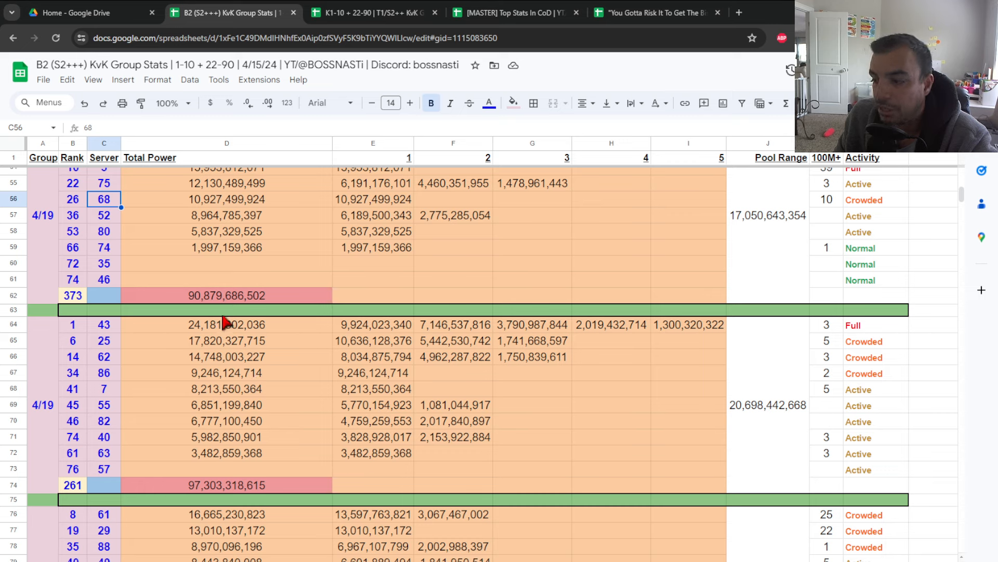
{"action": "mouse_move", "coordinate": [784, 419]}
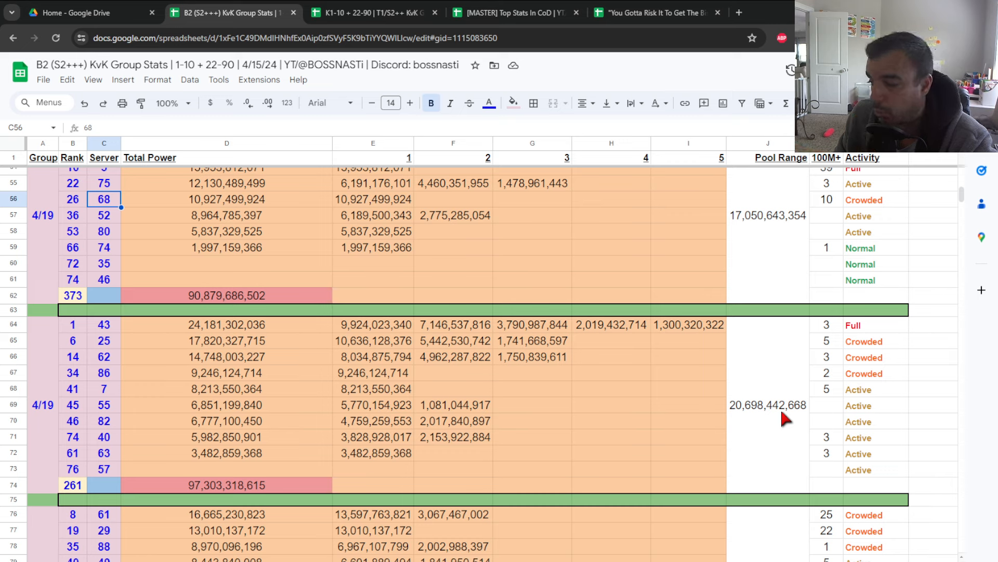
{"action": "mouse_move", "coordinate": [837, 347]}
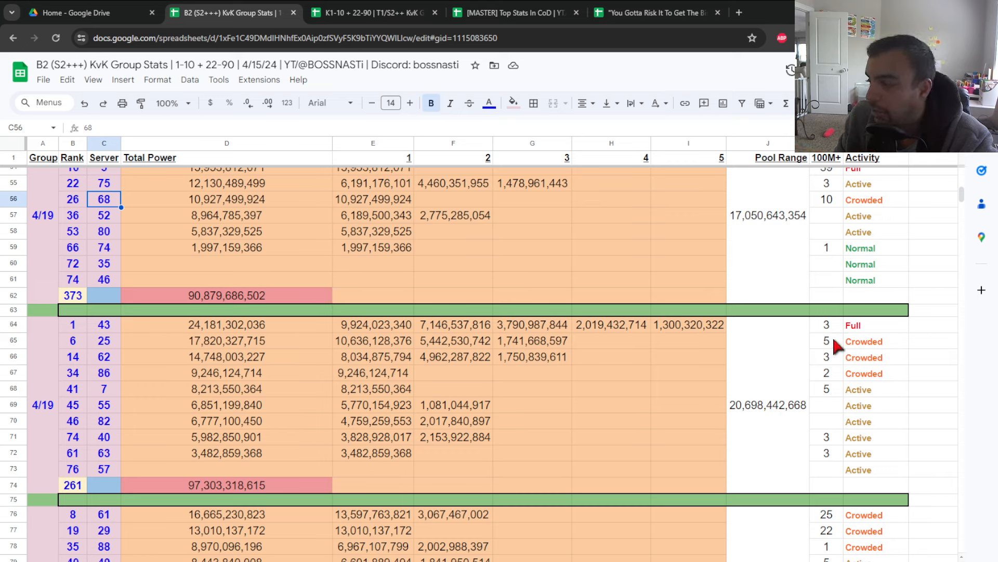
{"action": "left_click", "coordinate": [826, 341]}
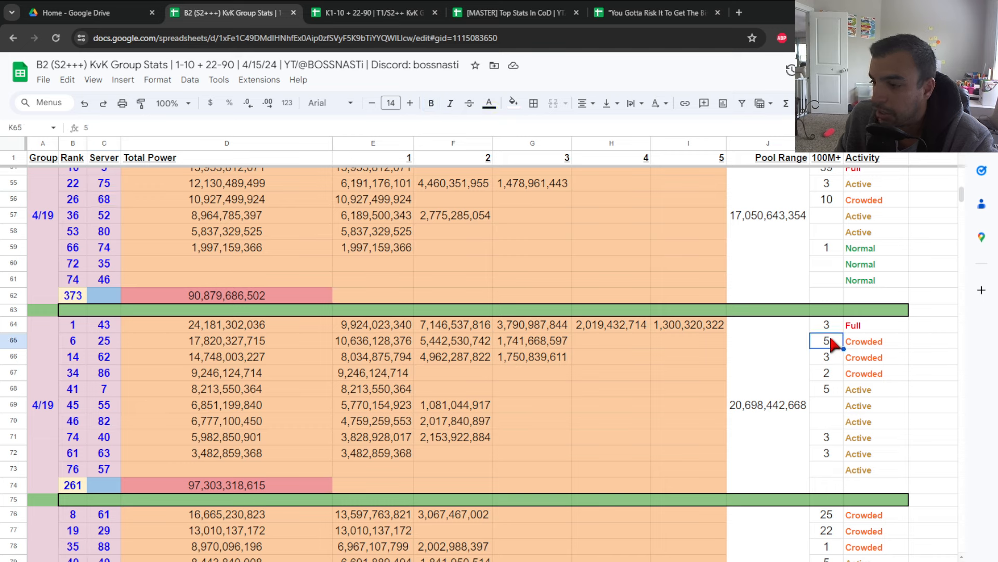
{"action": "left_click", "coordinate": [827, 389]}
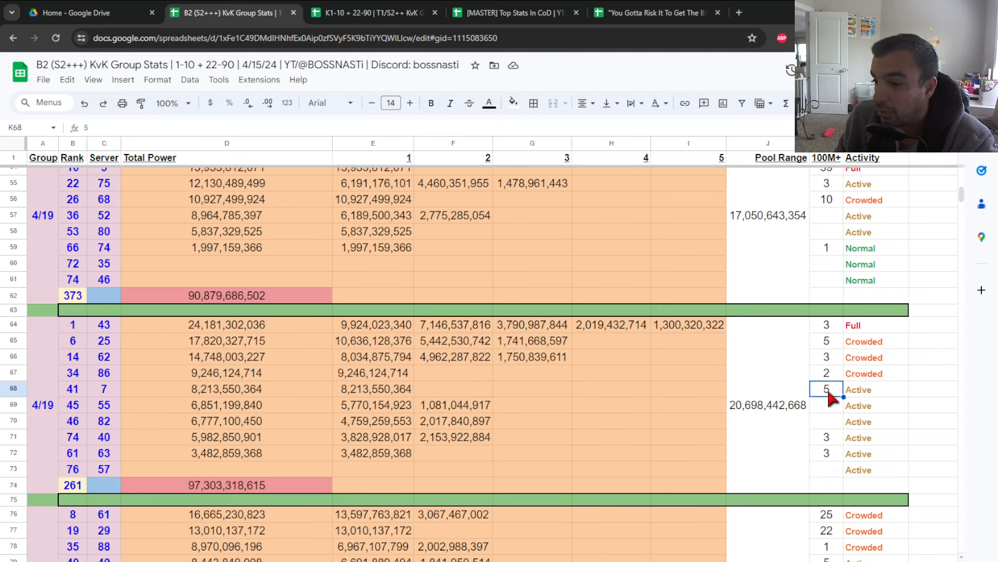
{"action": "mouse_move", "coordinate": [847, 353]}
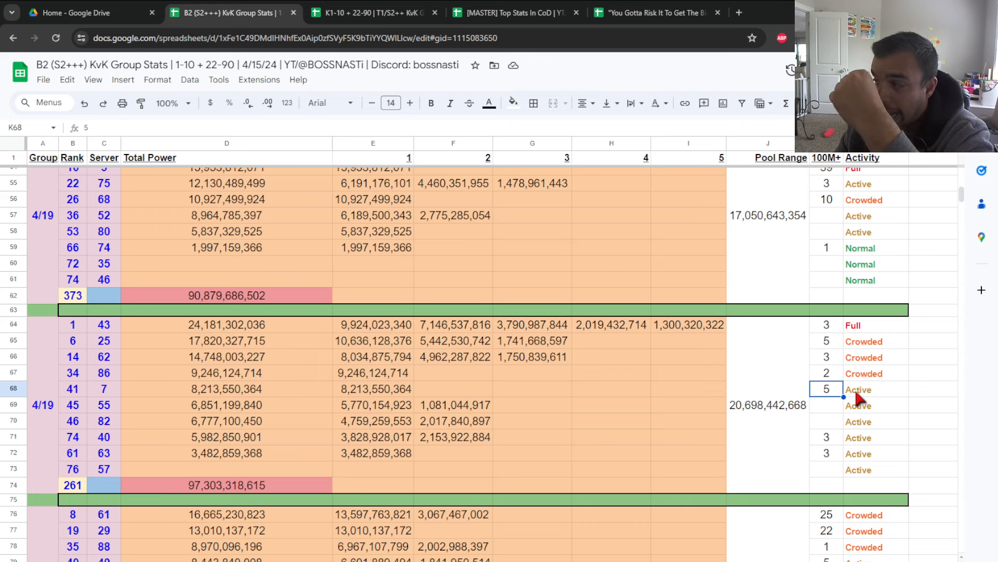
{"action": "scroll", "scroll_direction": "up", "scroll_amount": 3}
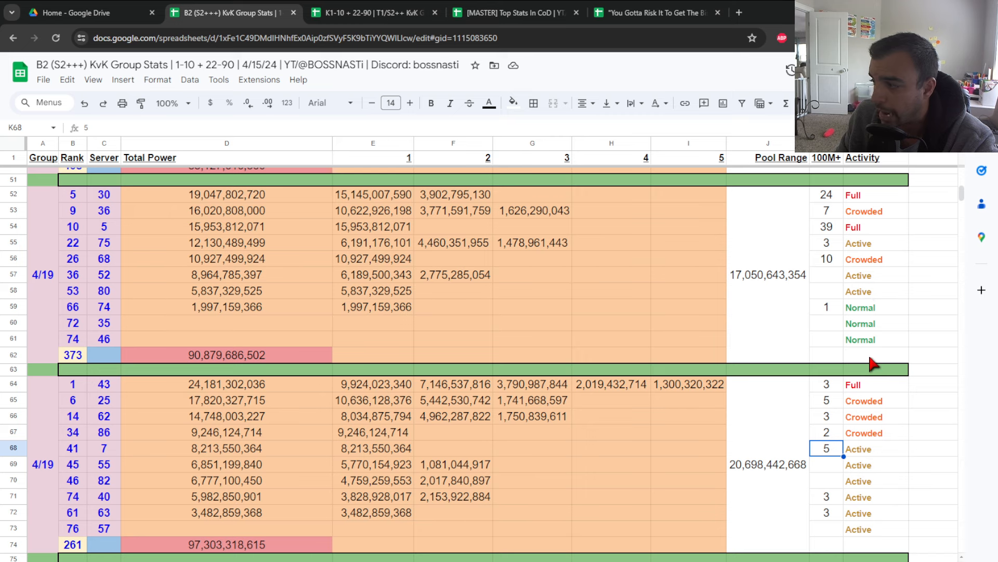
{"action": "scroll", "scroll_direction": "down", "scroll_amount": 3}
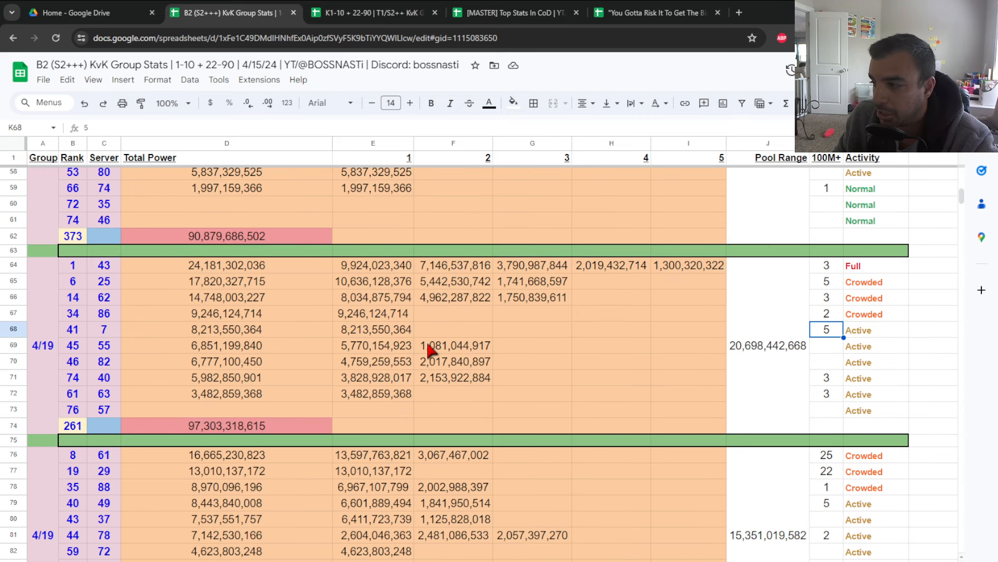
{"action": "scroll", "scroll_direction": "down", "scroll_amount": 3}
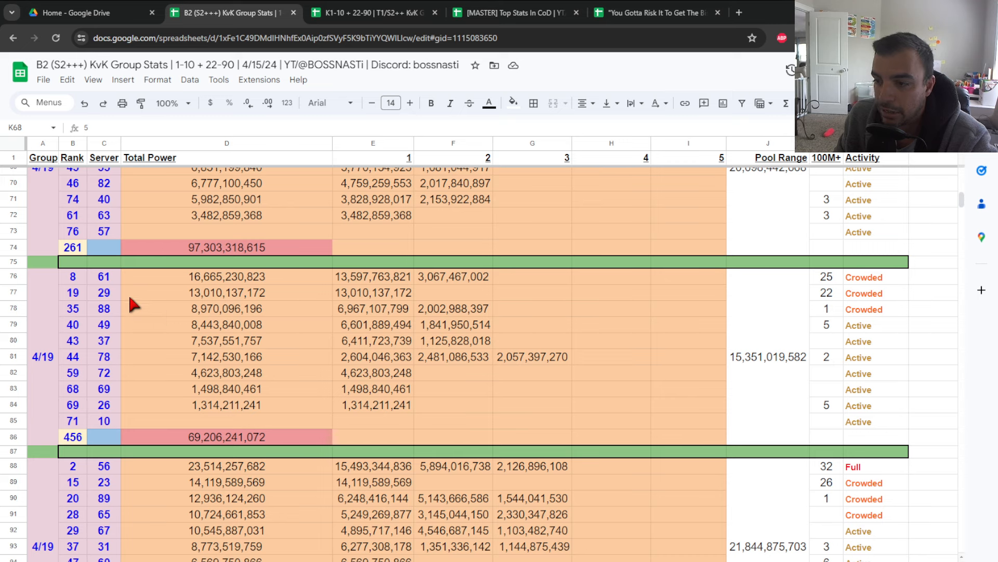
{"action": "mouse_move", "coordinate": [117, 331]}
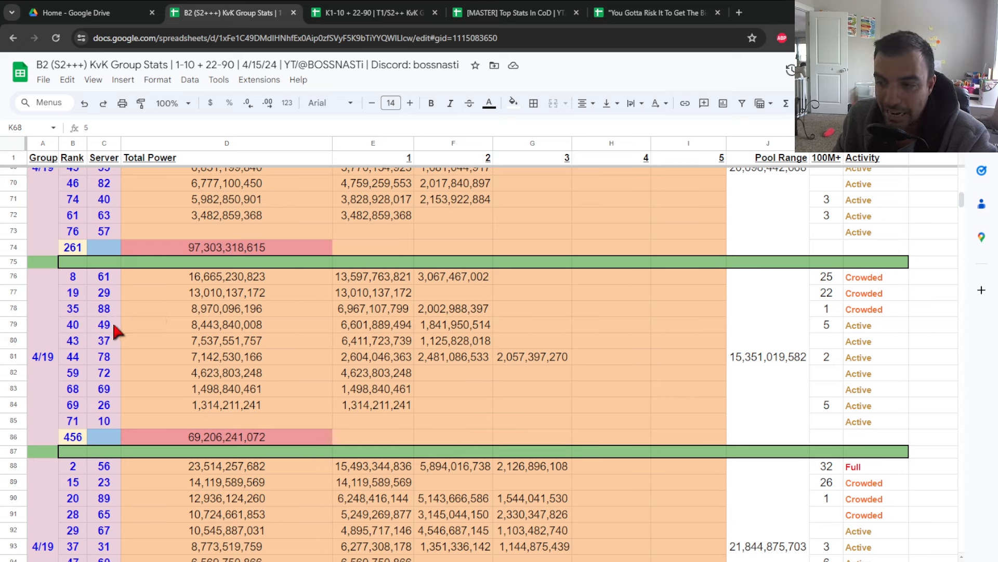
{"action": "mouse_move", "coordinate": [114, 382]}
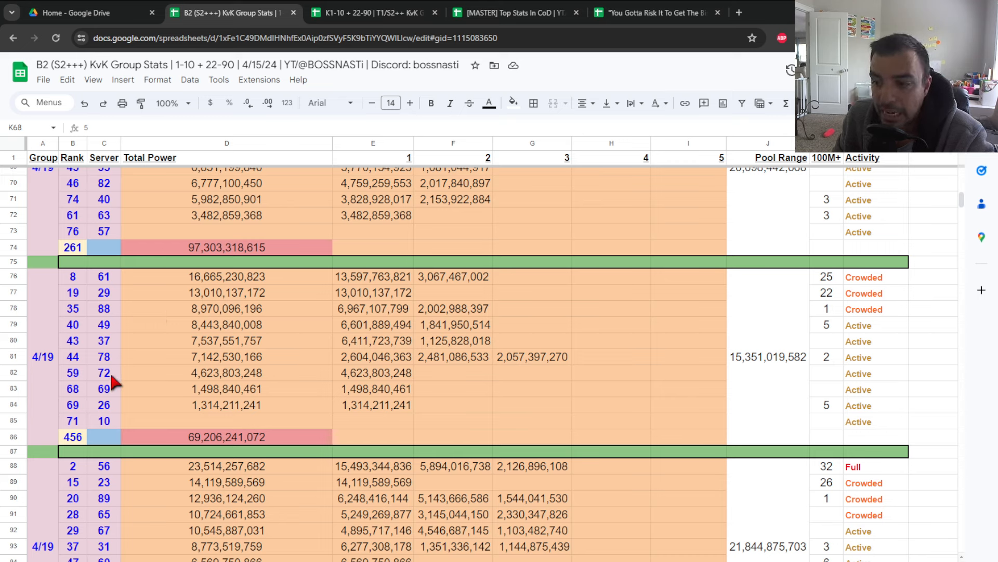
{"action": "mouse_move", "coordinate": [114, 424]}
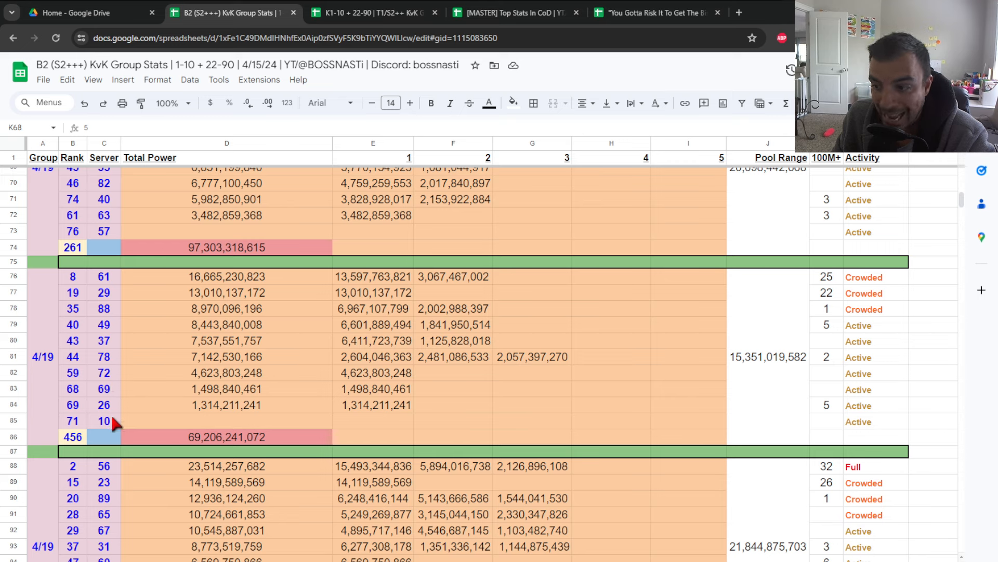
{"action": "mouse_move", "coordinate": [392, 439]}
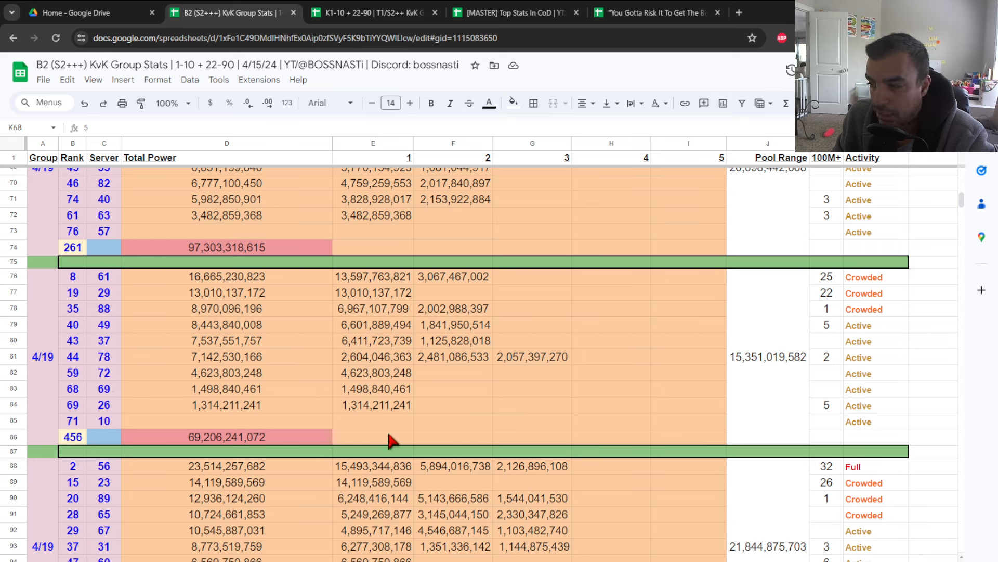
{"action": "mouse_move", "coordinate": [765, 360]}
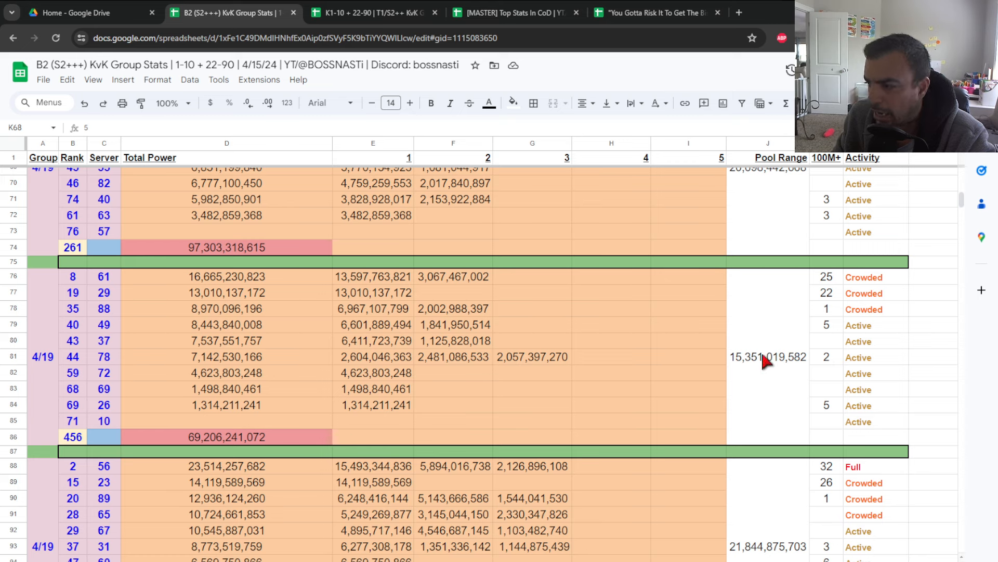
{"action": "mouse_move", "coordinate": [765, 376]}
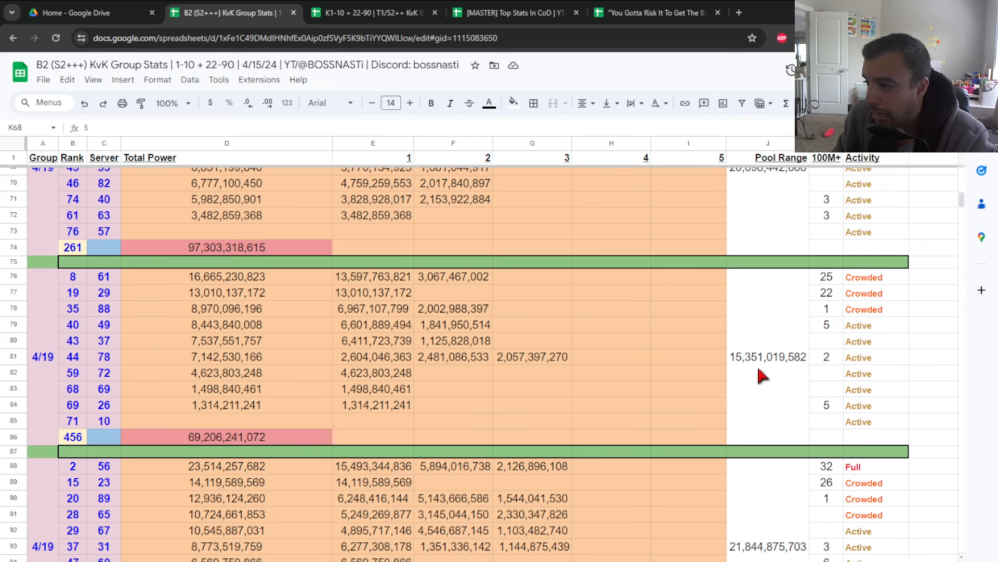
{"action": "mouse_move", "coordinate": [827, 275]}
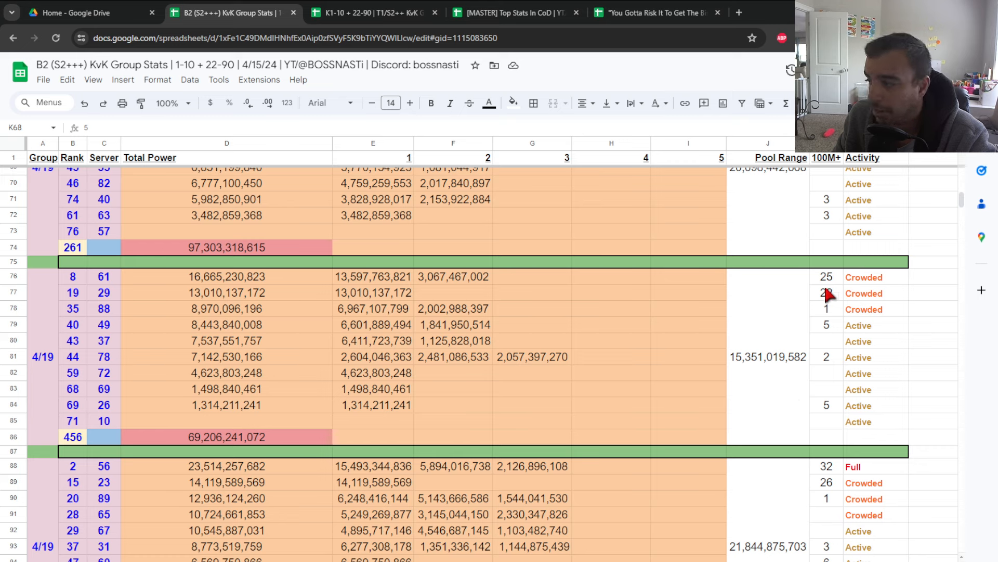
{"action": "mouse_move", "coordinate": [826, 300]}
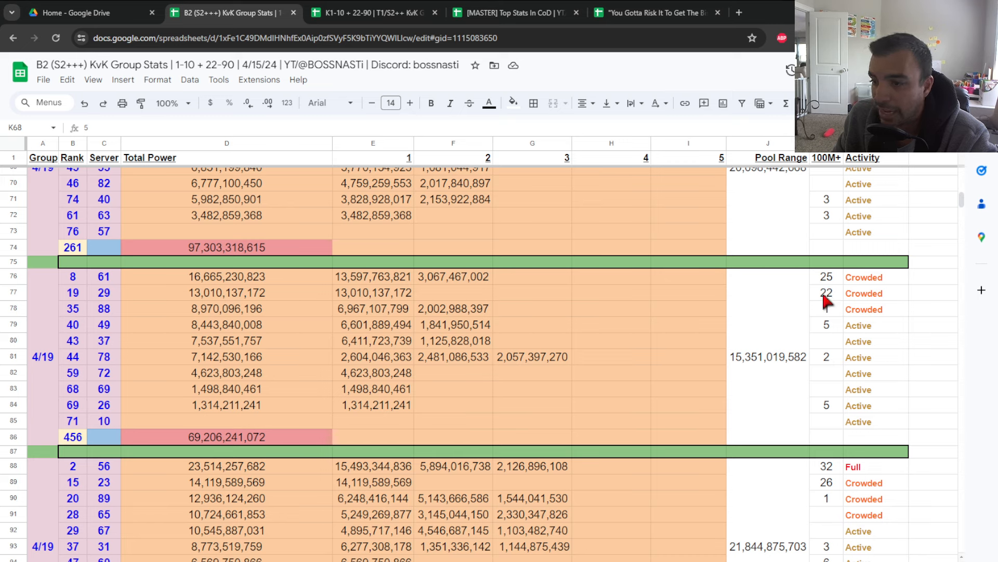
{"action": "mouse_move", "coordinate": [826, 341]}
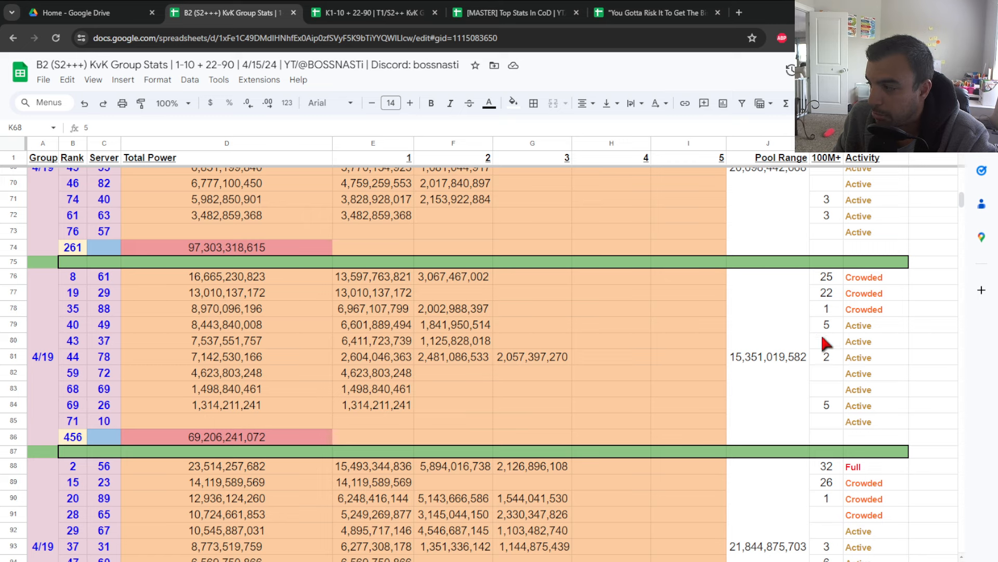
{"action": "left_click", "coordinate": [827, 405]}
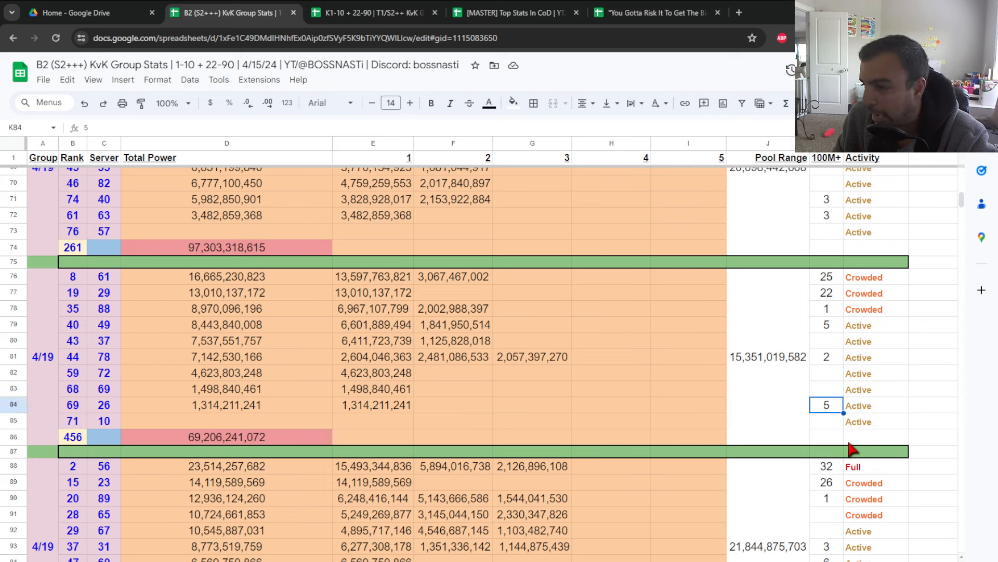
{"action": "mouse_move", "coordinate": [873, 337]}
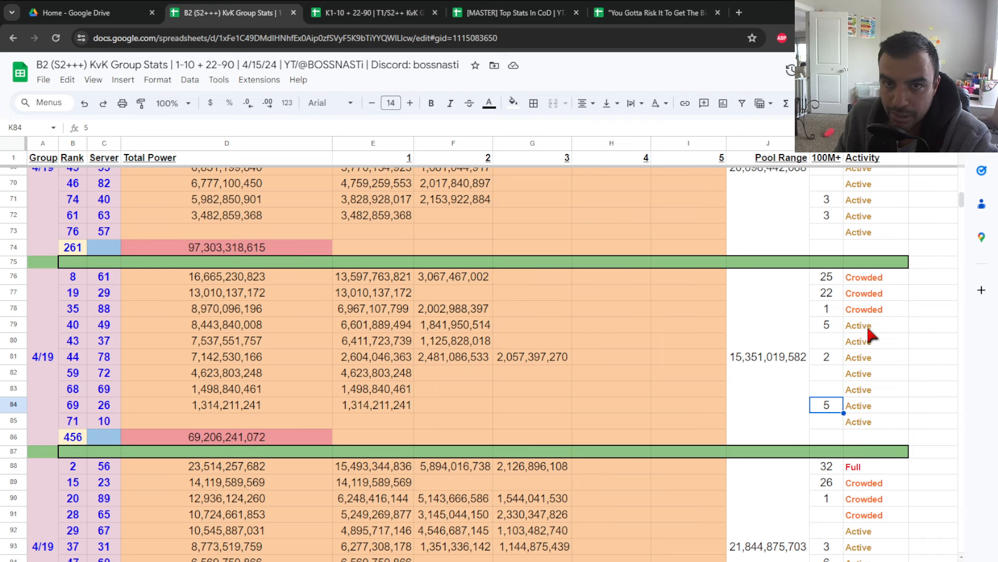
{"action": "scroll", "scroll_direction": "down", "scroll_amount": 3}
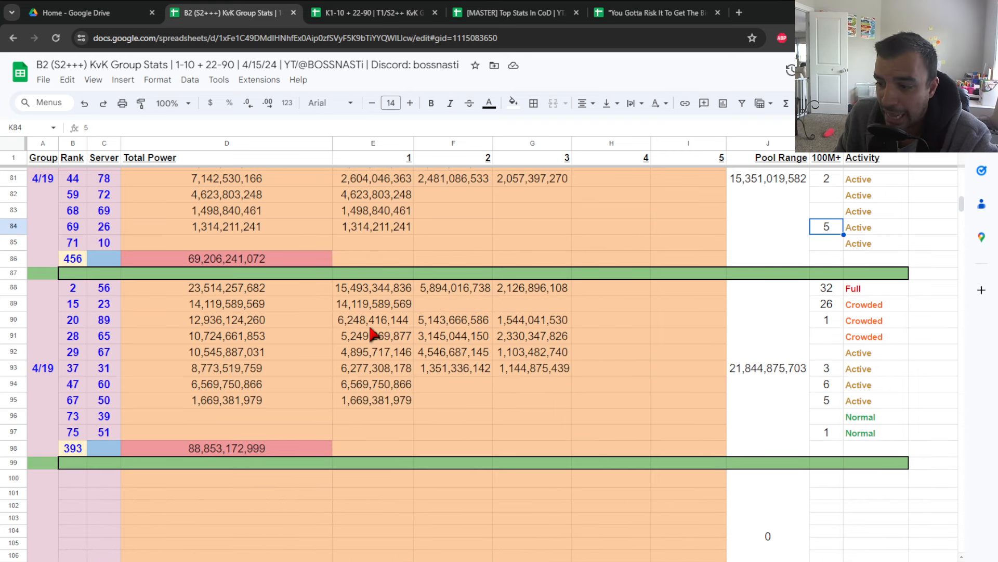
{"action": "mouse_move", "coordinate": [194, 459]}
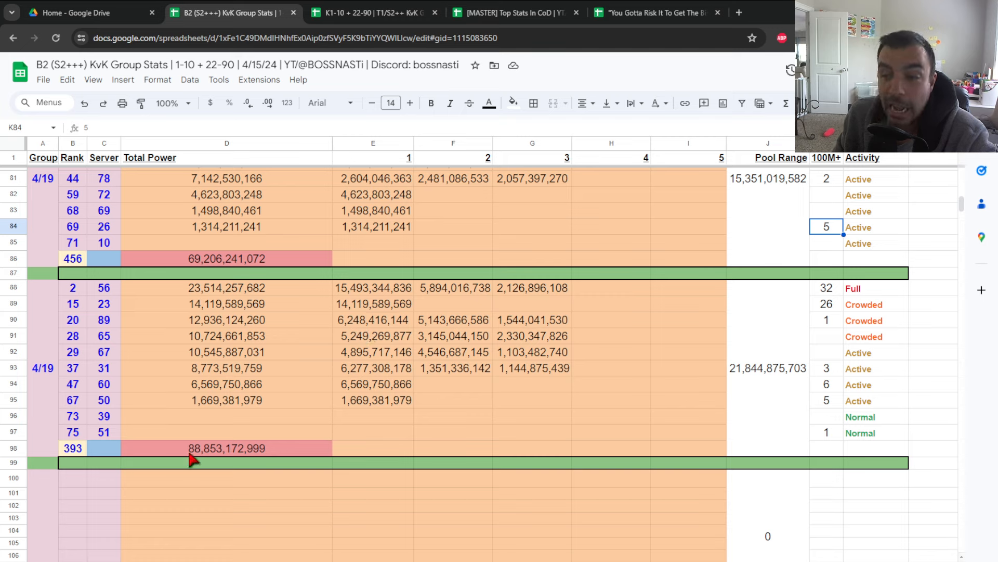
{"action": "mouse_move", "coordinate": [115, 329]}
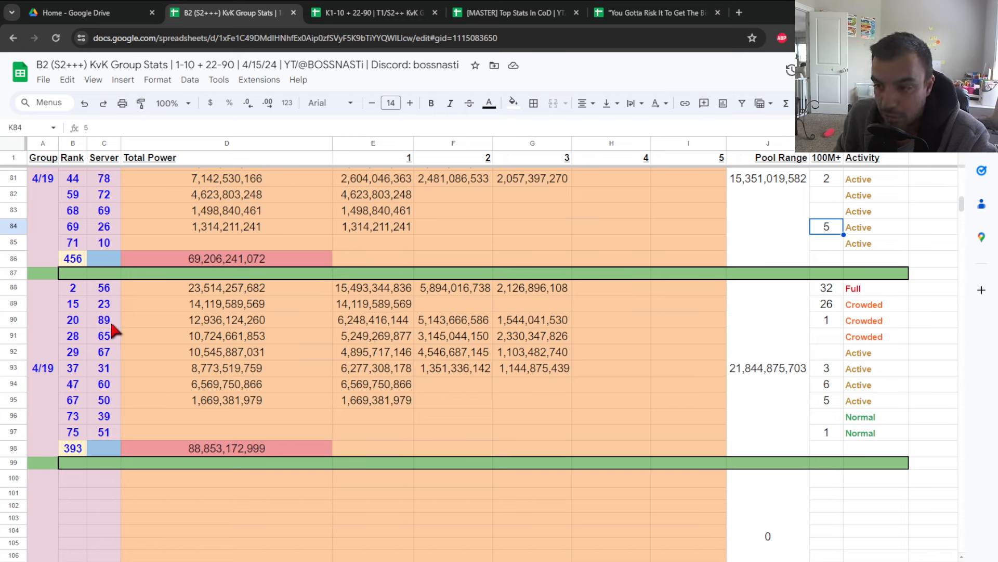
{"action": "mouse_move", "coordinate": [114, 360]}
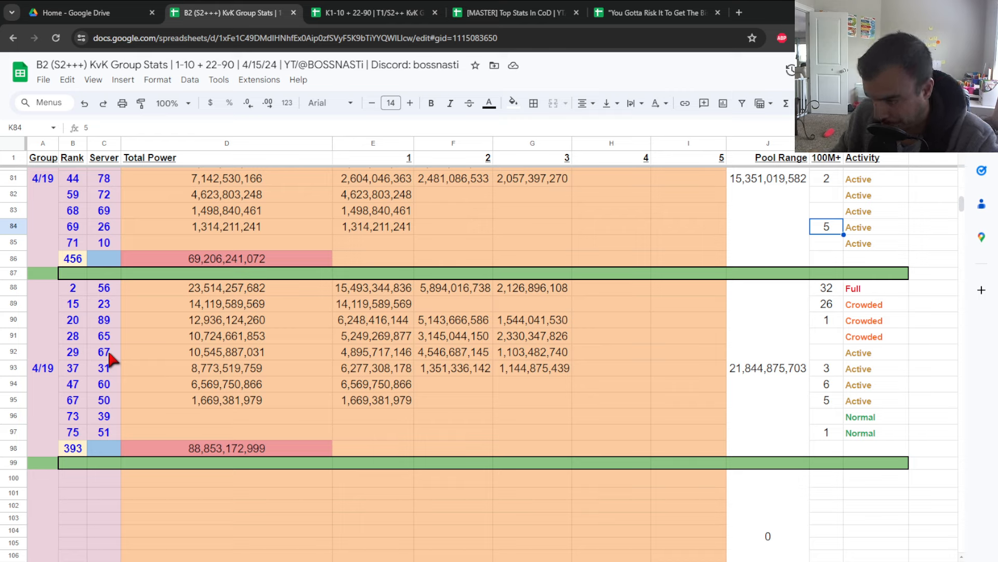
{"action": "mouse_move", "coordinate": [792, 387]}
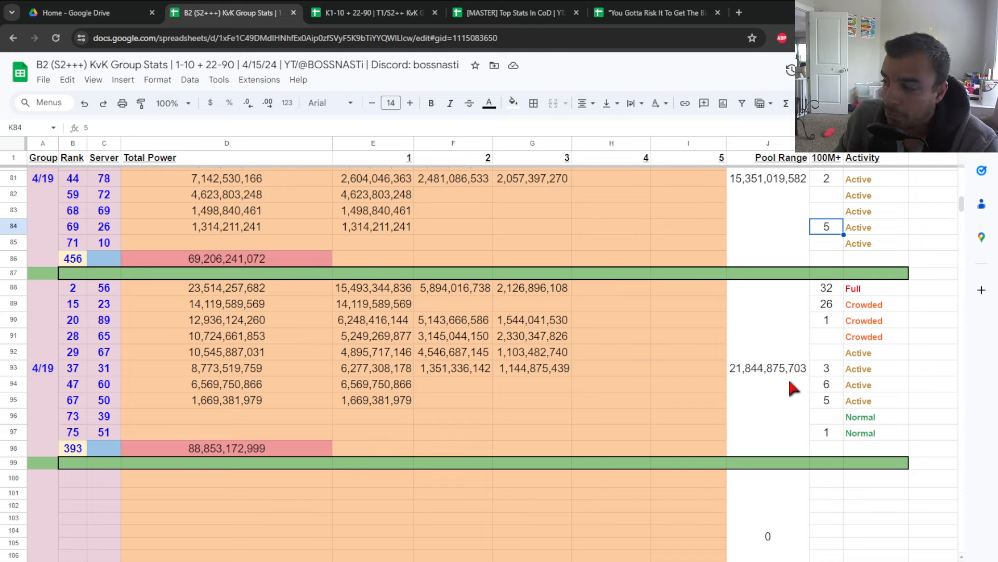
{"action": "mouse_move", "coordinate": [765, 375]}
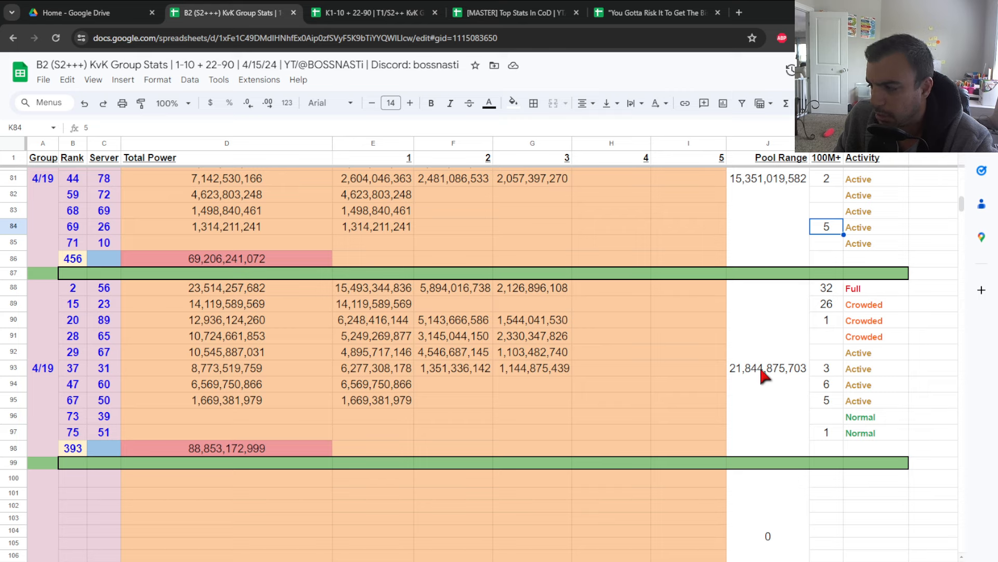
{"action": "mouse_move", "coordinate": [213, 295]}
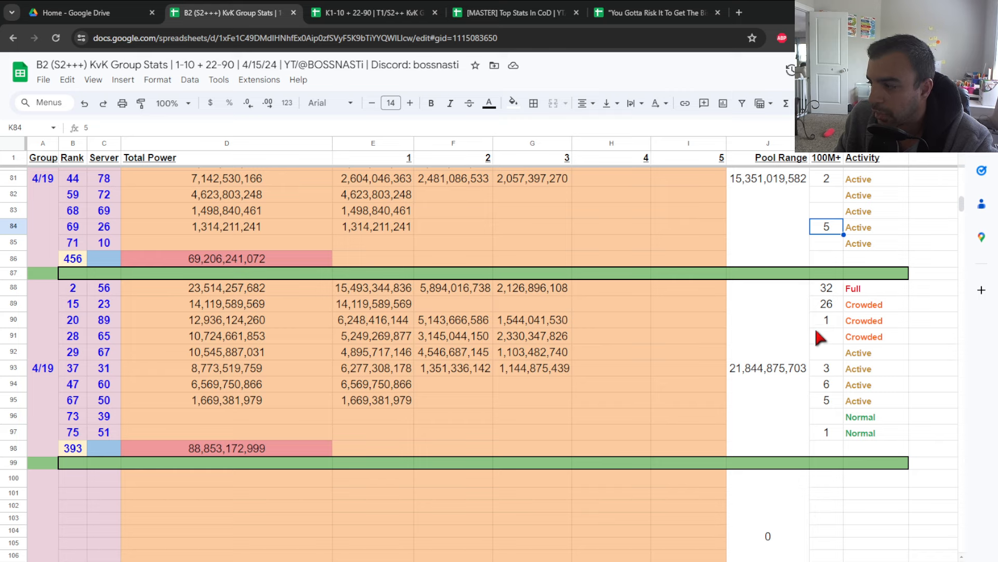
{"action": "mouse_move", "coordinate": [856, 312]}
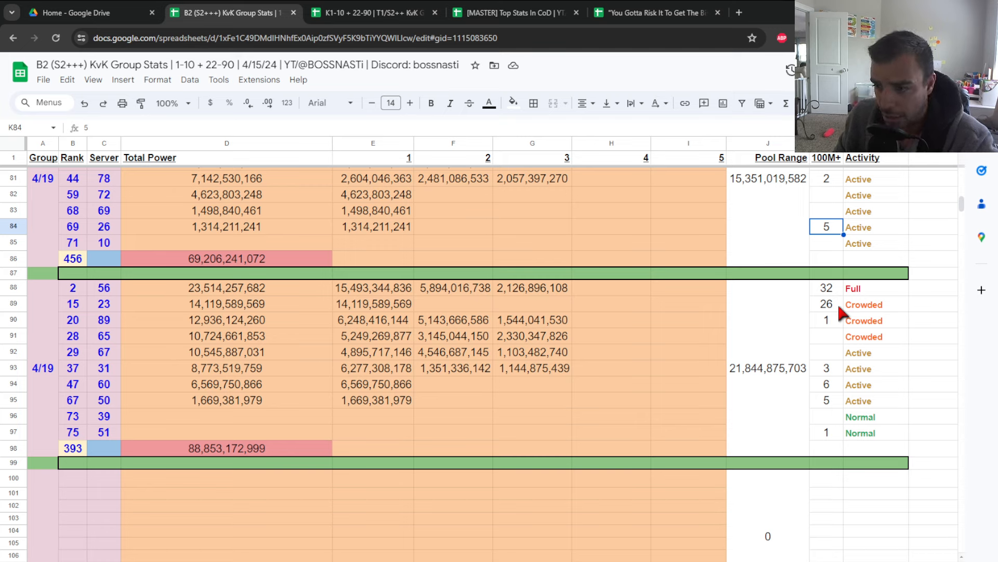
{"action": "mouse_move", "coordinate": [715, 381]}
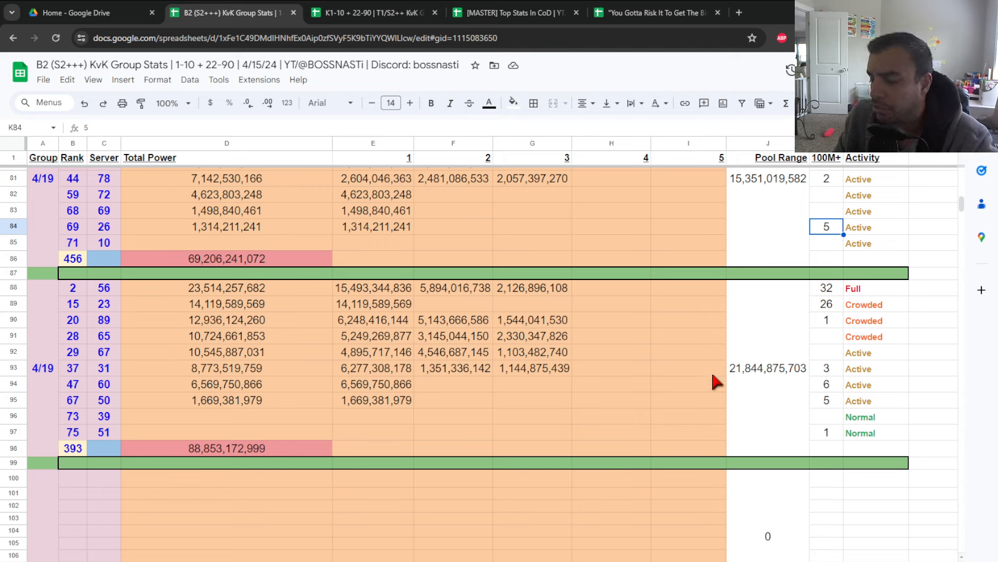
{"action": "mouse_move", "coordinate": [830, 317]}
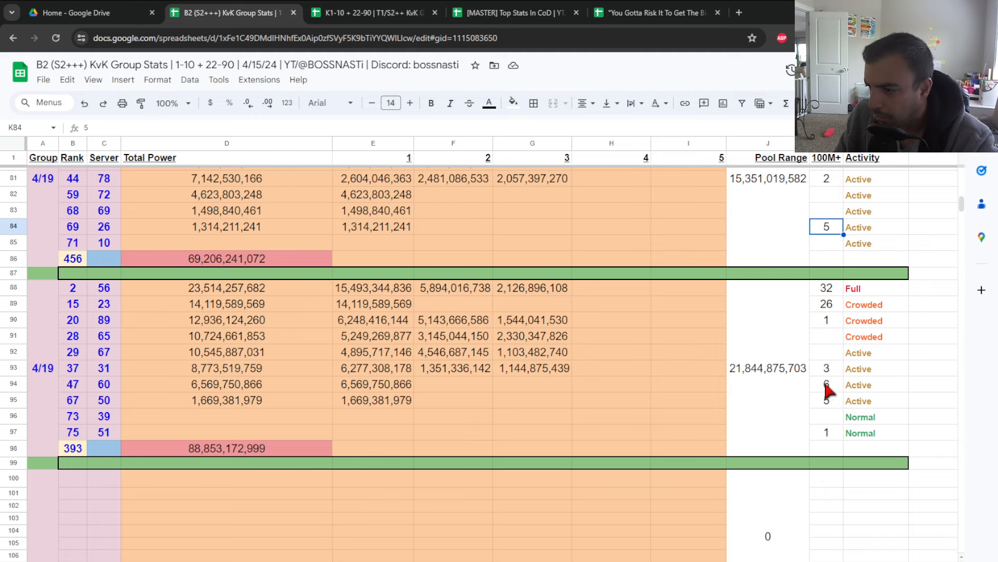
Select group 6's server list in the group power summary table
{"action": "left_click", "coordinate": [827, 383]}
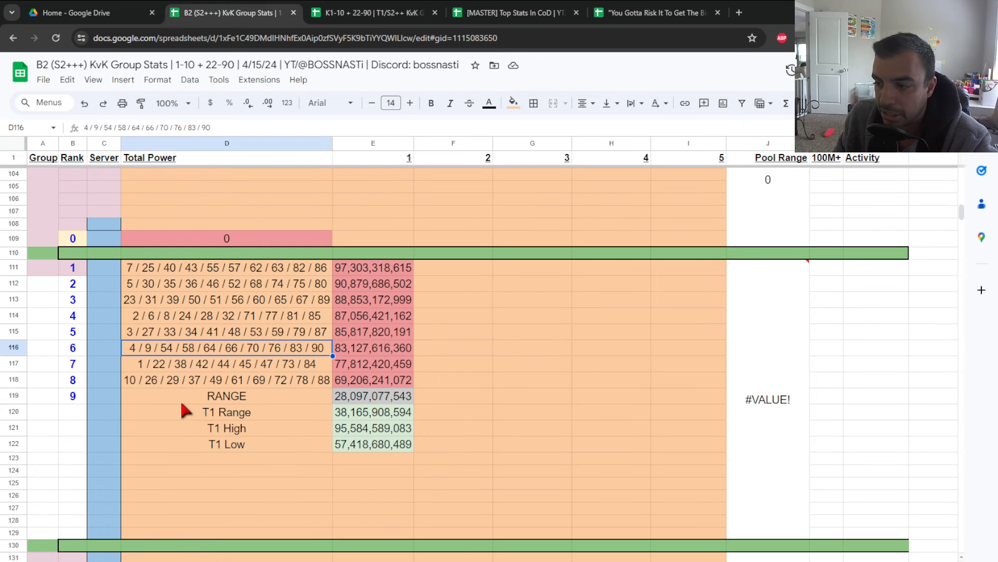
Inspect the RANGE formula =E111-E118, then switch to the T1 KvK group stats spreadsheet
{"action": "left_click", "coordinate": [225, 395]}
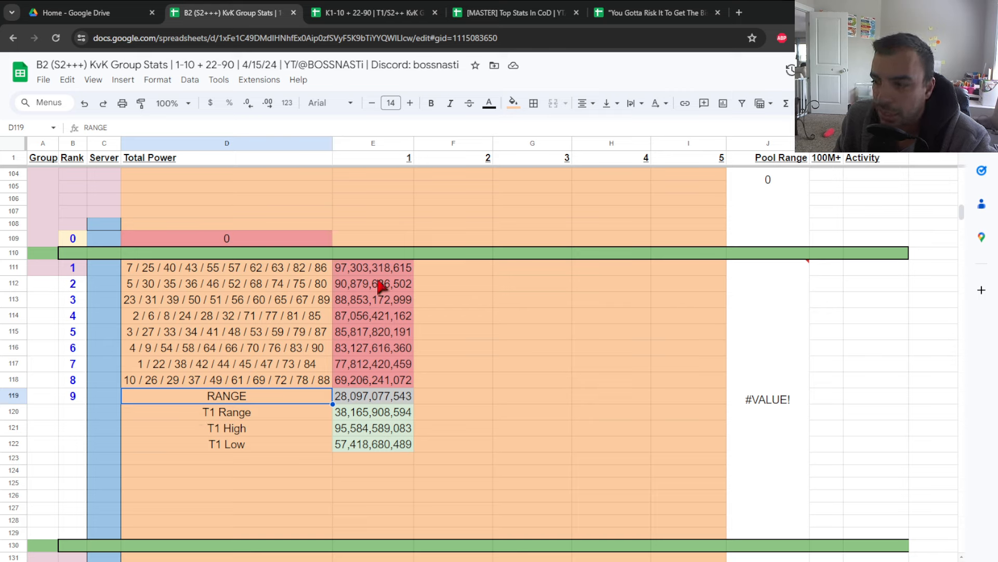
{"action": "mouse_move", "coordinate": [381, 376]}
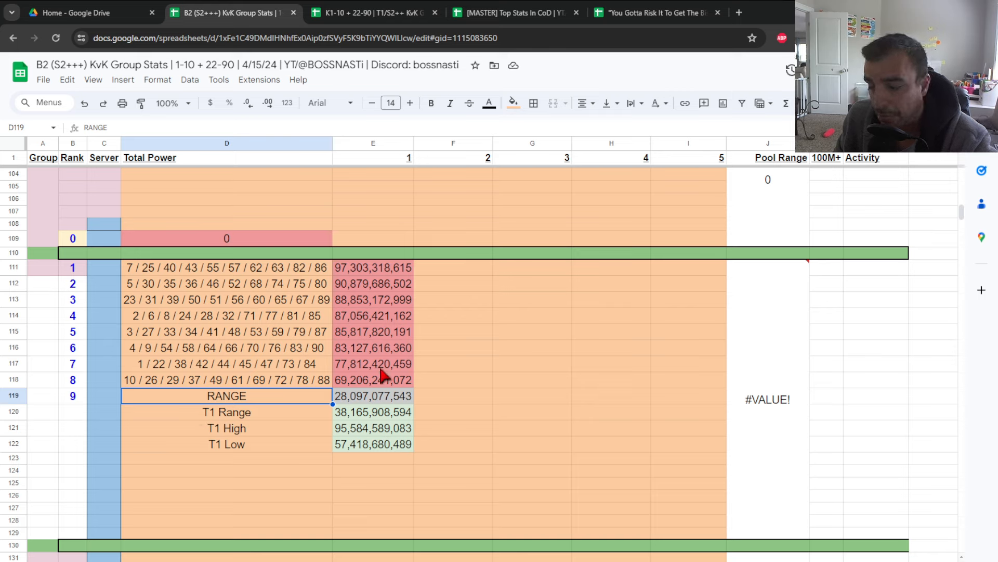
{"action": "mouse_move", "coordinate": [360, 385]}
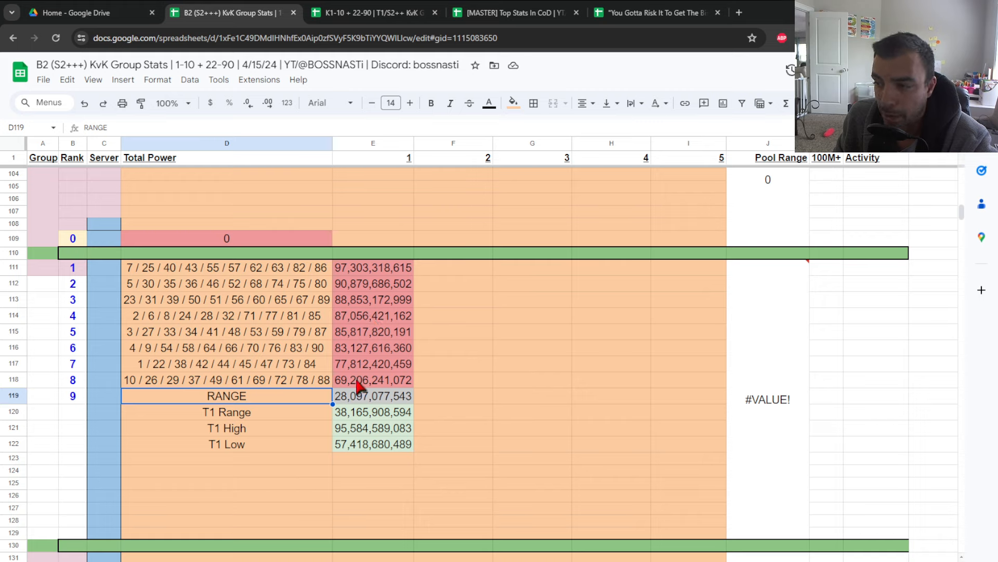
{"action": "mouse_move", "coordinate": [158, 273]}
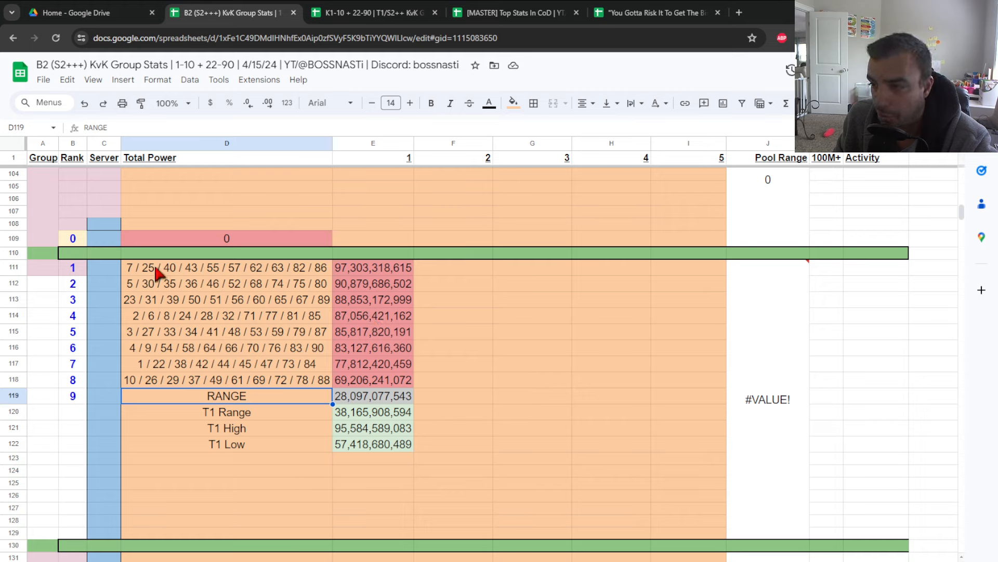
{"action": "mouse_move", "coordinate": [363, 266]}
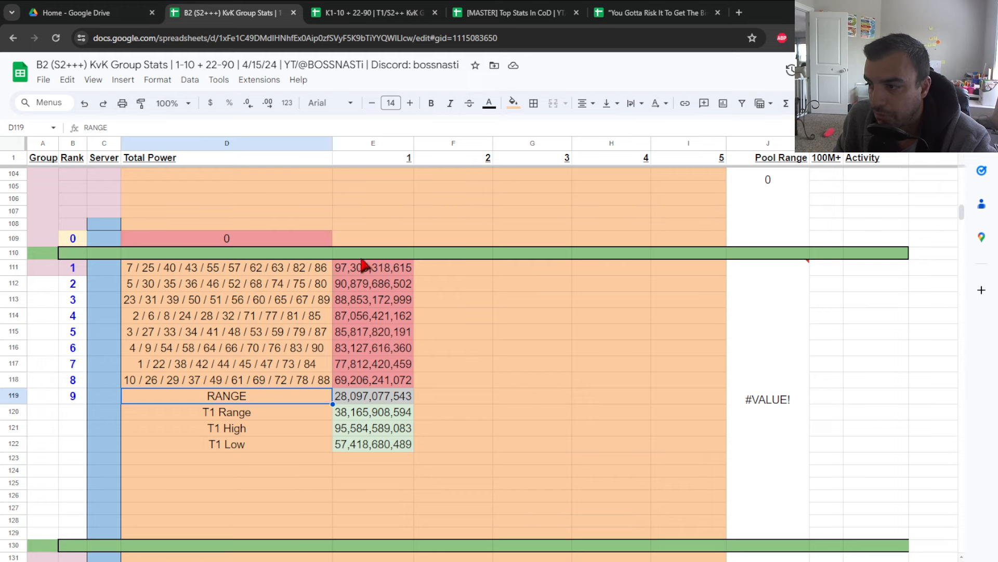
{"action": "left_click", "coordinate": [373, 395]}
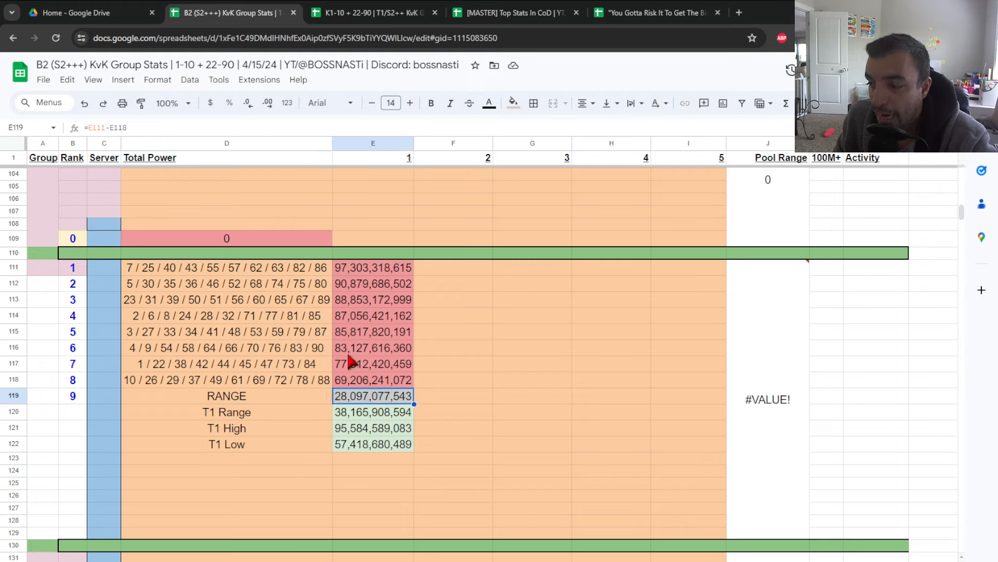
{"action": "mouse_move", "coordinate": [373, 399]}
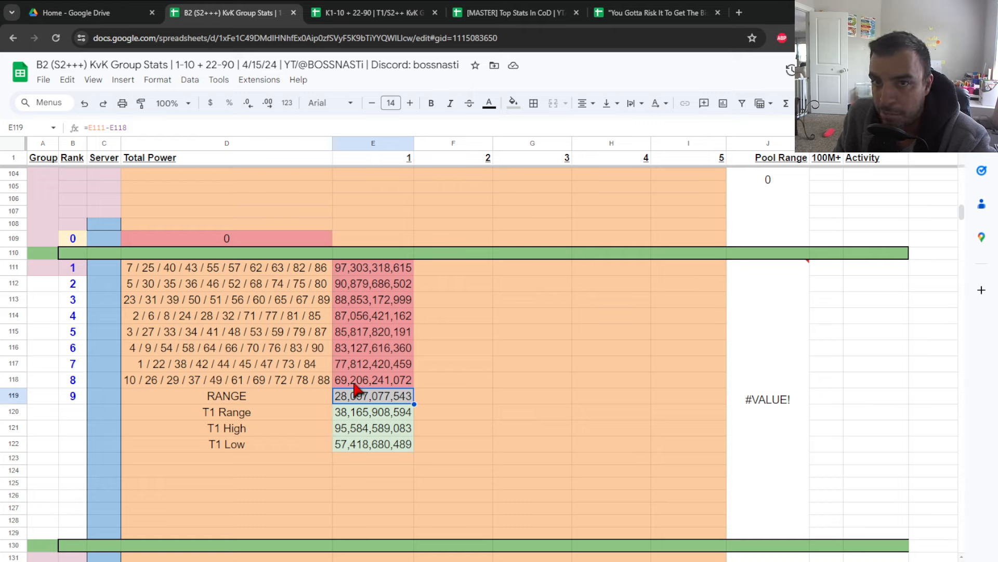
{"action": "mouse_move", "coordinate": [308, 404]}
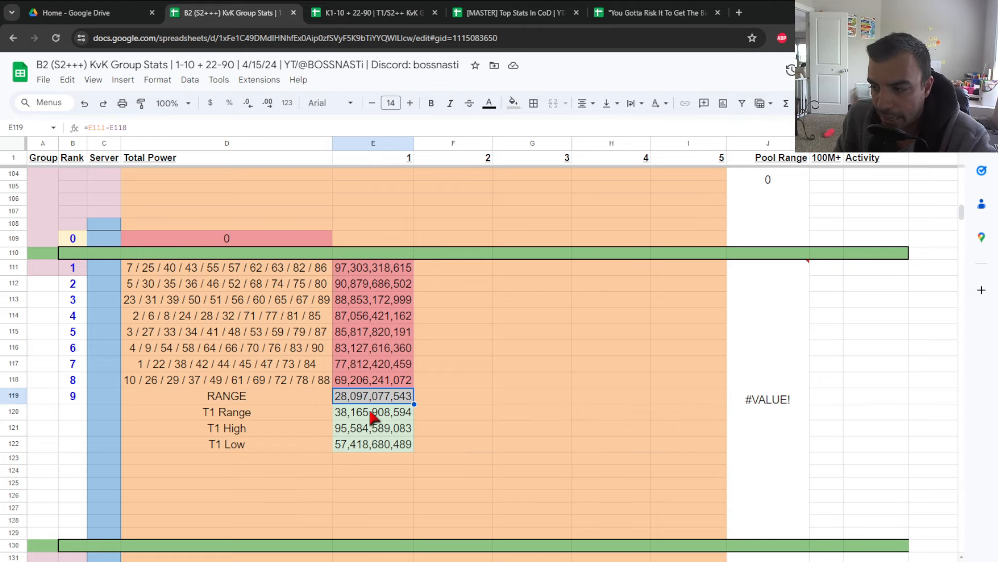
{"action": "left_click", "coordinate": [372, 13]}
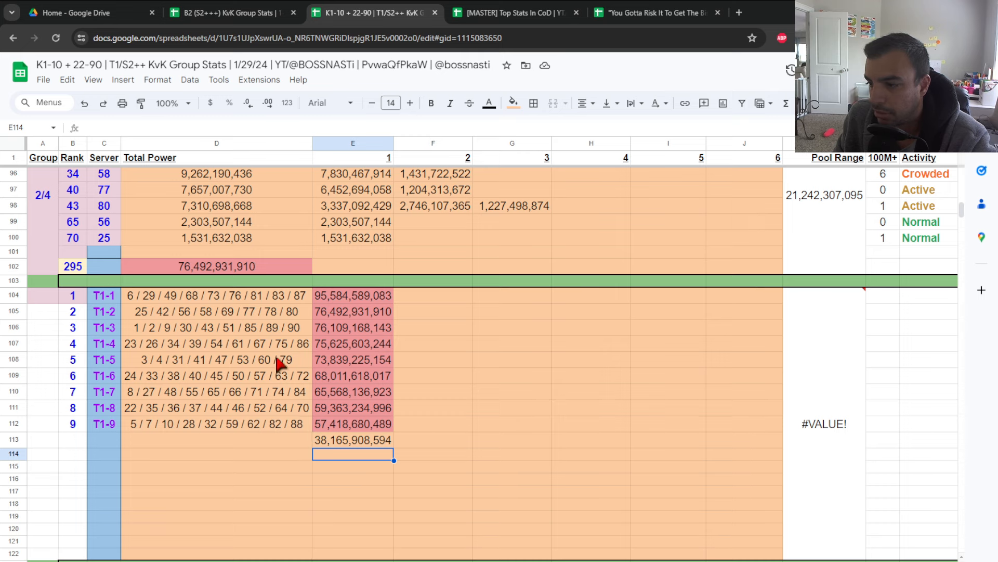
Return to the B2 (S2+++) KvK Group Stats spreadsheet
{"action": "left_click", "coordinate": [226, 13]}
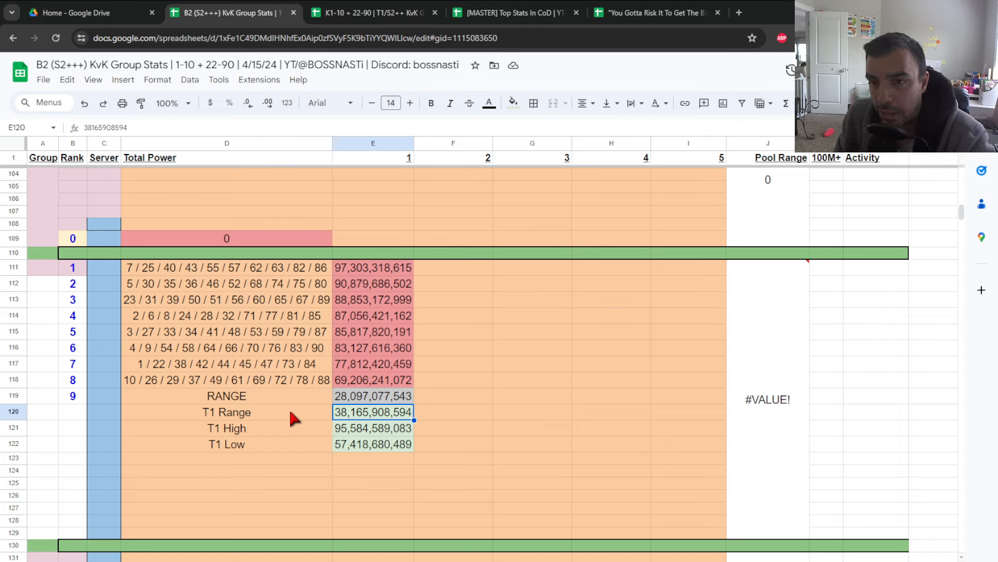
{"action": "mouse_move", "coordinate": [322, 422]}
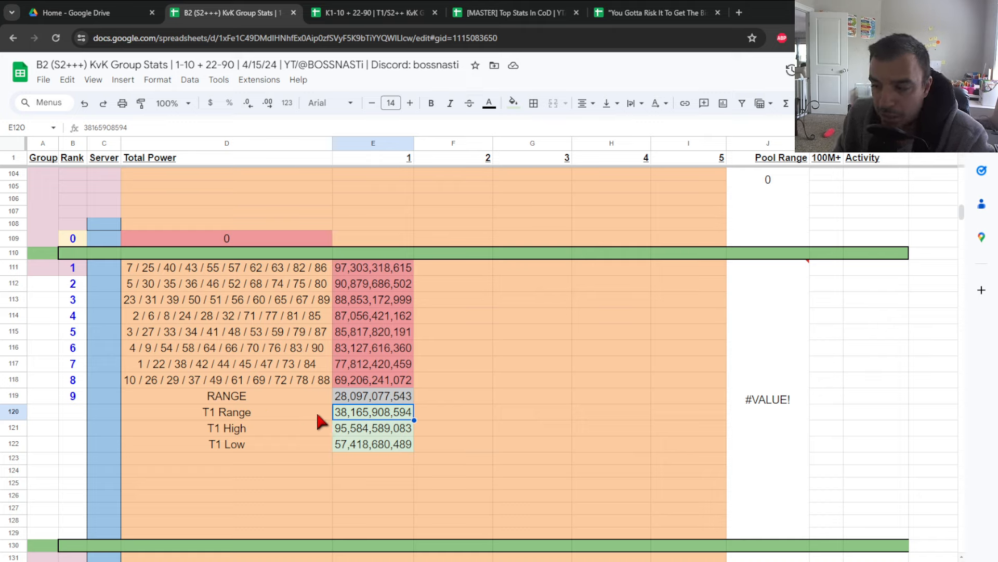
{"action": "left_click", "coordinate": [373, 428]}
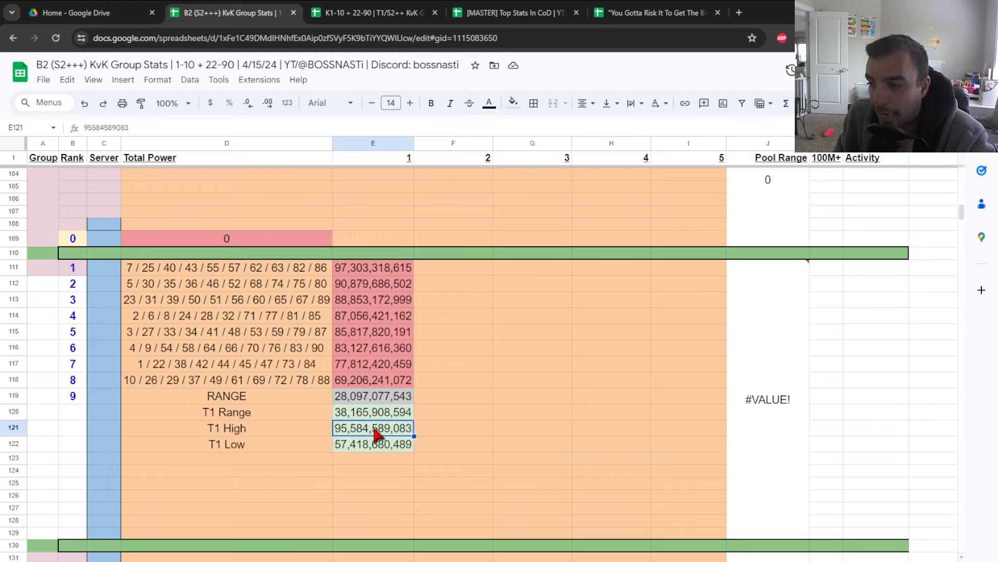
{"action": "left_click", "coordinate": [372, 444]}
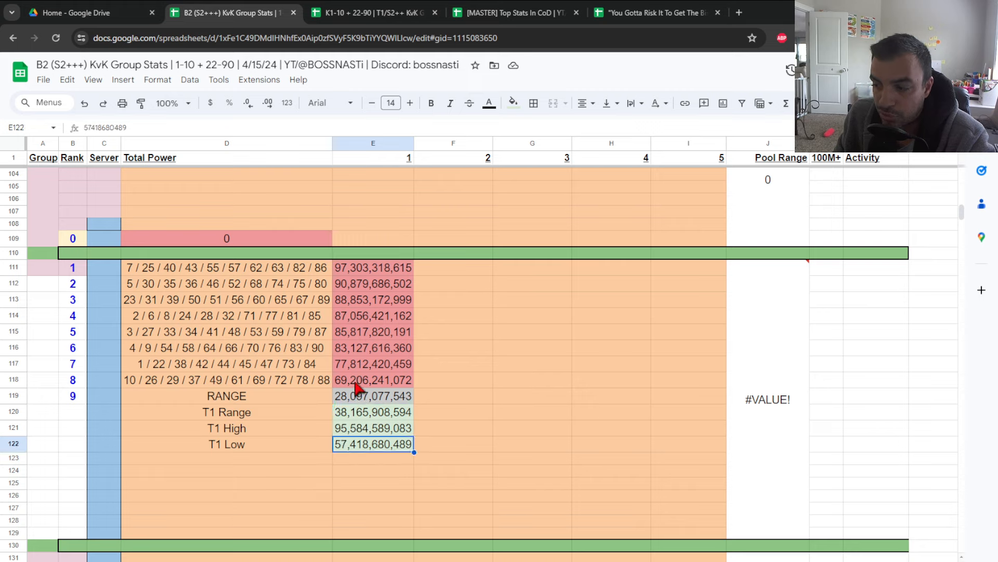
{"action": "left_click", "coordinate": [373, 380]}
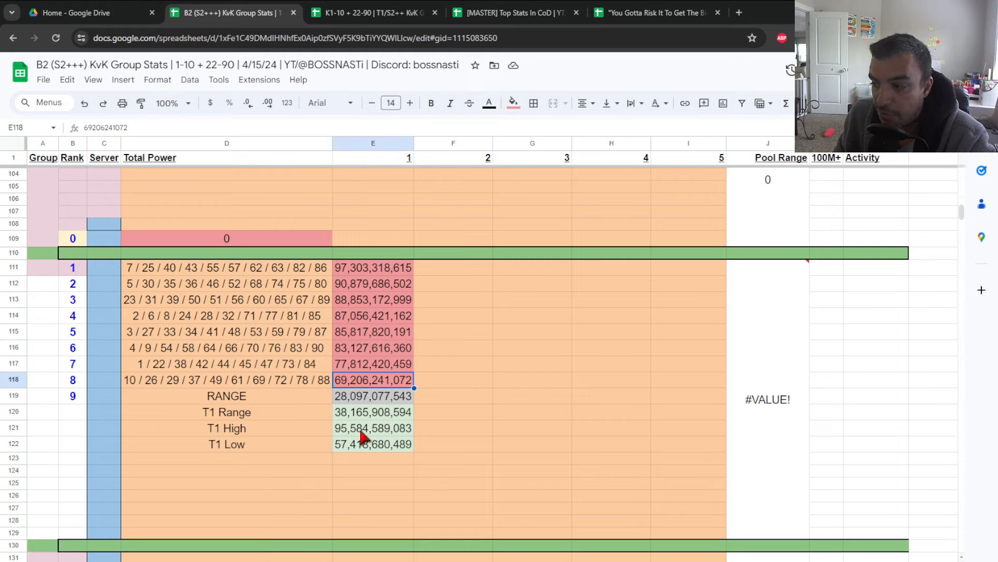
{"action": "left_click", "coordinate": [373, 267]}
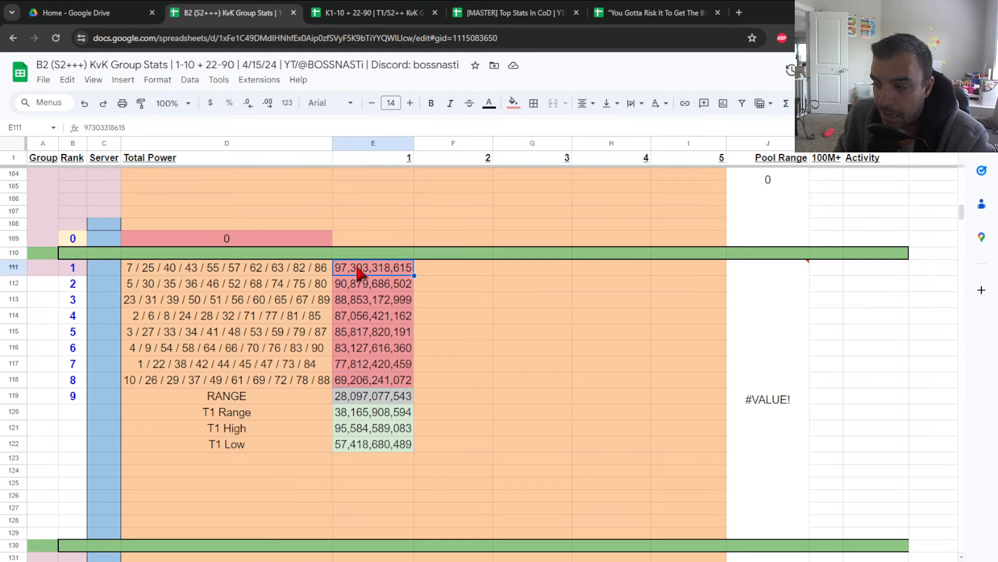
{"action": "mouse_move", "coordinate": [391, 516]}
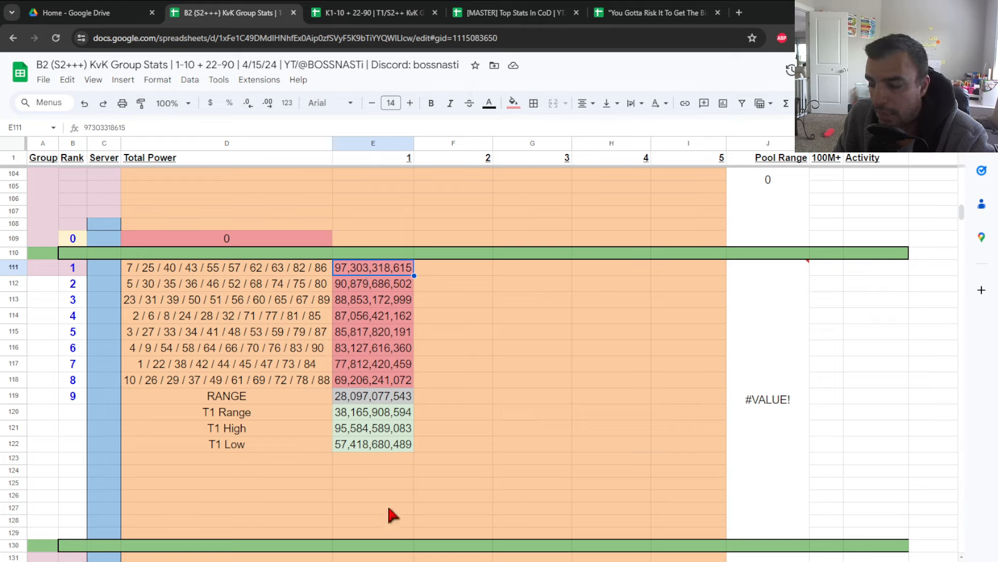
{"action": "mouse_move", "coordinate": [370, 267]}
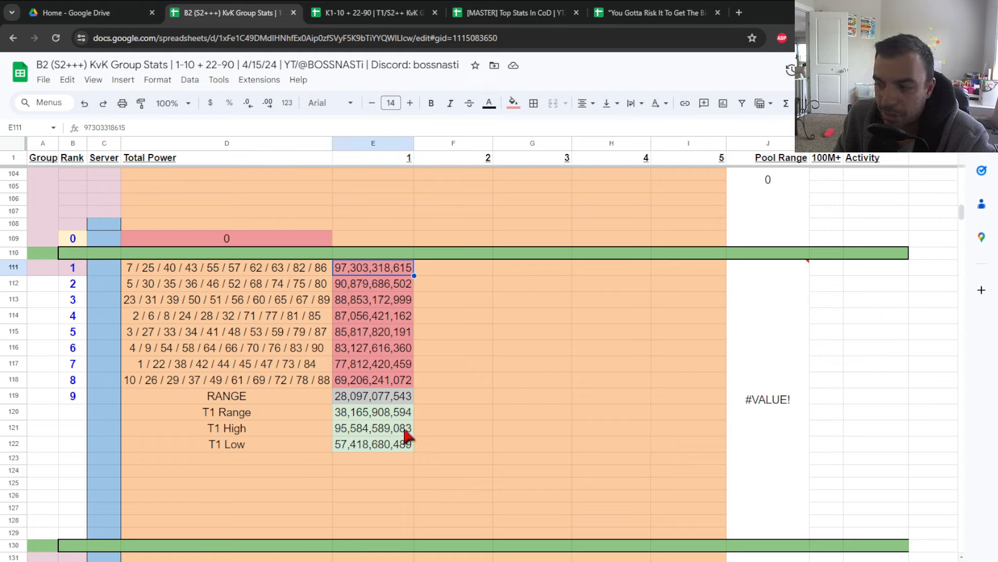
{"action": "mouse_move", "coordinate": [366, 449]}
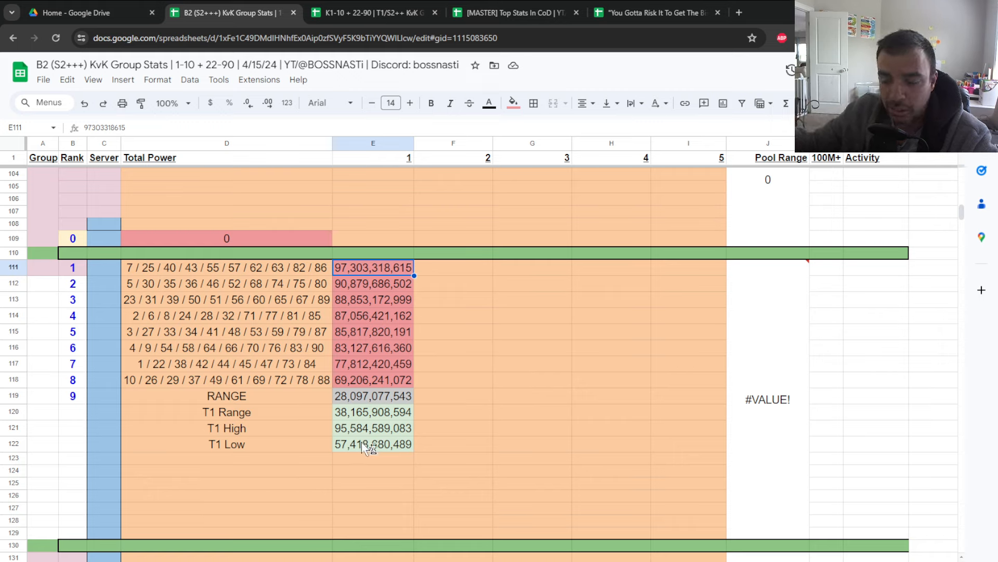
{"action": "mouse_move", "coordinate": [366, 449]}
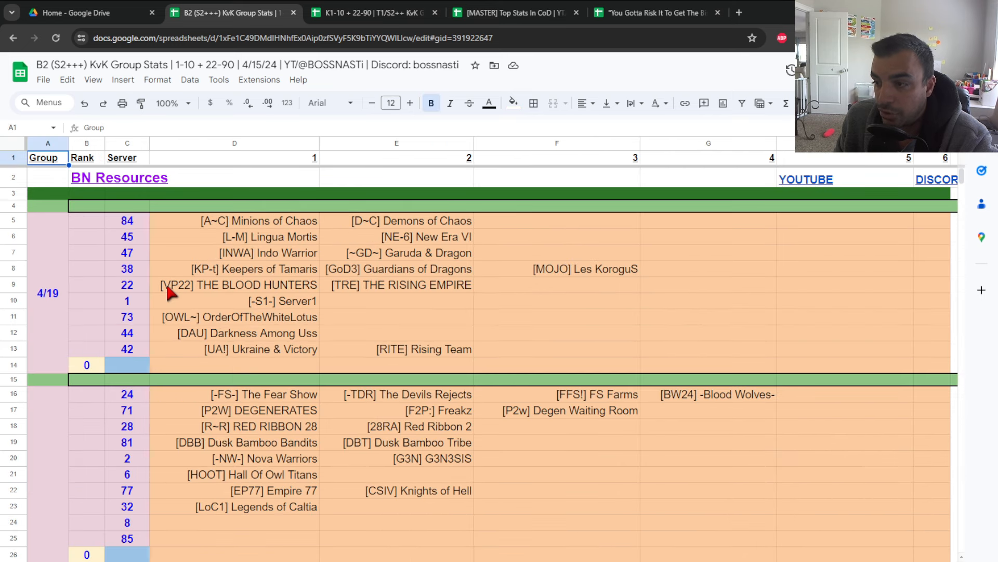
{"action": "mouse_move", "coordinate": [387, 277]}
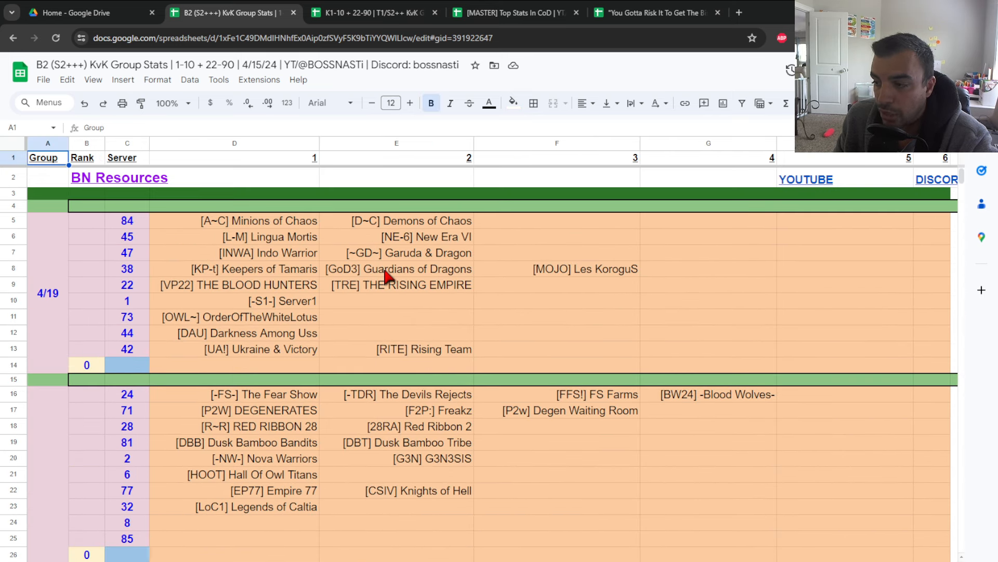
{"action": "mouse_move", "coordinate": [366, 342]}
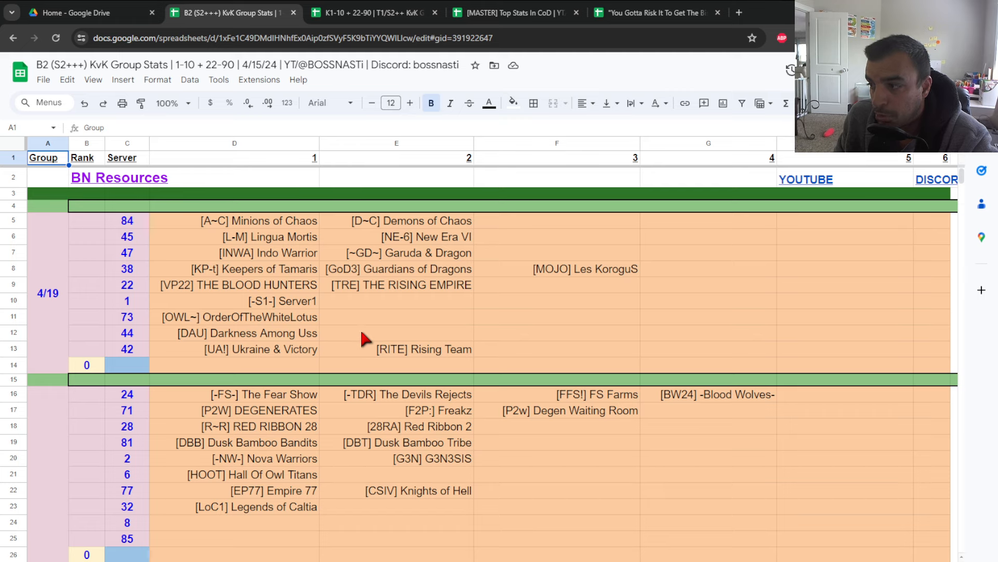
{"action": "mouse_move", "coordinate": [408, 519]}
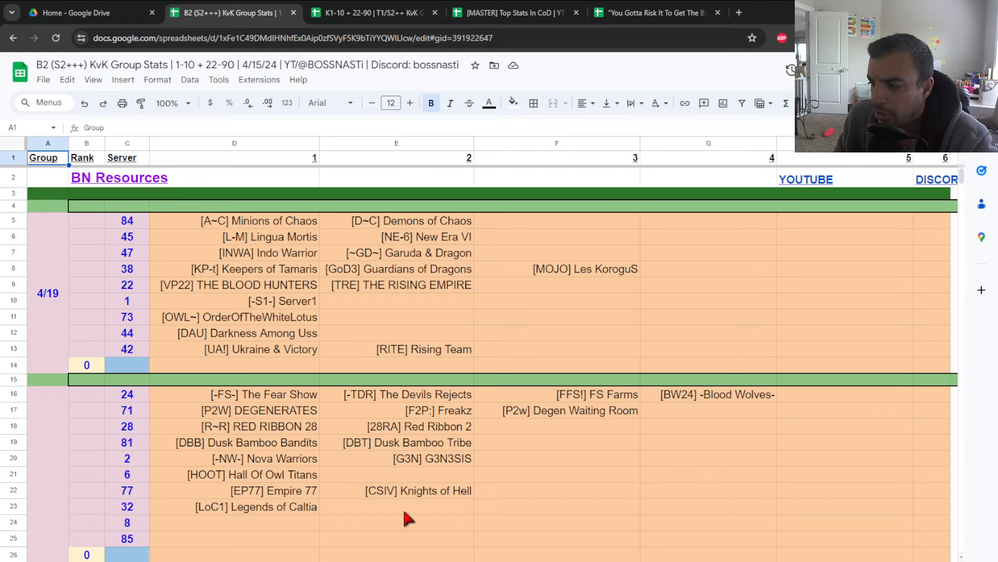
{"action": "scroll", "scroll_direction": "down", "scroll_amount": 3}
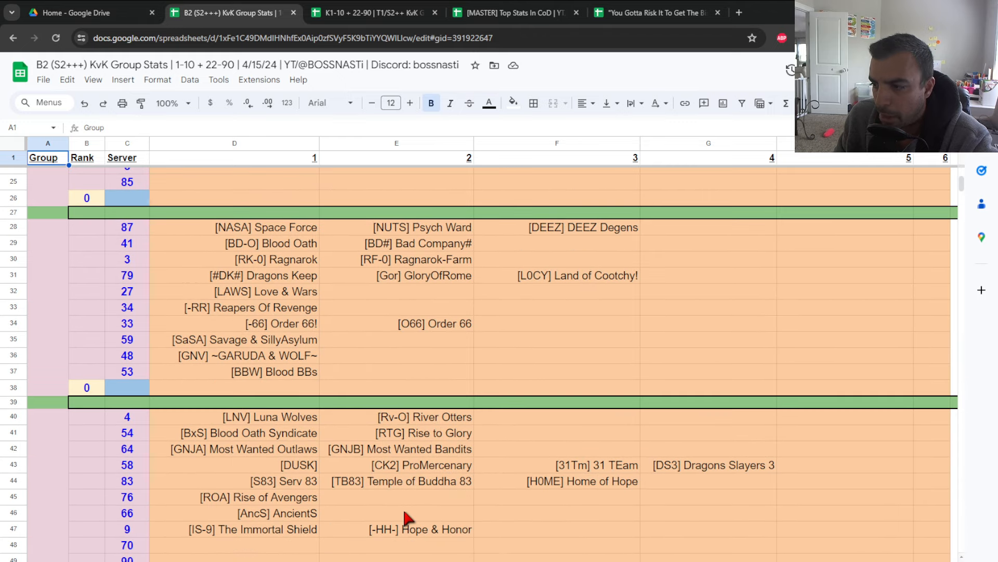
{"action": "mouse_move", "coordinate": [700, 456]}
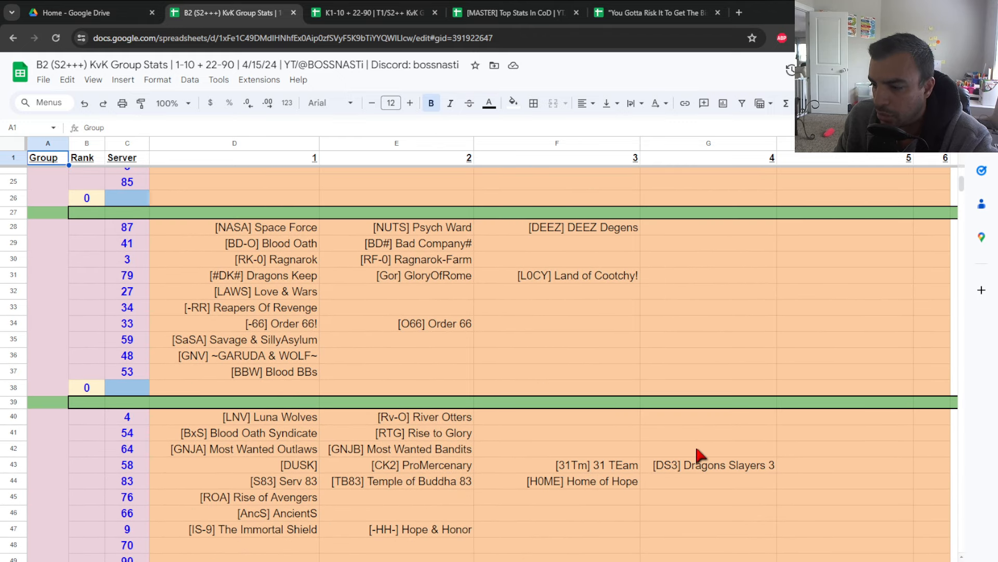
{"action": "mouse_move", "coordinate": [624, 417]}
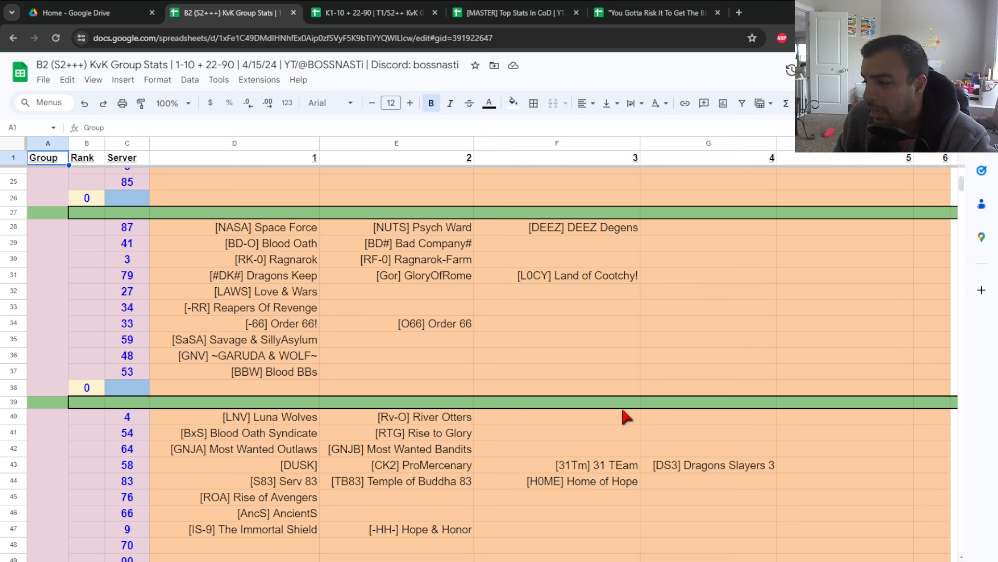
{"action": "scroll", "scroll_direction": "down", "scroll_amount": 3}
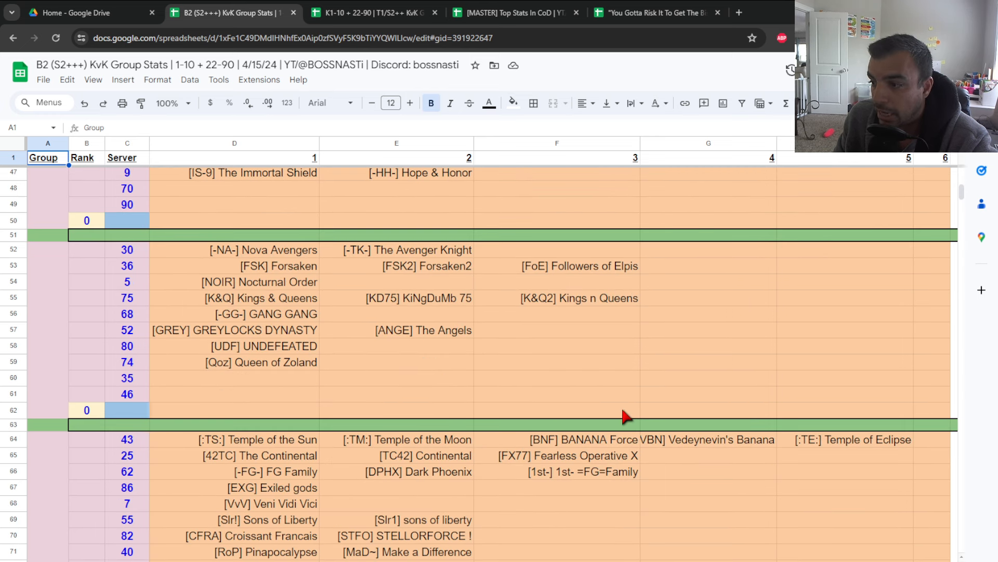
{"action": "scroll", "scroll_direction": "down", "scroll_amount": 3}
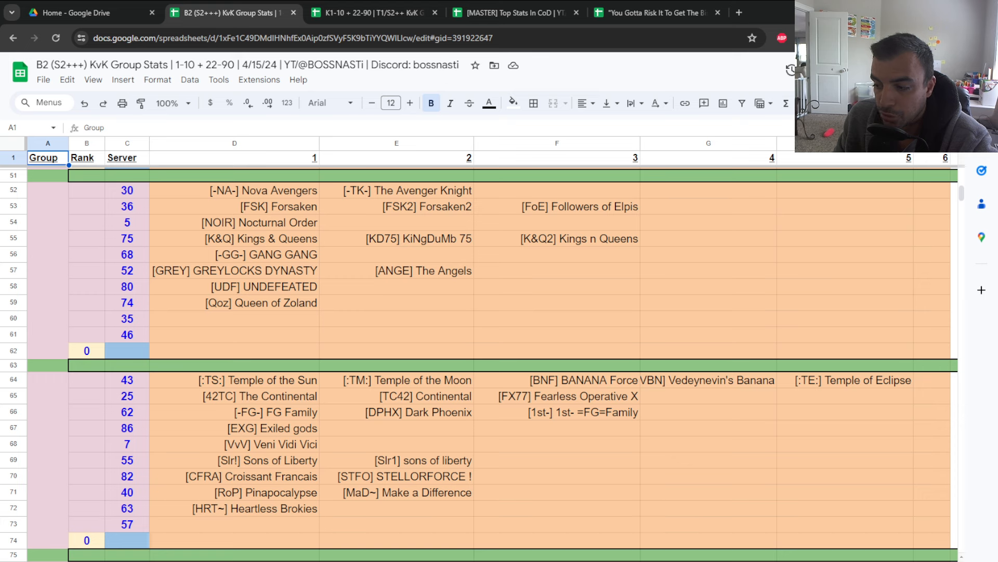
{"action": "scroll", "scroll_direction": "down", "scroll_amount": 3}
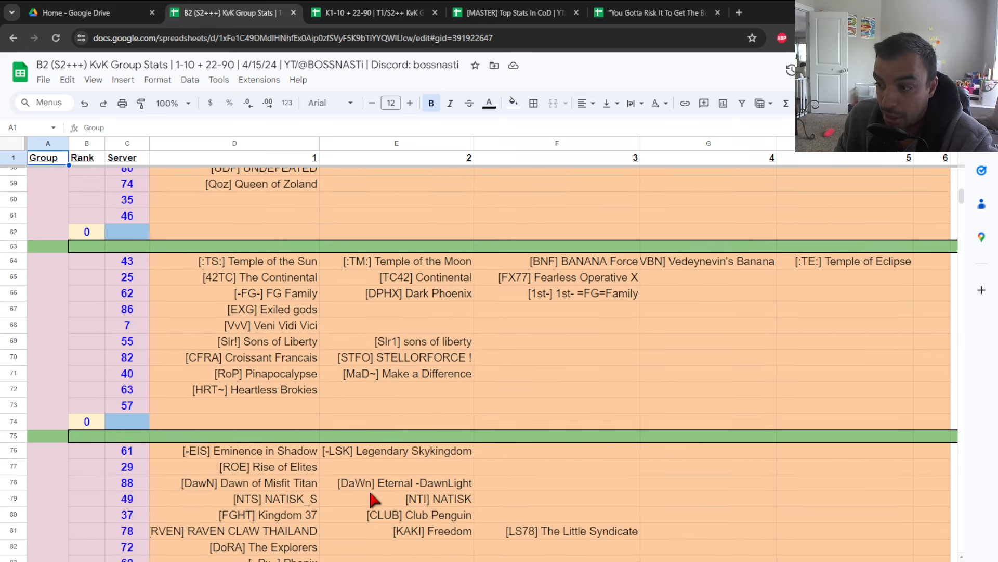
{"action": "scroll", "scroll_direction": "down", "scroll_amount": 3}
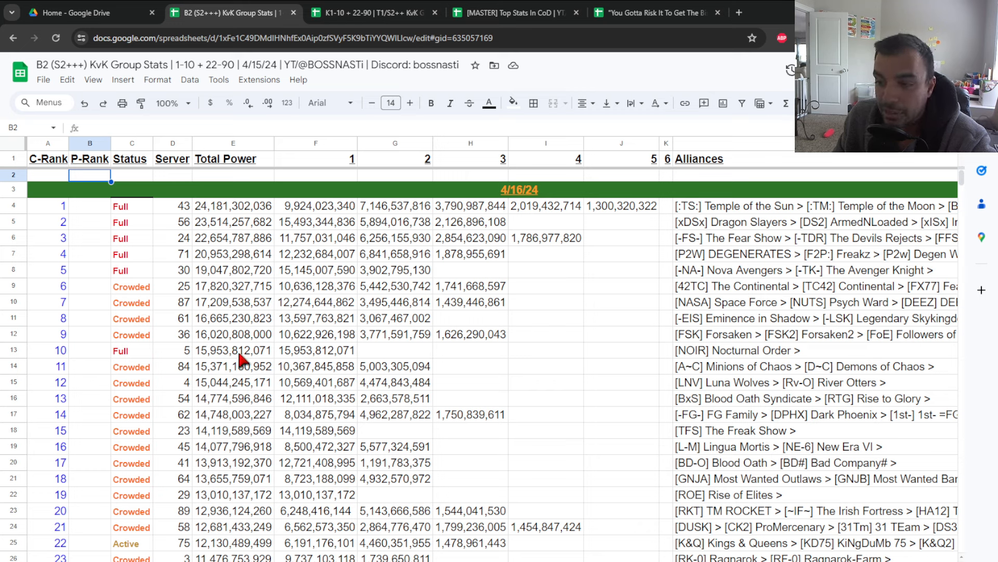
{"action": "mouse_move", "coordinate": [254, 212]}
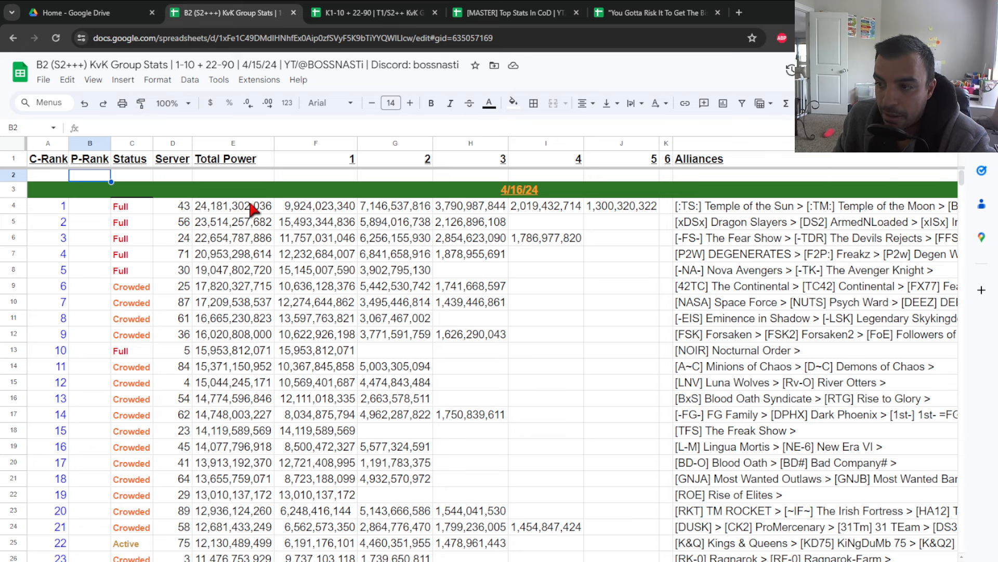
{"action": "mouse_move", "coordinate": [253, 369]}
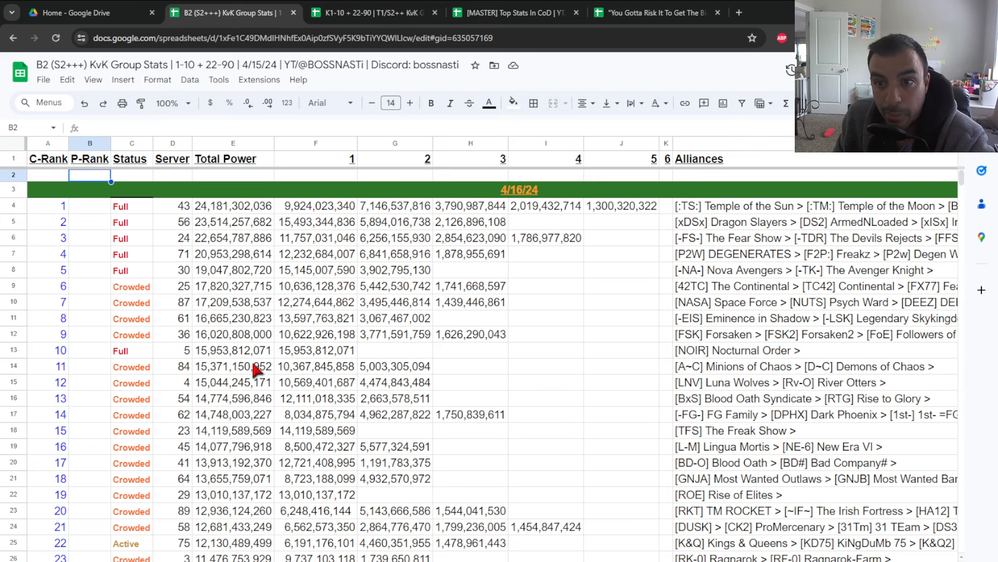
Switch to the older K1-10 + 22-90 server ranking dated 1/29/24
{"action": "left_click", "coordinate": [366, 12]}
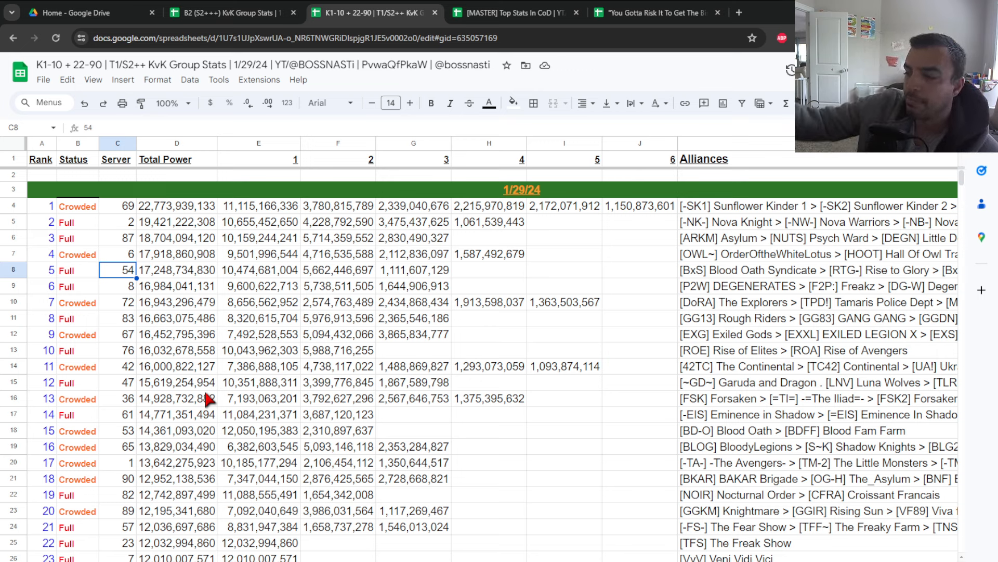
{"action": "mouse_move", "coordinate": [207, 426]}
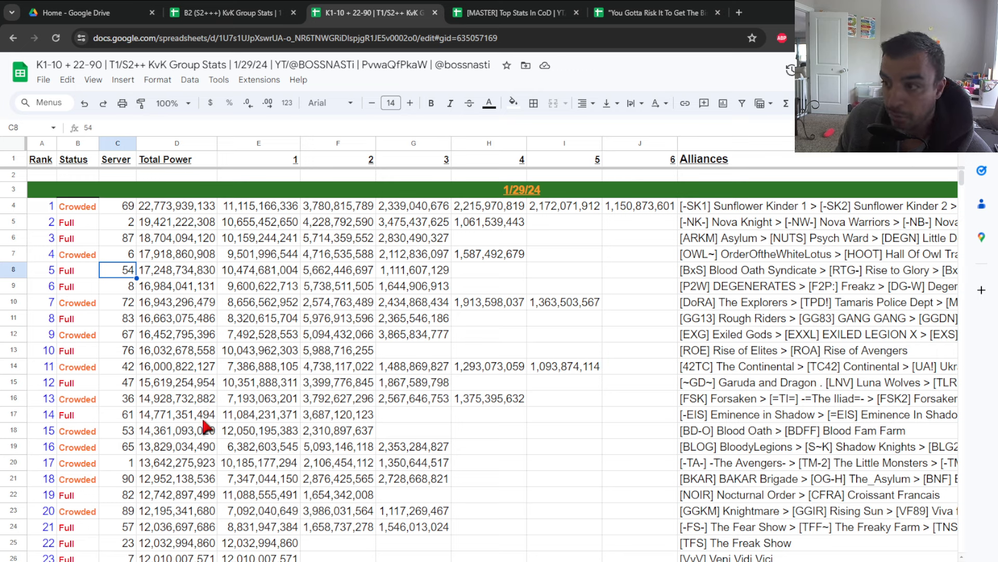
{"action": "mouse_move", "coordinate": [405, 231]}
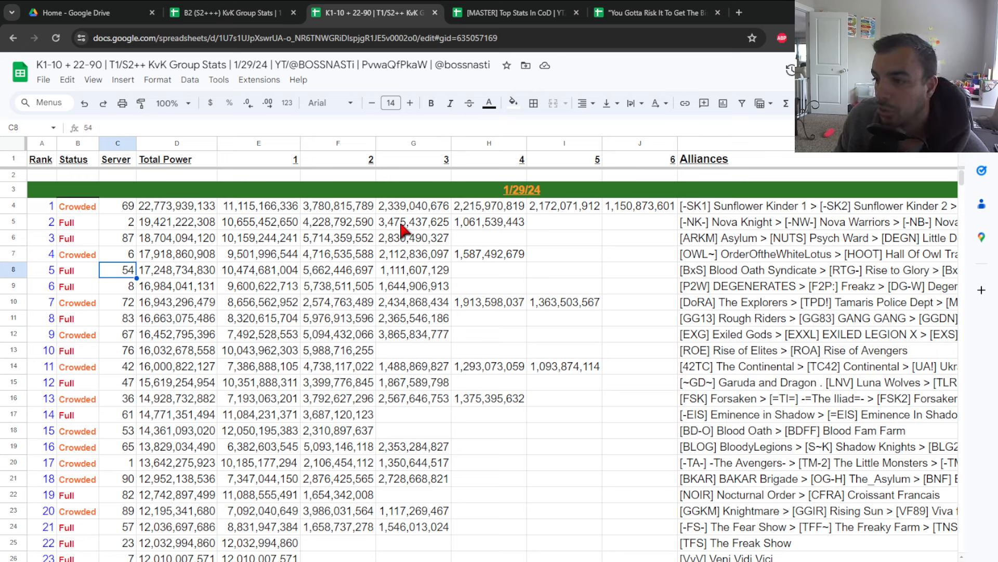
{"action": "mouse_move", "coordinate": [288, 248]}
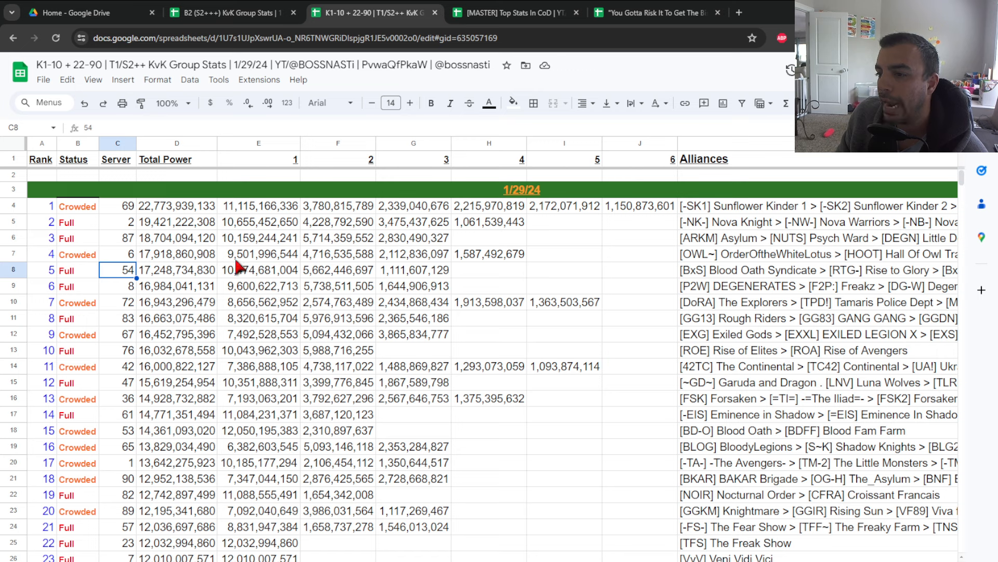
{"action": "mouse_move", "coordinate": [782, 316]}
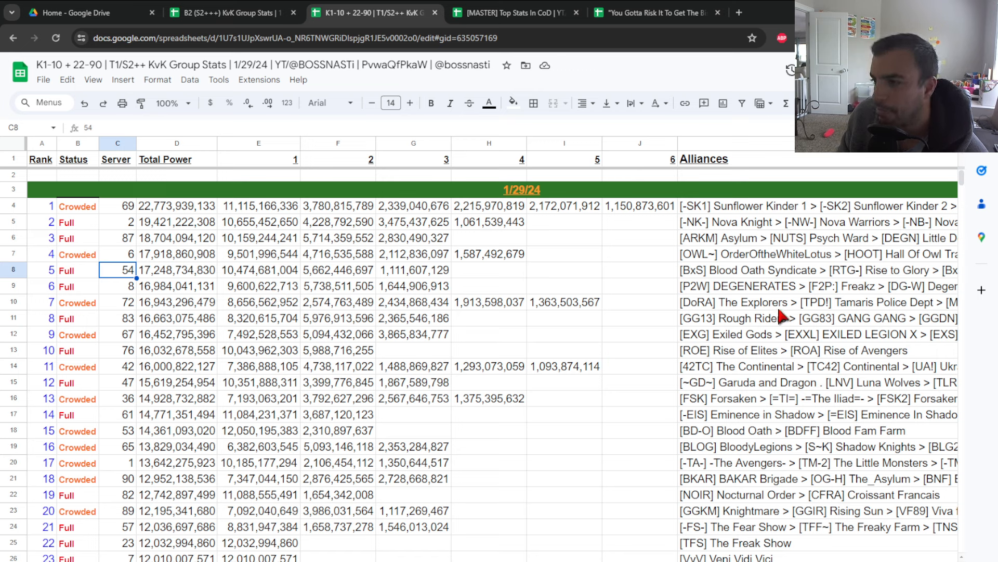
{"action": "mouse_move", "coordinate": [255, 273]}
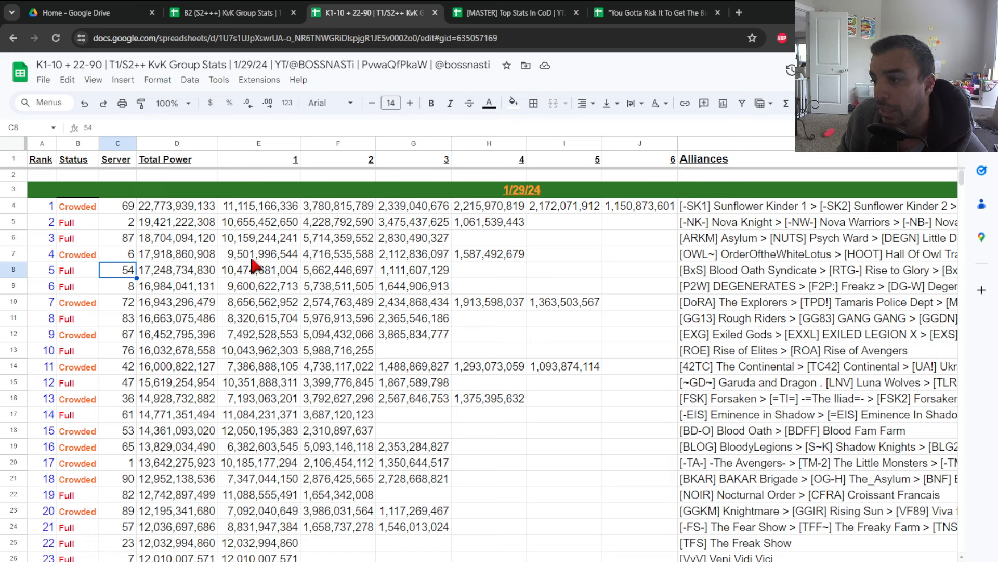
{"action": "mouse_move", "coordinate": [694, 219]}
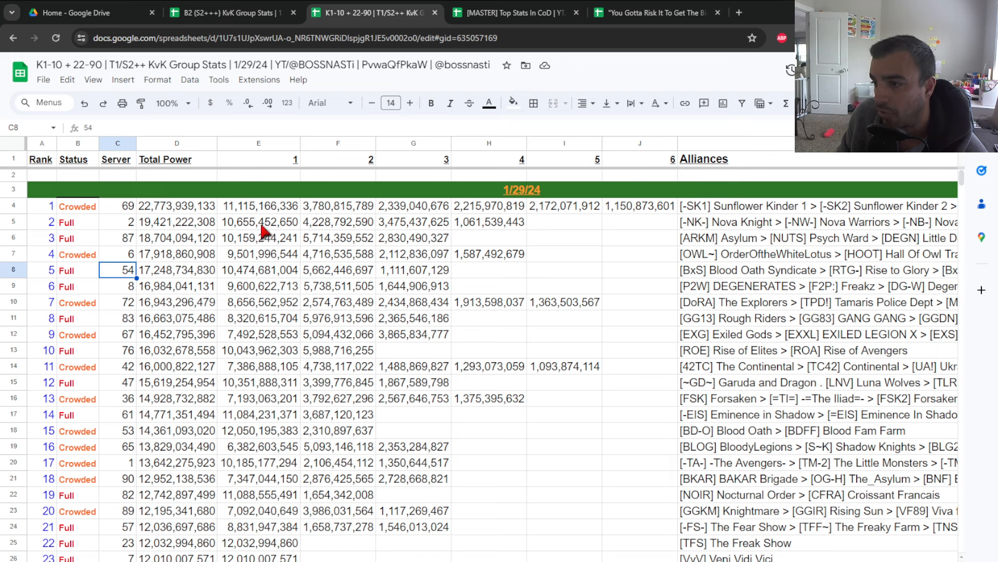
{"action": "mouse_move", "coordinate": [164, 216]}
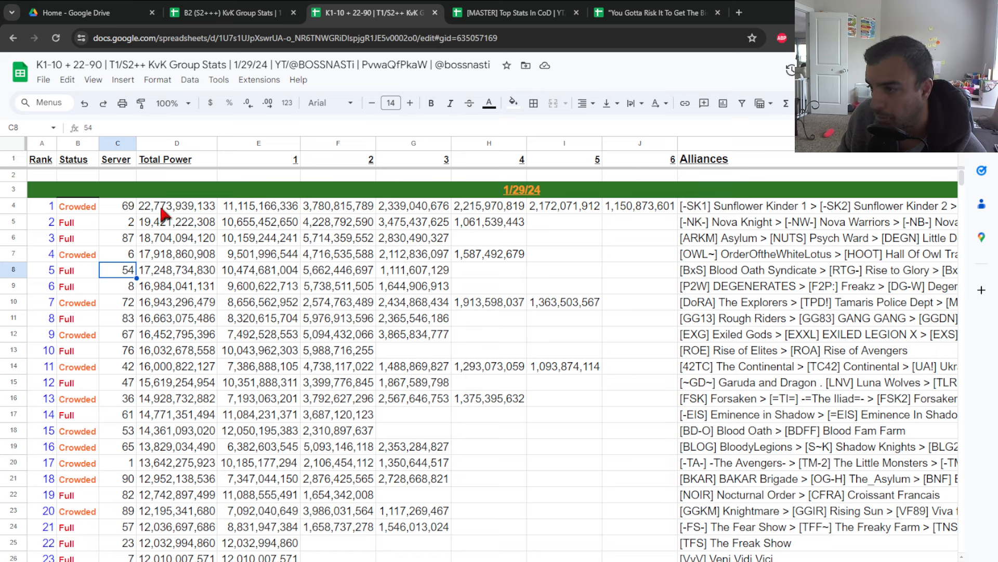
{"action": "mouse_move", "coordinate": [127, 240]}
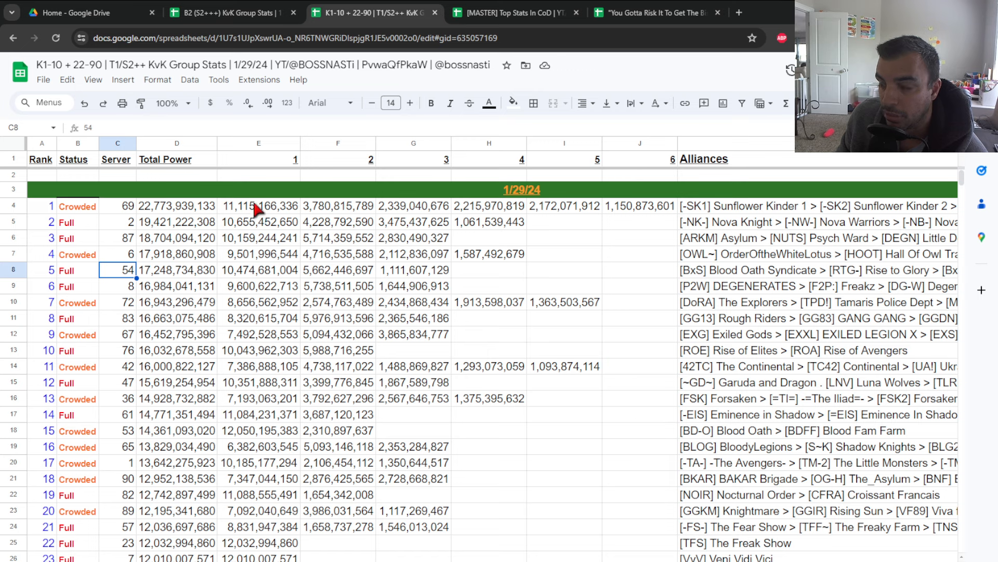
{"action": "mouse_move", "coordinate": [97, 218]}
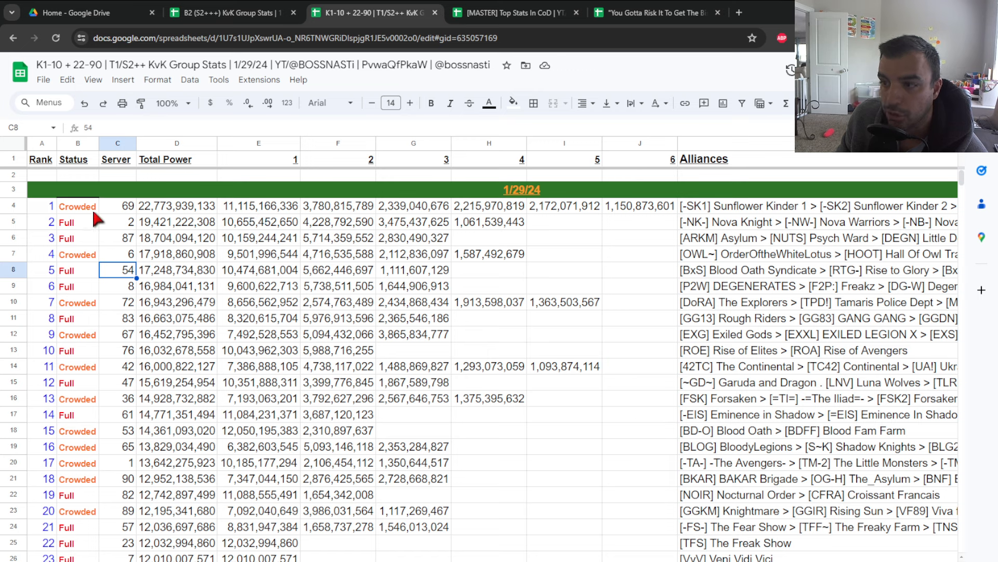
{"action": "mouse_move", "coordinate": [249, 219]}
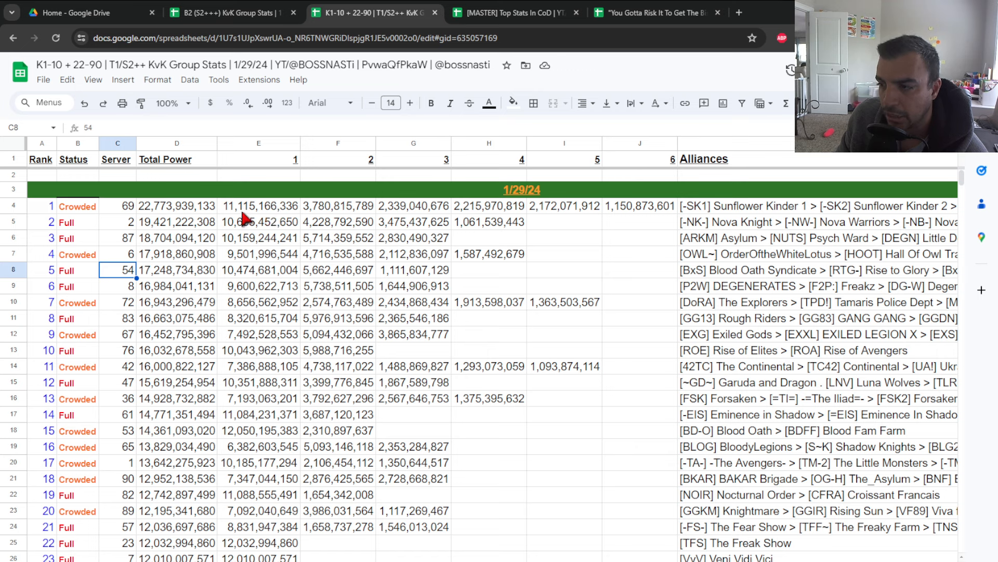
{"action": "mouse_move", "coordinate": [318, 227]}
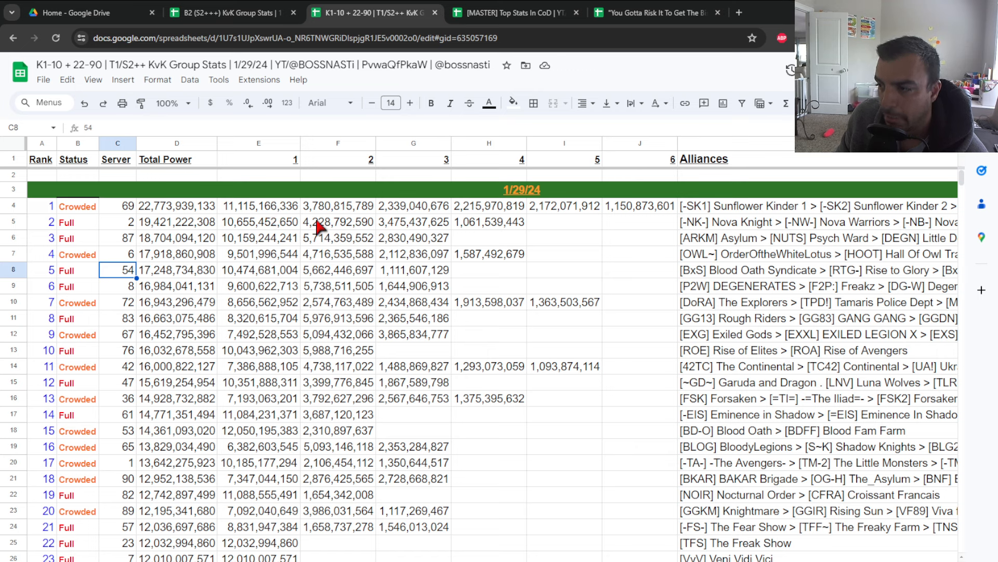
{"action": "mouse_move", "coordinate": [493, 217]}
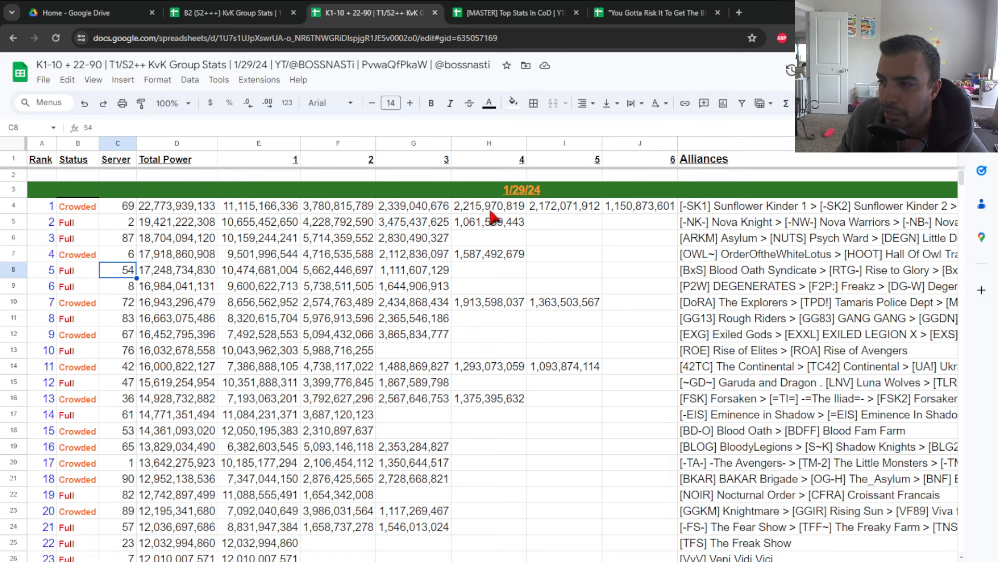
{"action": "mouse_move", "coordinate": [144, 220]}
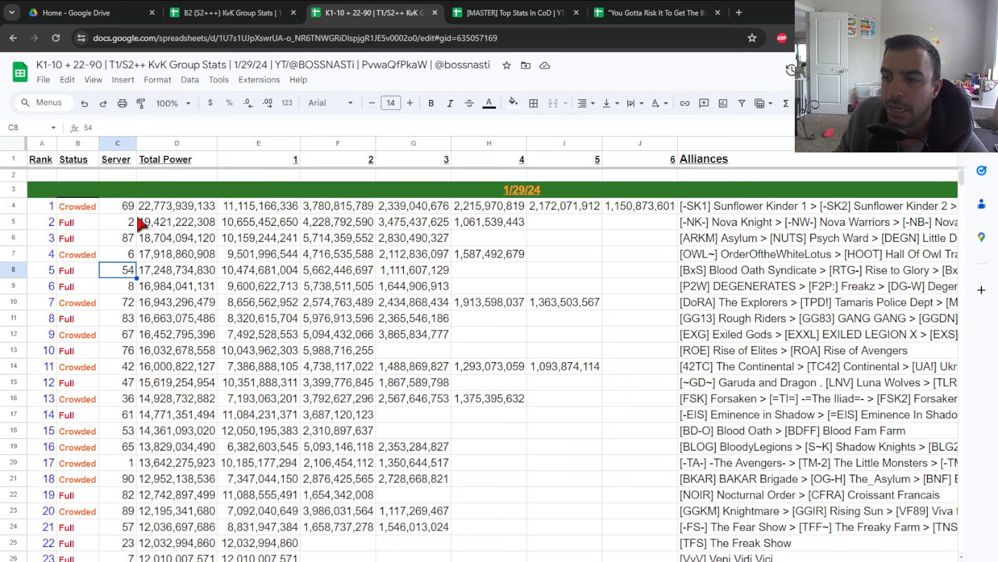
Check how server 64's Total Power is calculated while browsing the K1-10 ranking
{"action": "scroll", "scroll_direction": "down", "scroll_amount": 3}
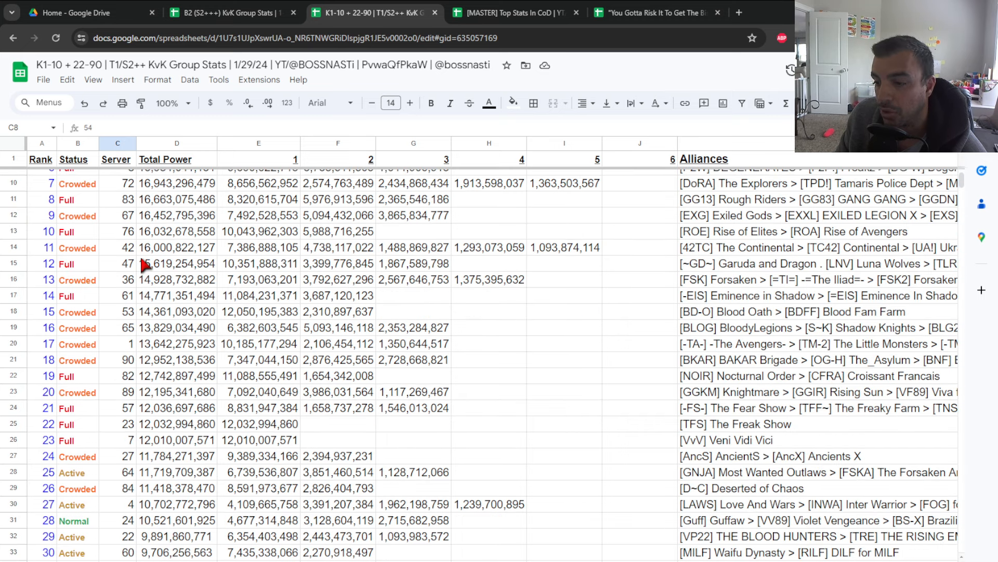
{"action": "scroll", "scroll_direction": "down", "scroll_amount": 3}
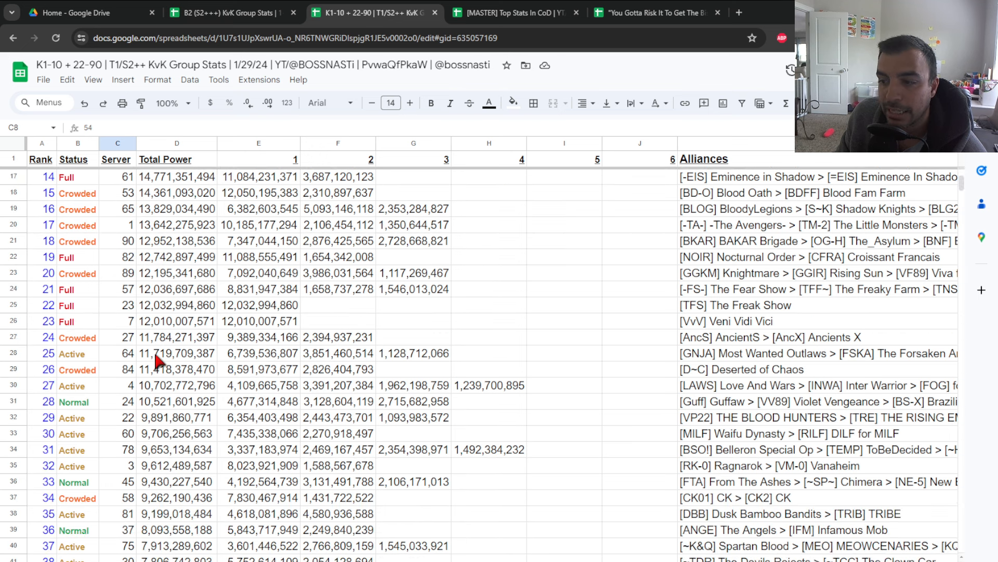
{"action": "left_click", "coordinate": [176, 353]}
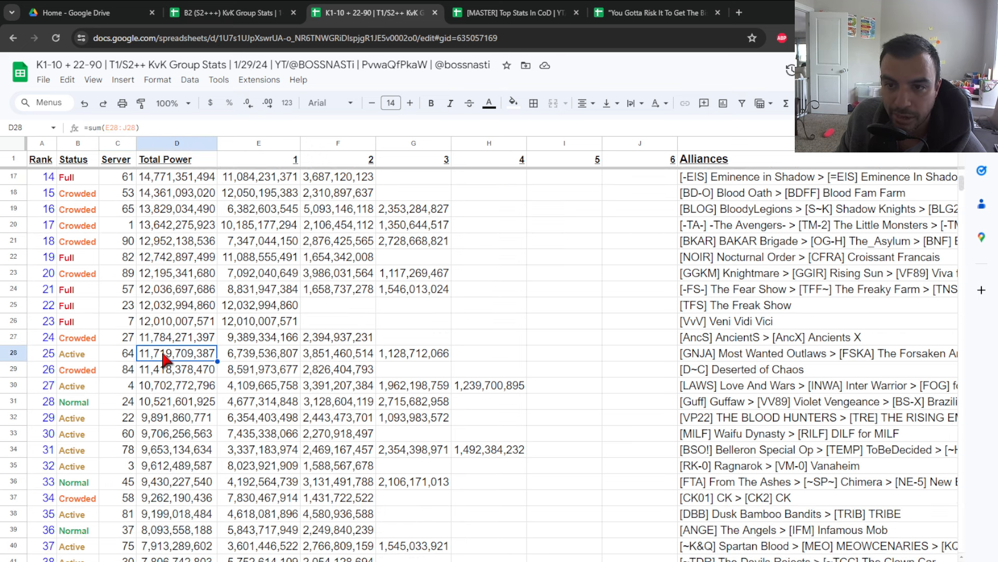
{"action": "mouse_move", "coordinate": [159, 410]}
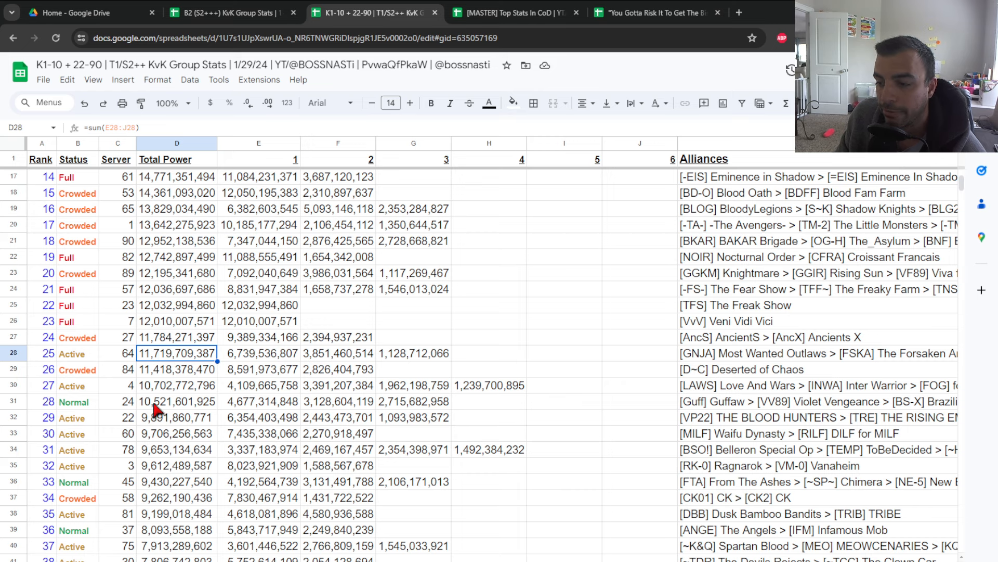
{"action": "scroll", "scroll_direction": "down", "scroll_amount": 3}
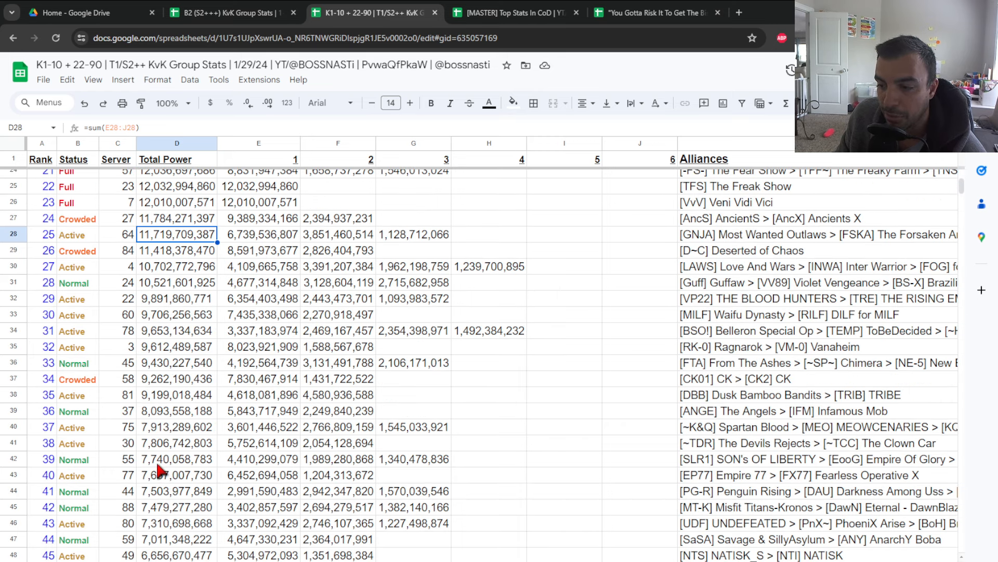
{"action": "scroll", "scroll_direction": "down", "scroll_amount": 3}
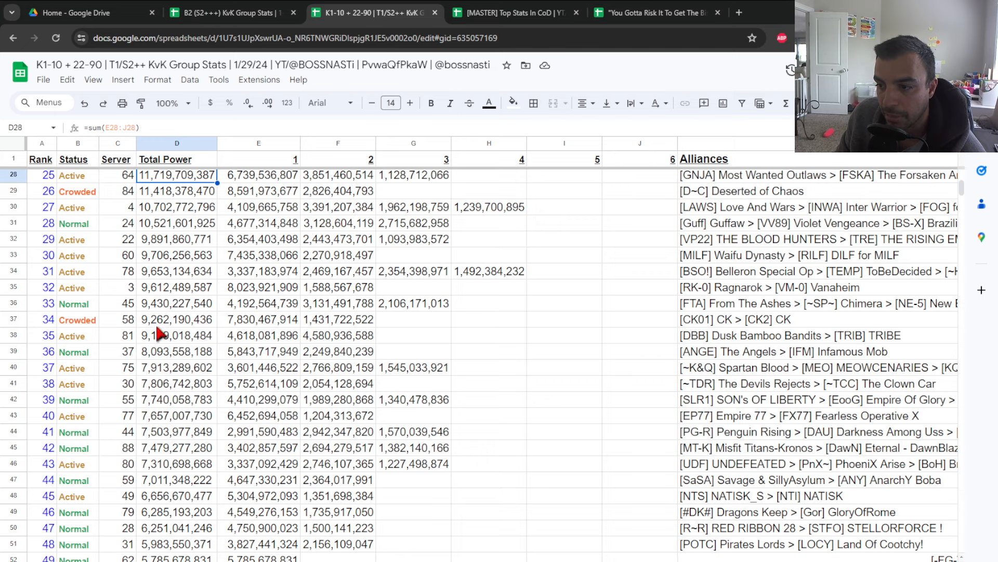
{"action": "mouse_move", "coordinate": [157, 423]}
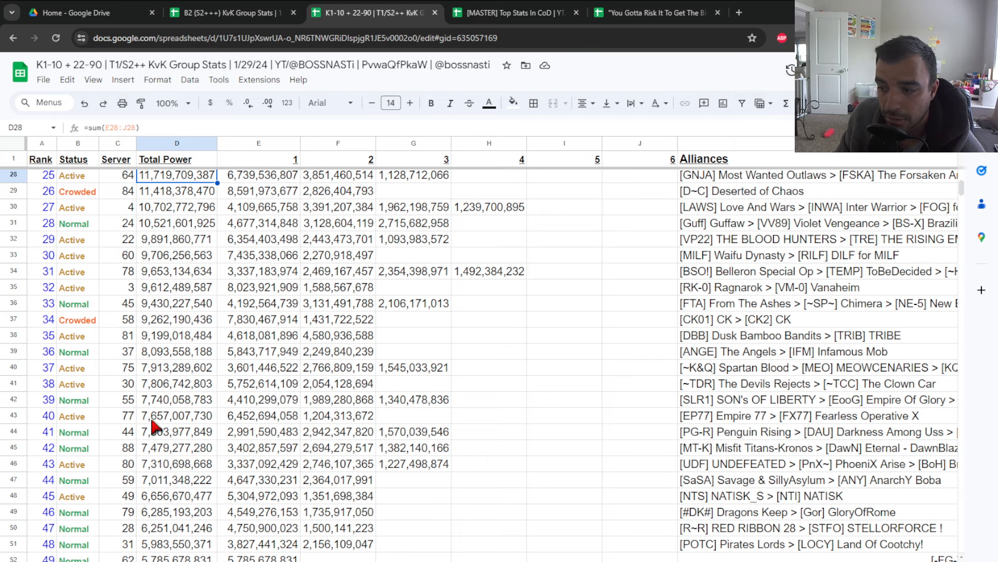
{"action": "scroll", "scroll_direction": "up", "scroll_amount": 3}
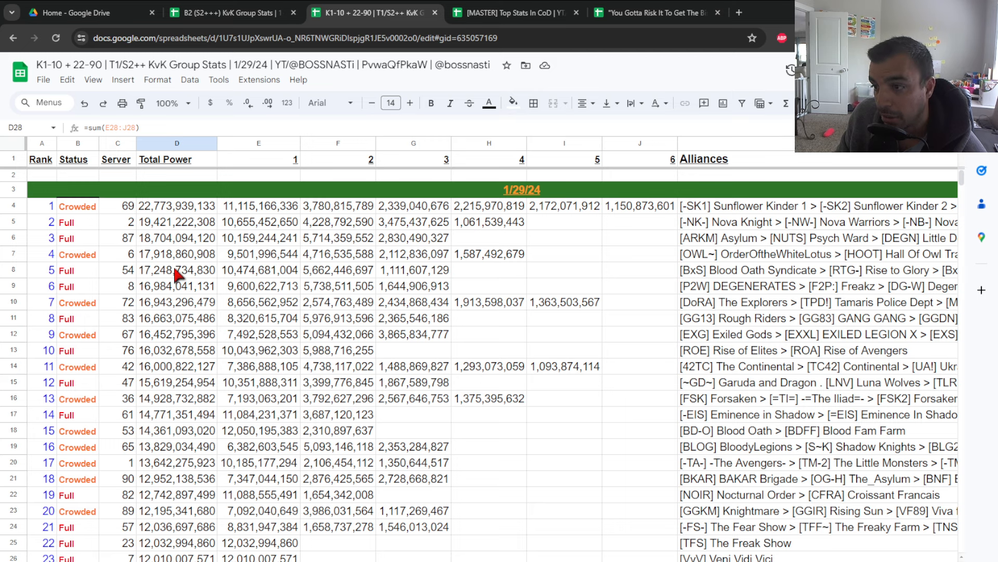
Check rank 23's total and first-group power formulas, then return to the B2 spreadsheet
{"action": "scroll", "scroll_direction": "down", "scroll_amount": 3}
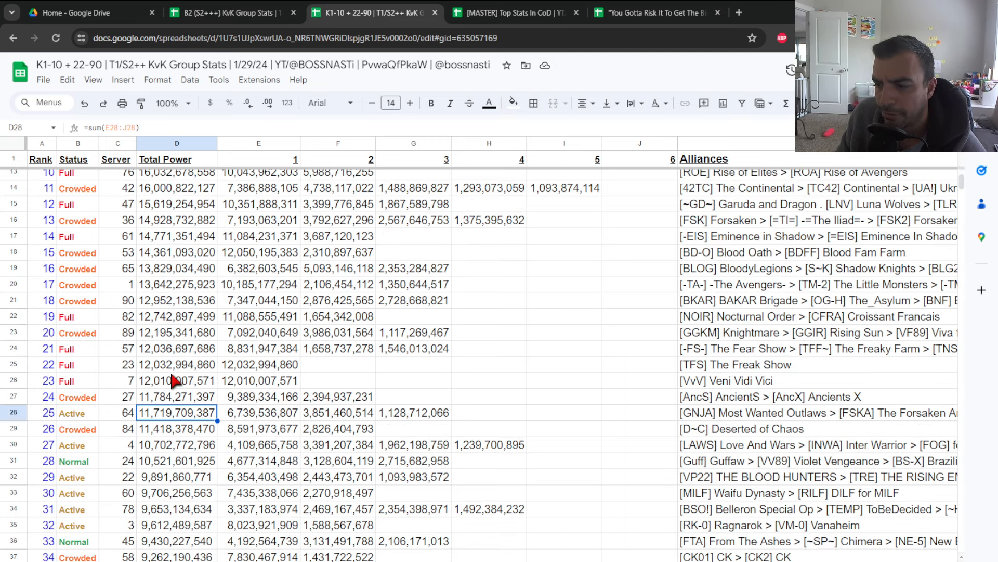
{"action": "left_click", "coordinate": [177, 380]}
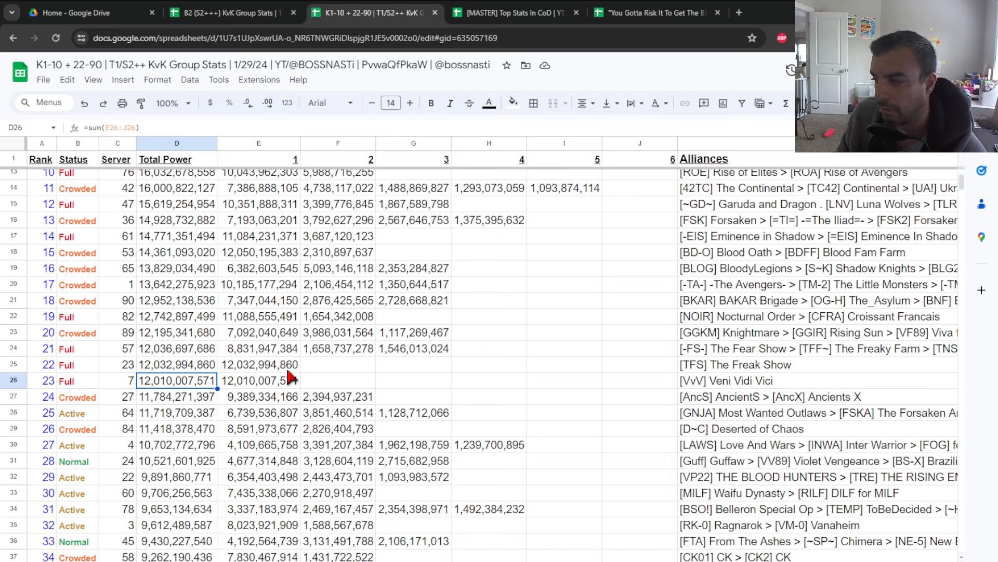
{"action": "left_click", "coordinate": [258, 381]}
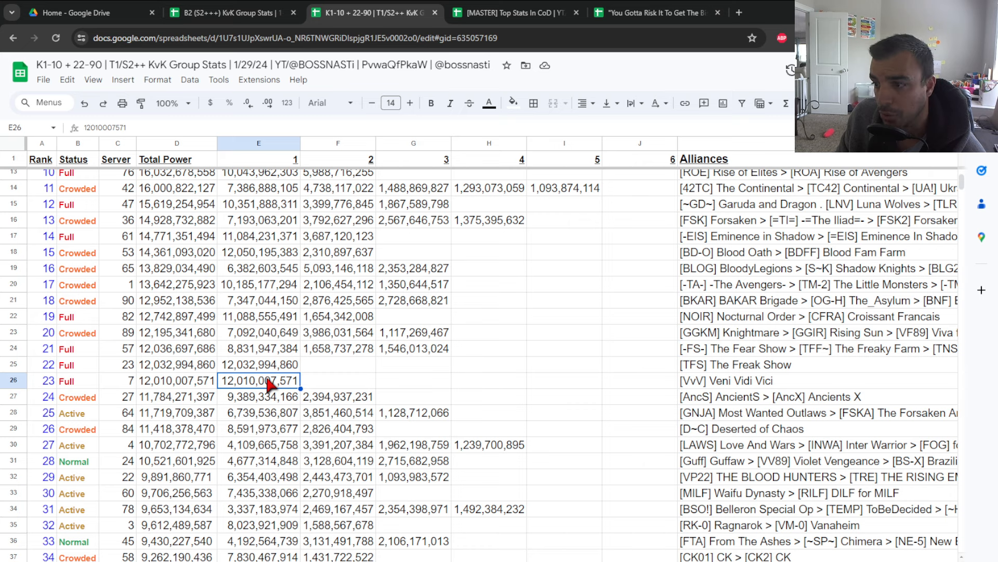
{"action": "scroll", "scroll_direction": "up", "scroll_amount": 3}
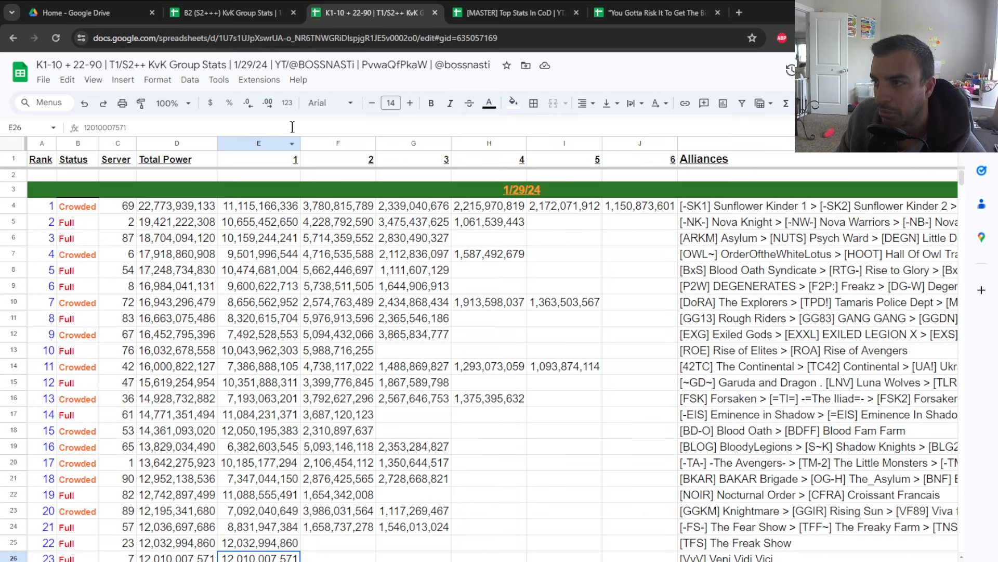
{"action": "left_click", "coordinate": [222, 13]}
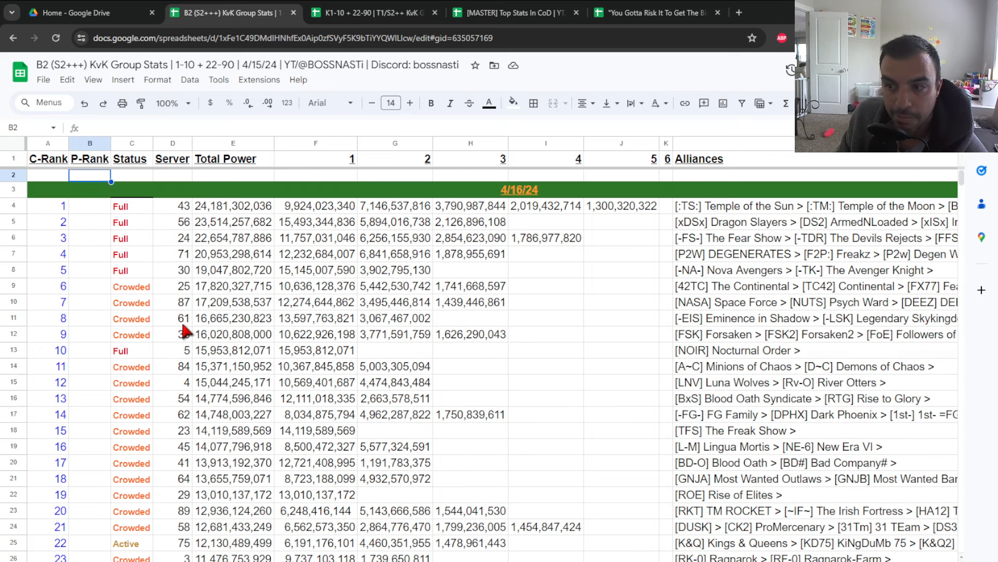
Check rank 10's total power formula and its alliance list in the B2 ranking
{"action": "scroll", "scroll_direction": "down", "scroll_amount": 3}
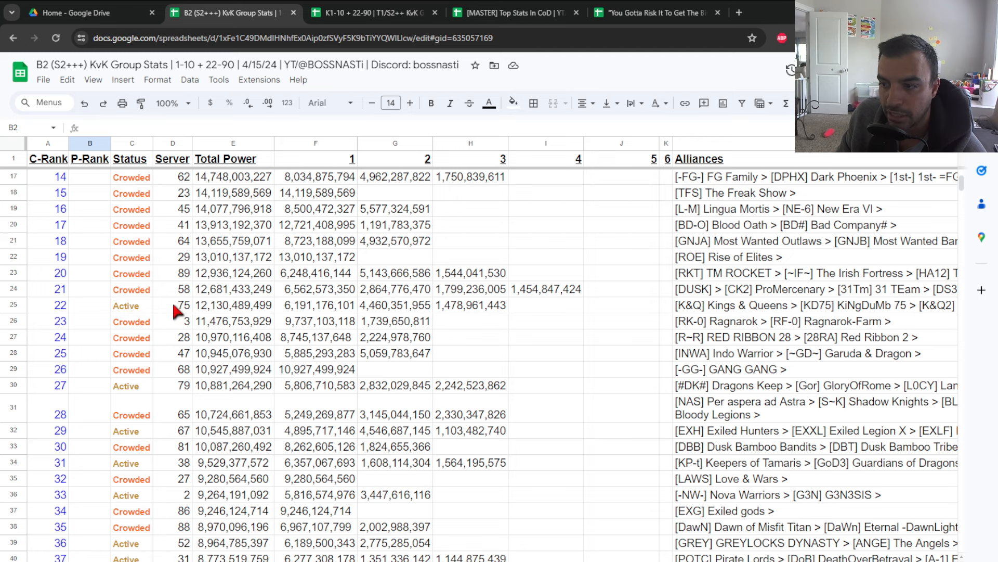
{"action": "scroll", "scroll_direction": "up", "scroll_amount": 3}
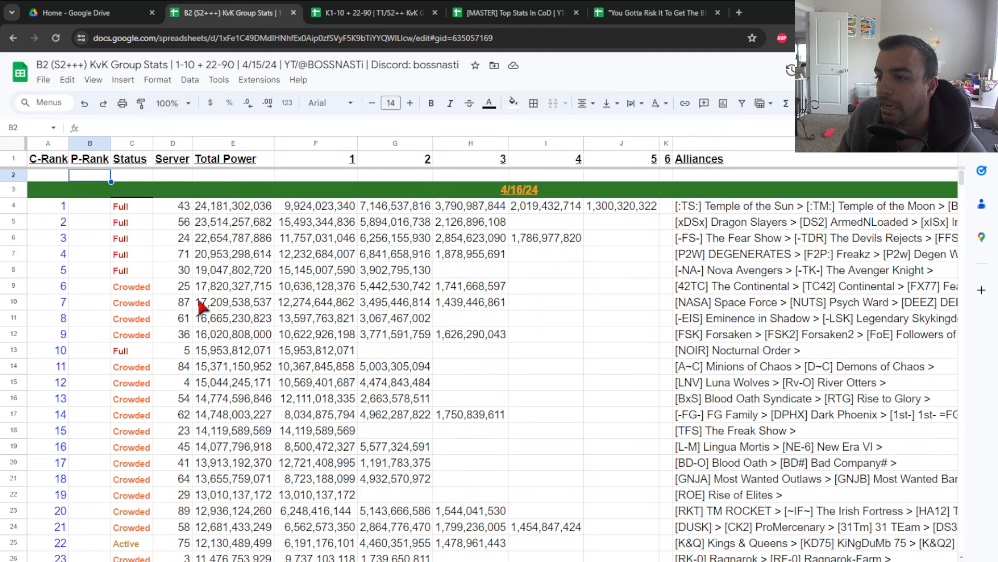
{"action": "mouse_move", "coordinate": [206, 193]}
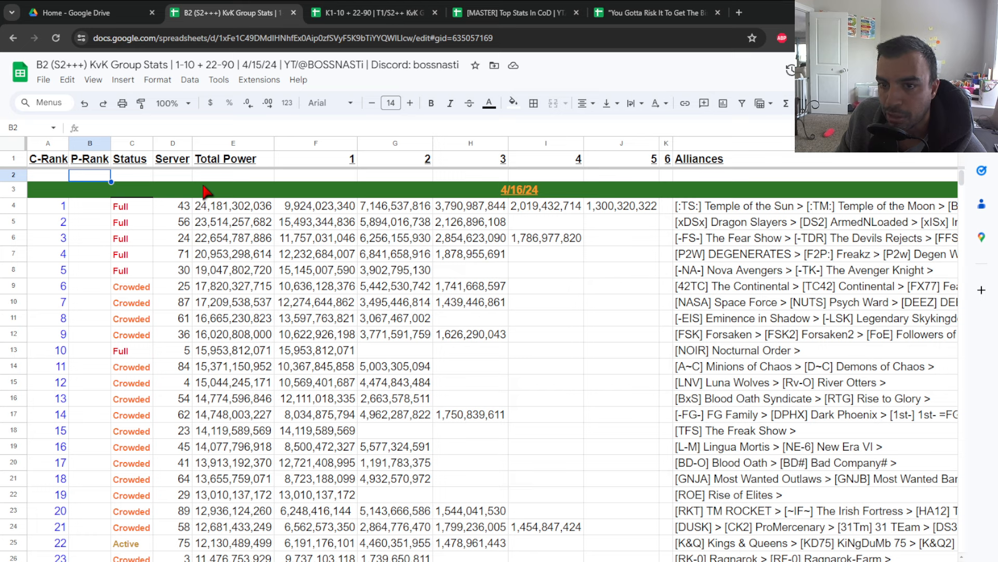
{"action": "mouse_move", "coordinate": [189, 357]}
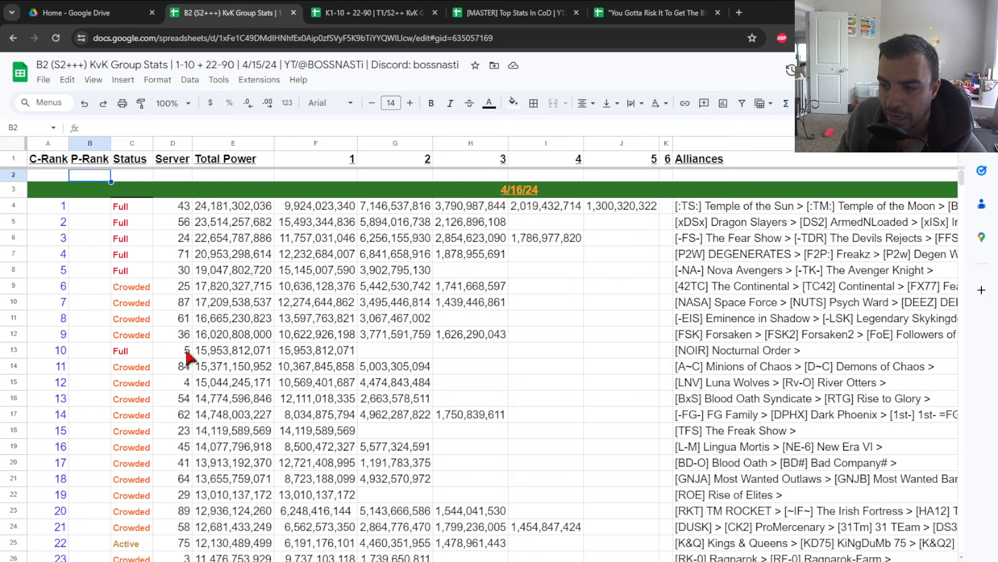
{"action": "mouse_move", "coordinate": [239, 277]}
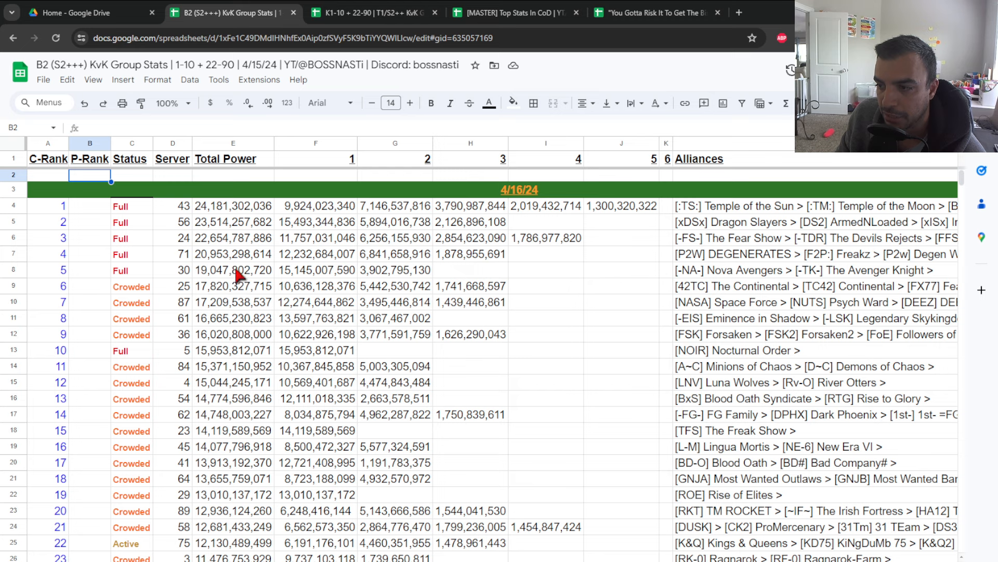
{"action": "mouse_move", "coordinate": [219, 296]}
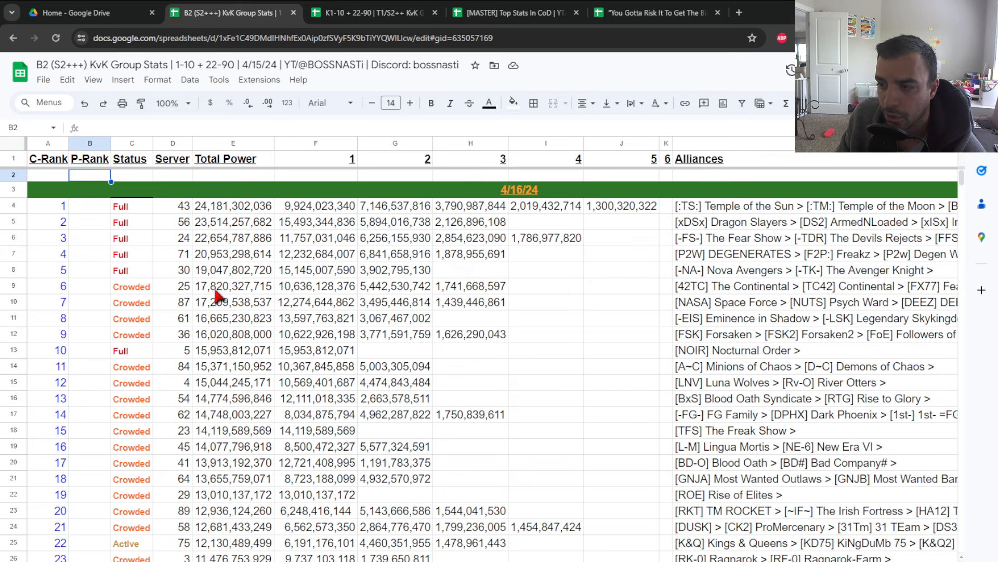
{"action": "mouse_move", "coordinate": [231, 355]}
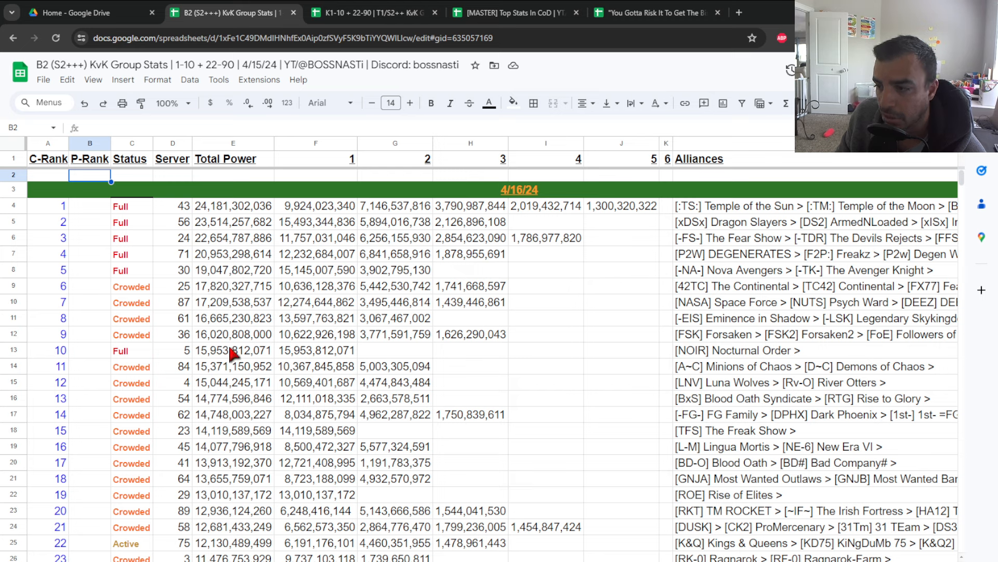
{"action": "left_click", "coordinate": [233, 349]}
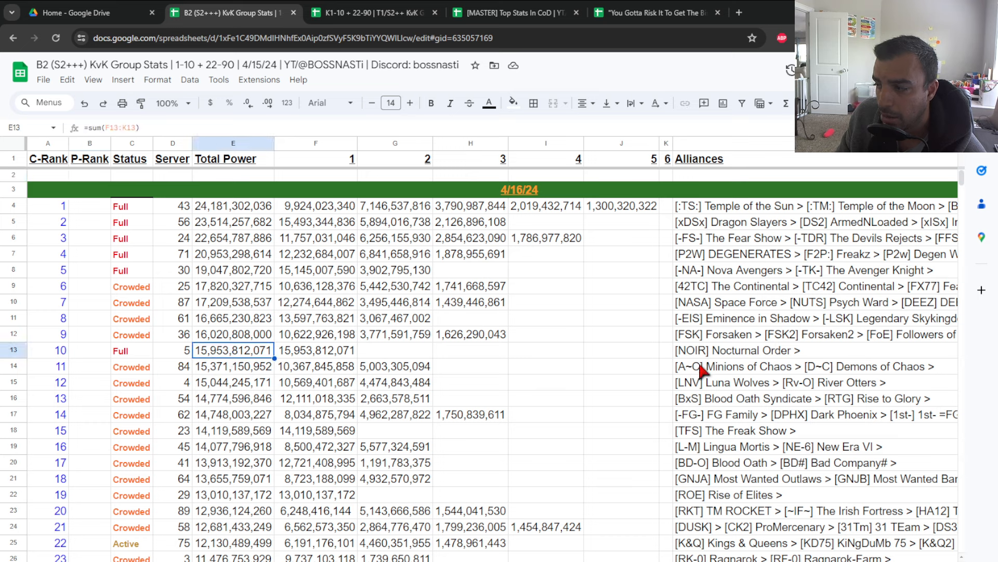
{"action": "left_click", "coordinate": [765, 351]}
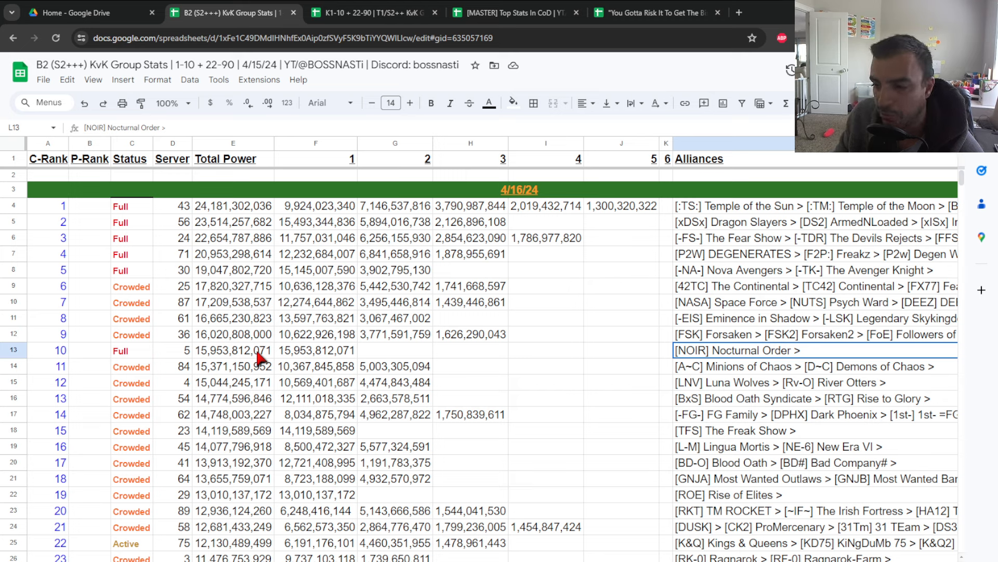
{"action": "mouse_move", "coordinate": [215, 352]}
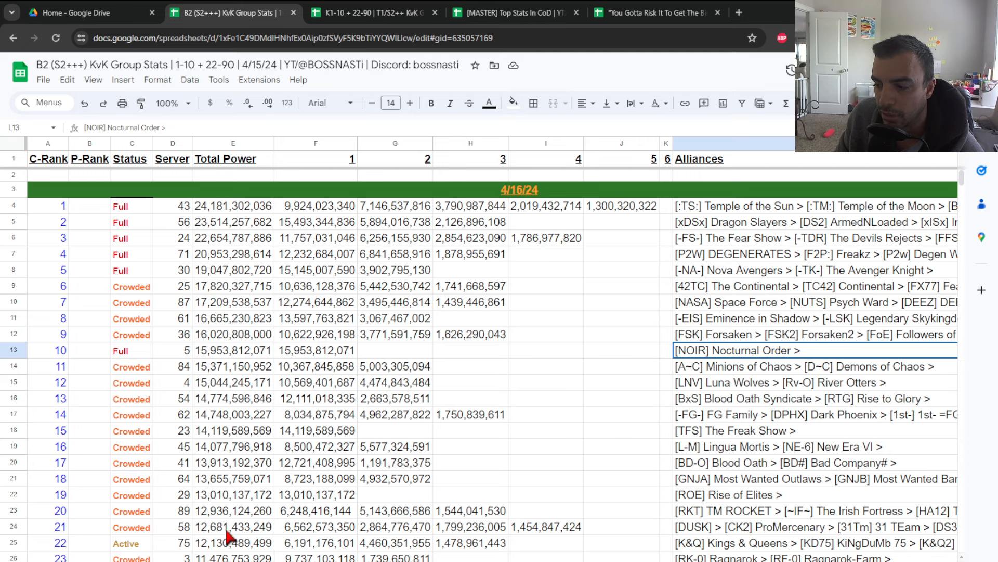
Browse the B2 server ranking down to rank 69 and back toward the top
{"action": "scroll", "scroll_direction": "down", "scroll_amount": 3}
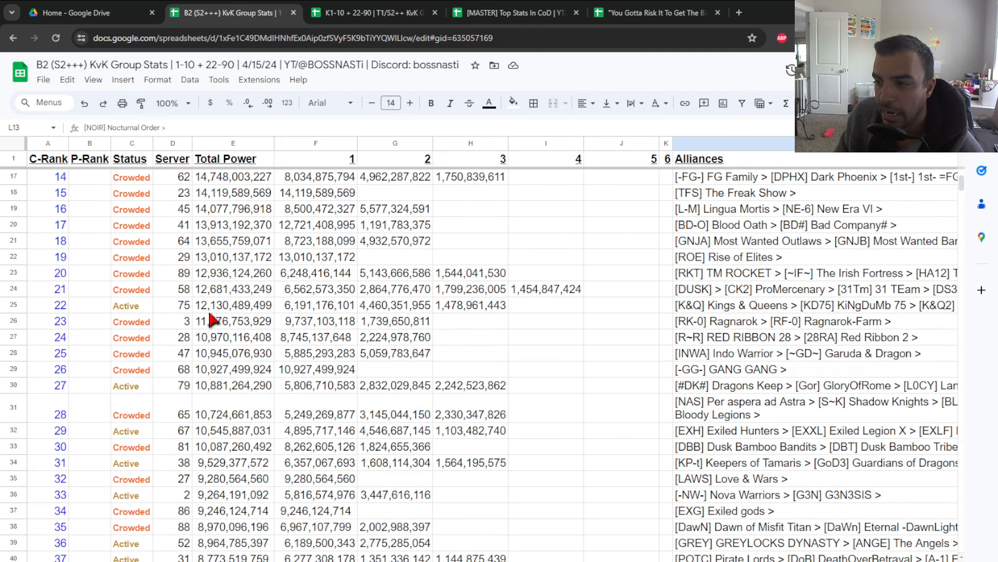
{"action": "scroll", "scroll_direction": "down", "scroll_amount": 3}
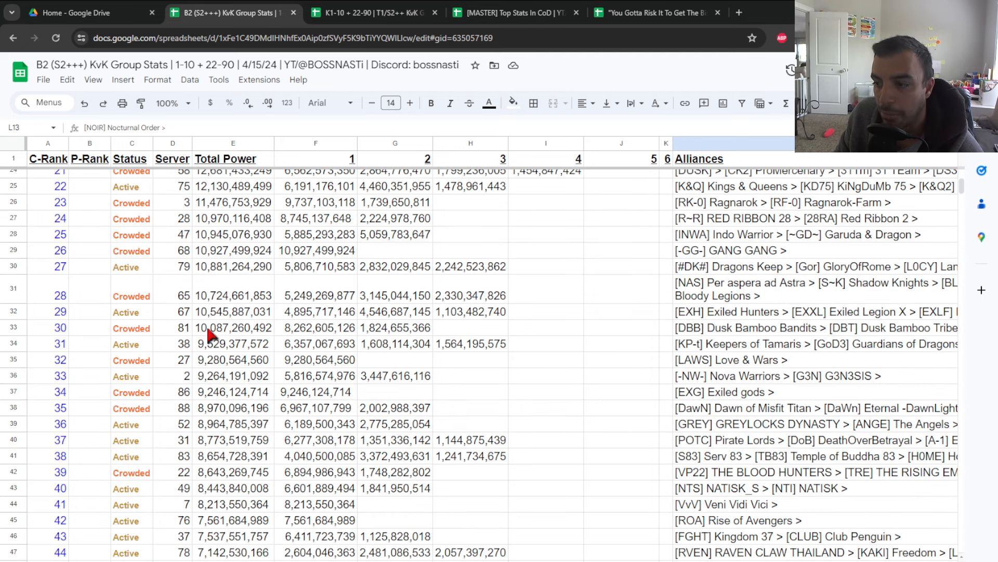
{"action": "mouse_move", "coordinate": [214, 431]}
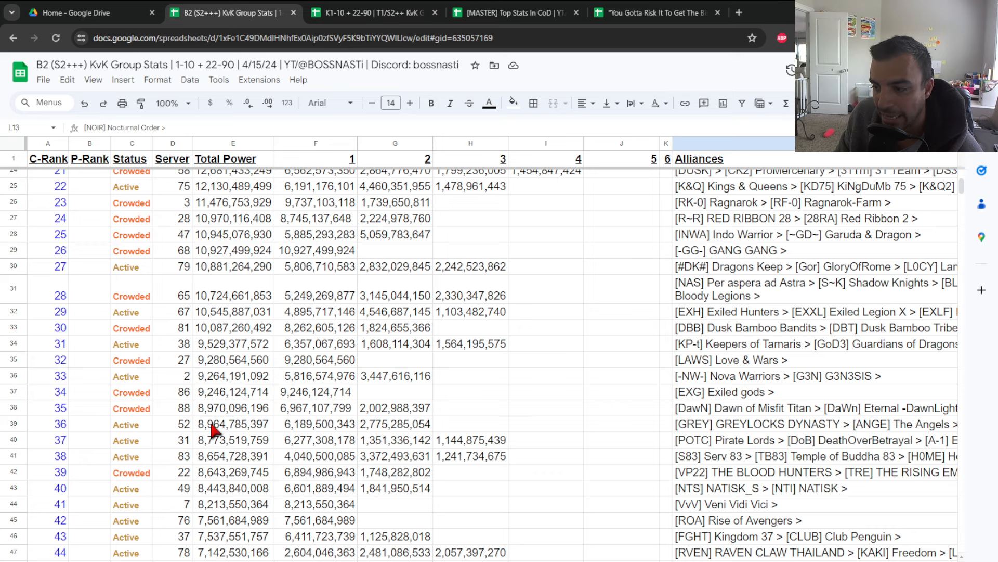
{"action": "scroll", "scroll_direction": "down", "scroll_amount": 3}
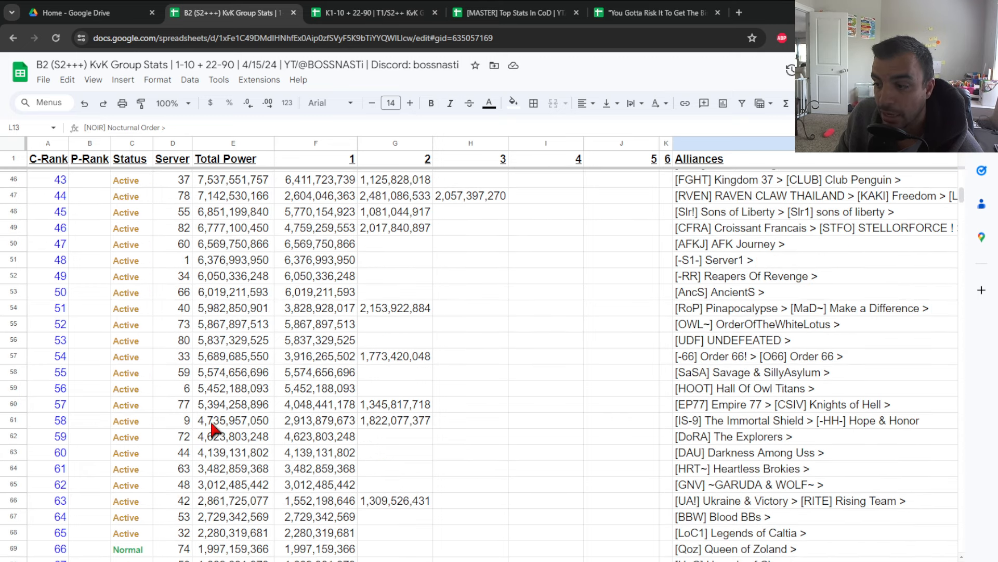
{"action": "scroll", "scroll_direction": "down", "scroll_amount": 3}
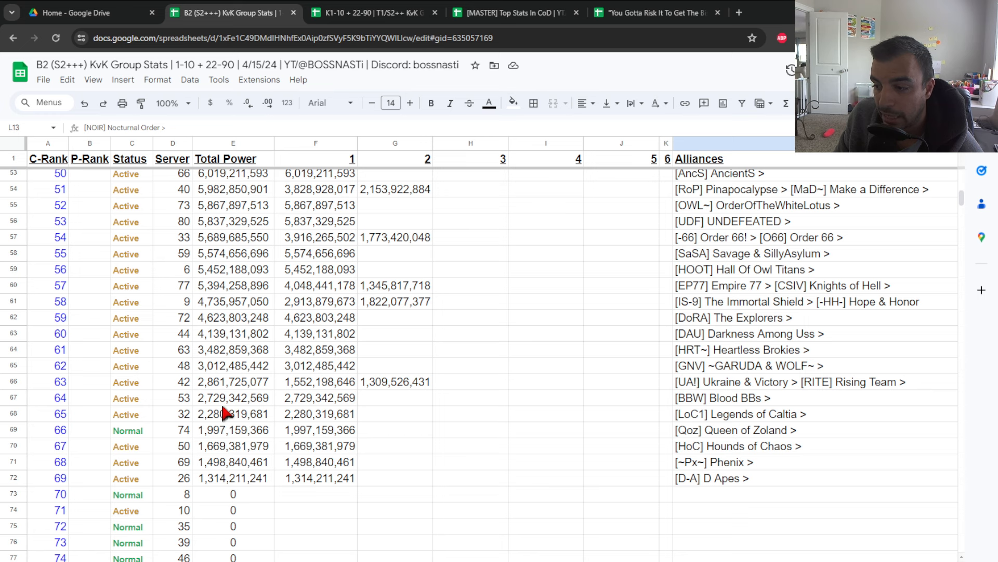
{"action": "scroll", "scroll_direction": "up", "scroll_amount": 3}
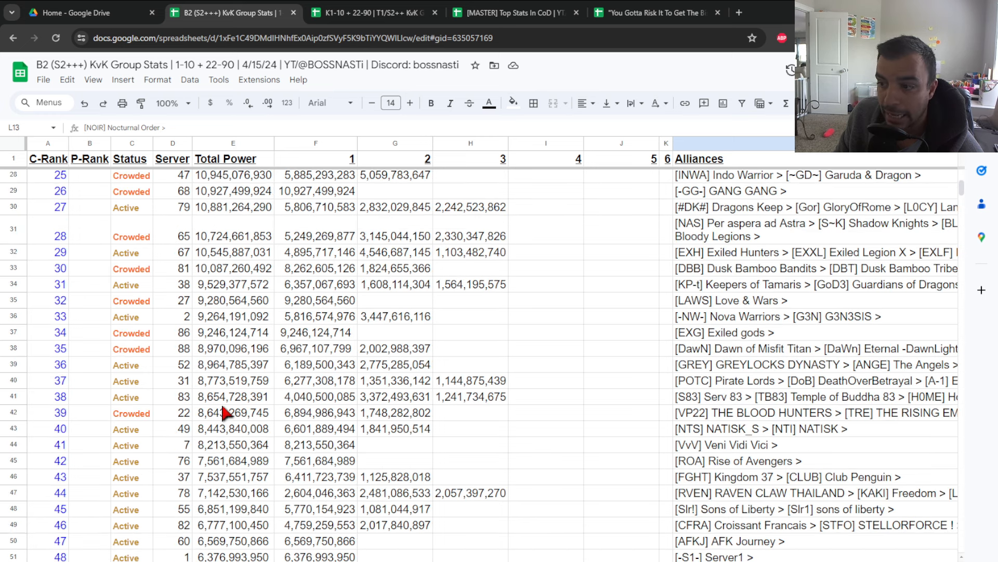
{"action": "scroll", "scroll_direction": "down", "scroll_amount": 3}
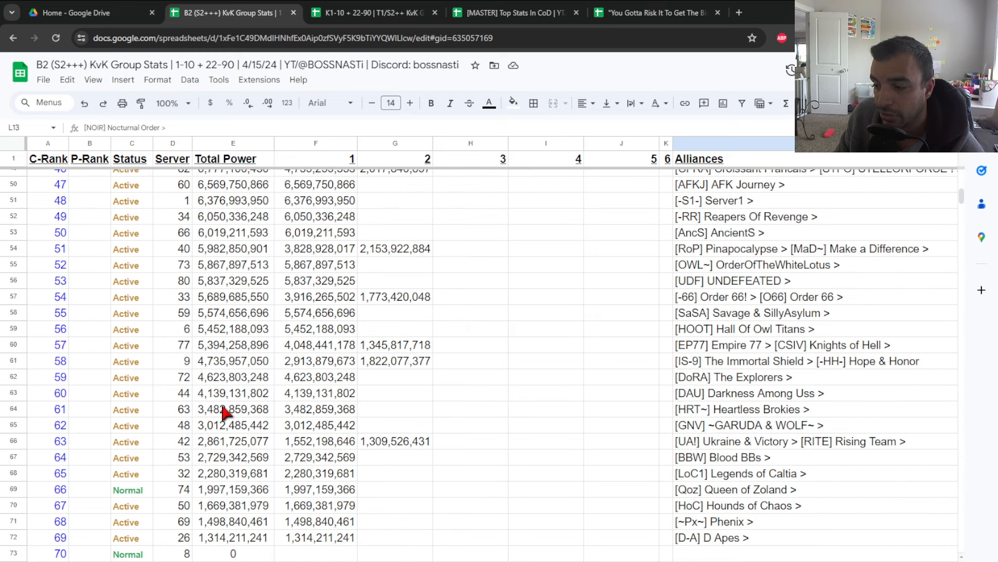
{"action": "scroll", "scroll_direction": "down", "scroll_amount": 3}
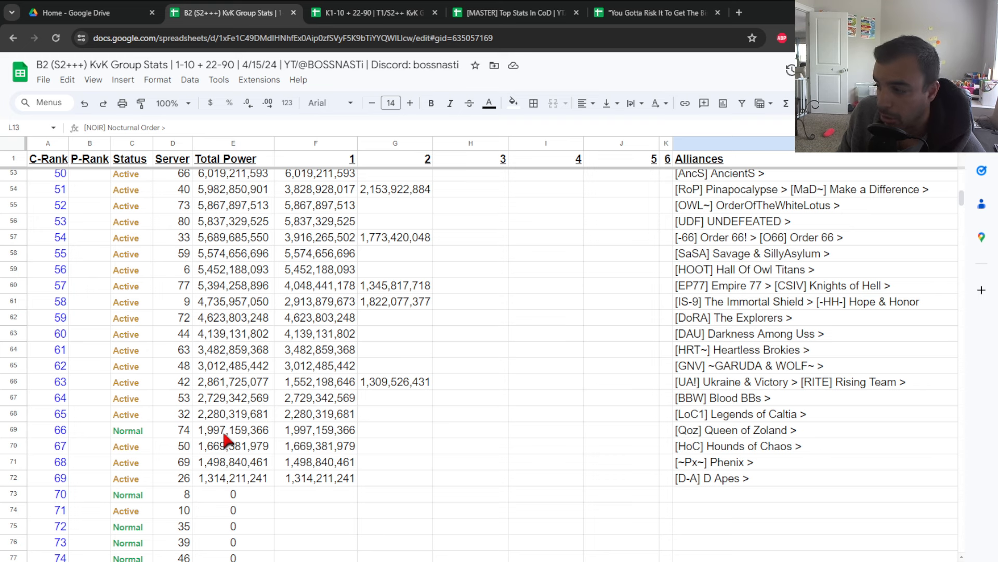
{"action": "scroll", "scroll_direction": "up", "scroll_amount": 3}
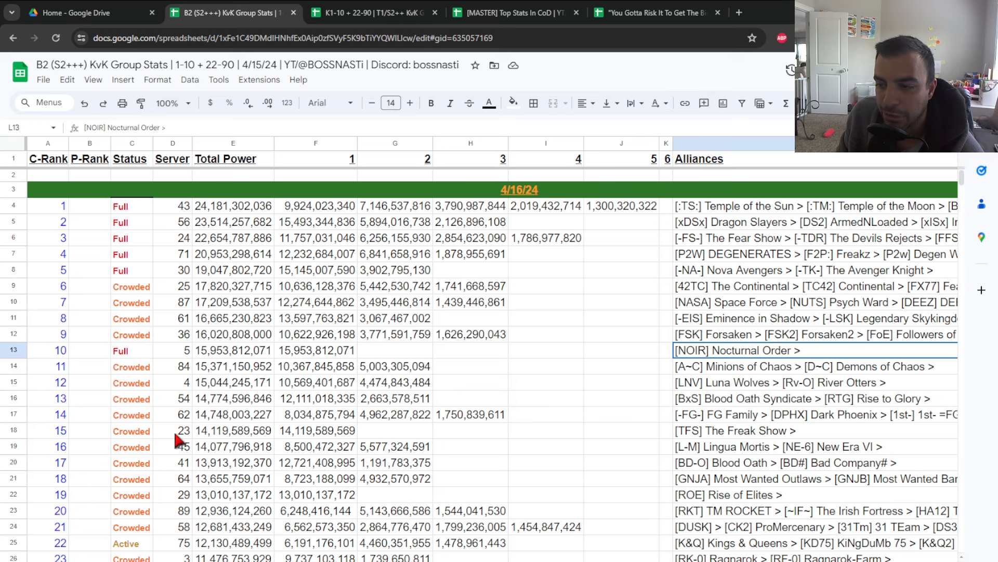
{"action": "mouse_move", "coordinate": [239, 402]}
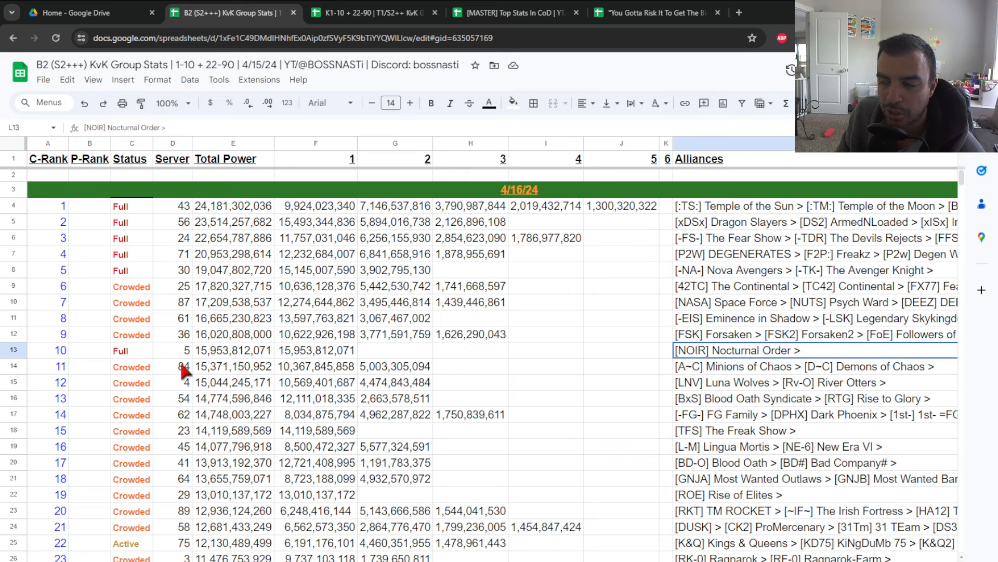
{"action": "mouse_move", "coordinate": [170, 357]}
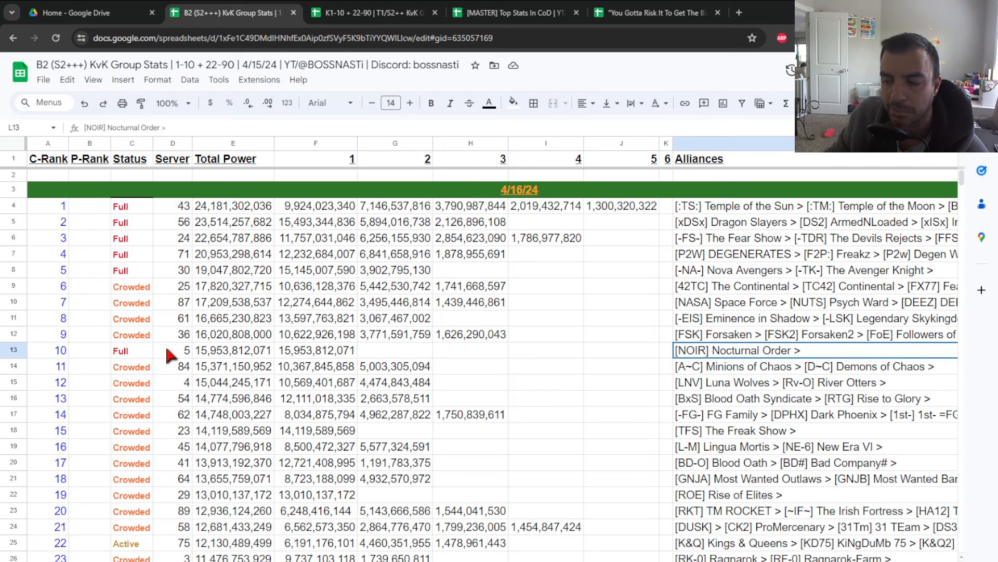
{"action": "mouse_move", "coordinate": [207, 306]}
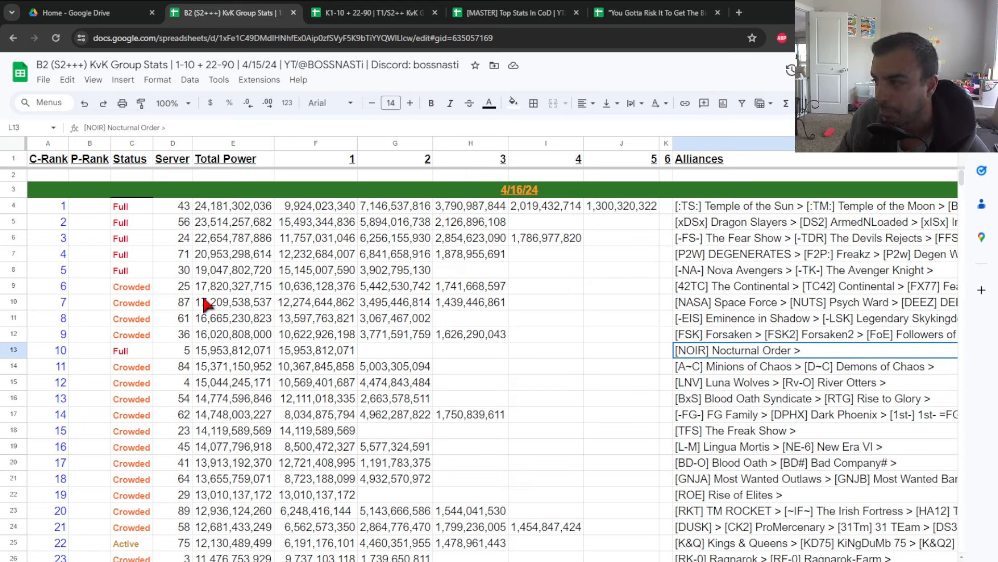
{"action": "mouse_move", "coordinate": [204, 331]}
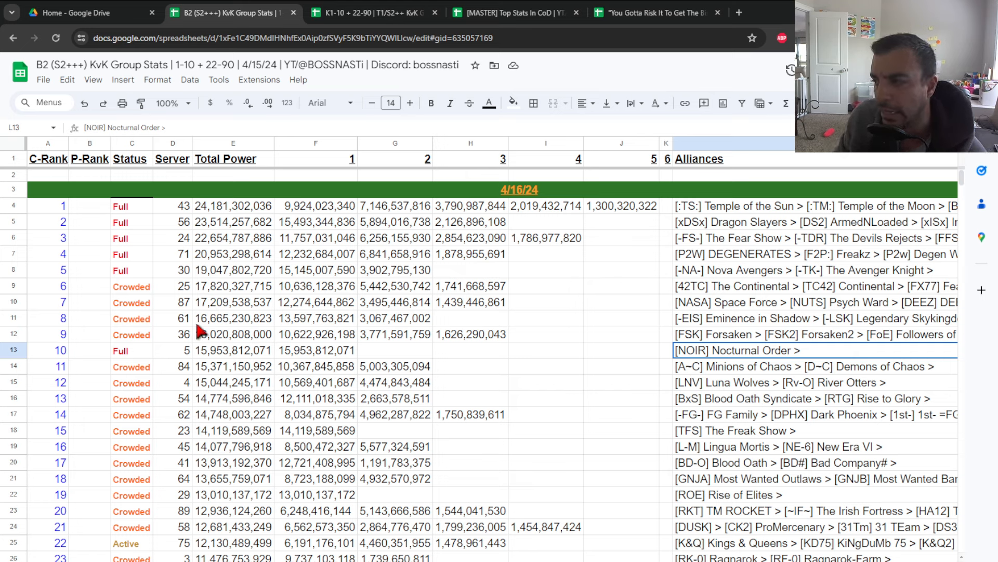
{"action": "mouse_move", "coordinate": [159, 198]}
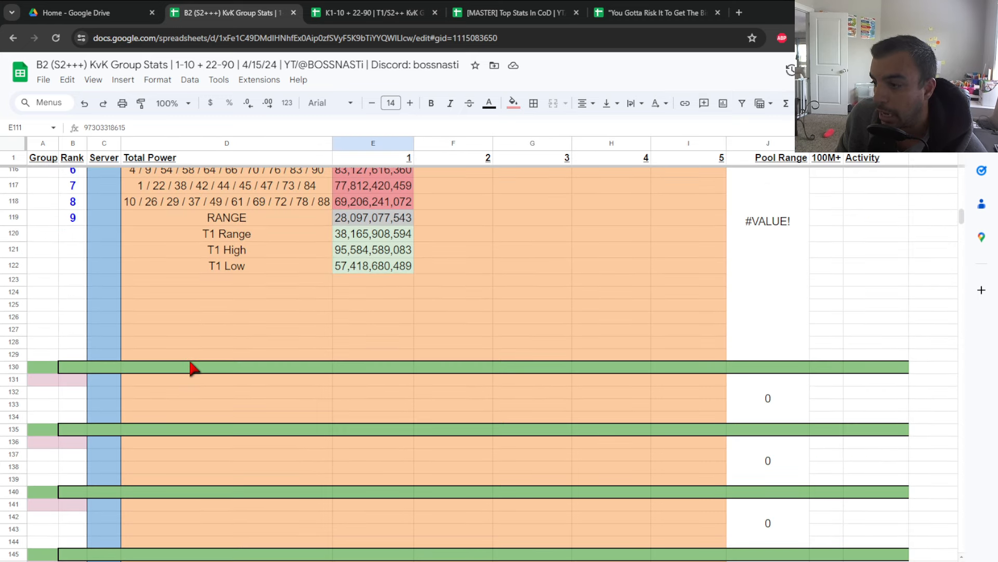
Scroll up to the B2 group totals around row 111 with the 28.10-billion RANGE
{"action": "scroll", "scroll_direction": "up", "scroll_amount": 3}
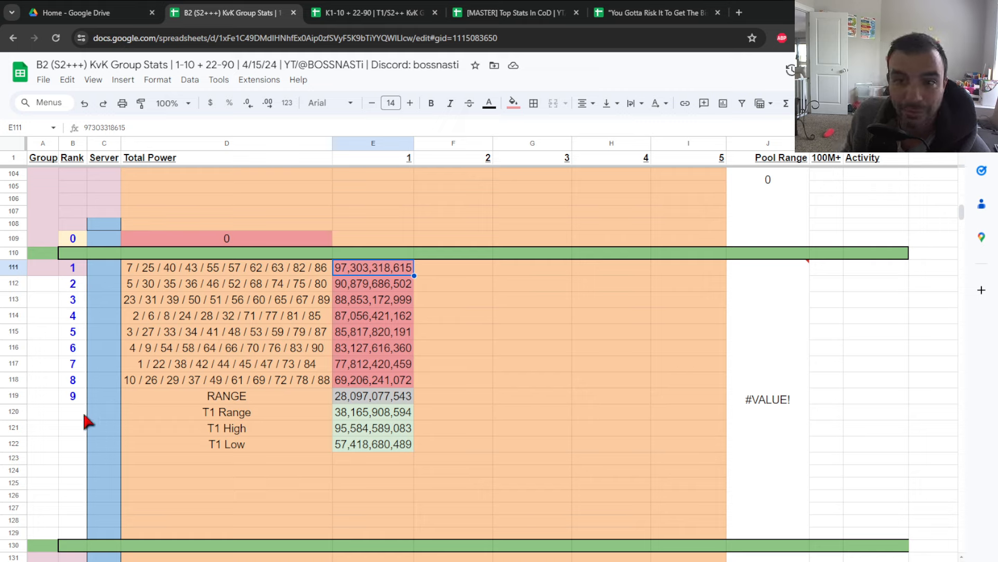